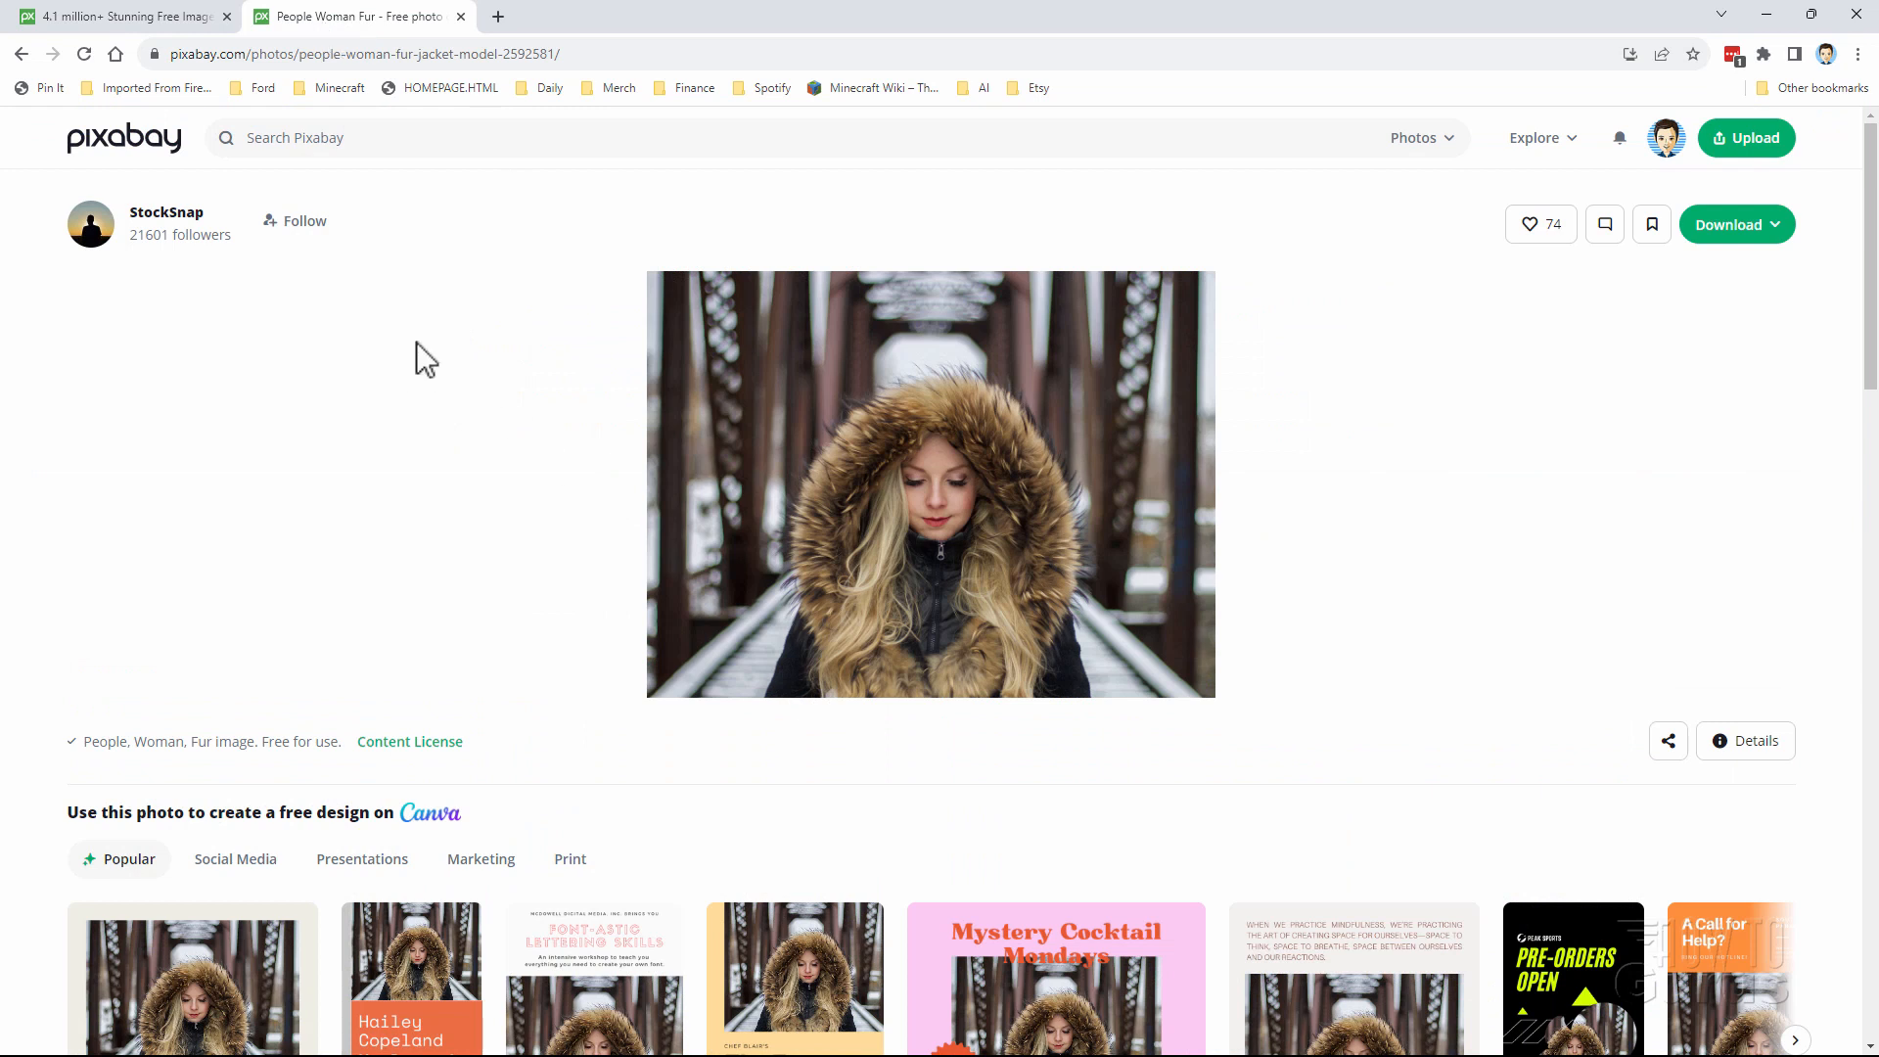
mouse_move(1657, 317)
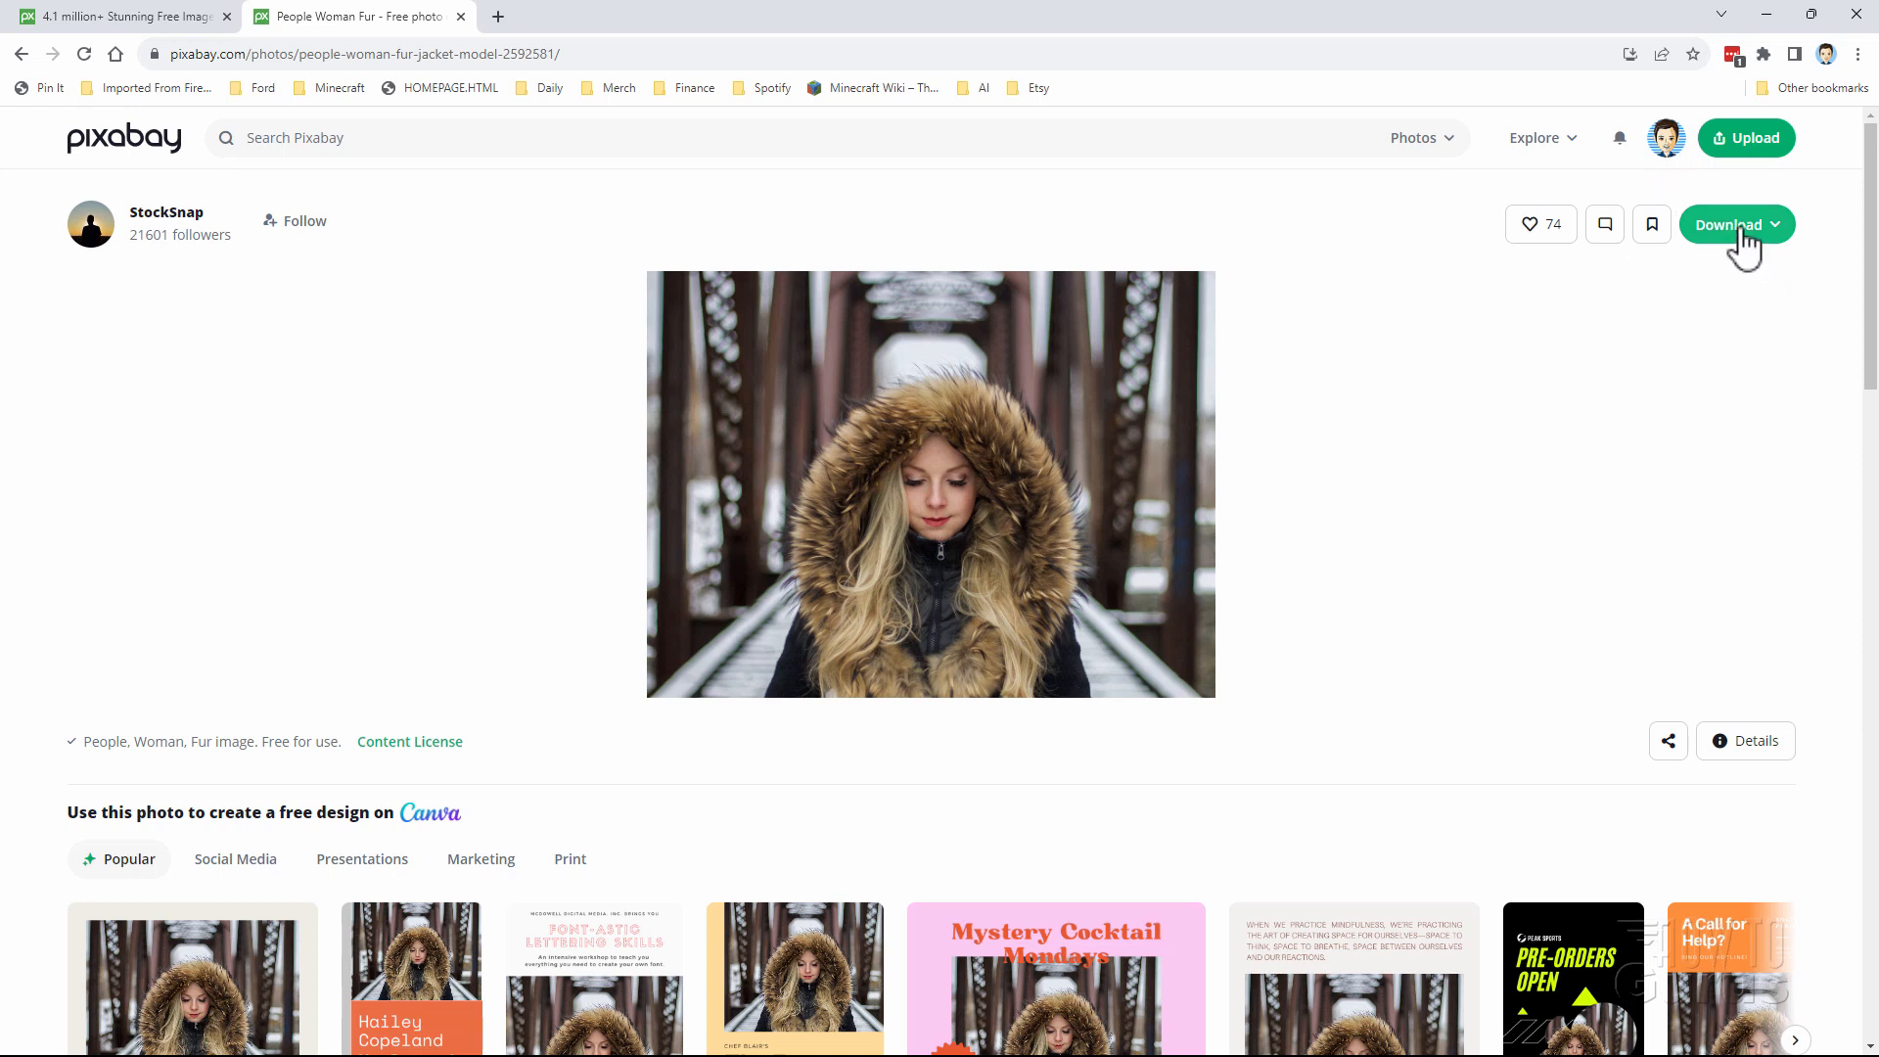
- Download the fur-hooded woman photo at 1920×1442 JPG and save it into Projects
click(1730, 224)
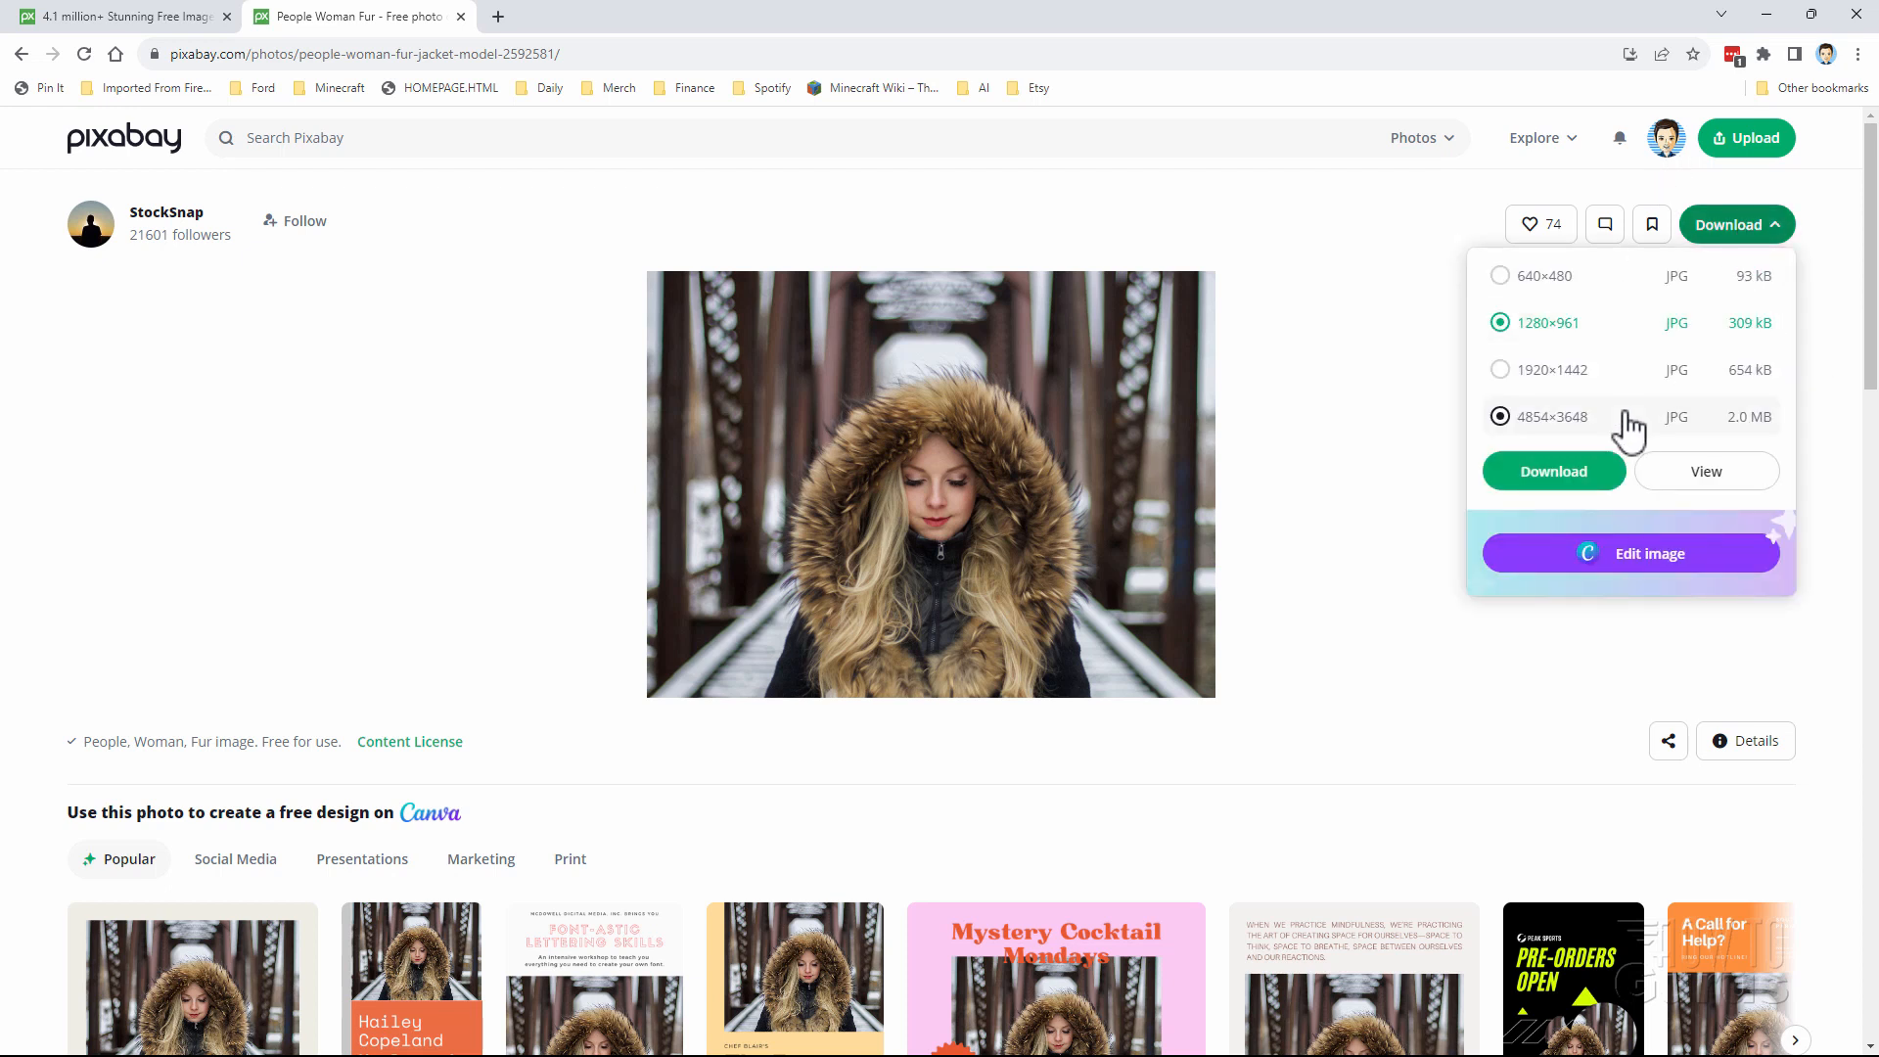
click(1499, 369)
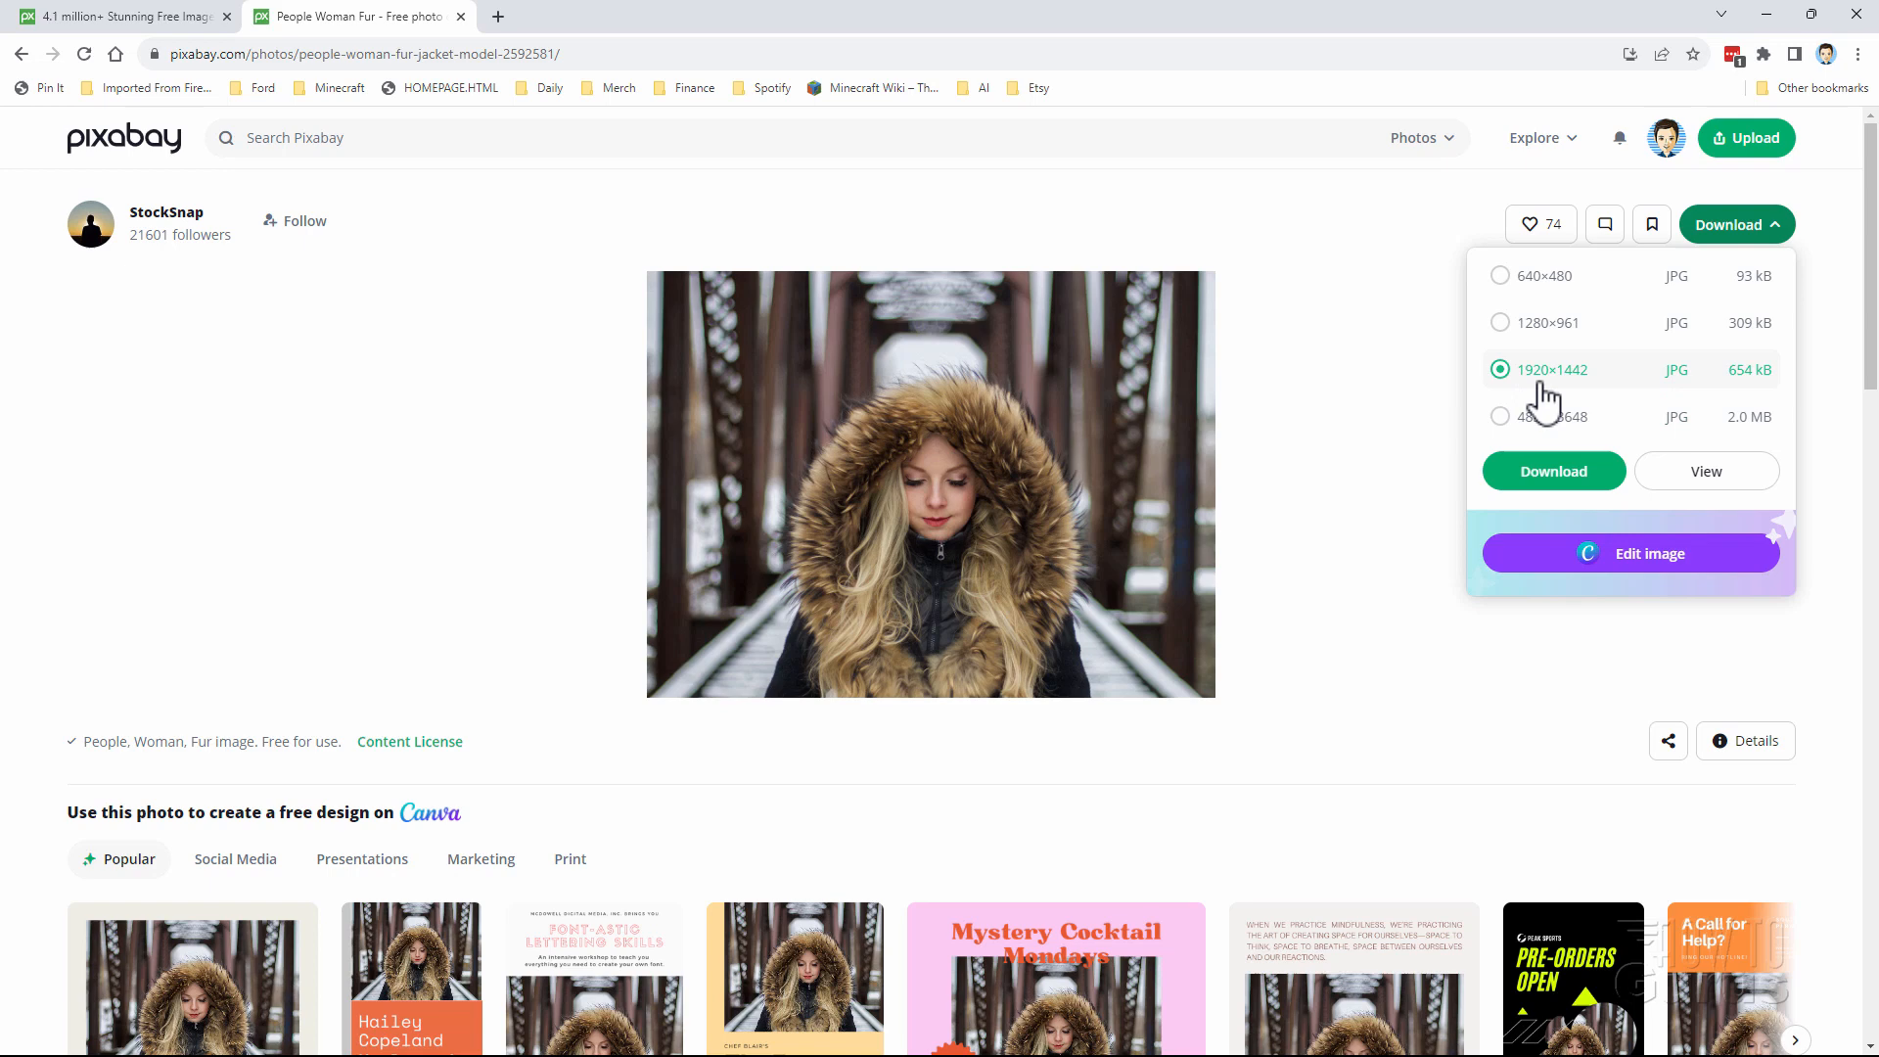
mouse_move(1554, 476)
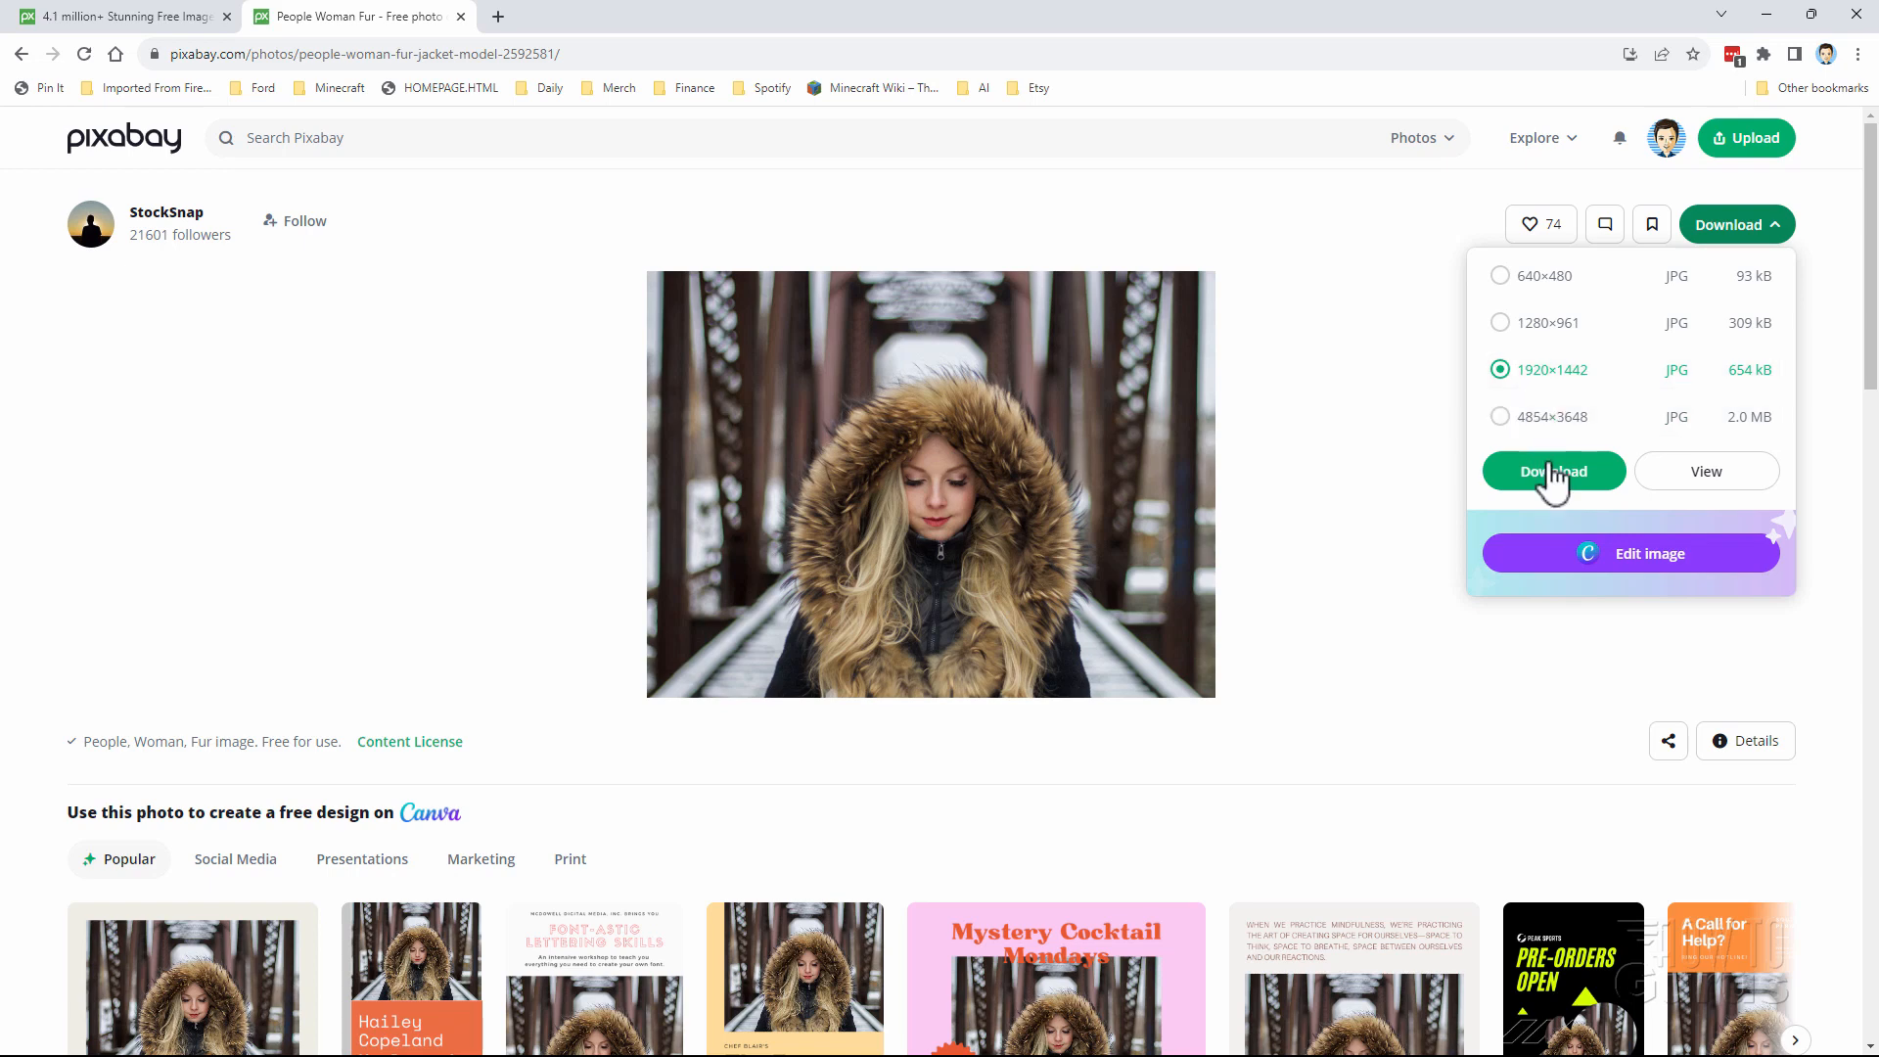
click(1554, 471)
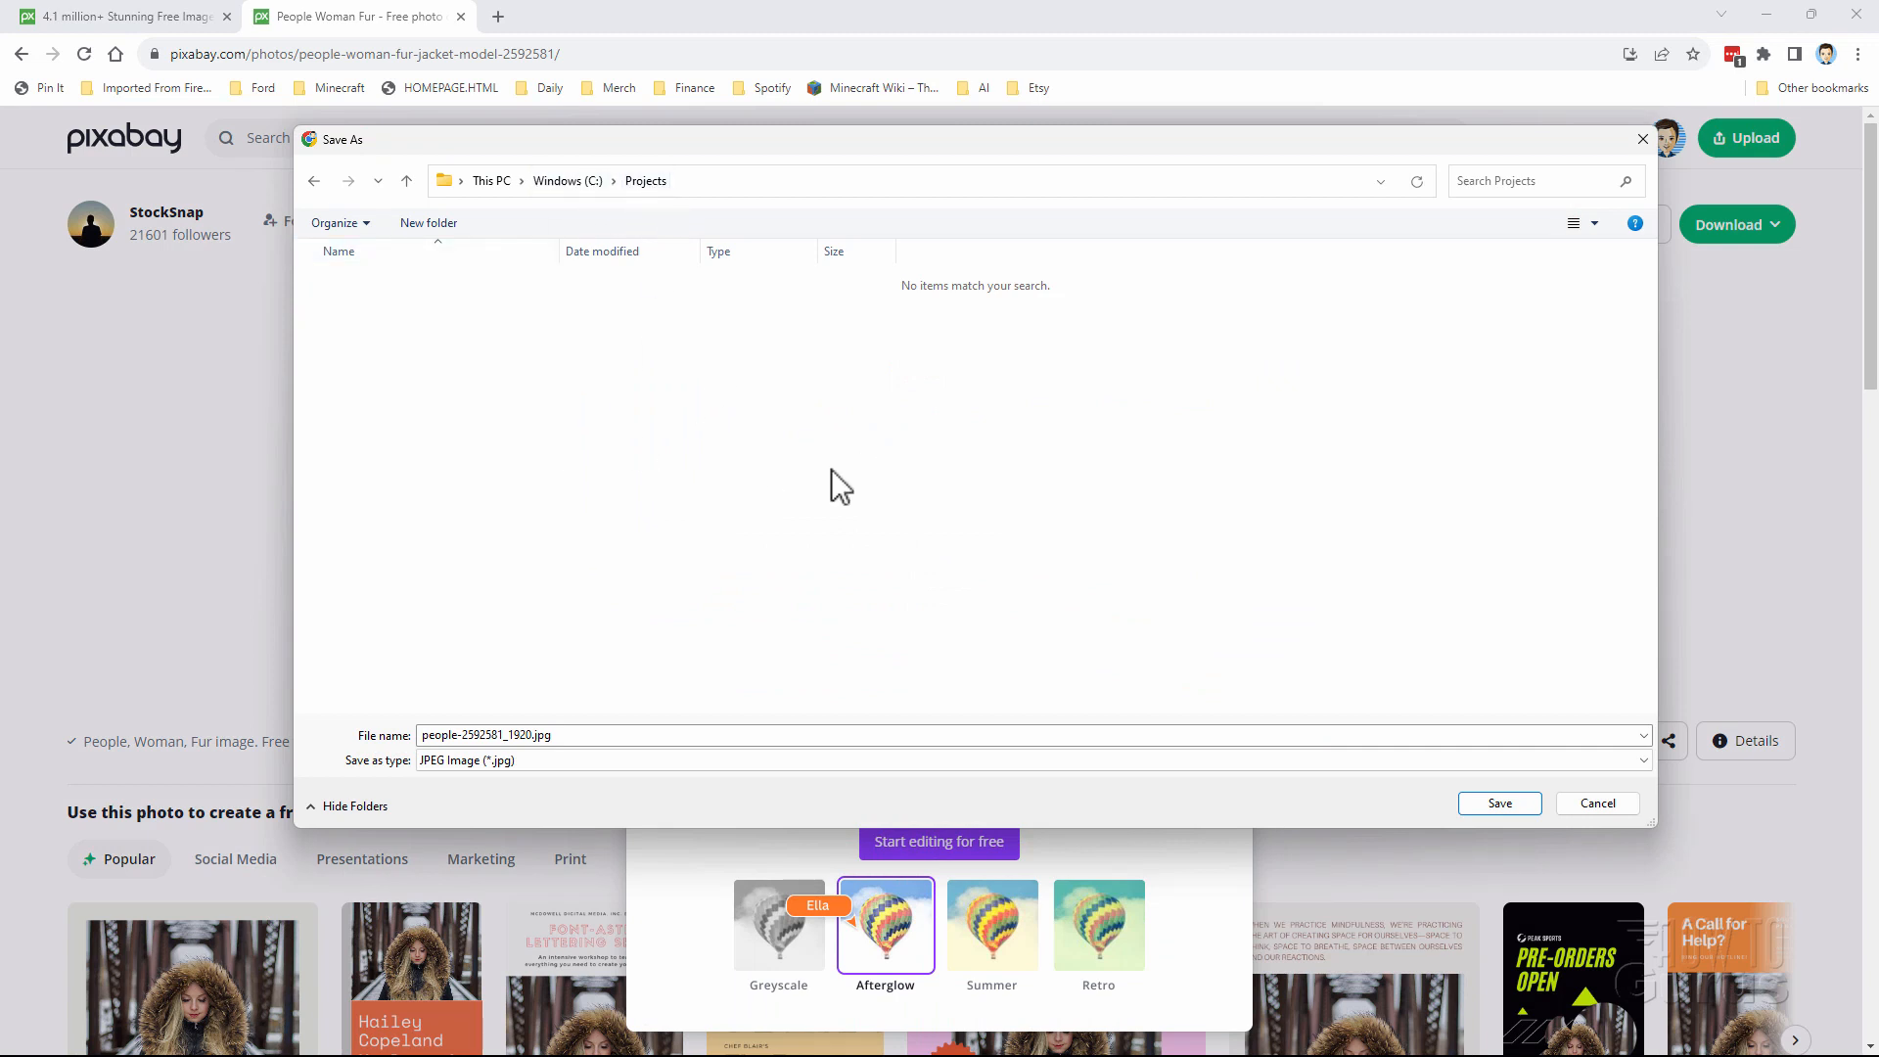
click(1499, 803)
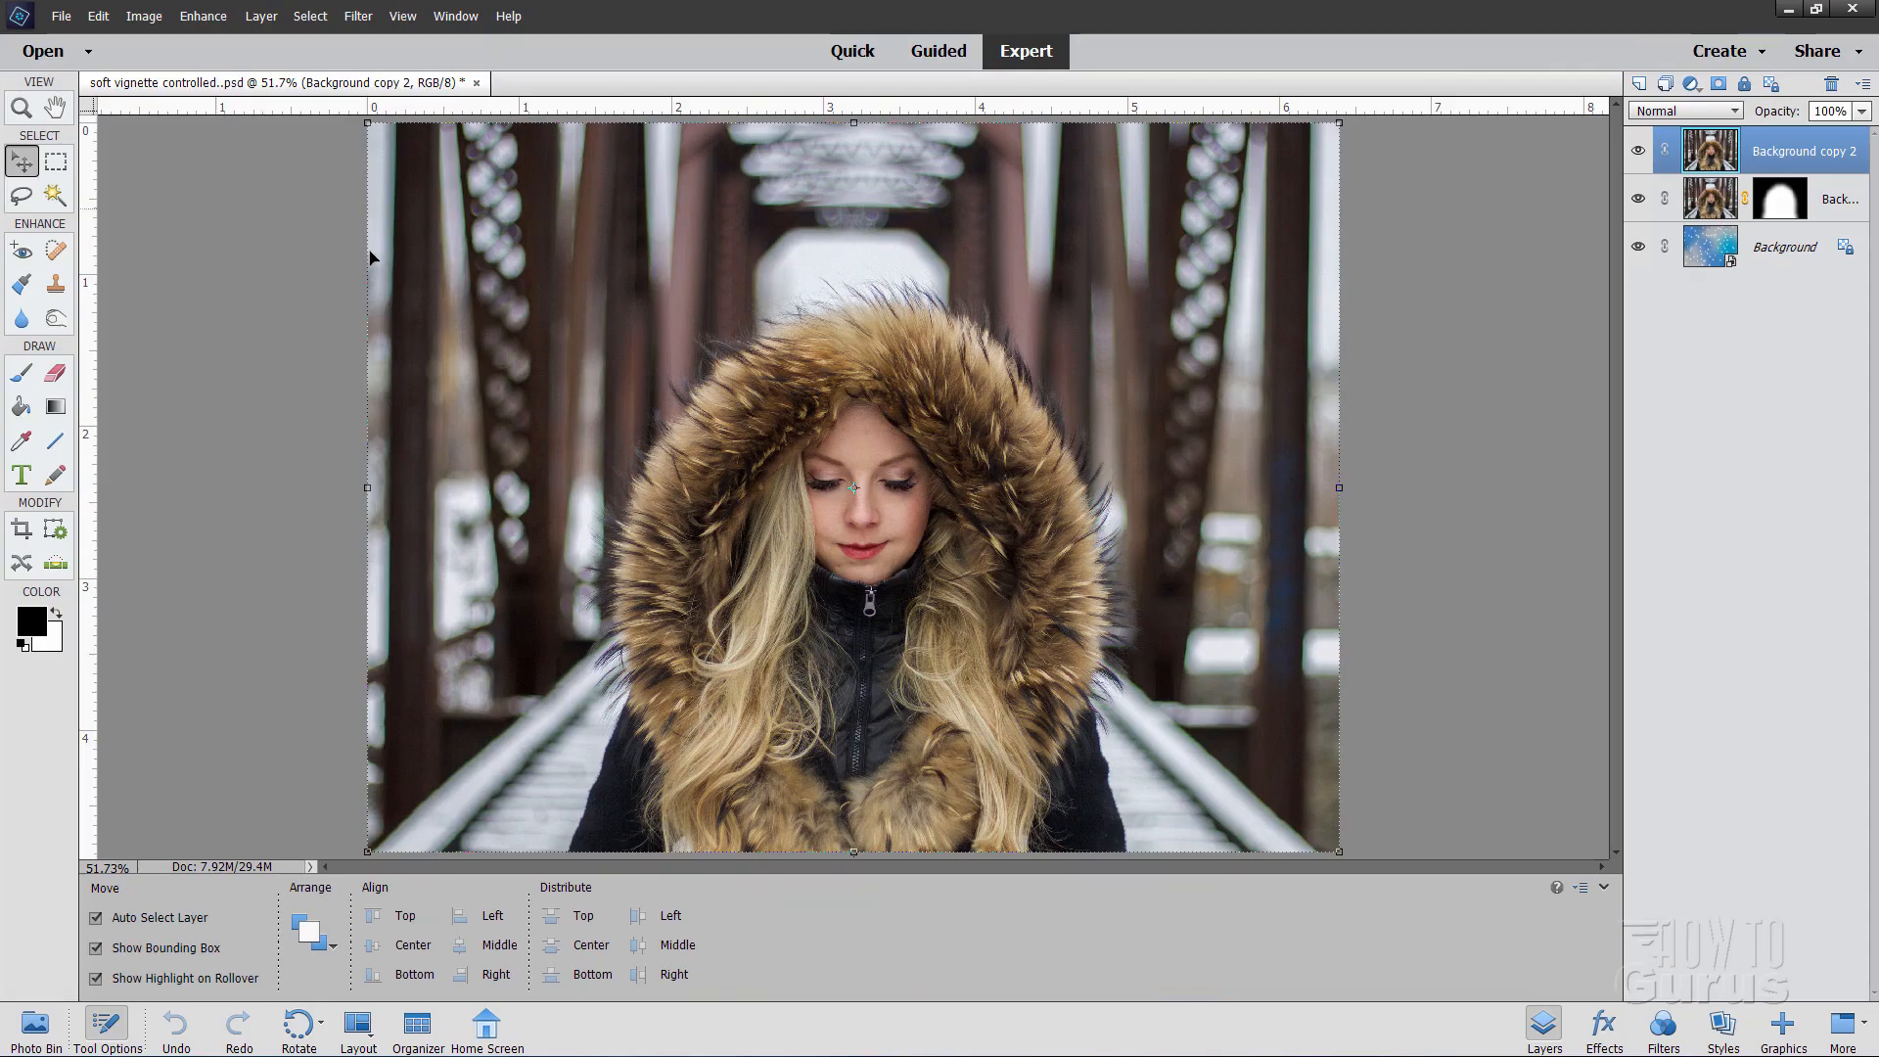
- Close the soft vignette document without saving and open people-2592581_1920.jpg
click(476, 82)
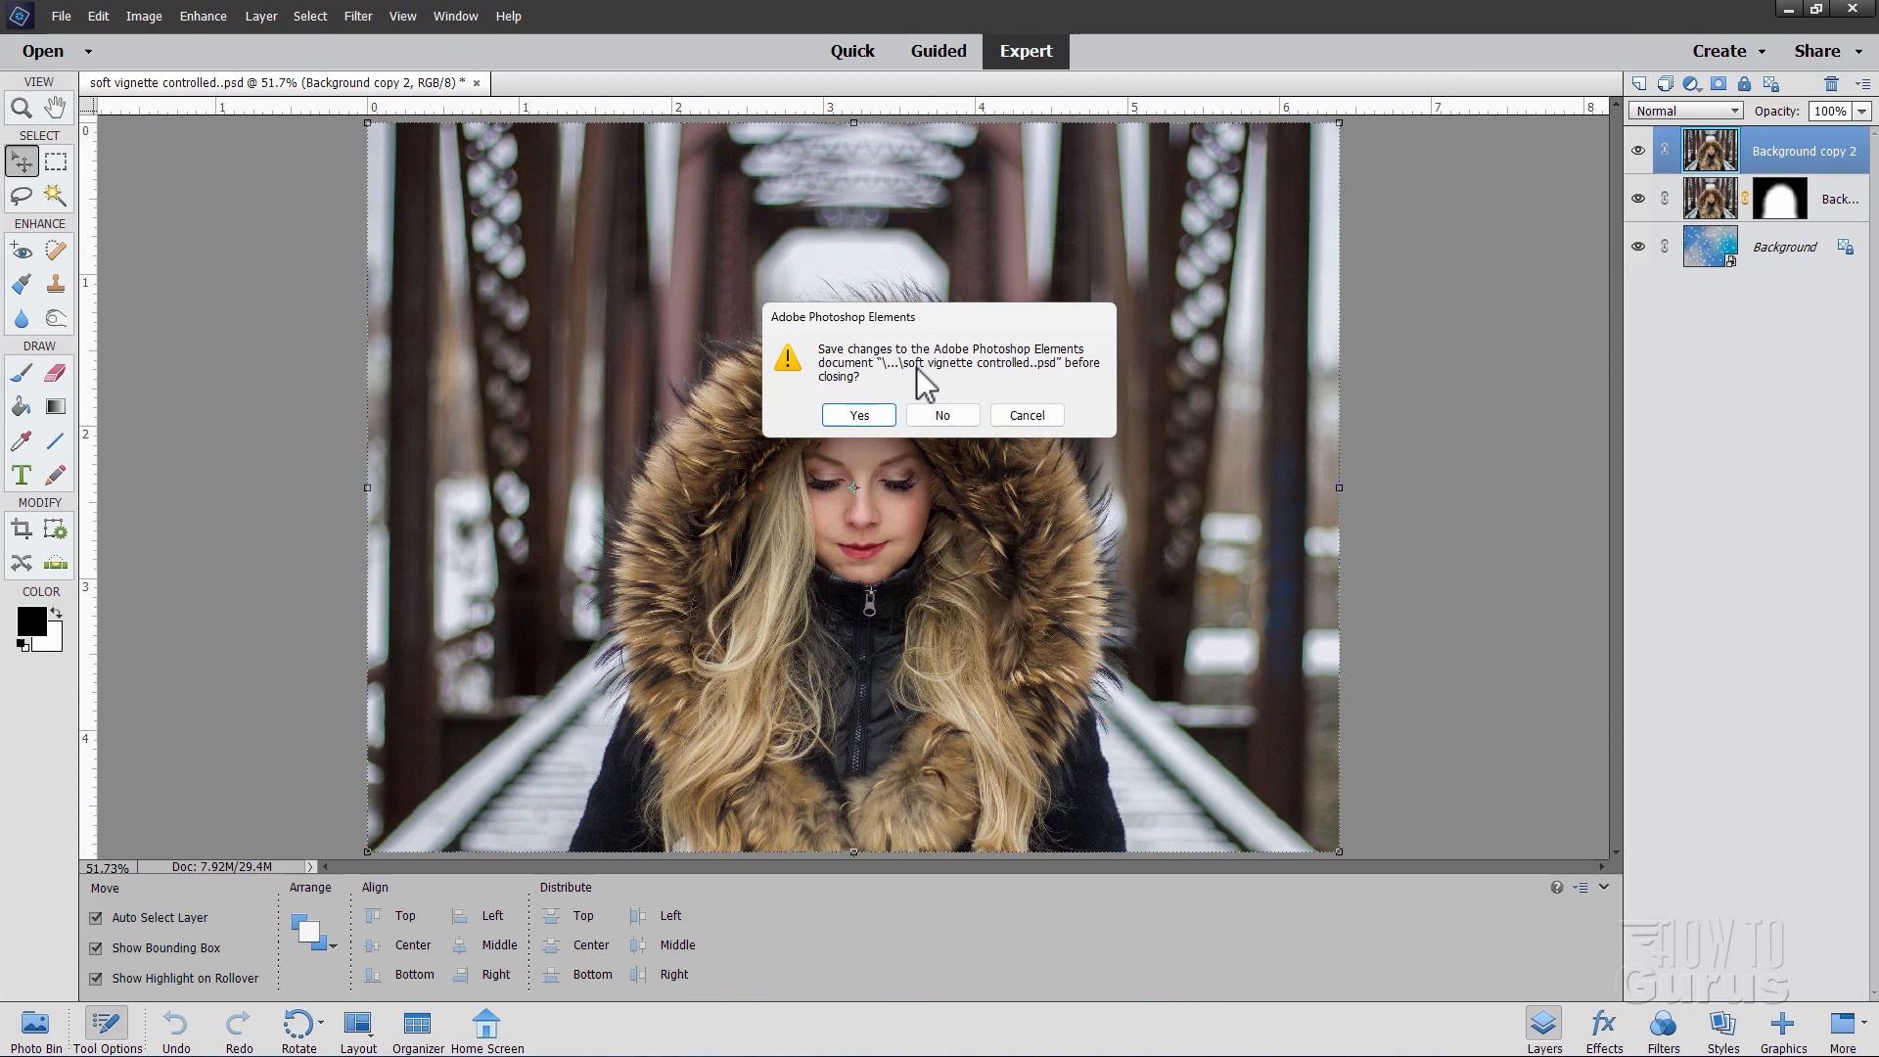
click(940, 415)
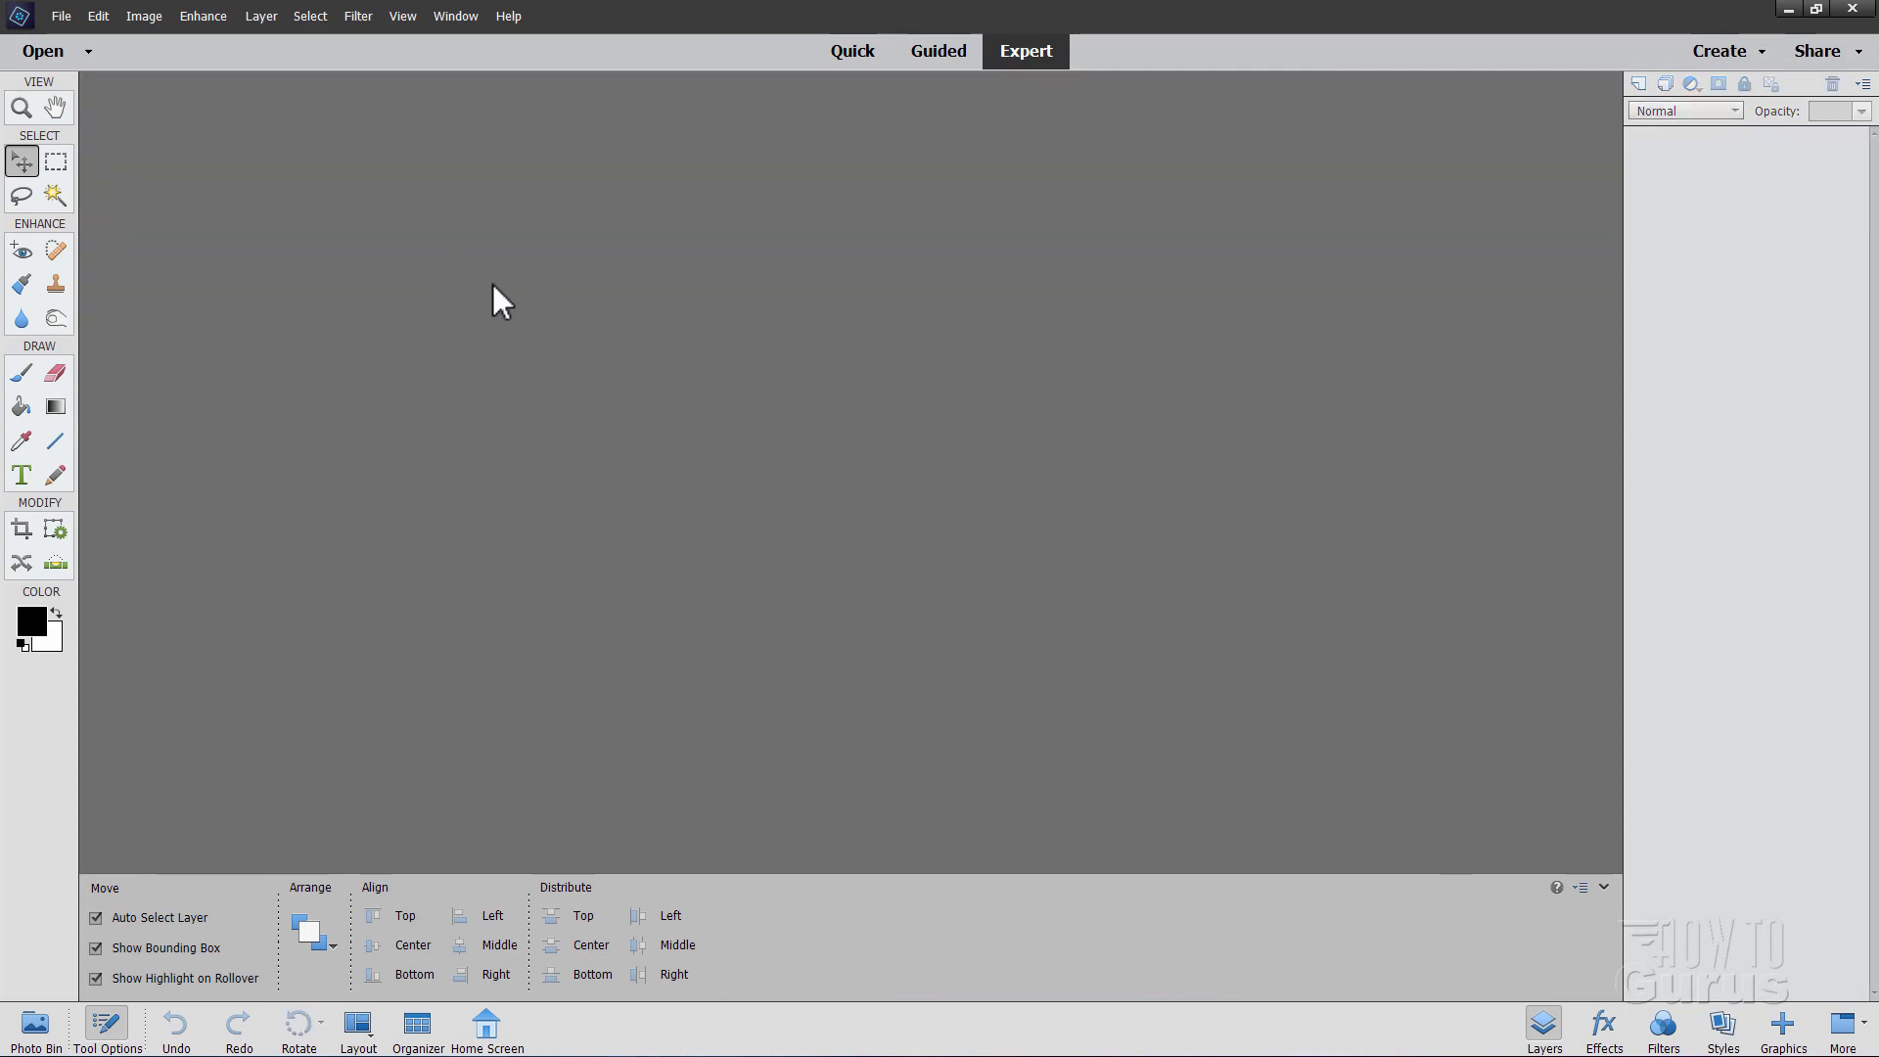
click(59, 16)
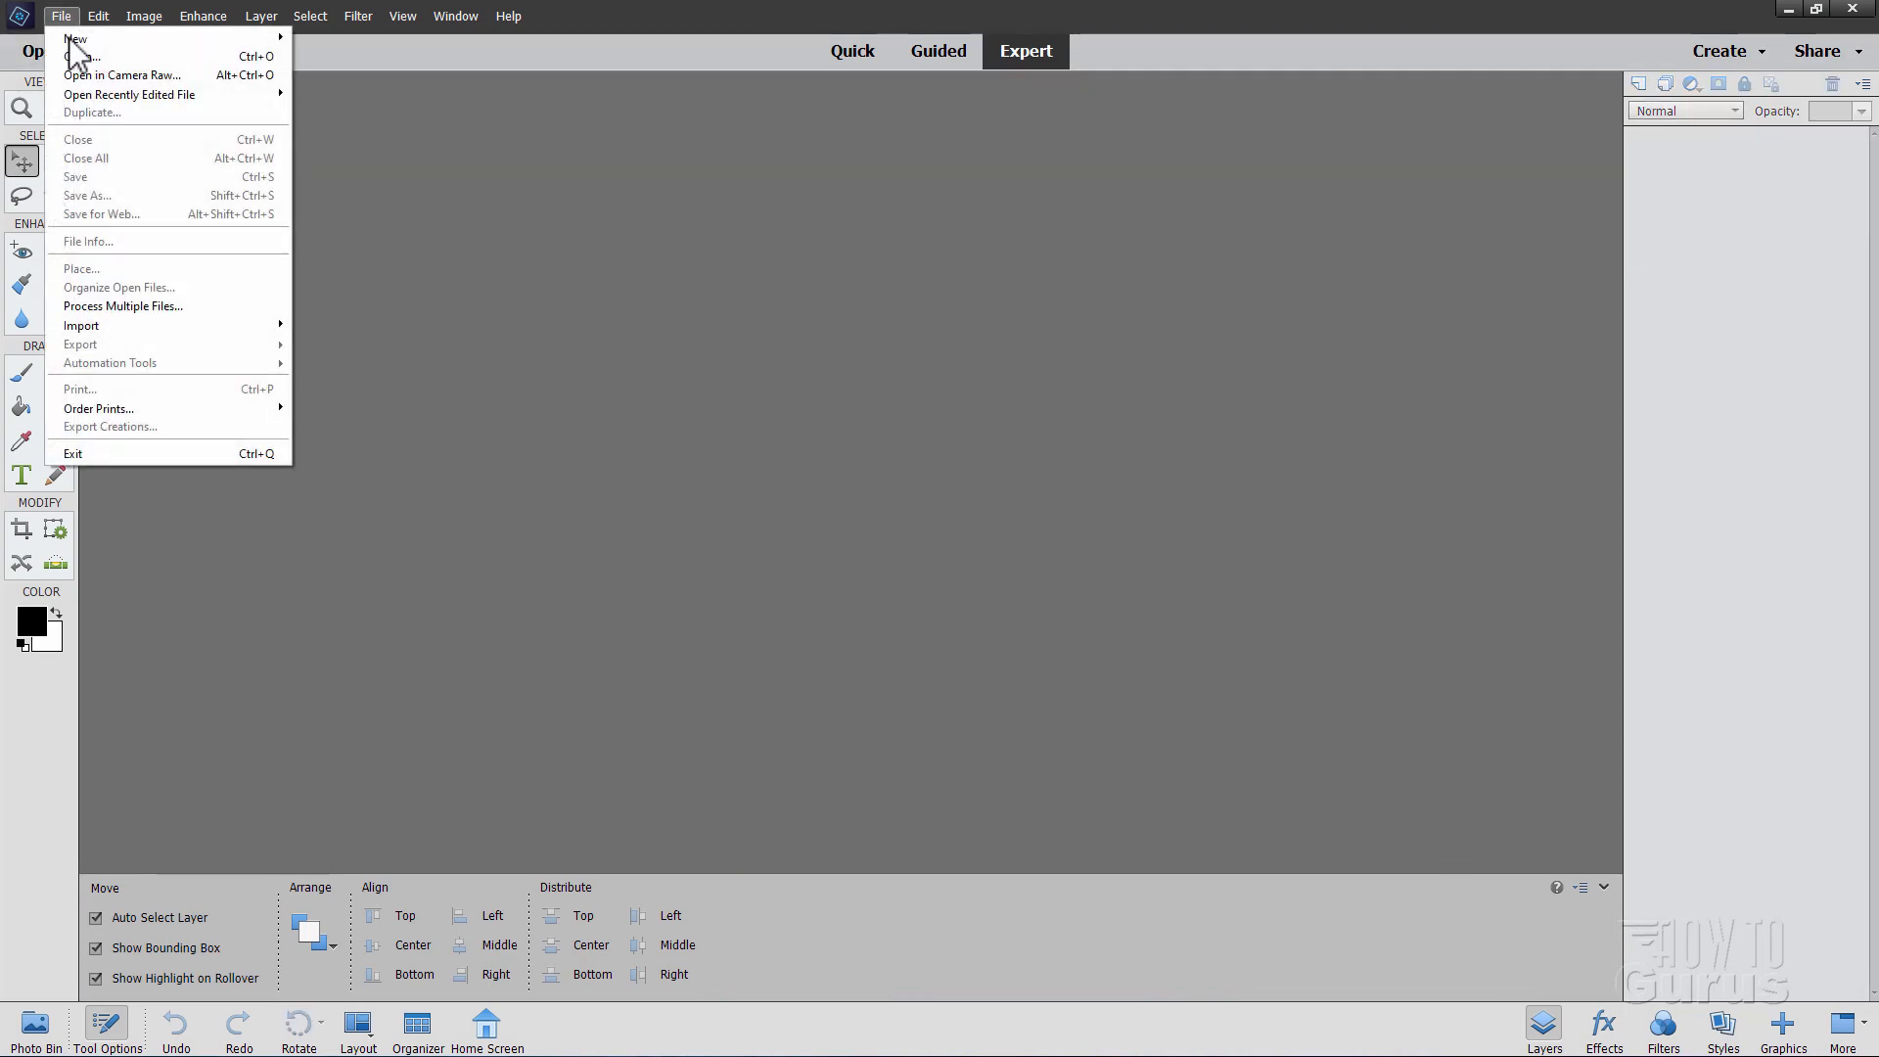
click(79, 57)
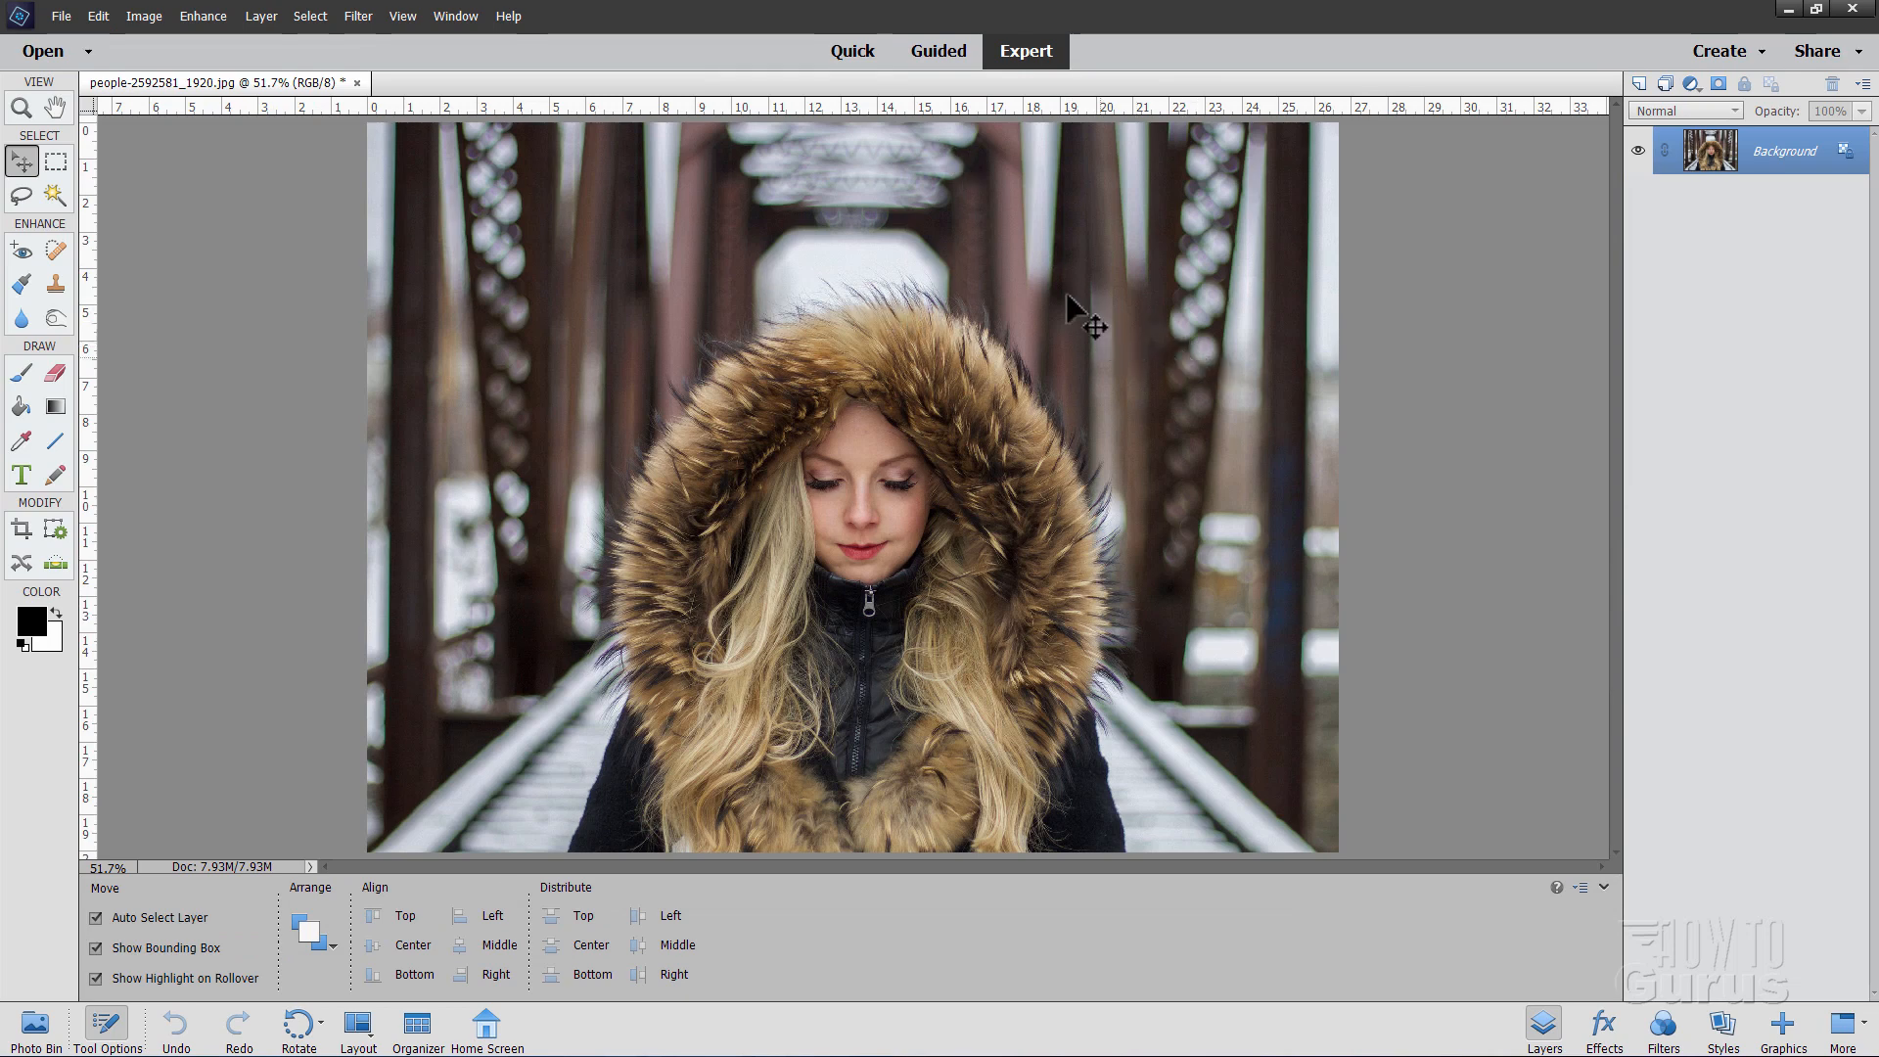
mouse_move(1221, 395)
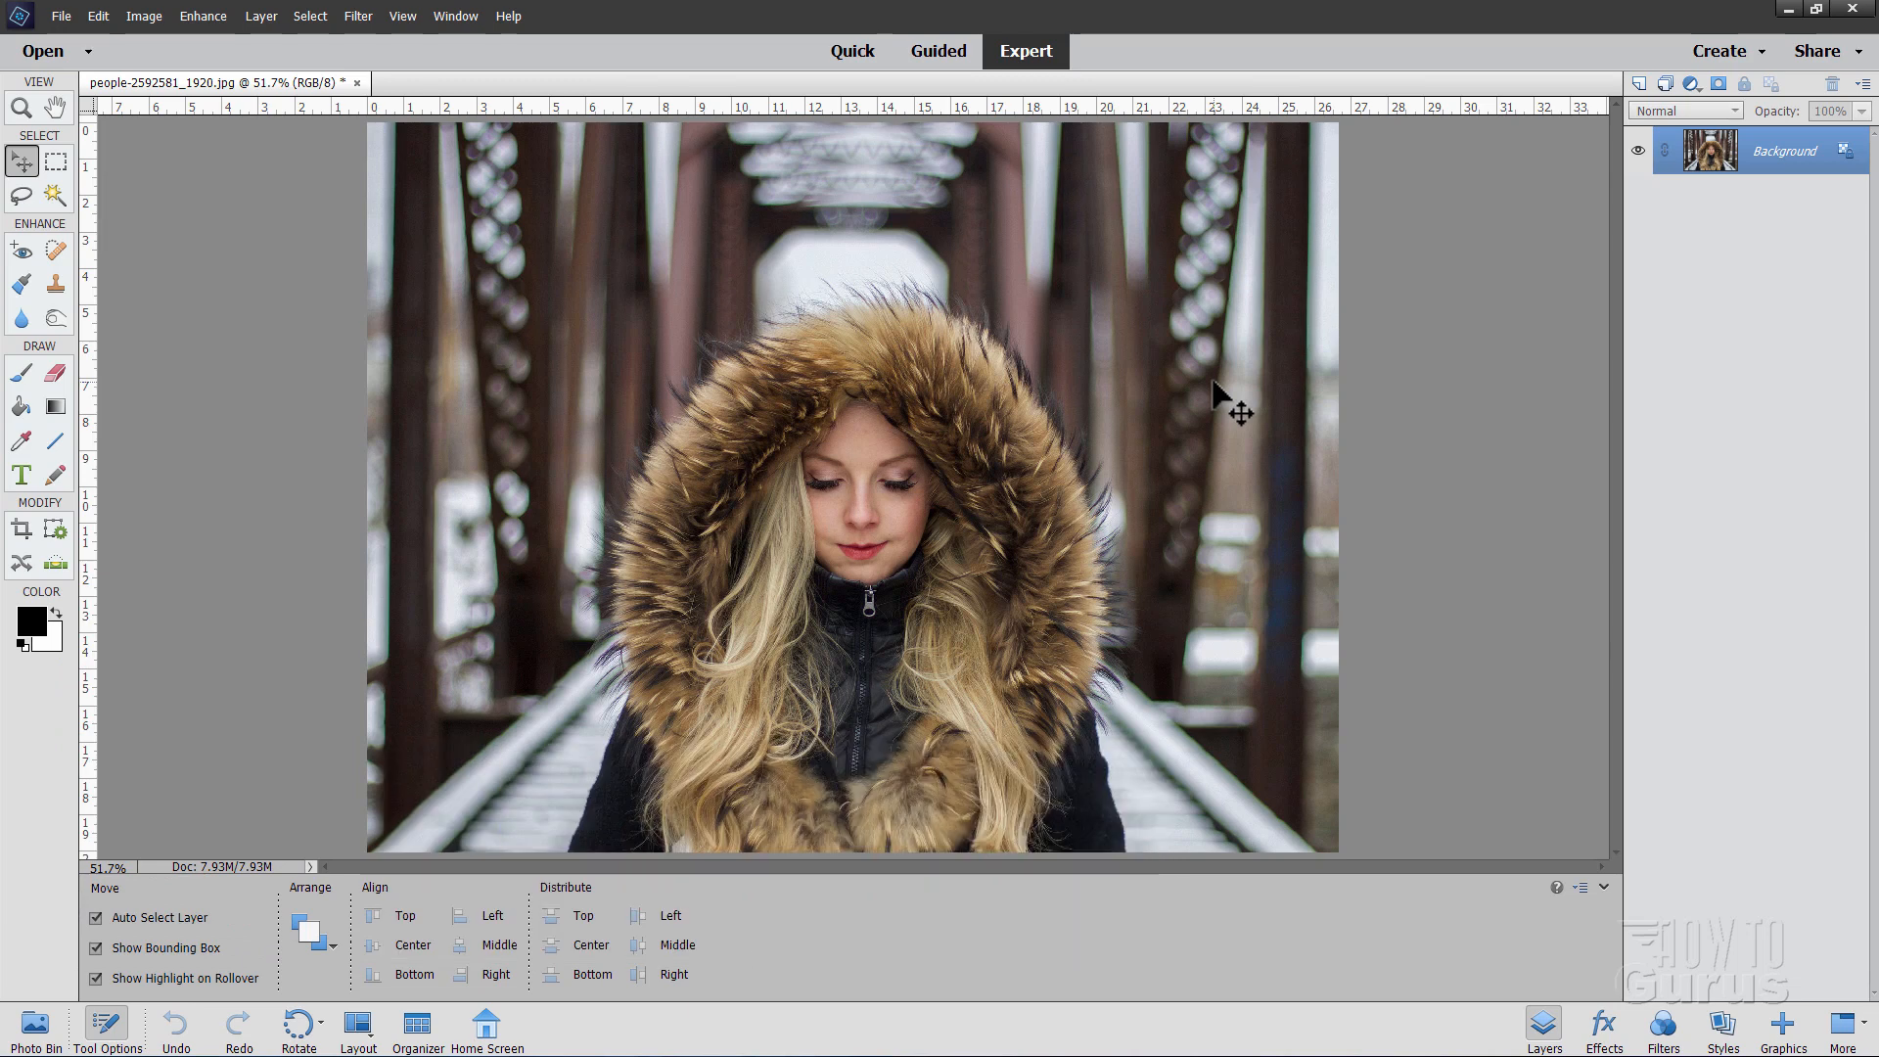
mouse_move(1199, 317)
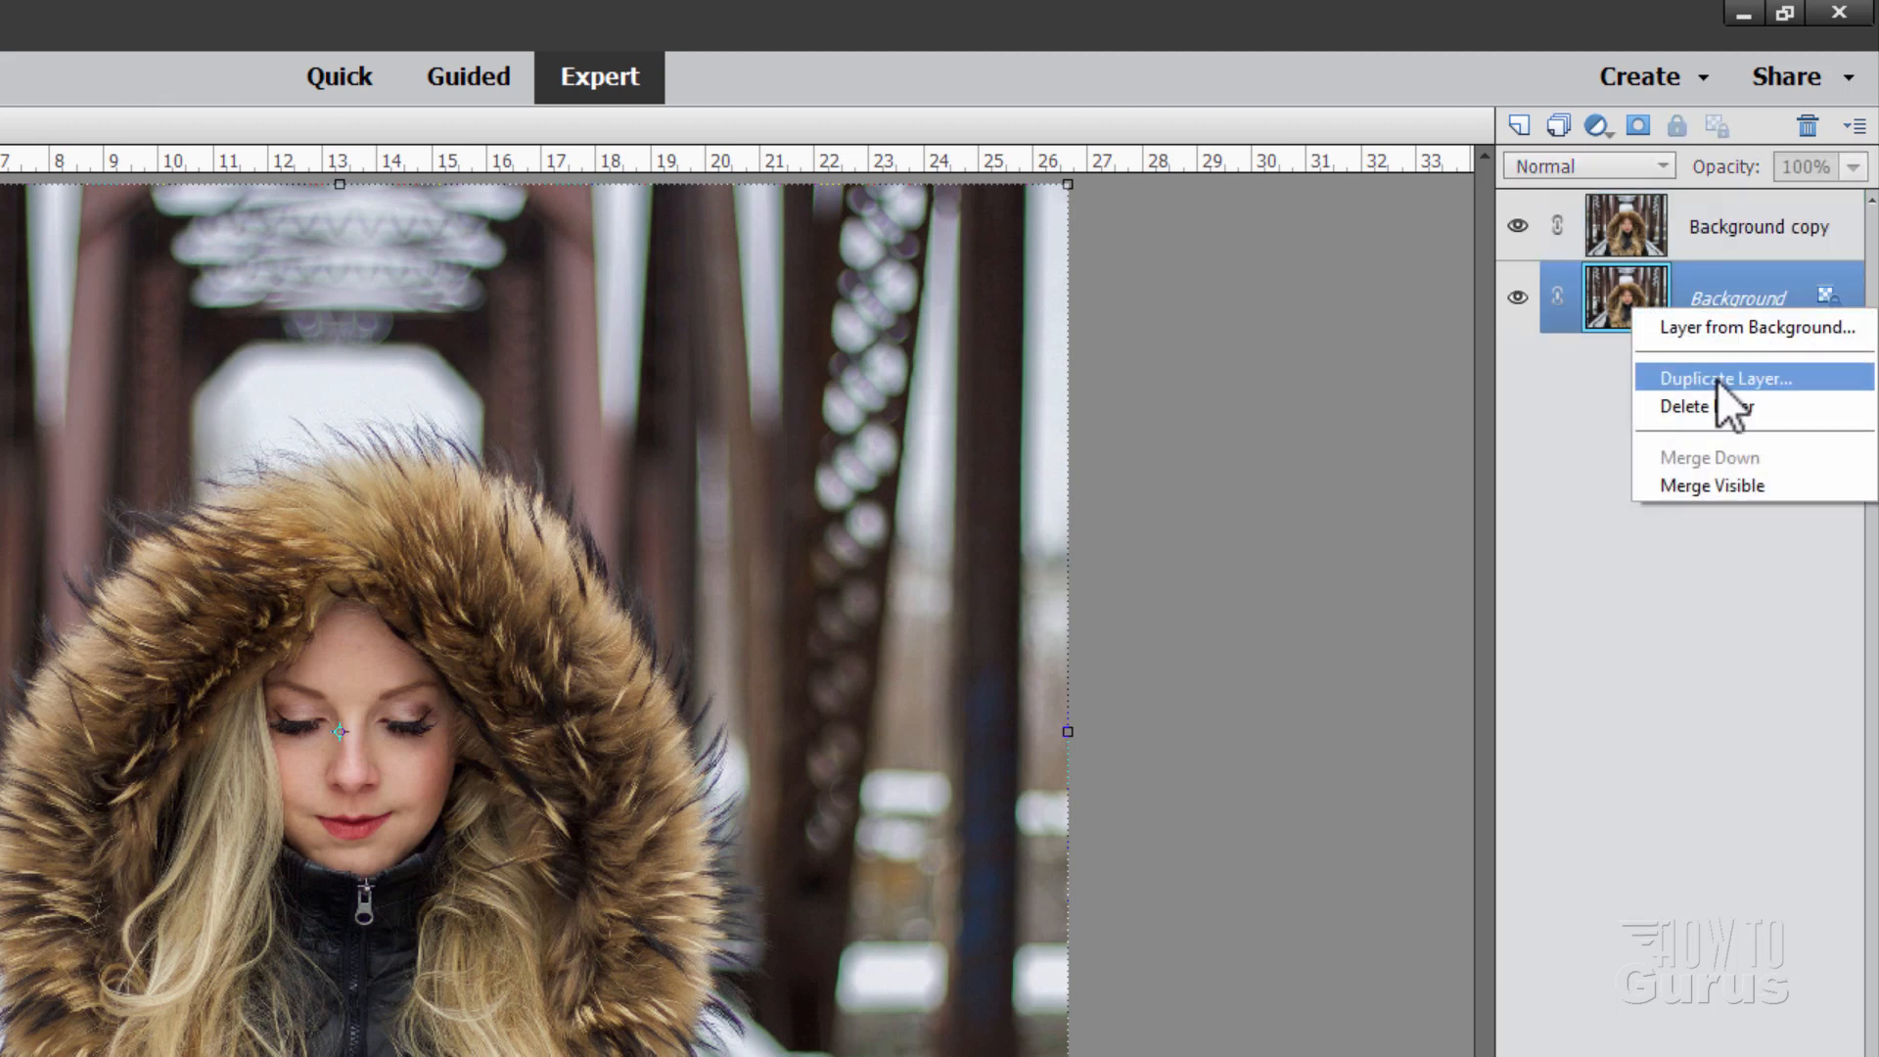
- Duplicate Background again, hide Background copy 2, and make Background copy the active layer
click(1723, 377)
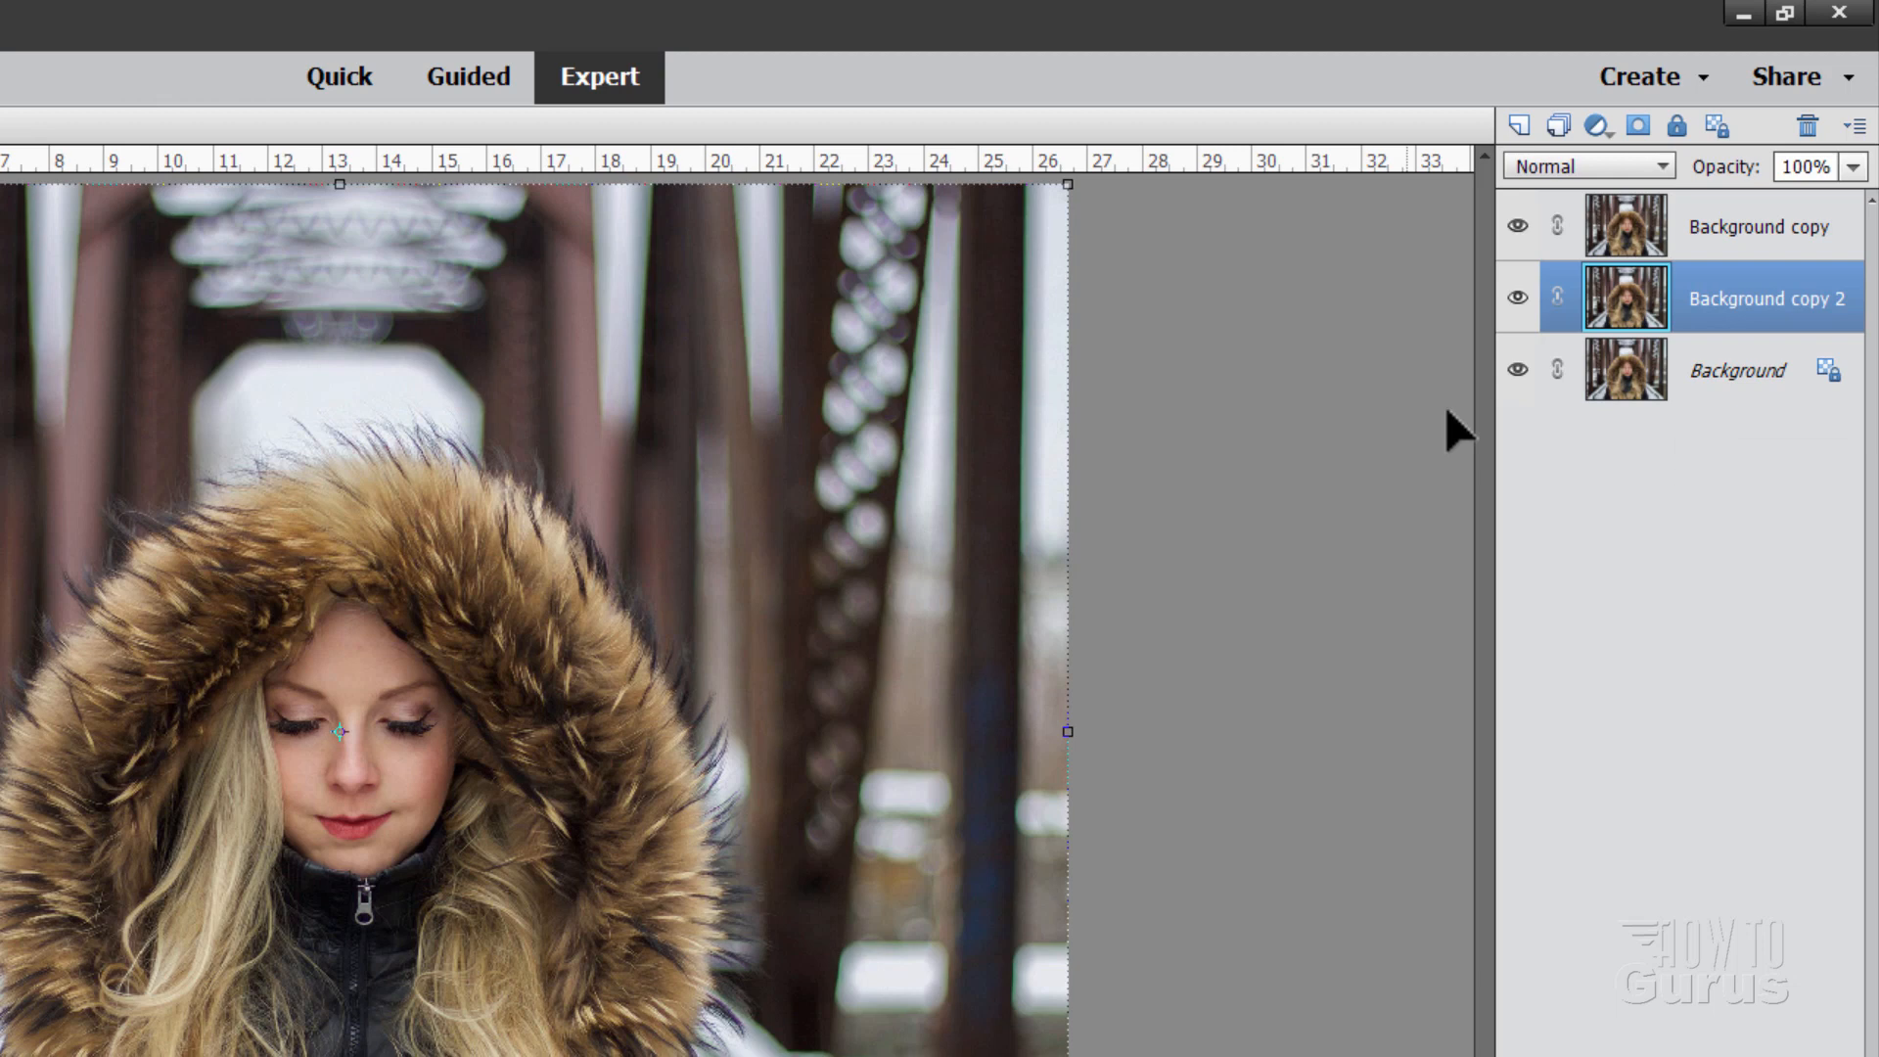
click(1517, 298)
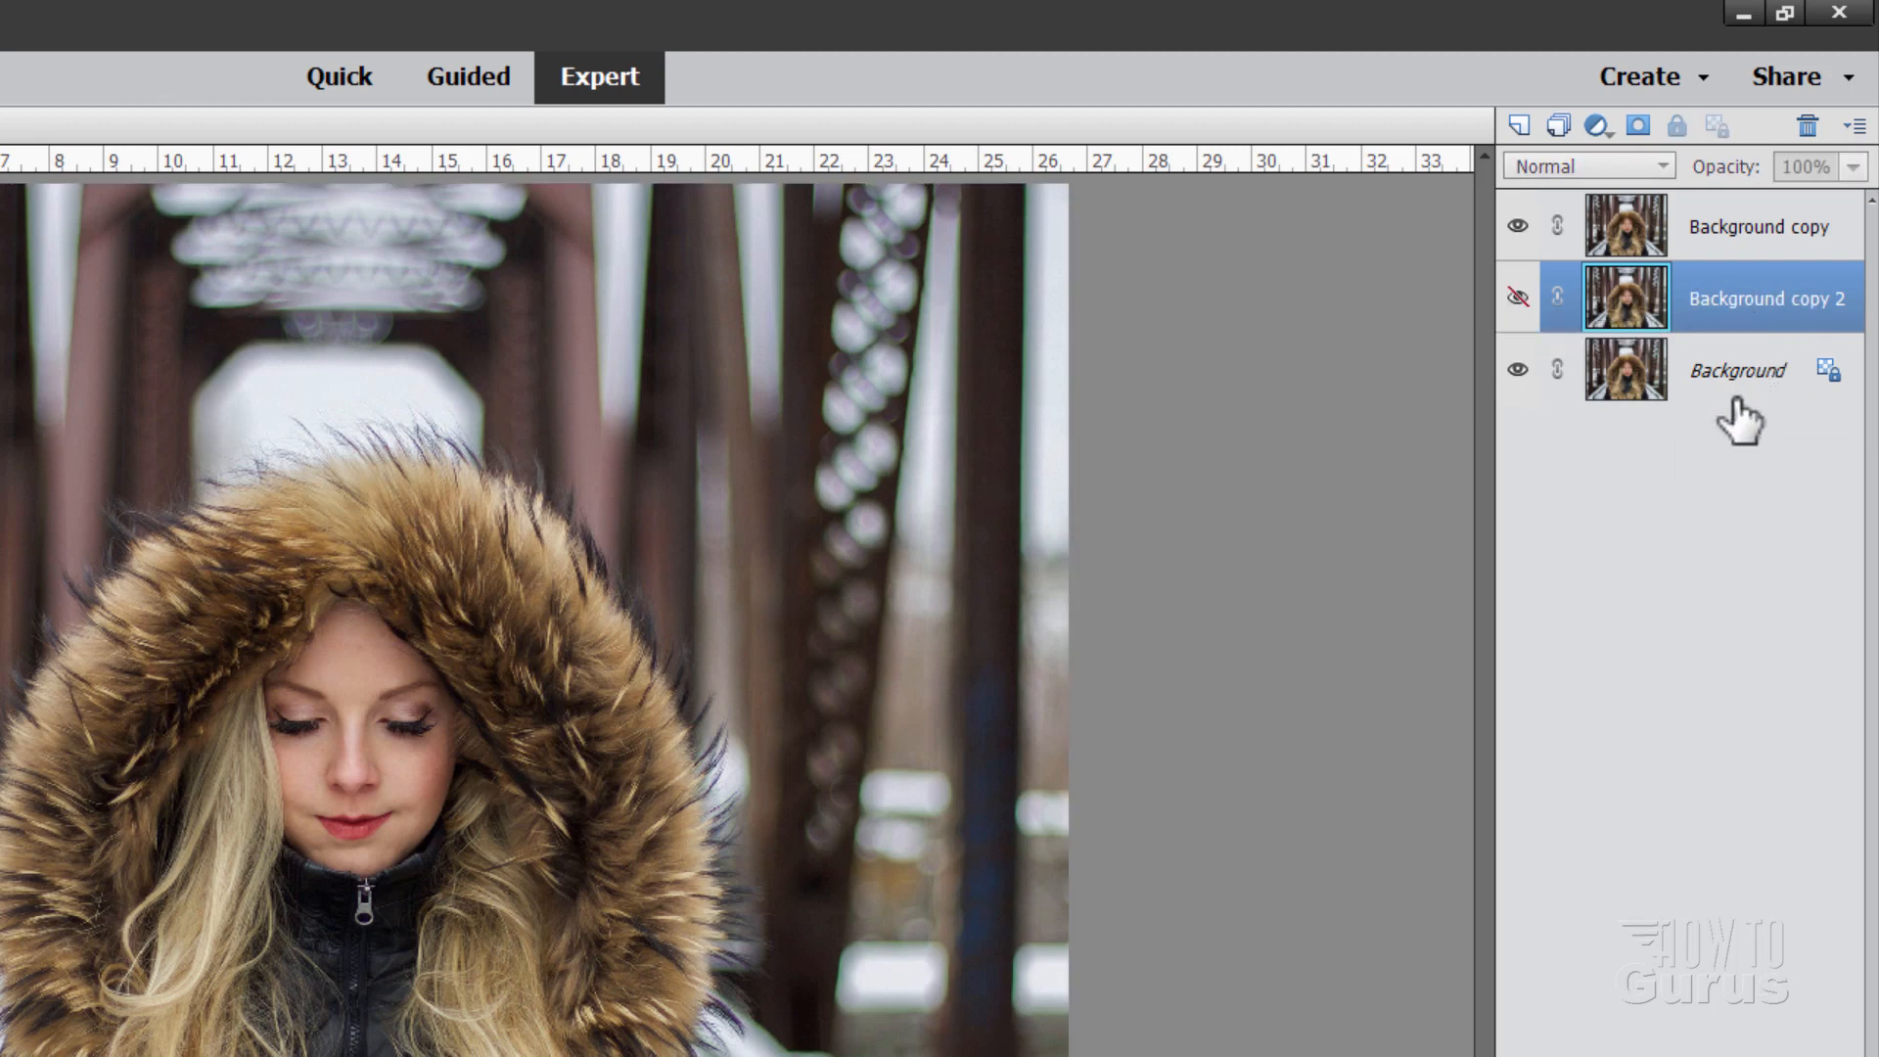
click(1736, 369)
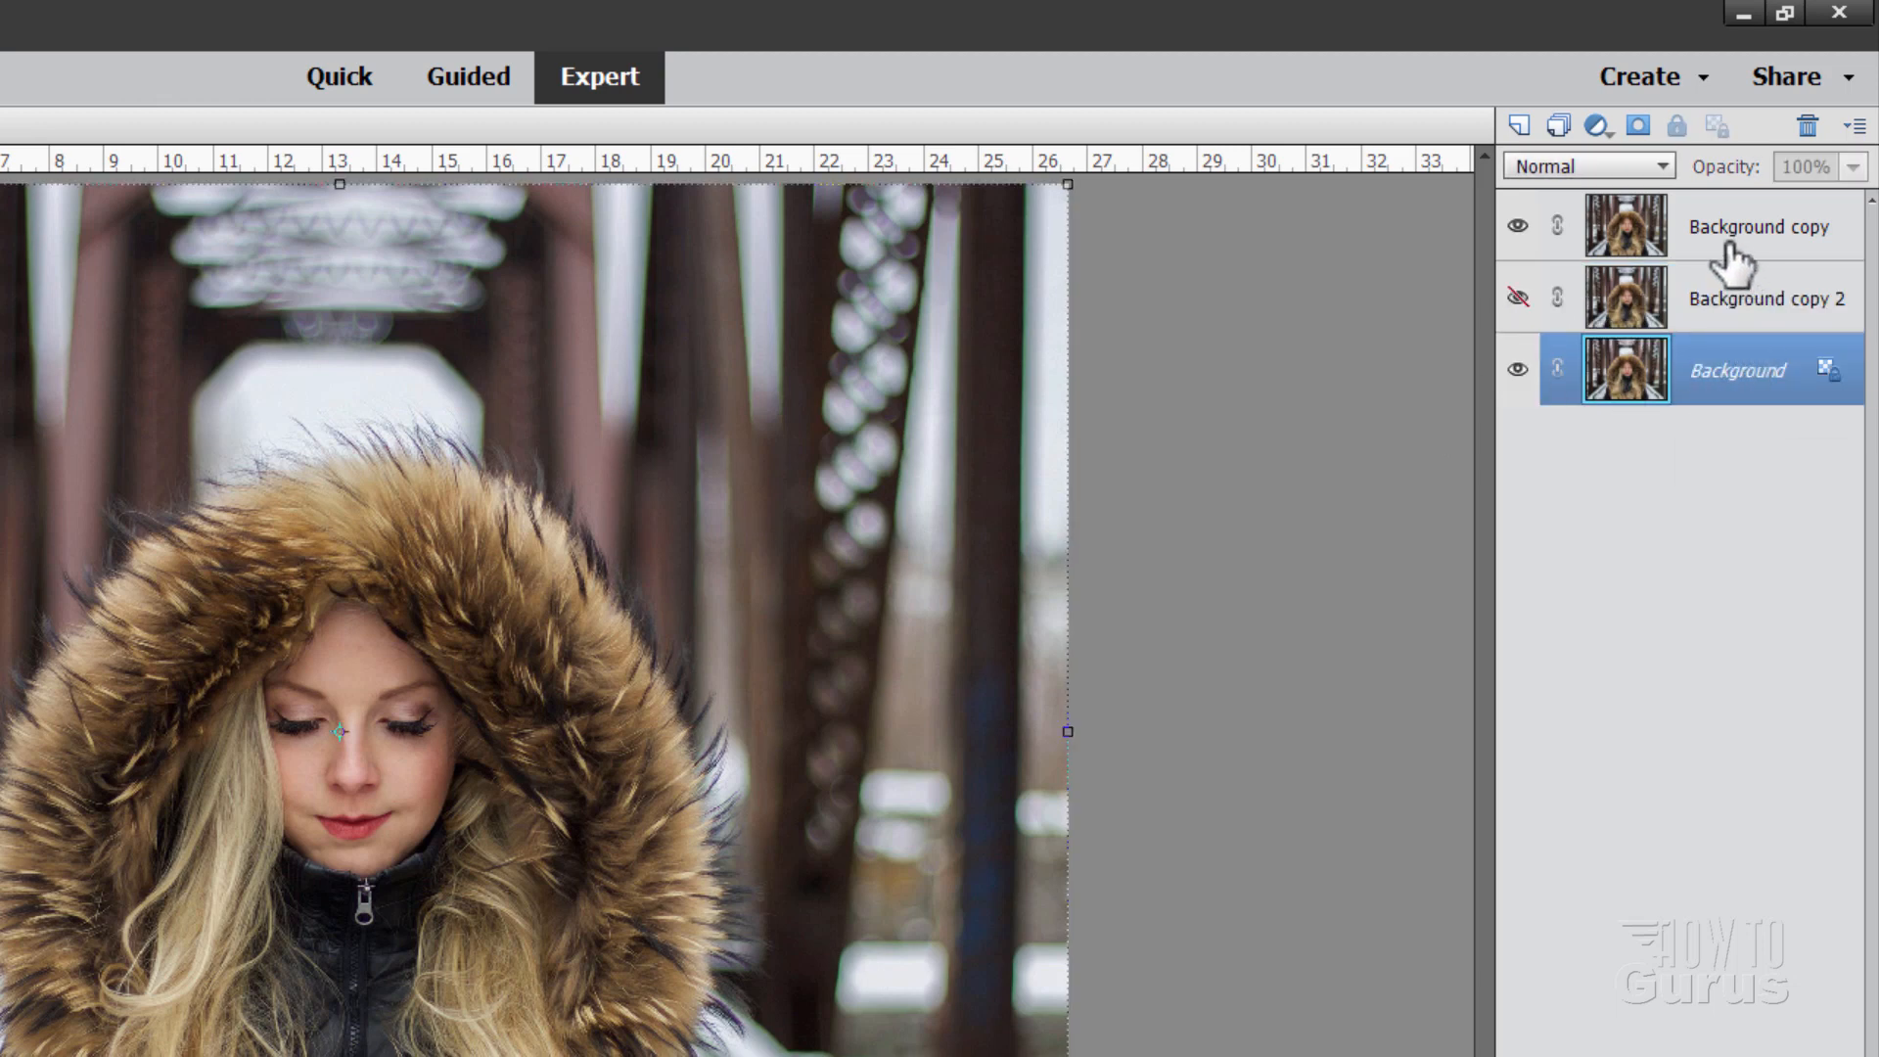
click(1517, 369)
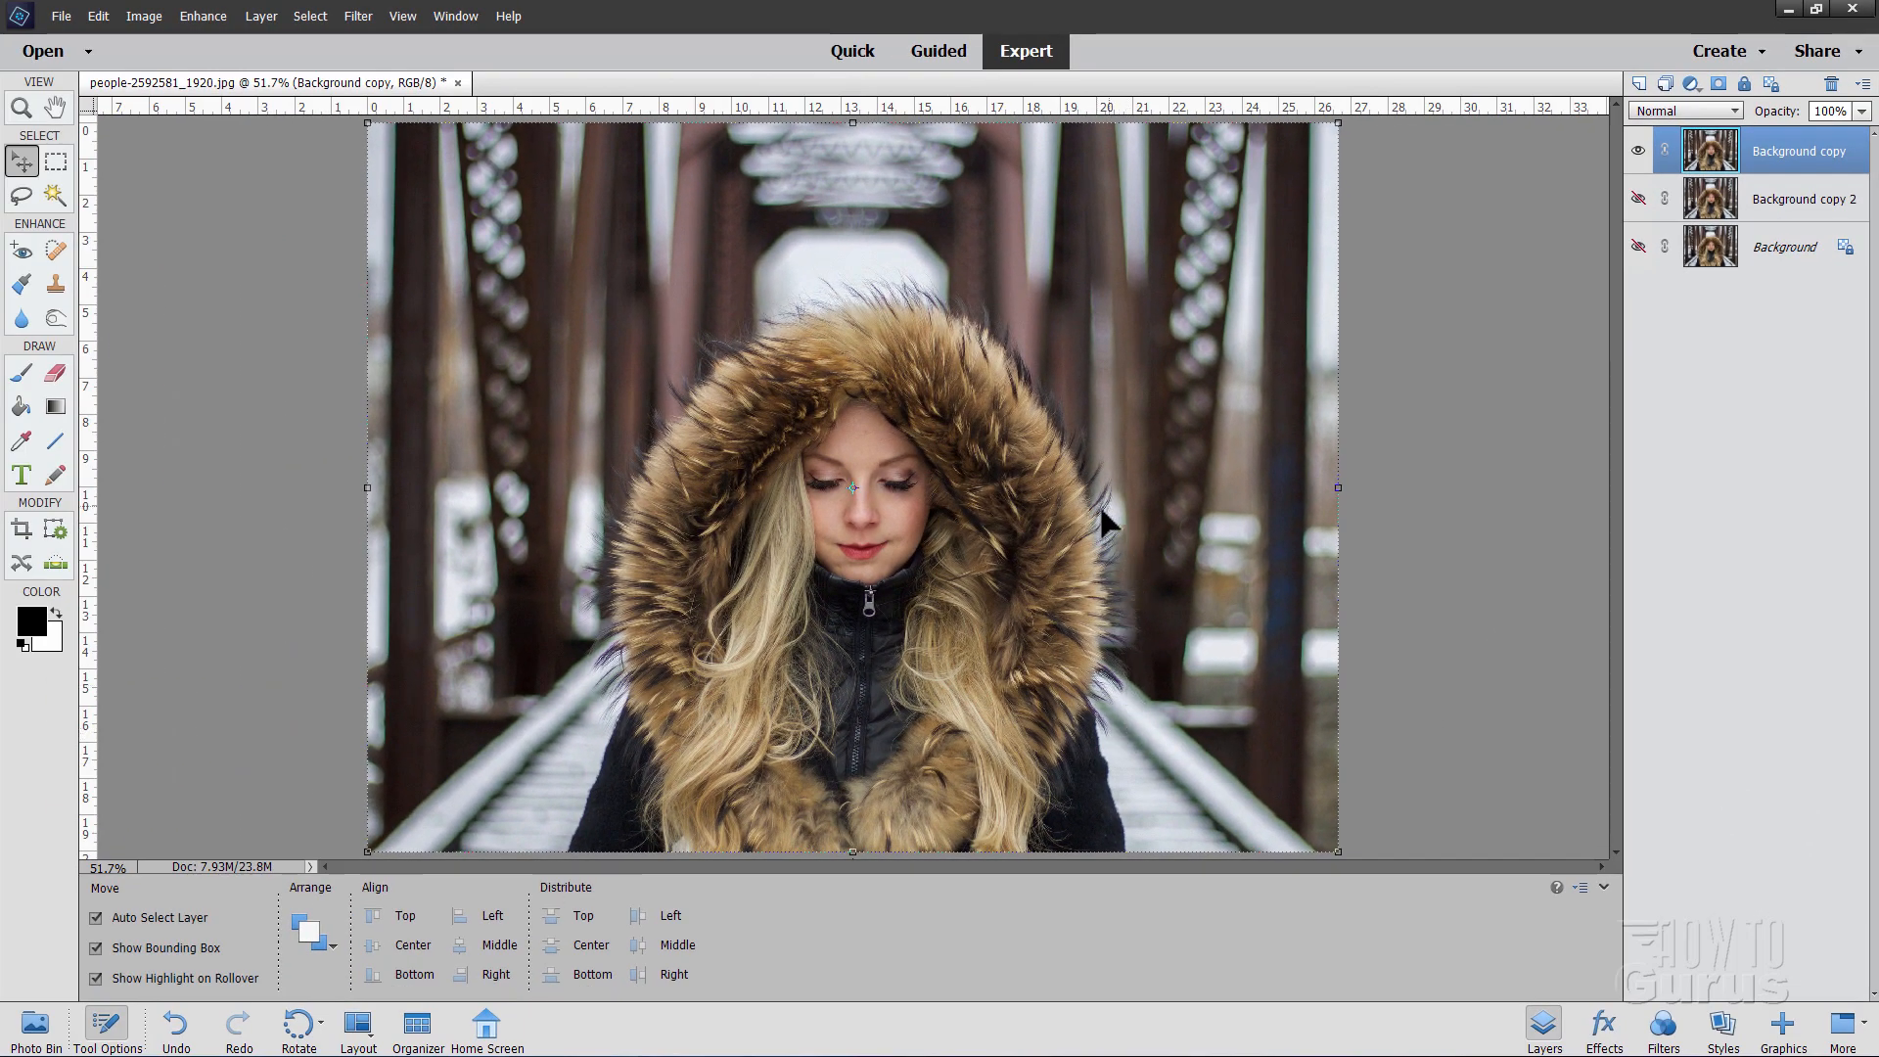
mouse_move(1138, 605)
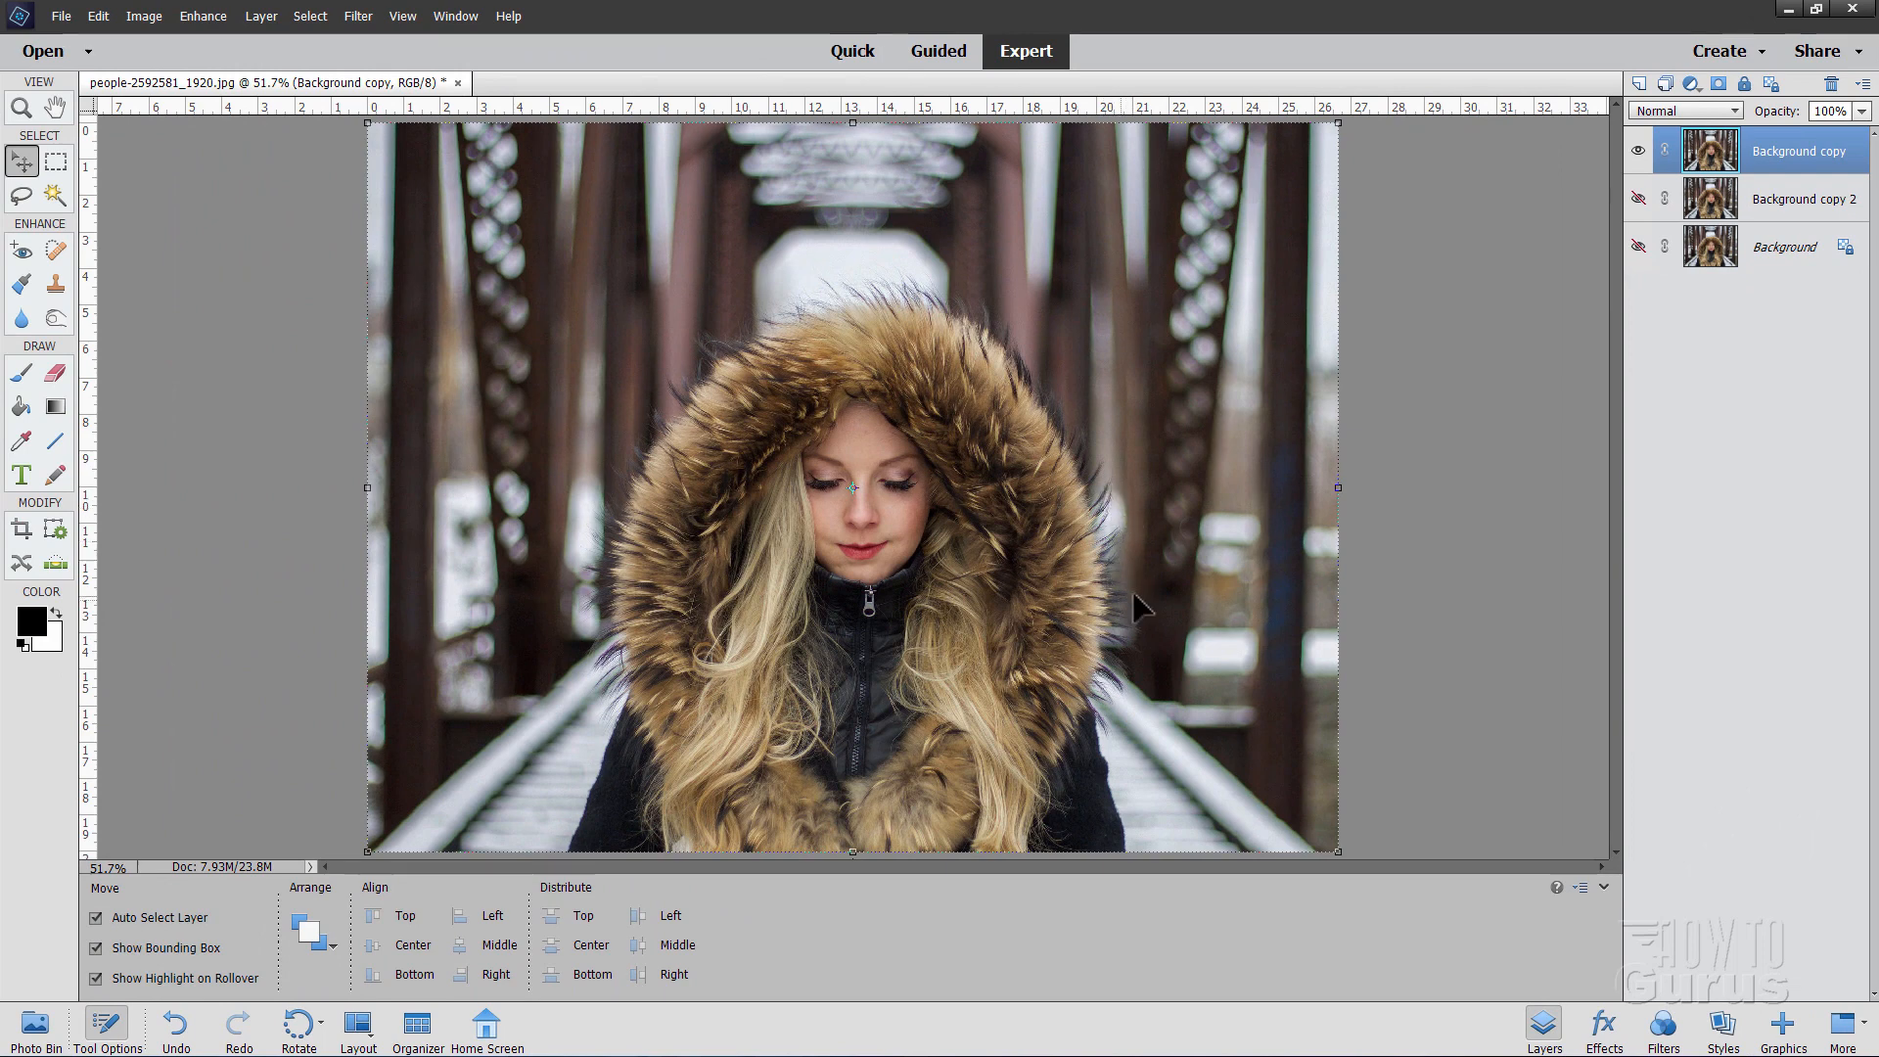
mouse_move(864, 304)
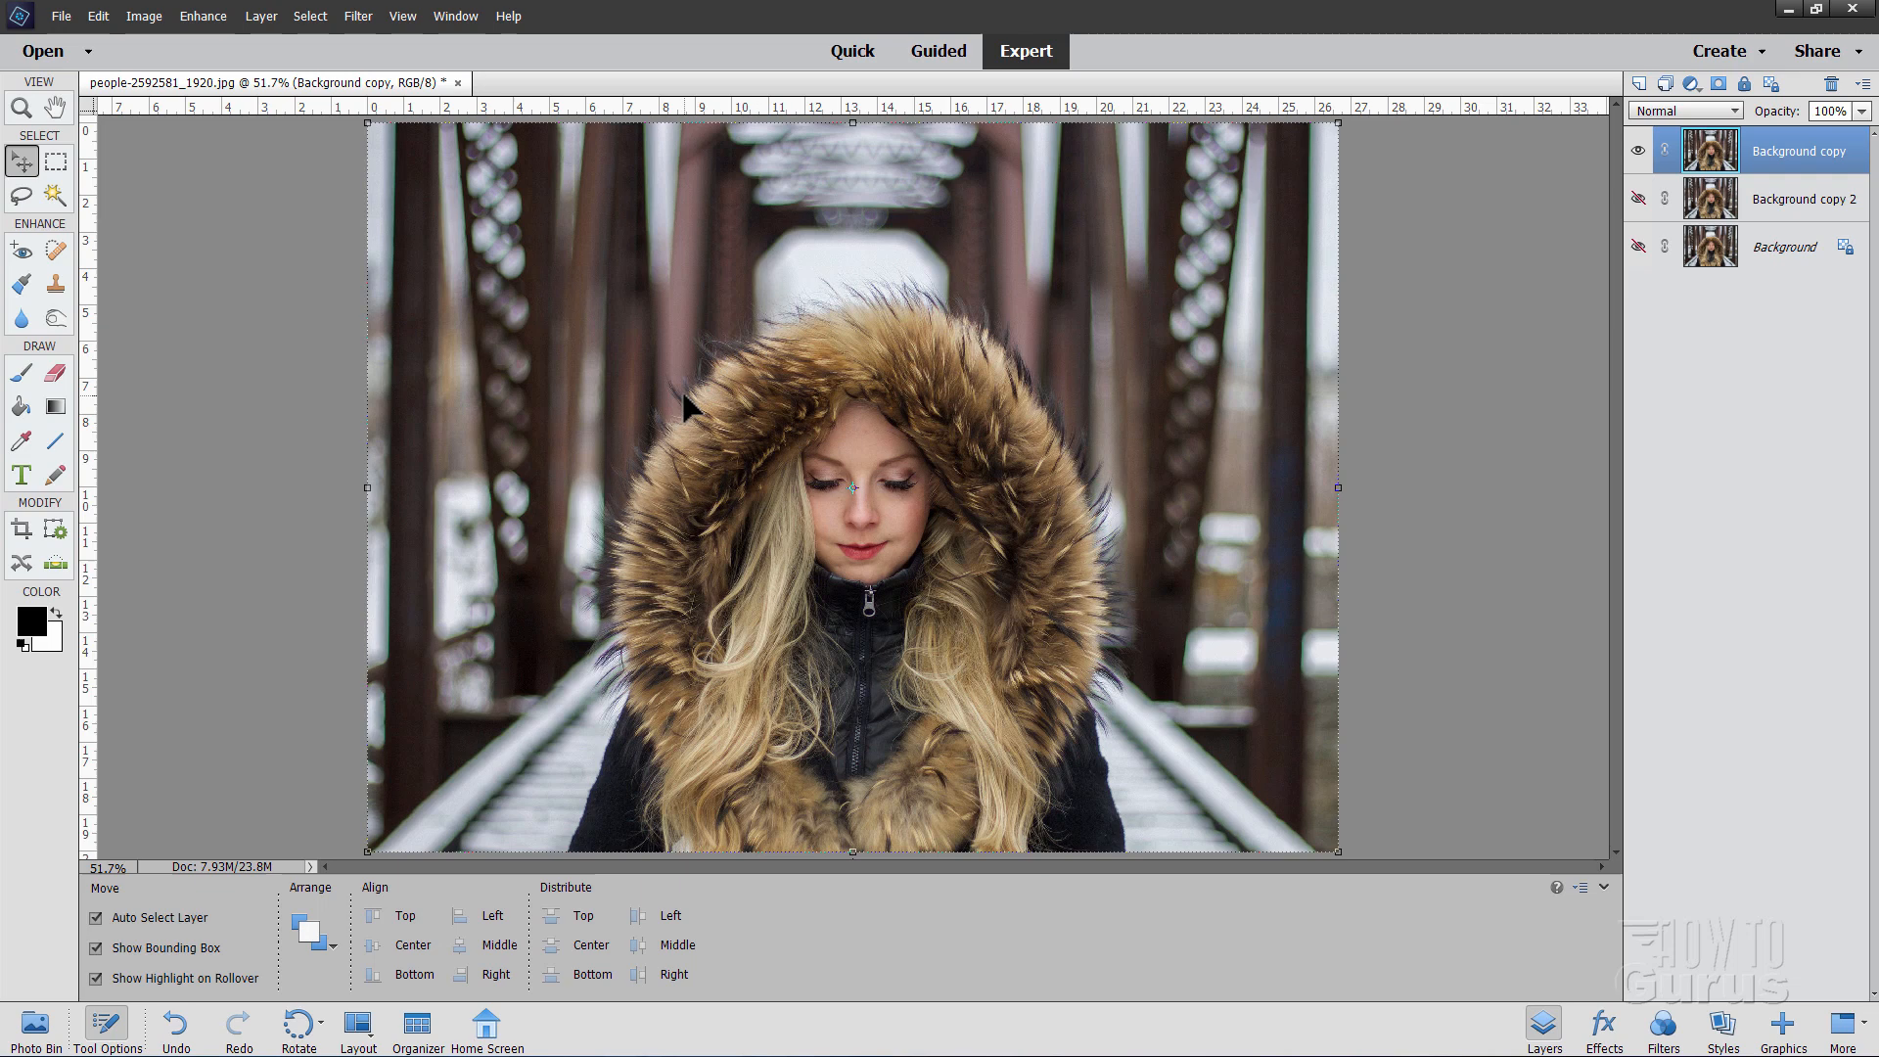
- Trace a loose Lasso outline around the woman and up over her fur hood
click(21, 196)
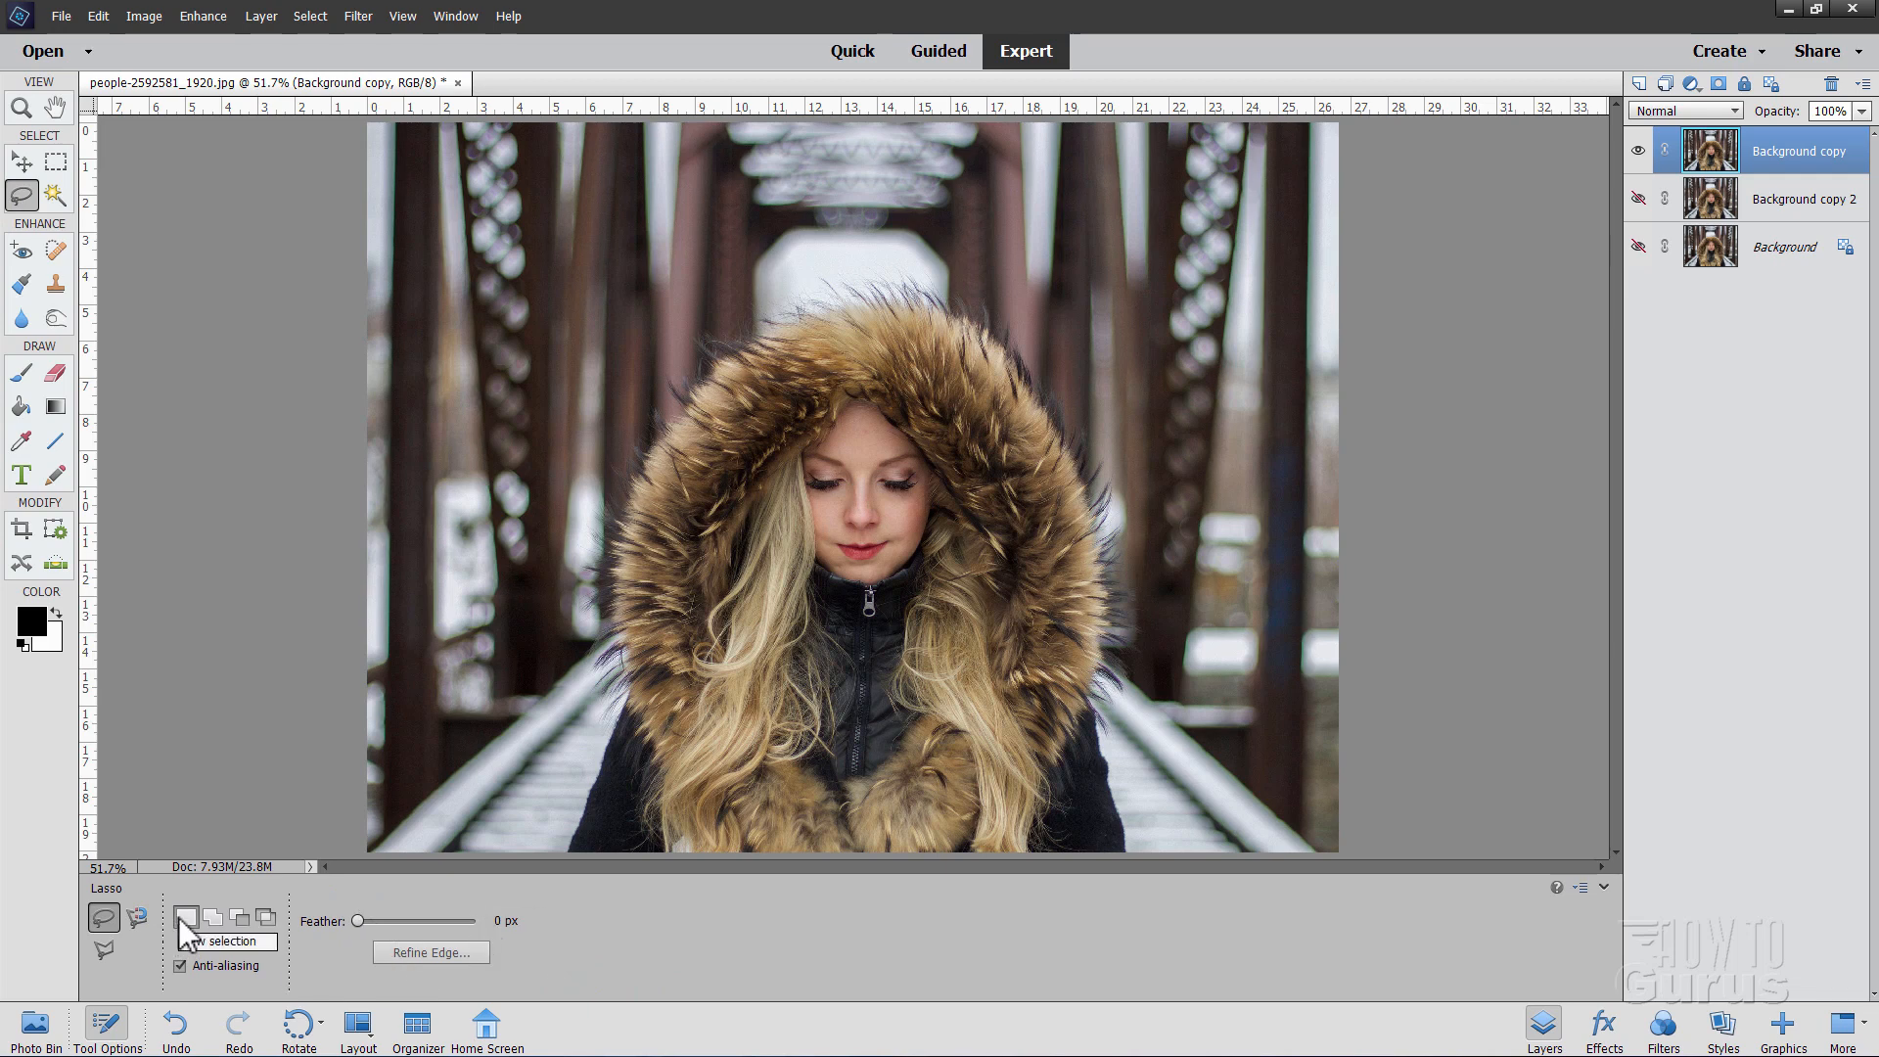
mouse_move(624, 755)
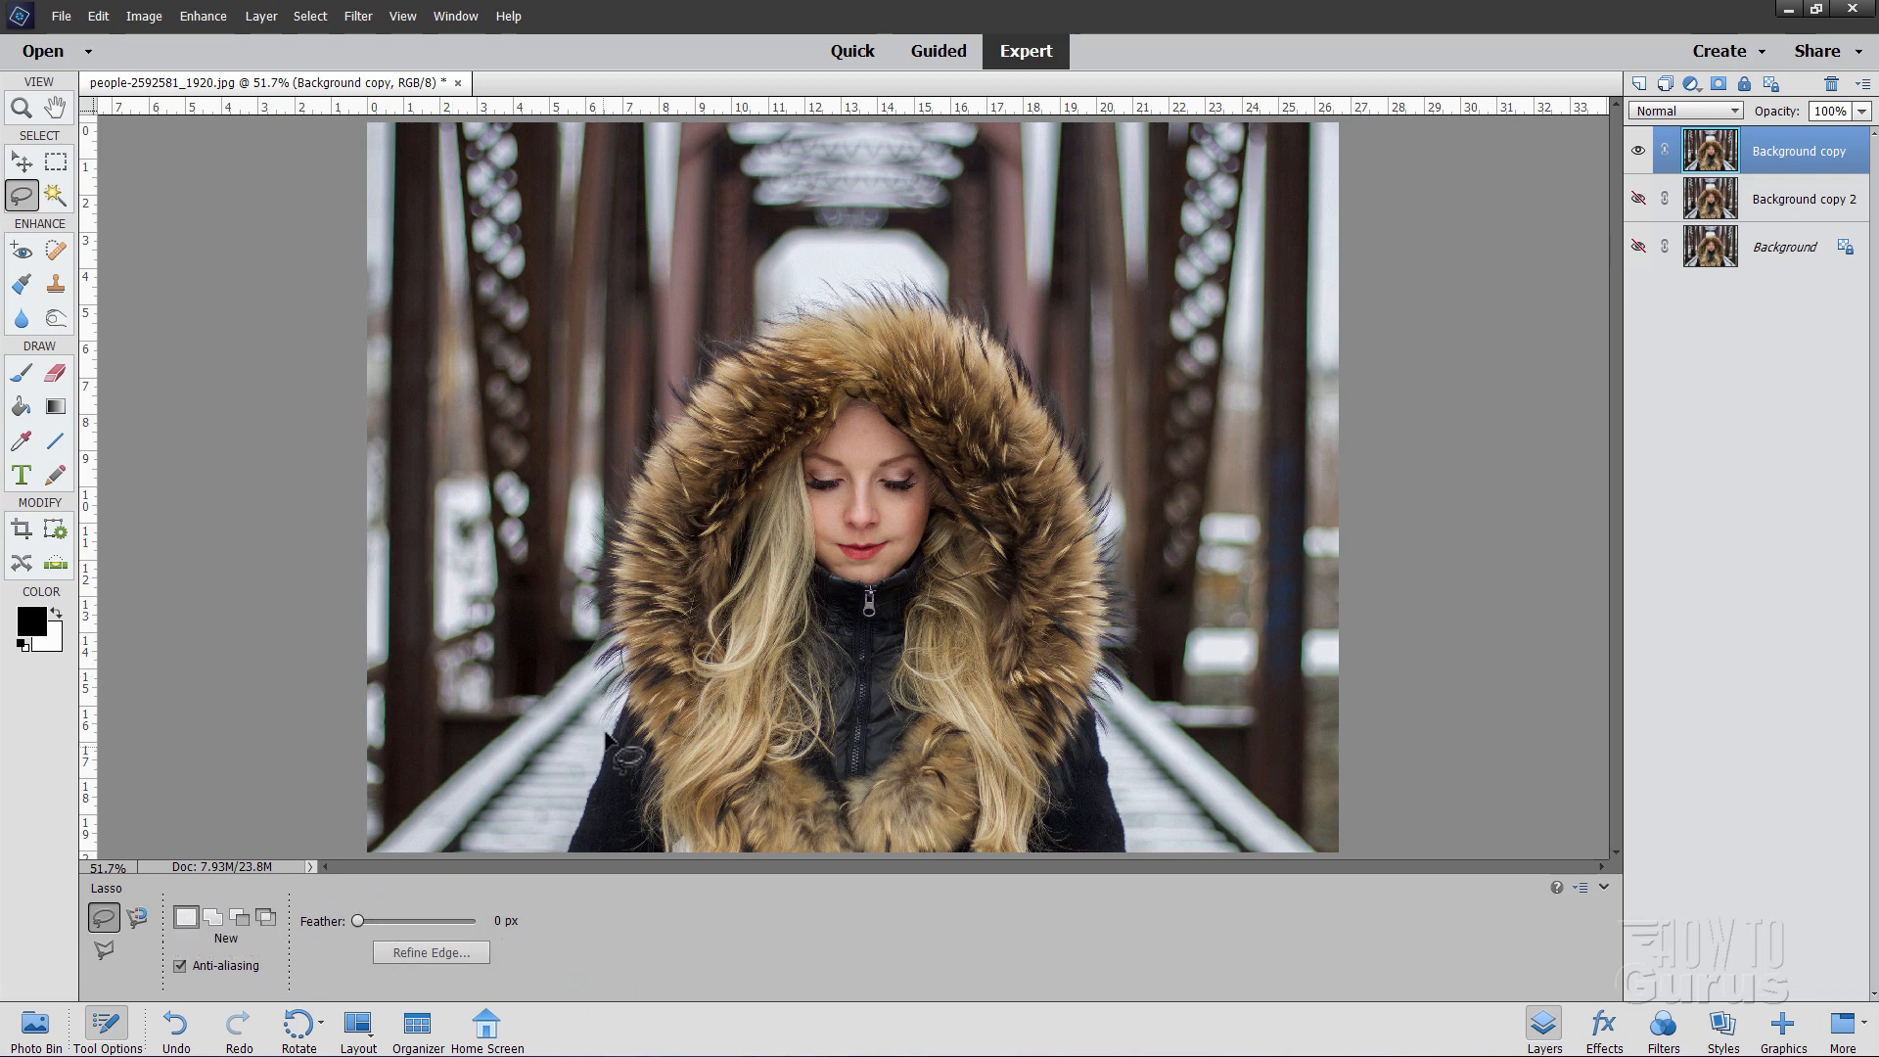
mouse_move(579, 869)
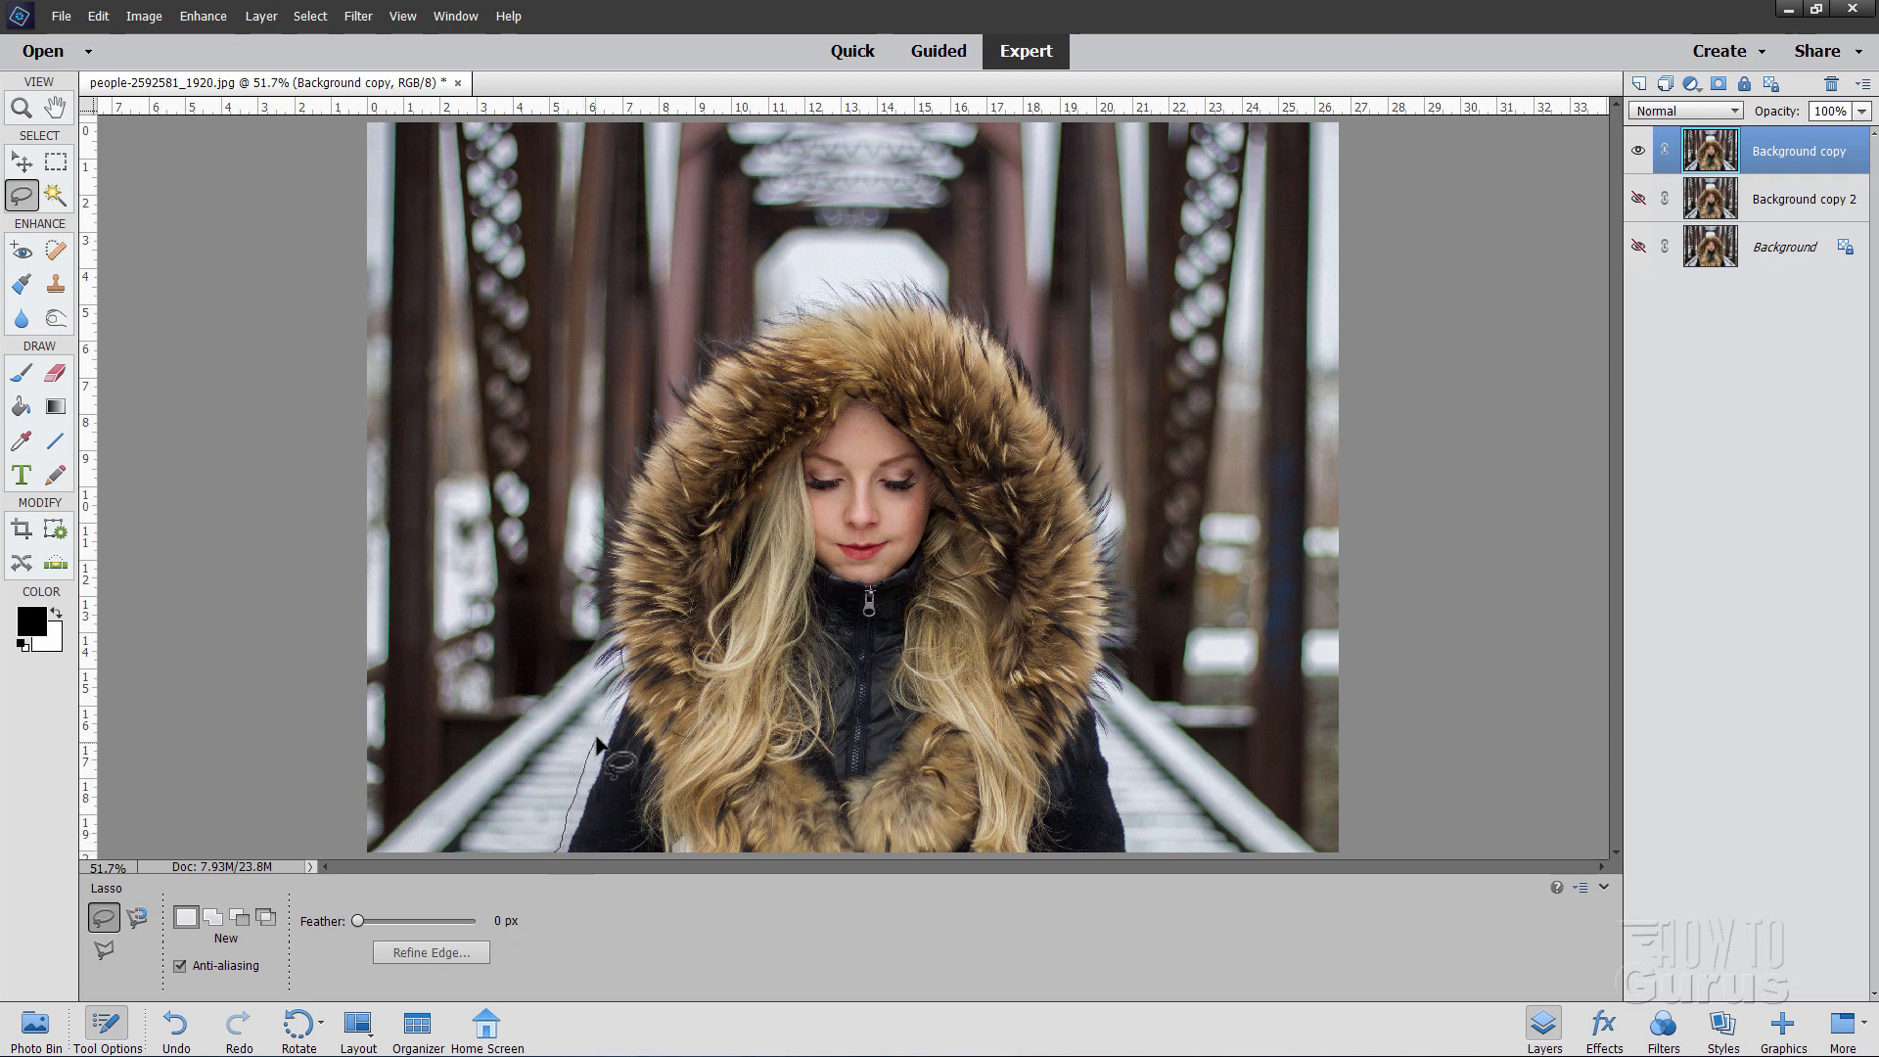
drag(599, 749, 579, 605)
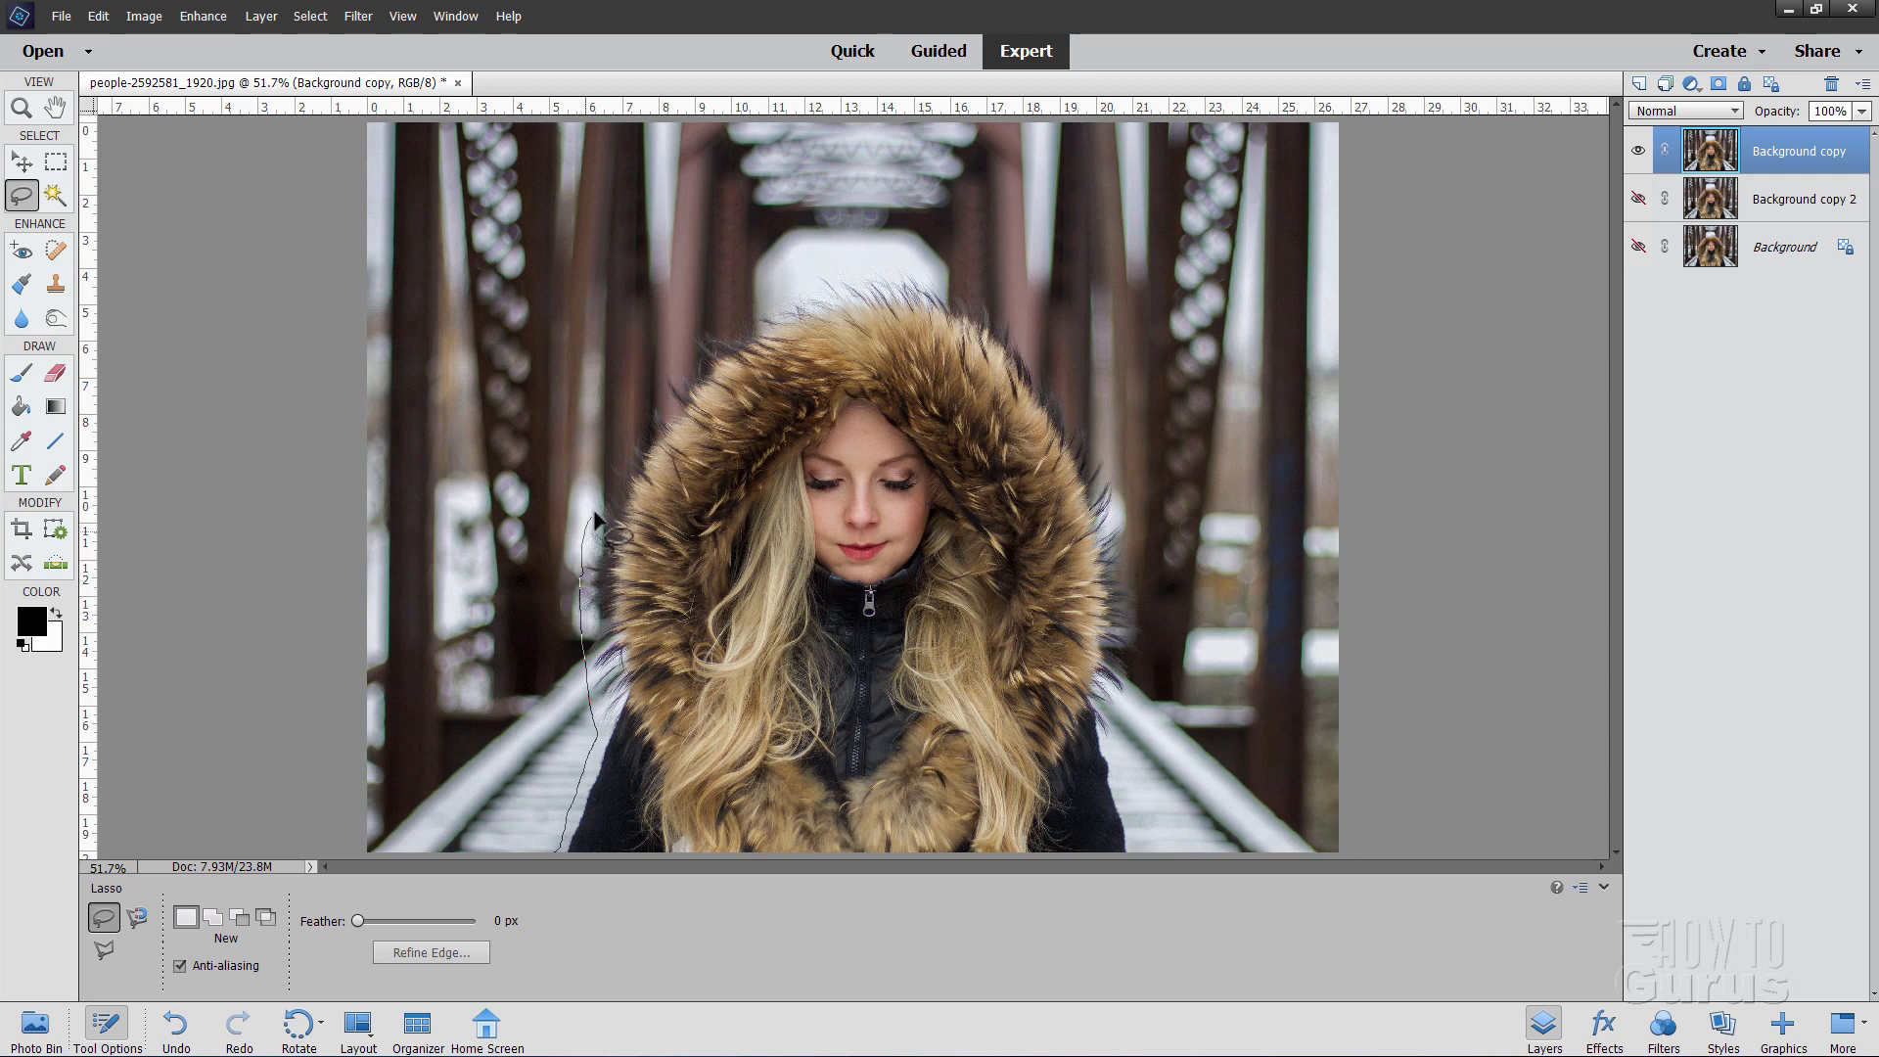
drag(611, 527, 707, 341)
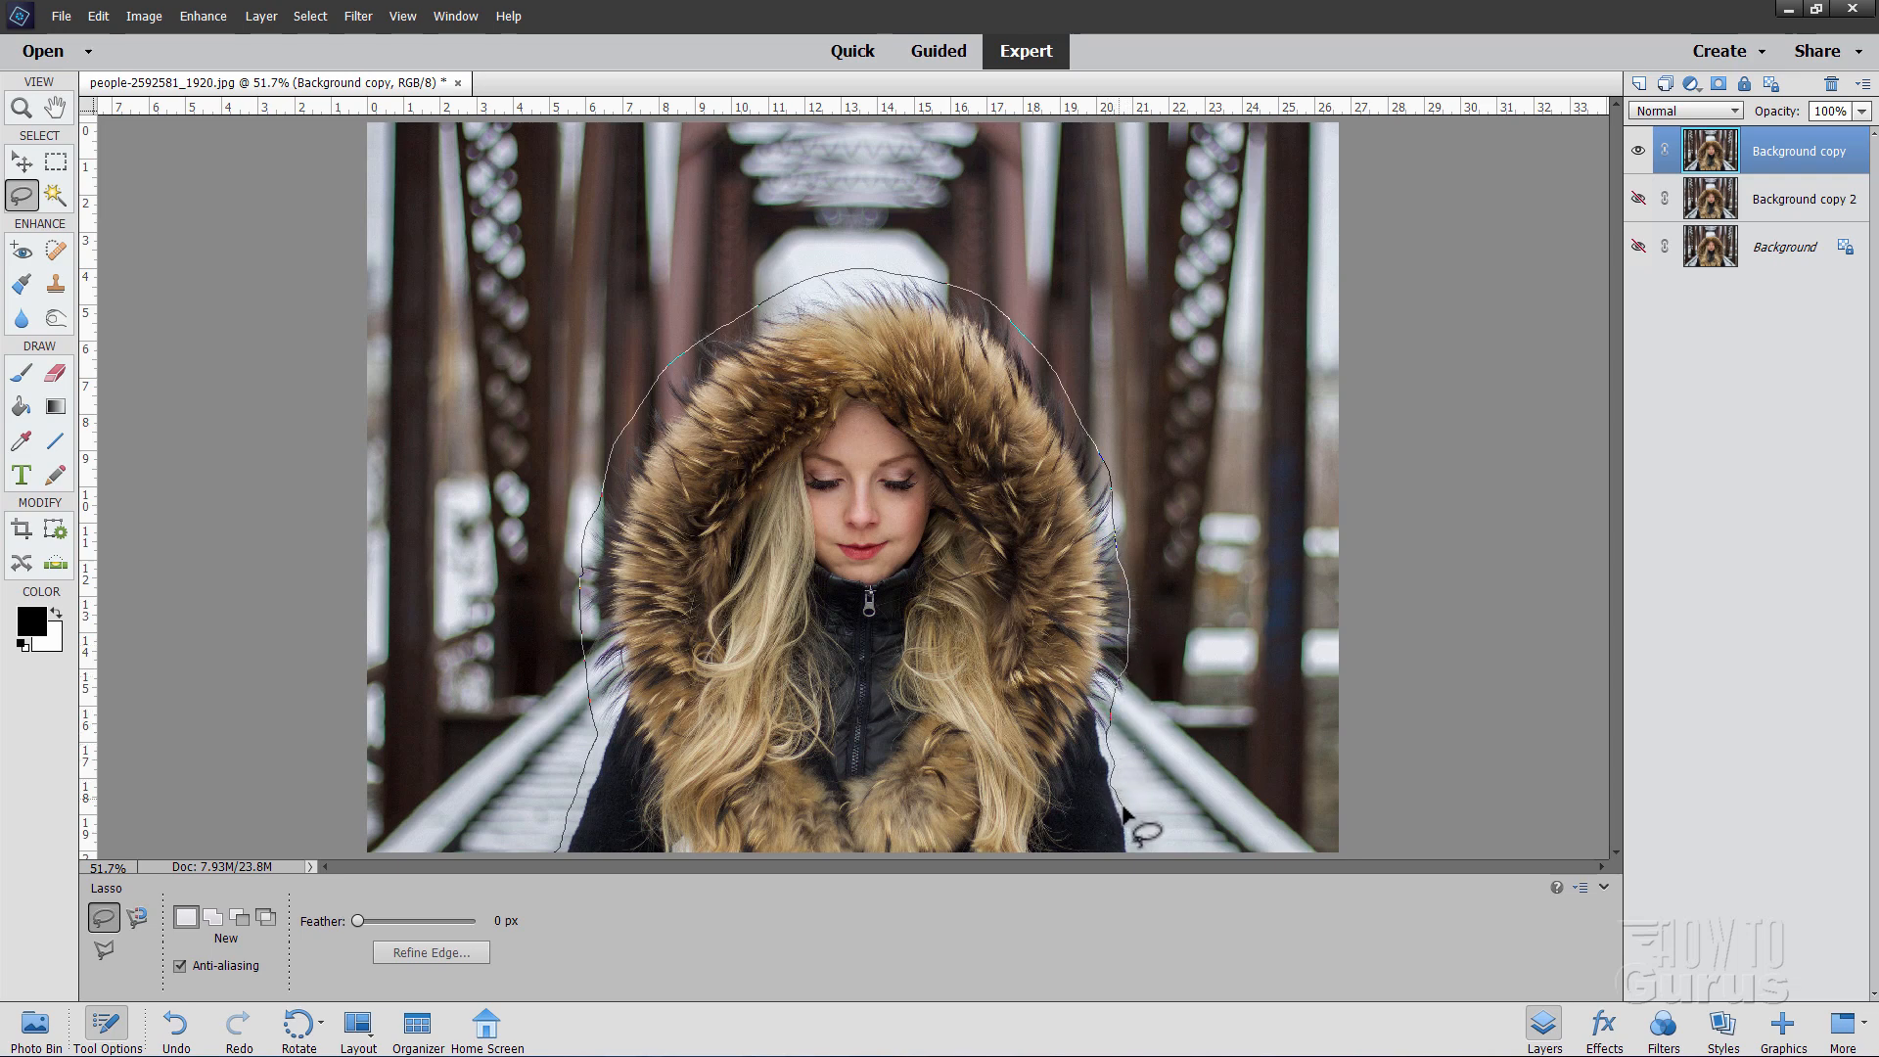
mouse_move(815, 898)
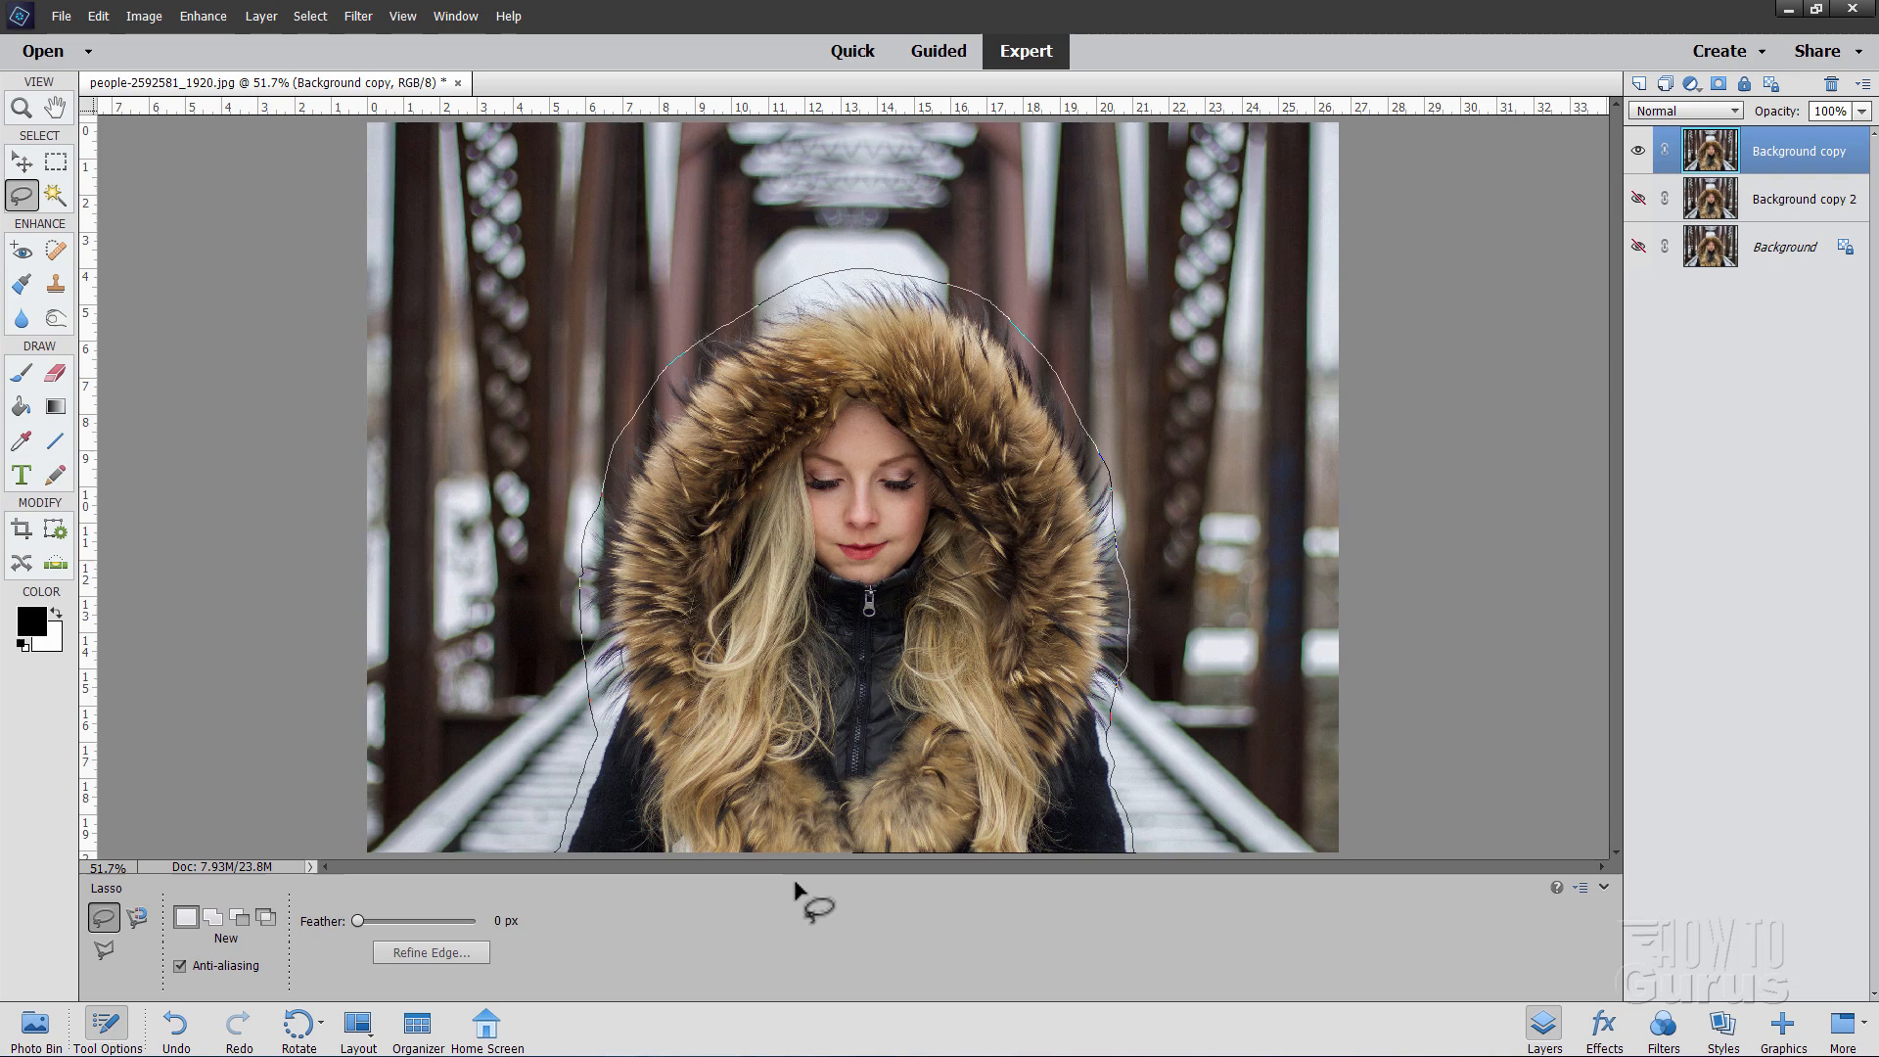
mouse_move(519, 855)
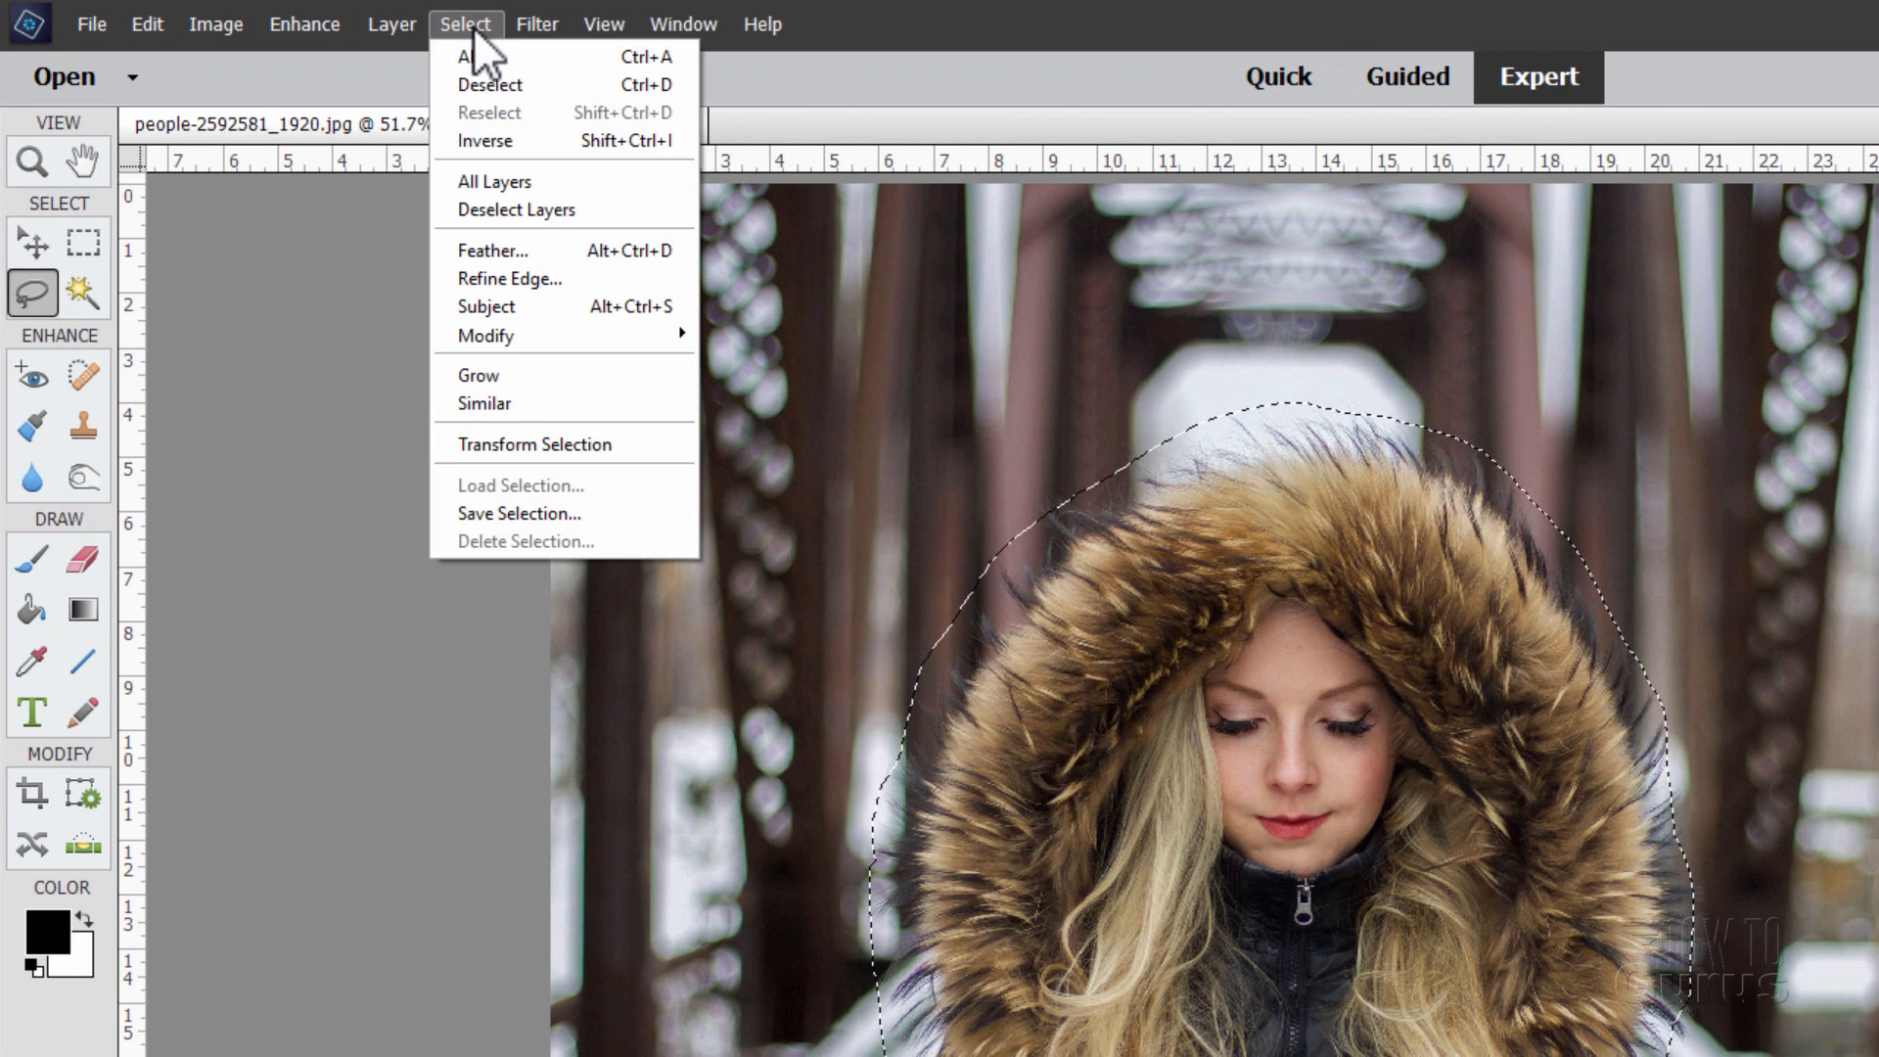
mouse_move(487, 335)
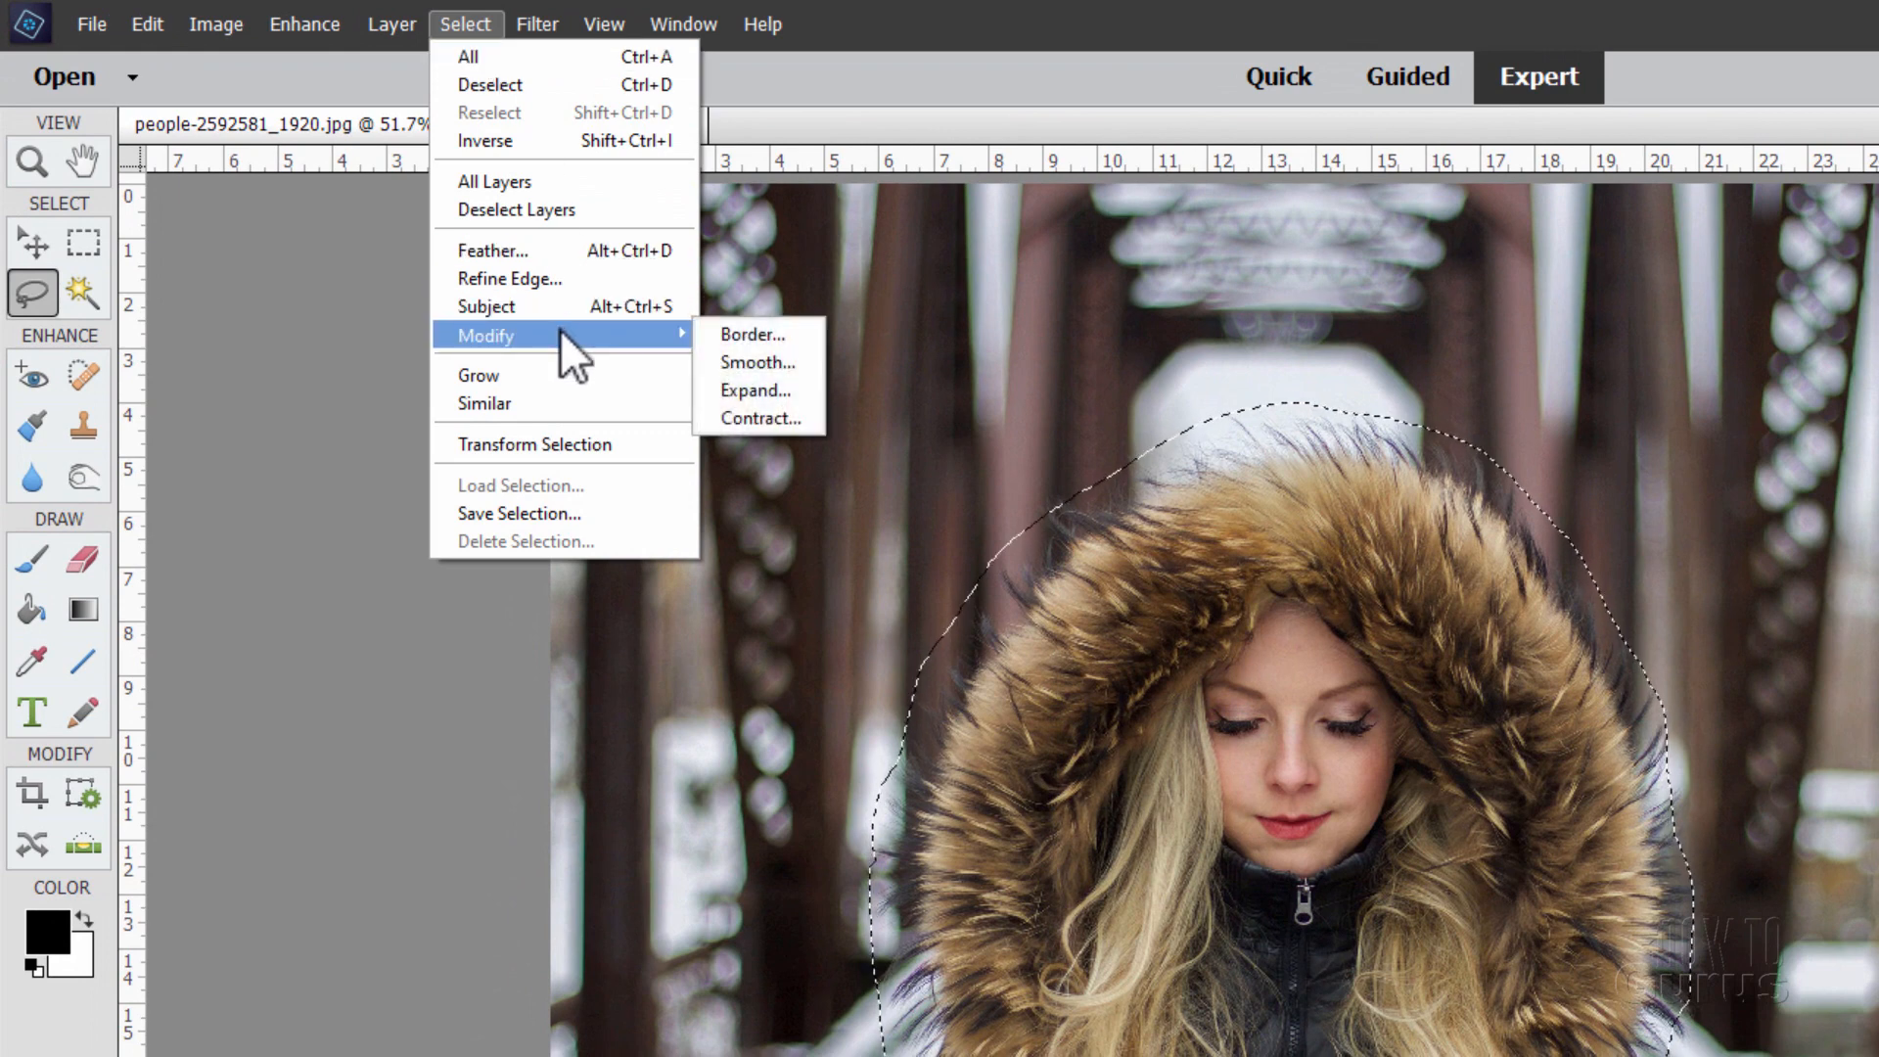
- Expand the lasso selection around the woman by 50 pixels
click(754, 418)
text(50)
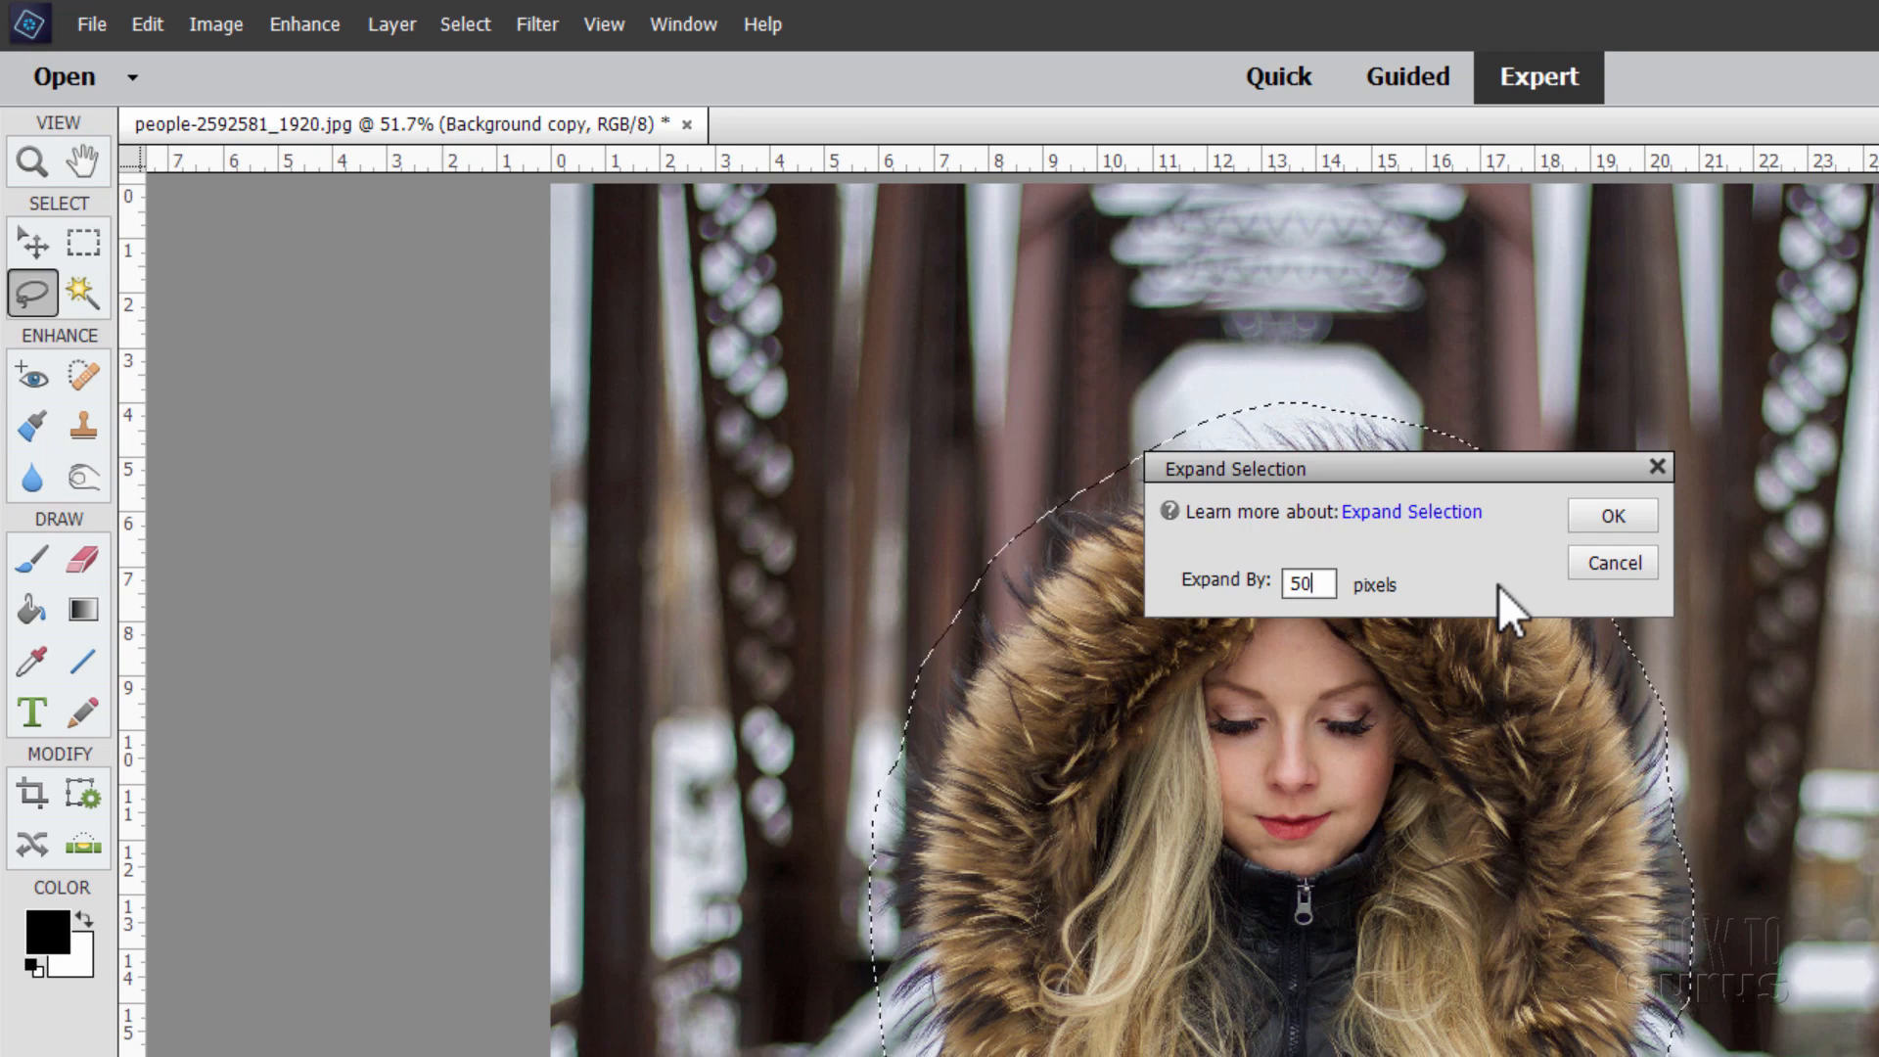
mouse_move(1400, 618)
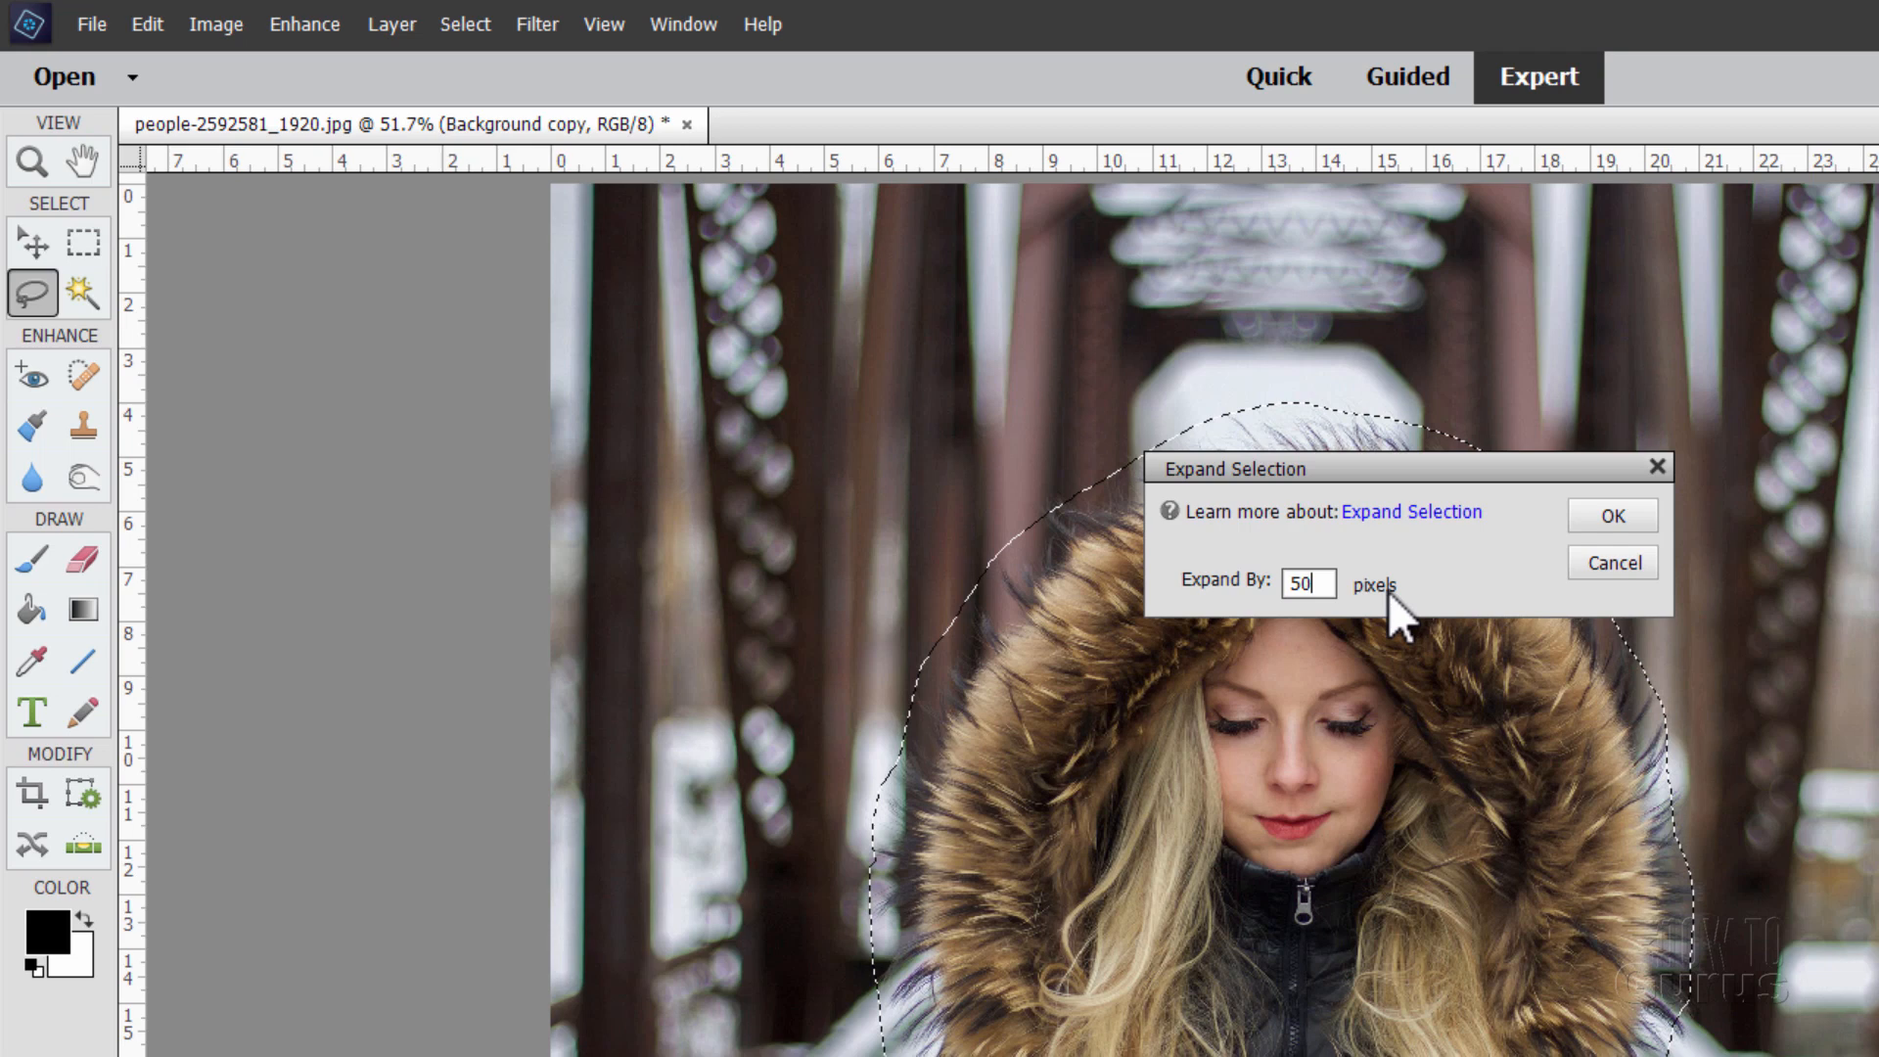
click(1611, 516)
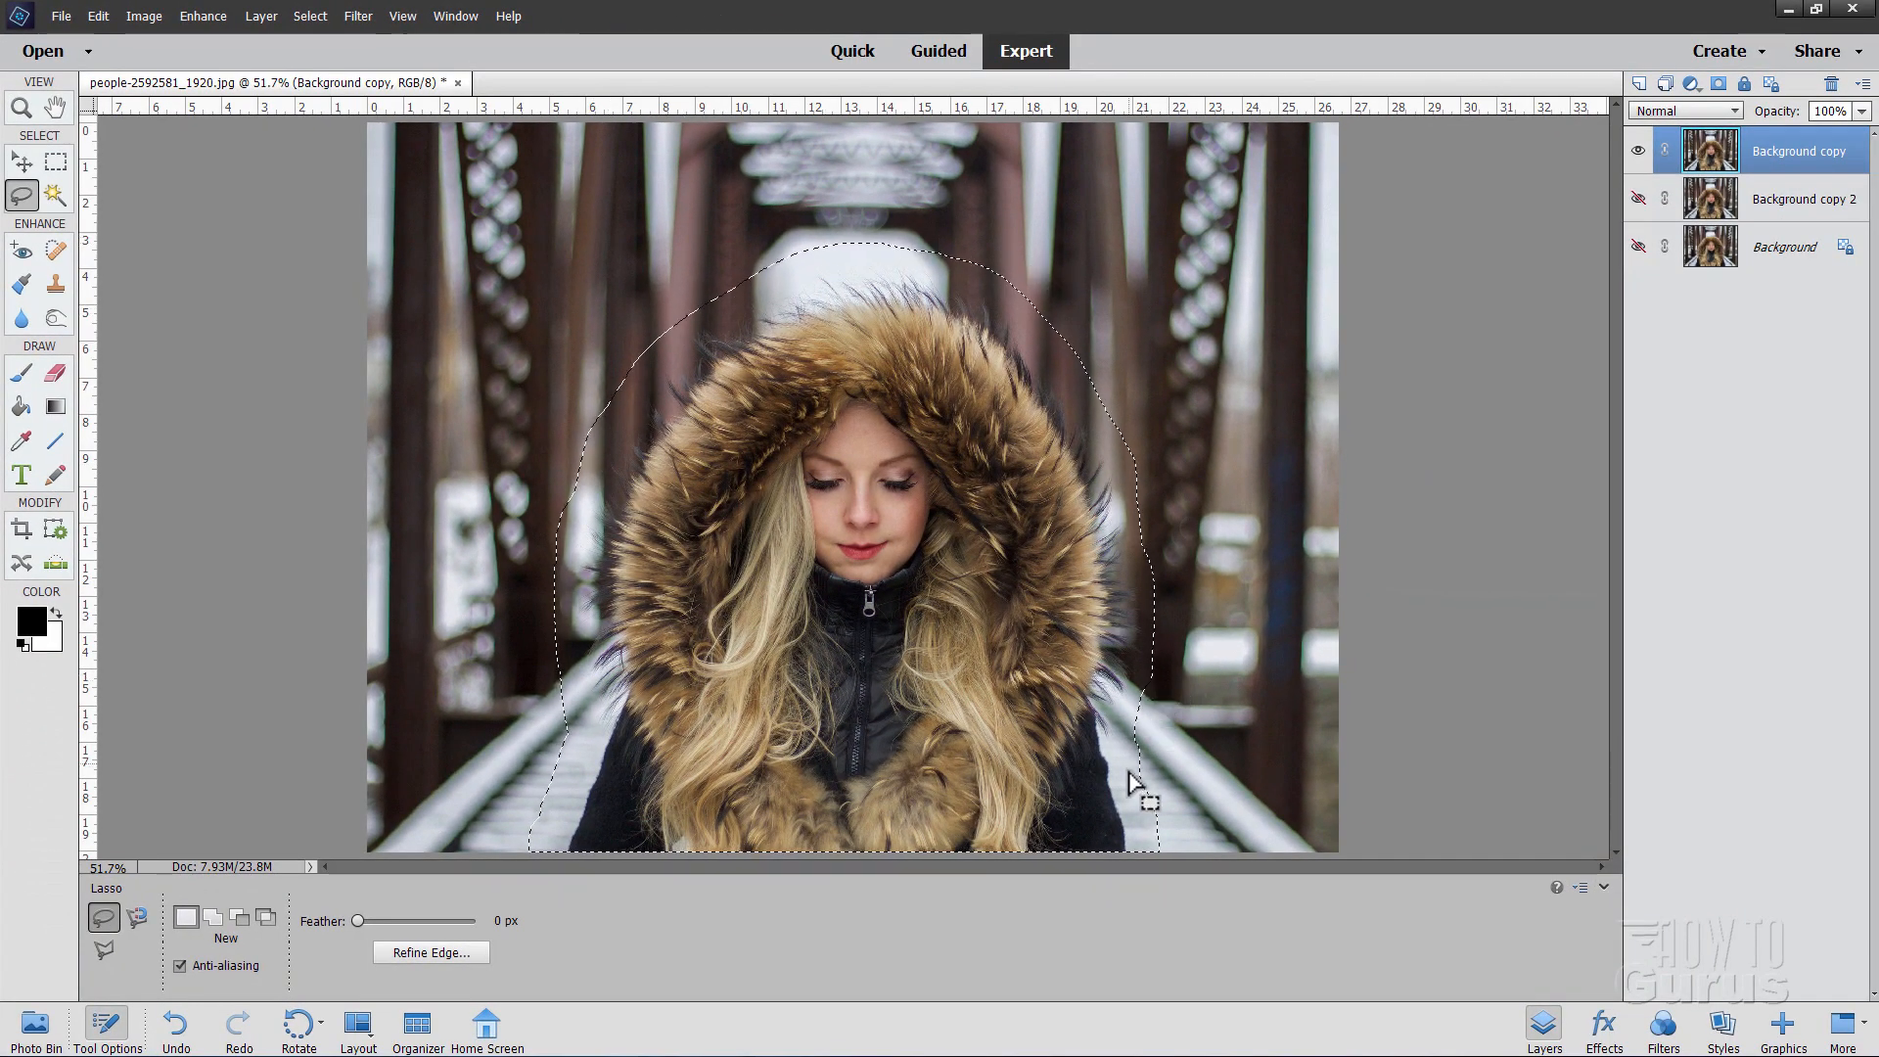
mouse_move(767, 618)
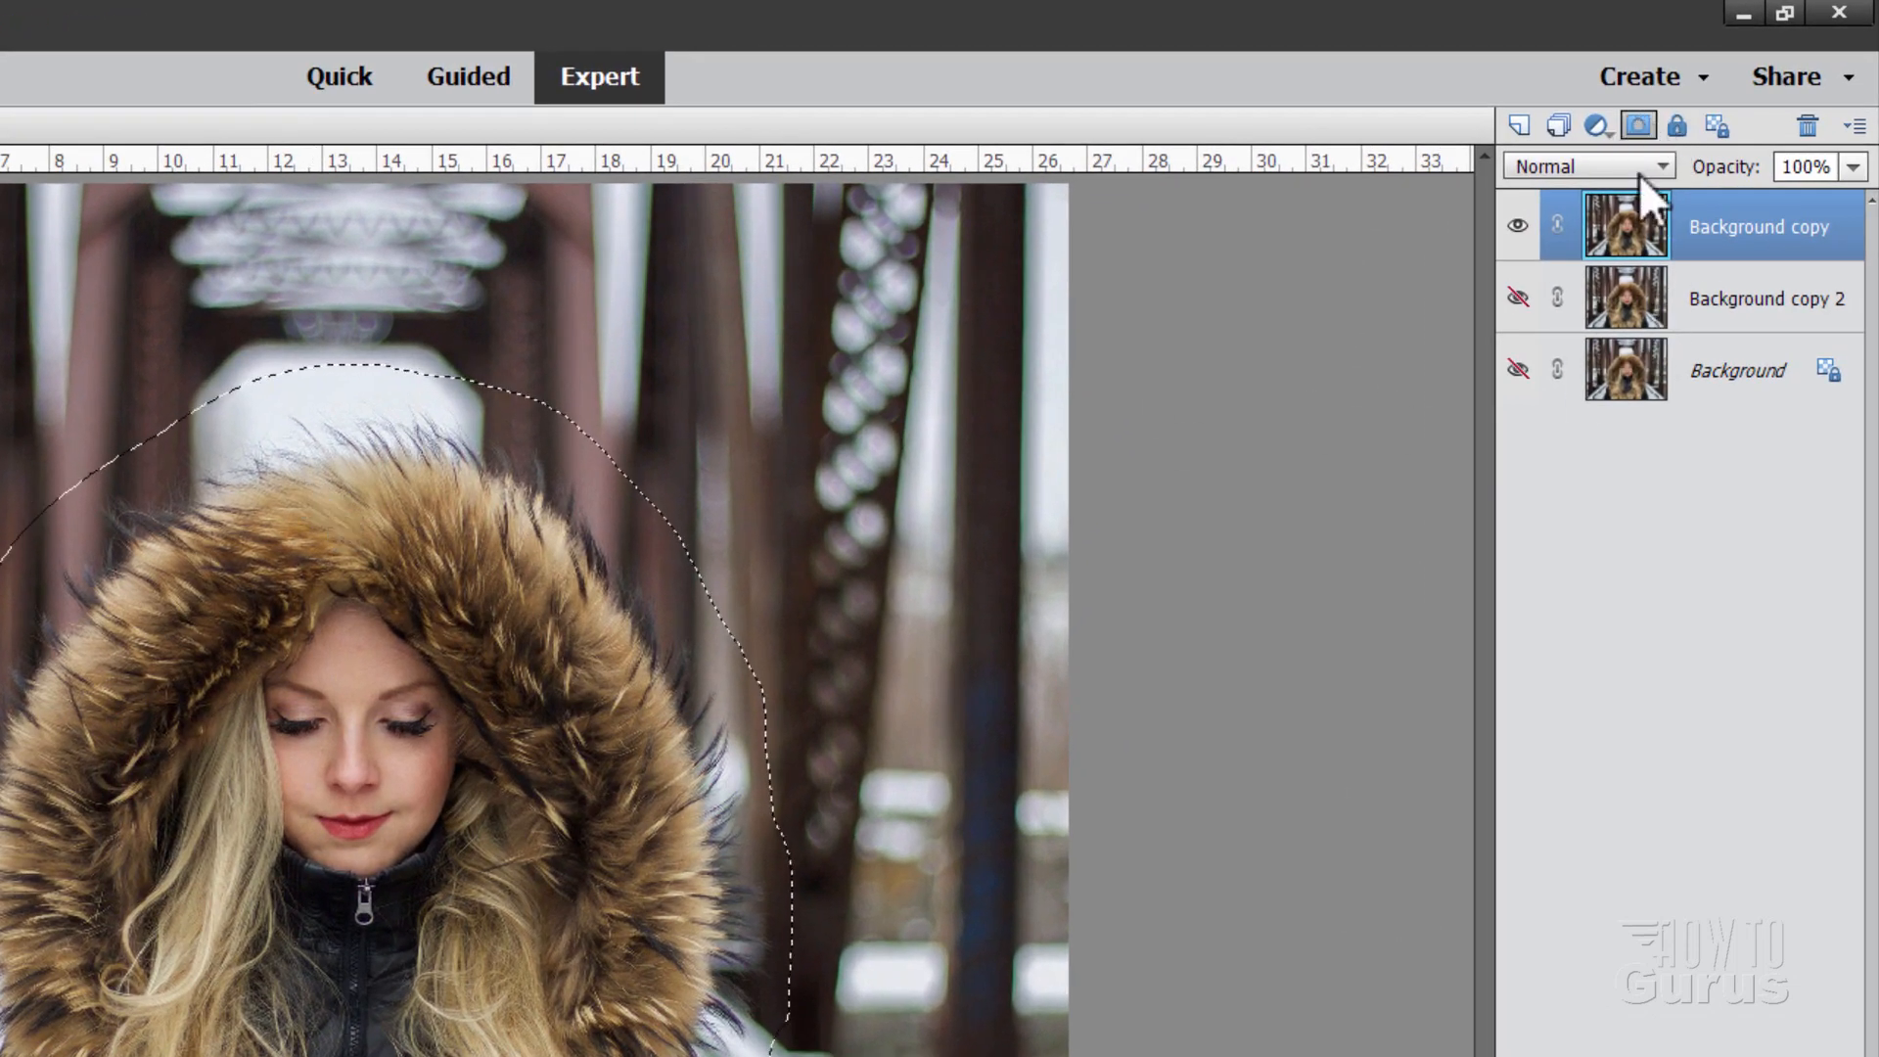
- Add a layer mask from the expanded selection so only the woman remains on Background copy
click(1634, 124)
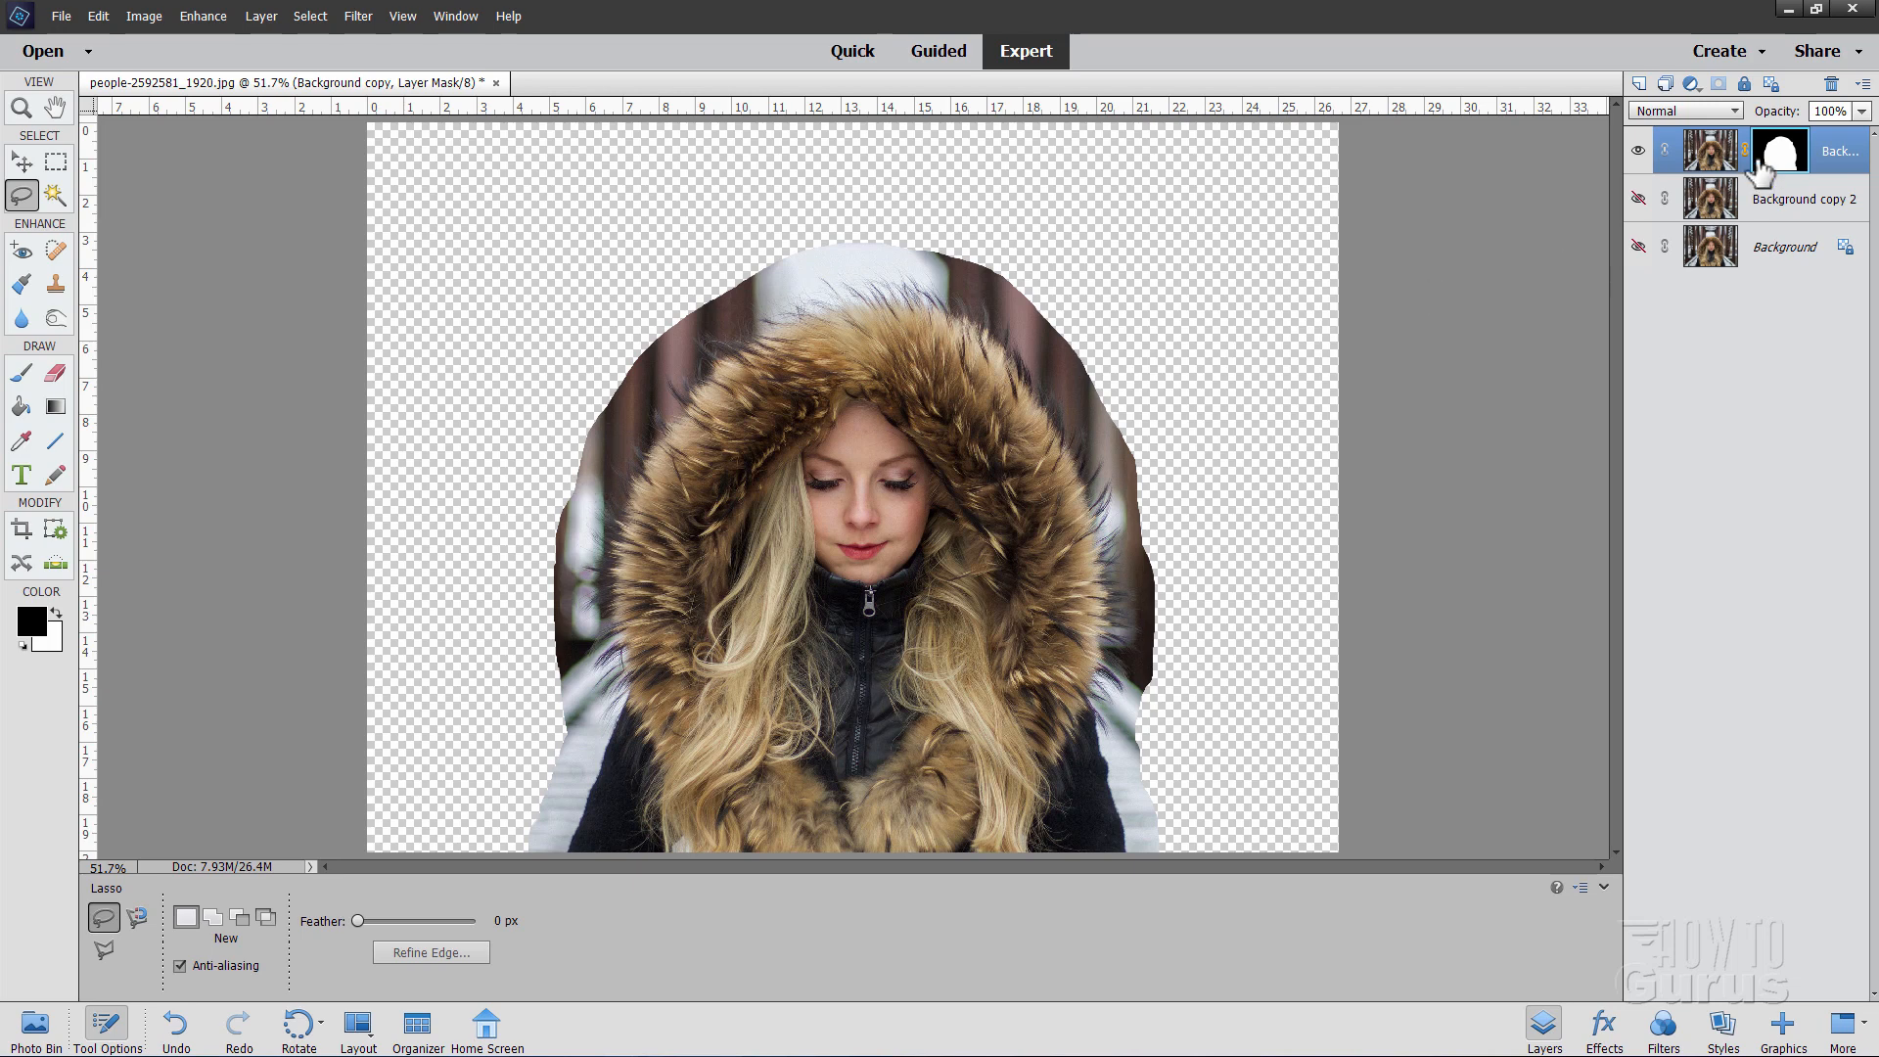
mouse_move(1785, 176)
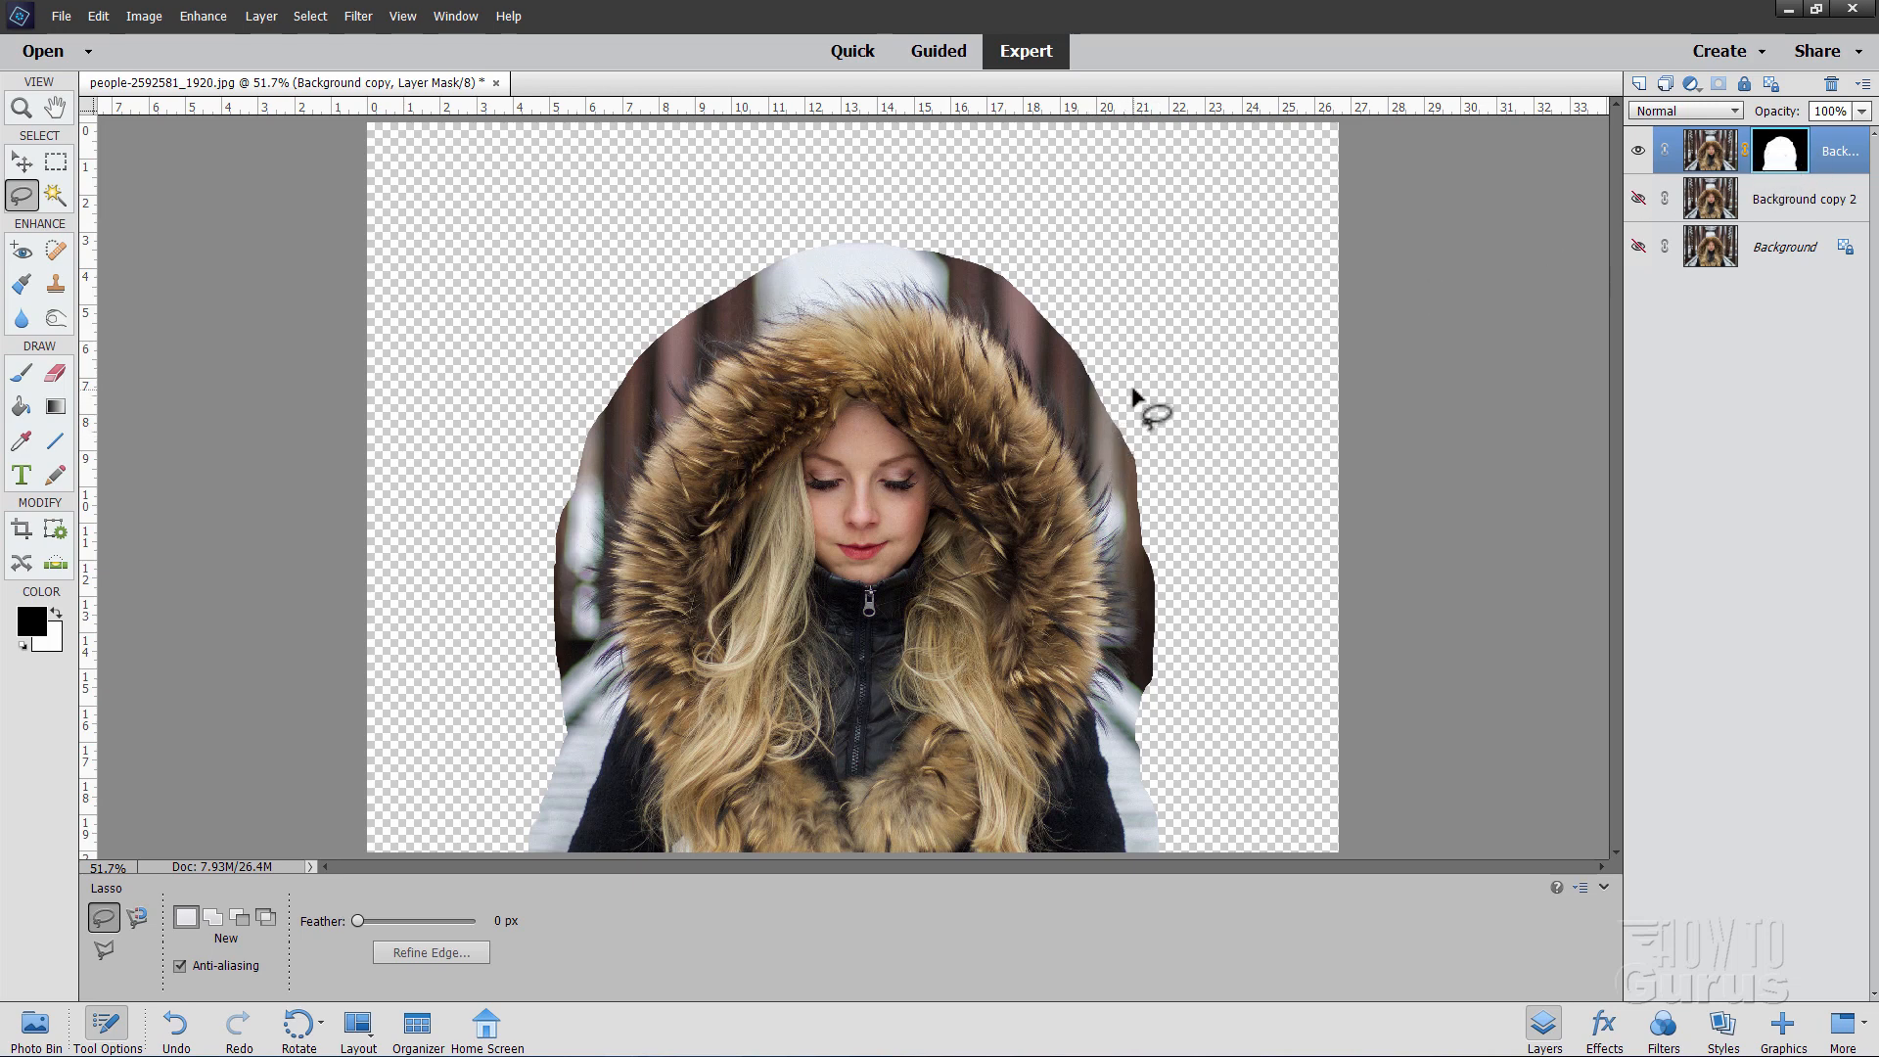
mouse_move(941, 228)
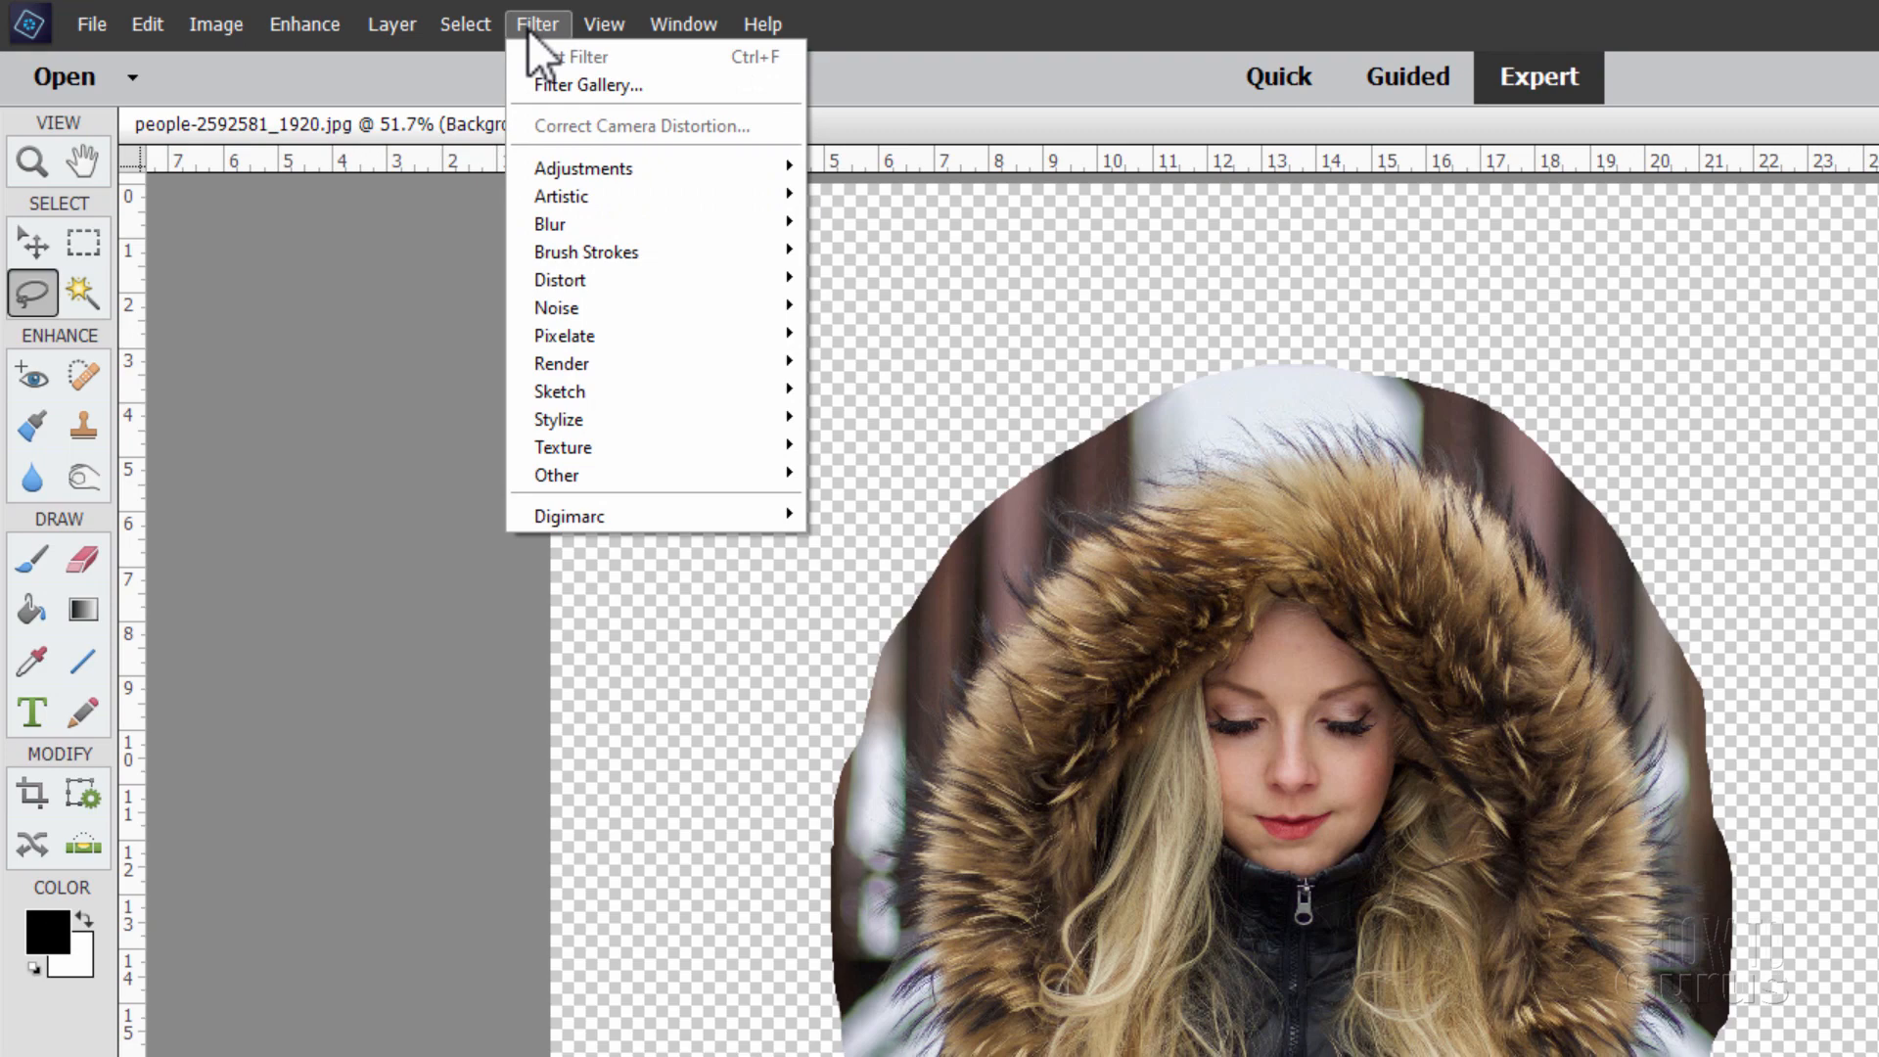
mouse_move(548, 223)
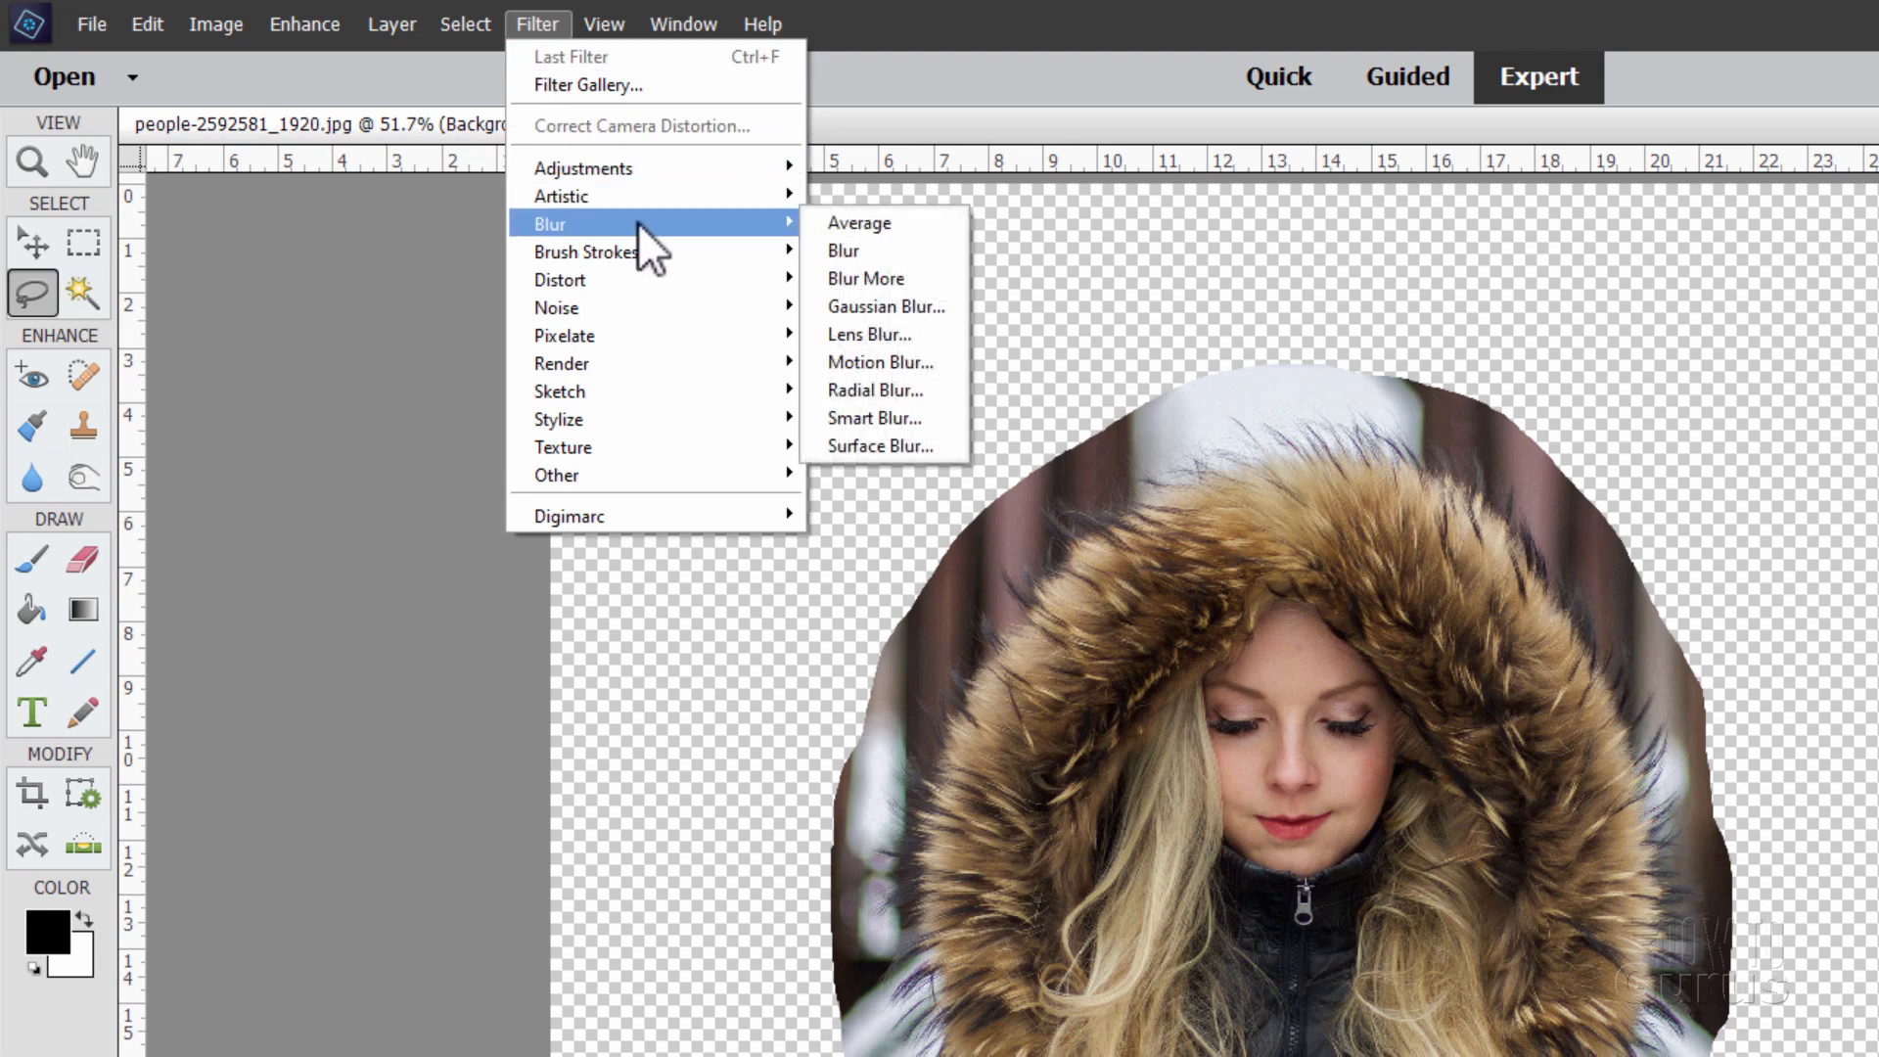
- Apply a Gaussian Blur of about 58 pixels to the mask so its edge fades softly
click(861, 326)
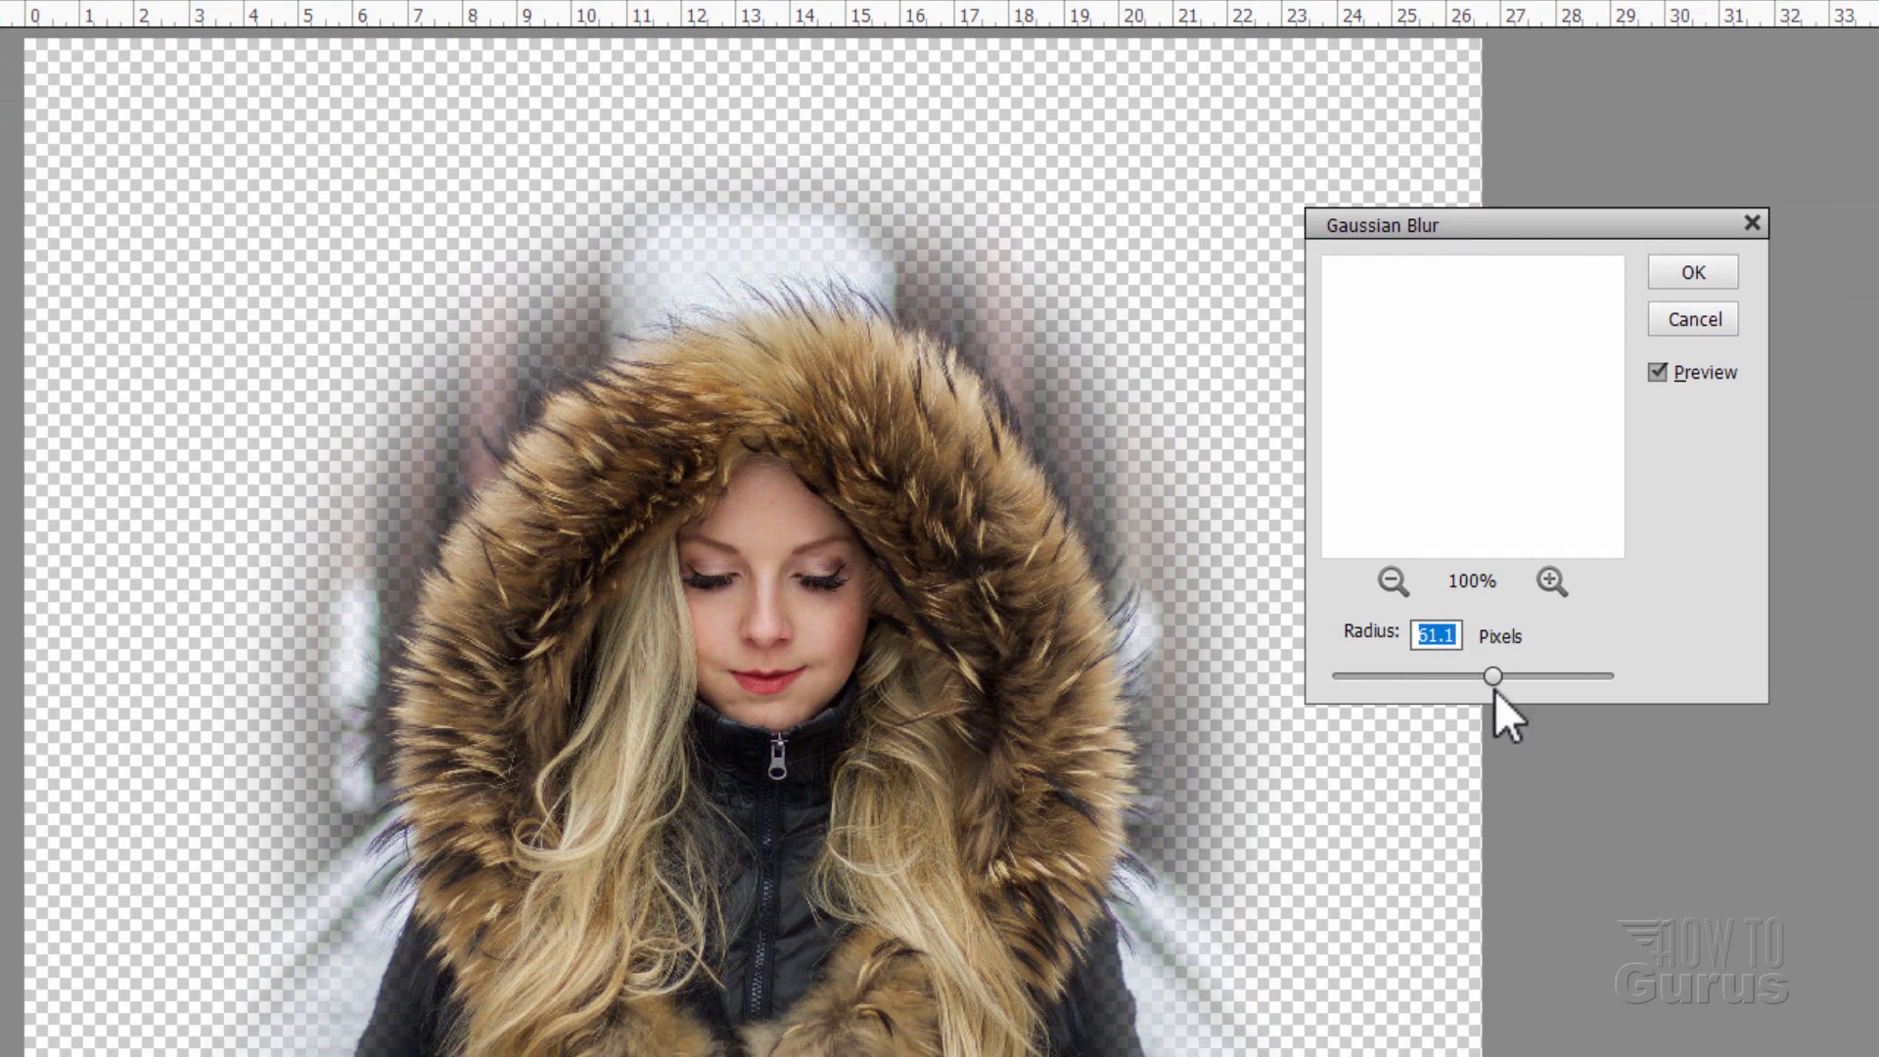
drag(1495, 677, 1330, 676)
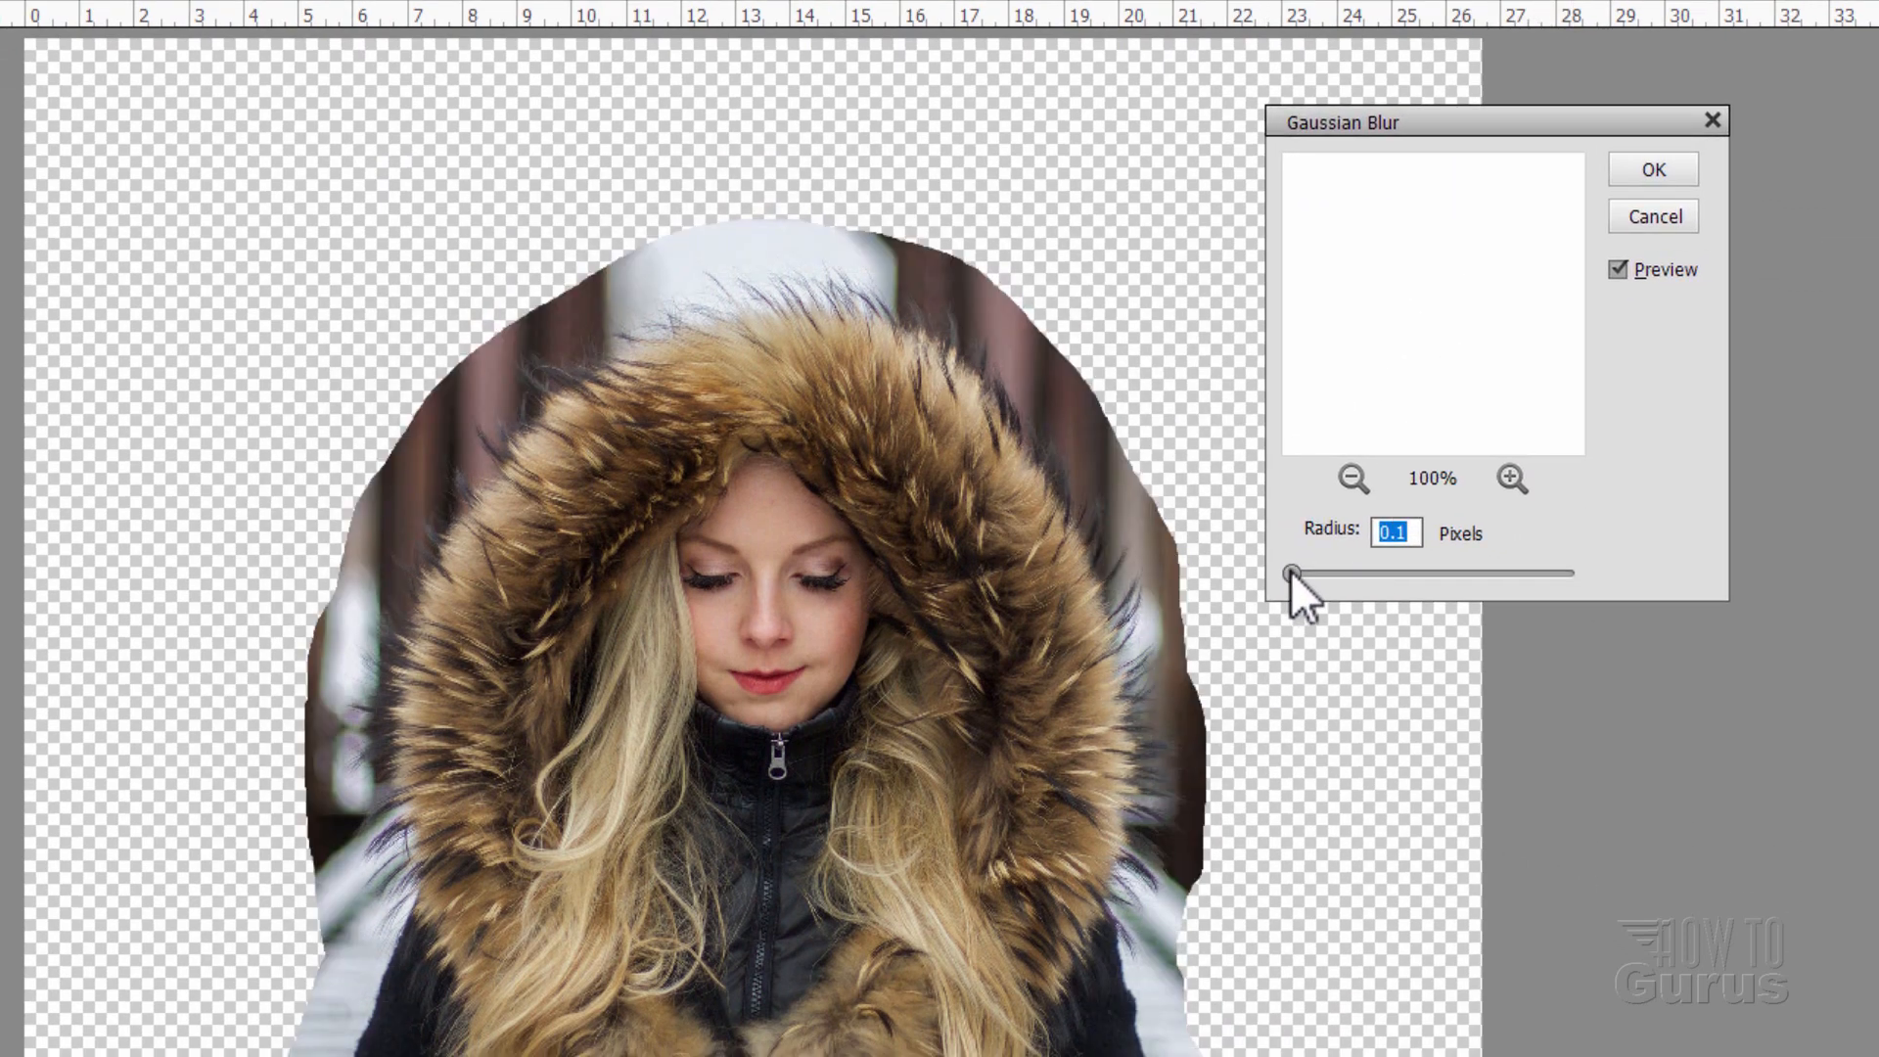
drag(1293, 572, 1330, 572)
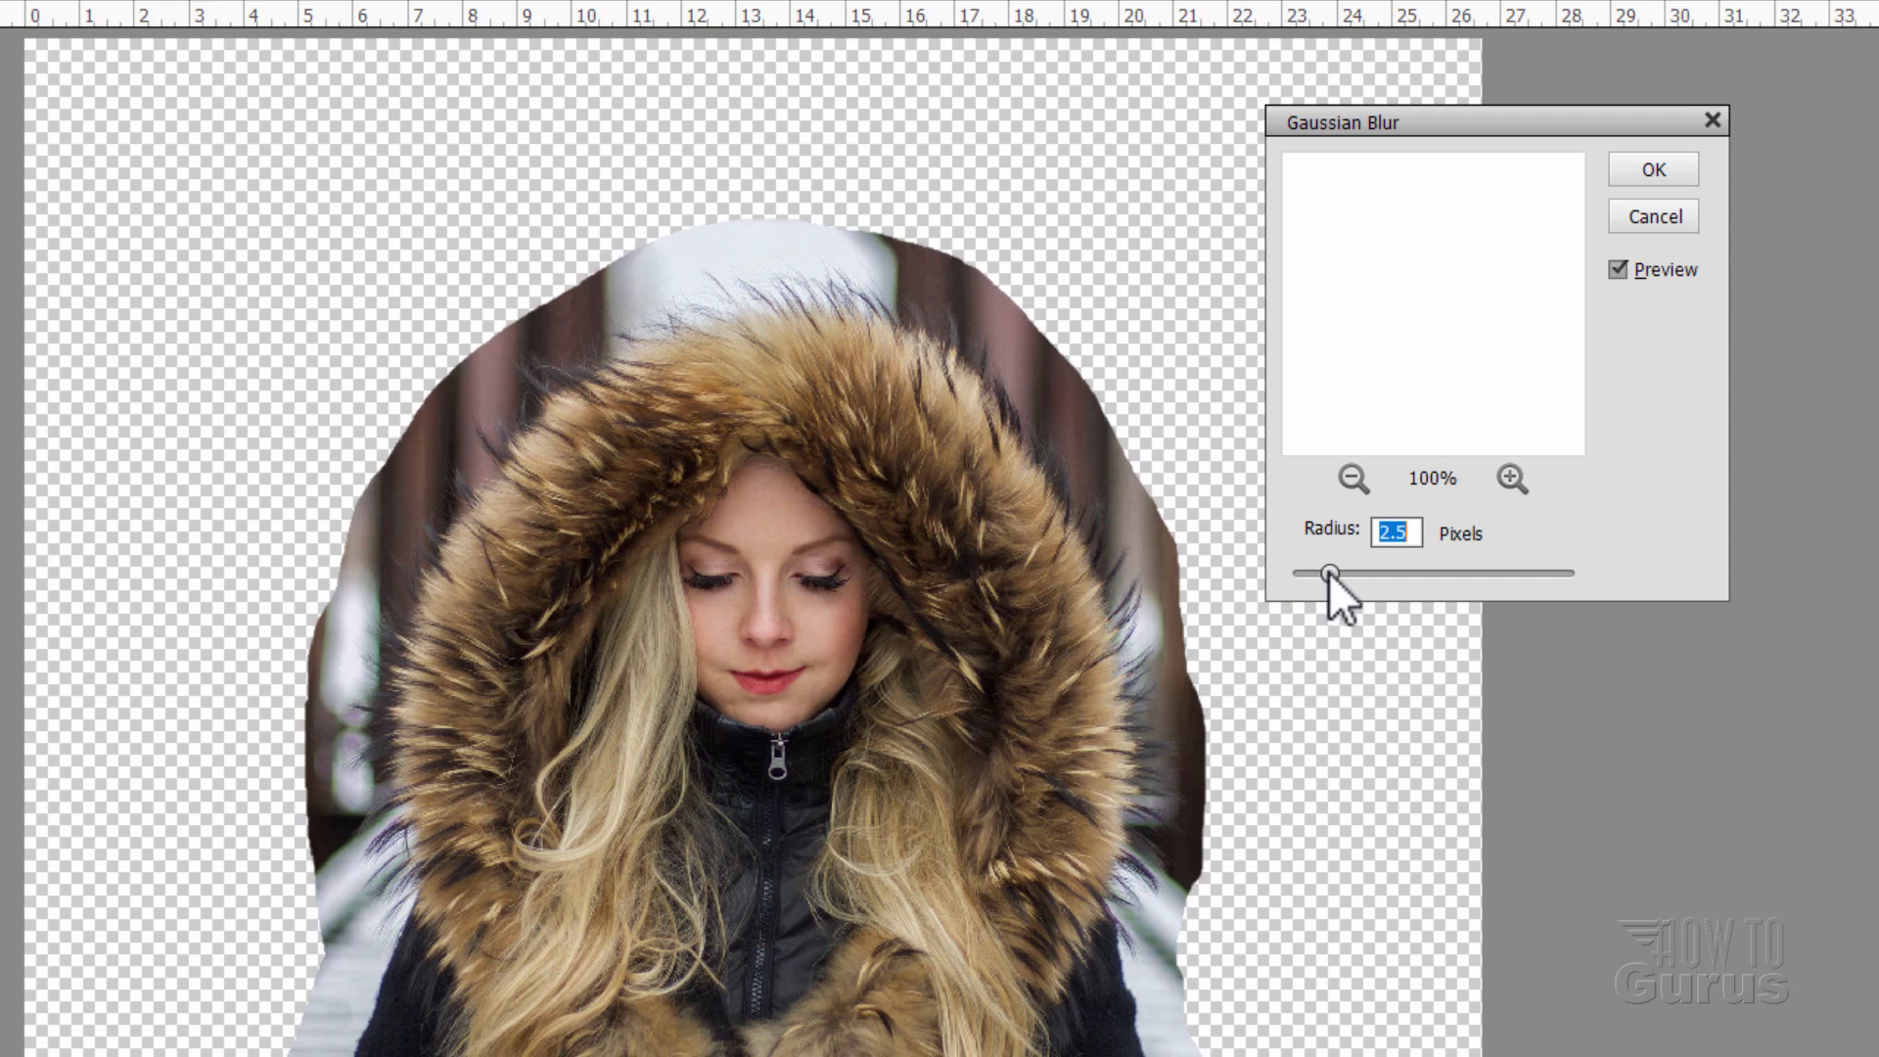
drag(1325, 572, 1376, 572)
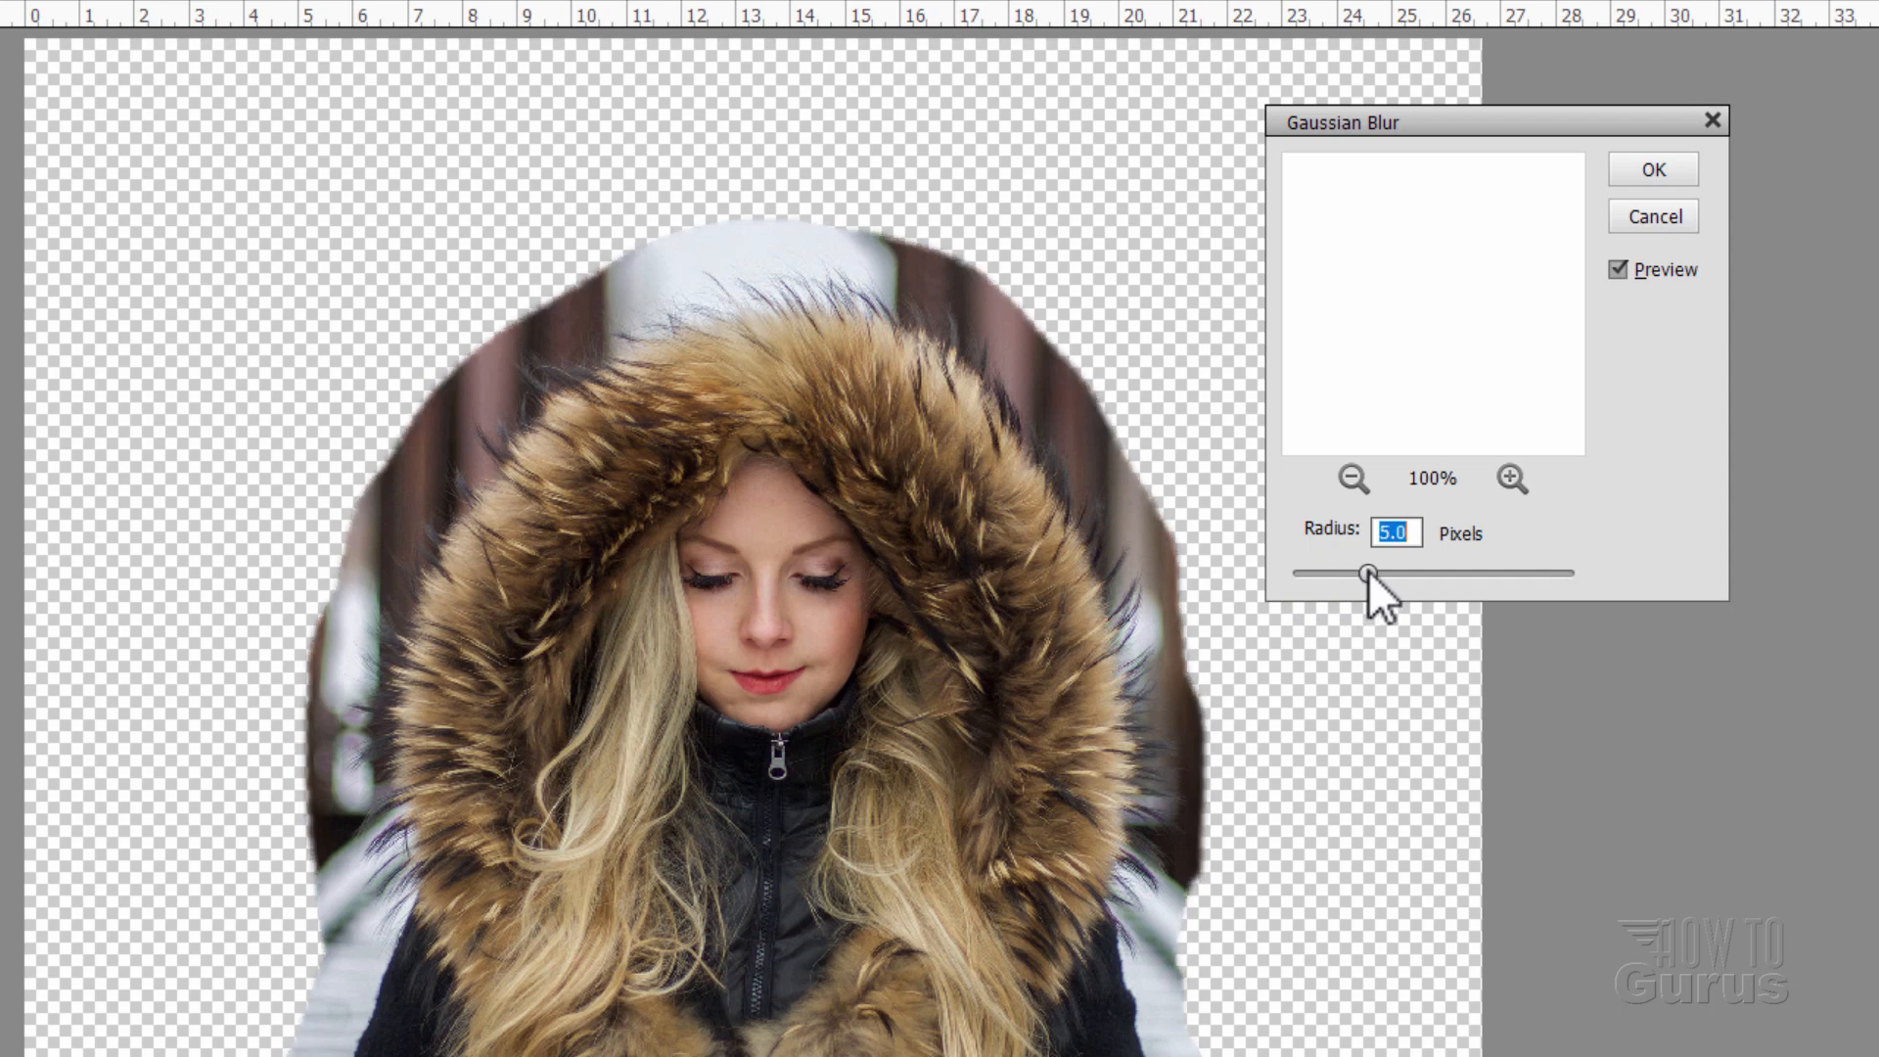
drag(1374, 573, 1415, 573)
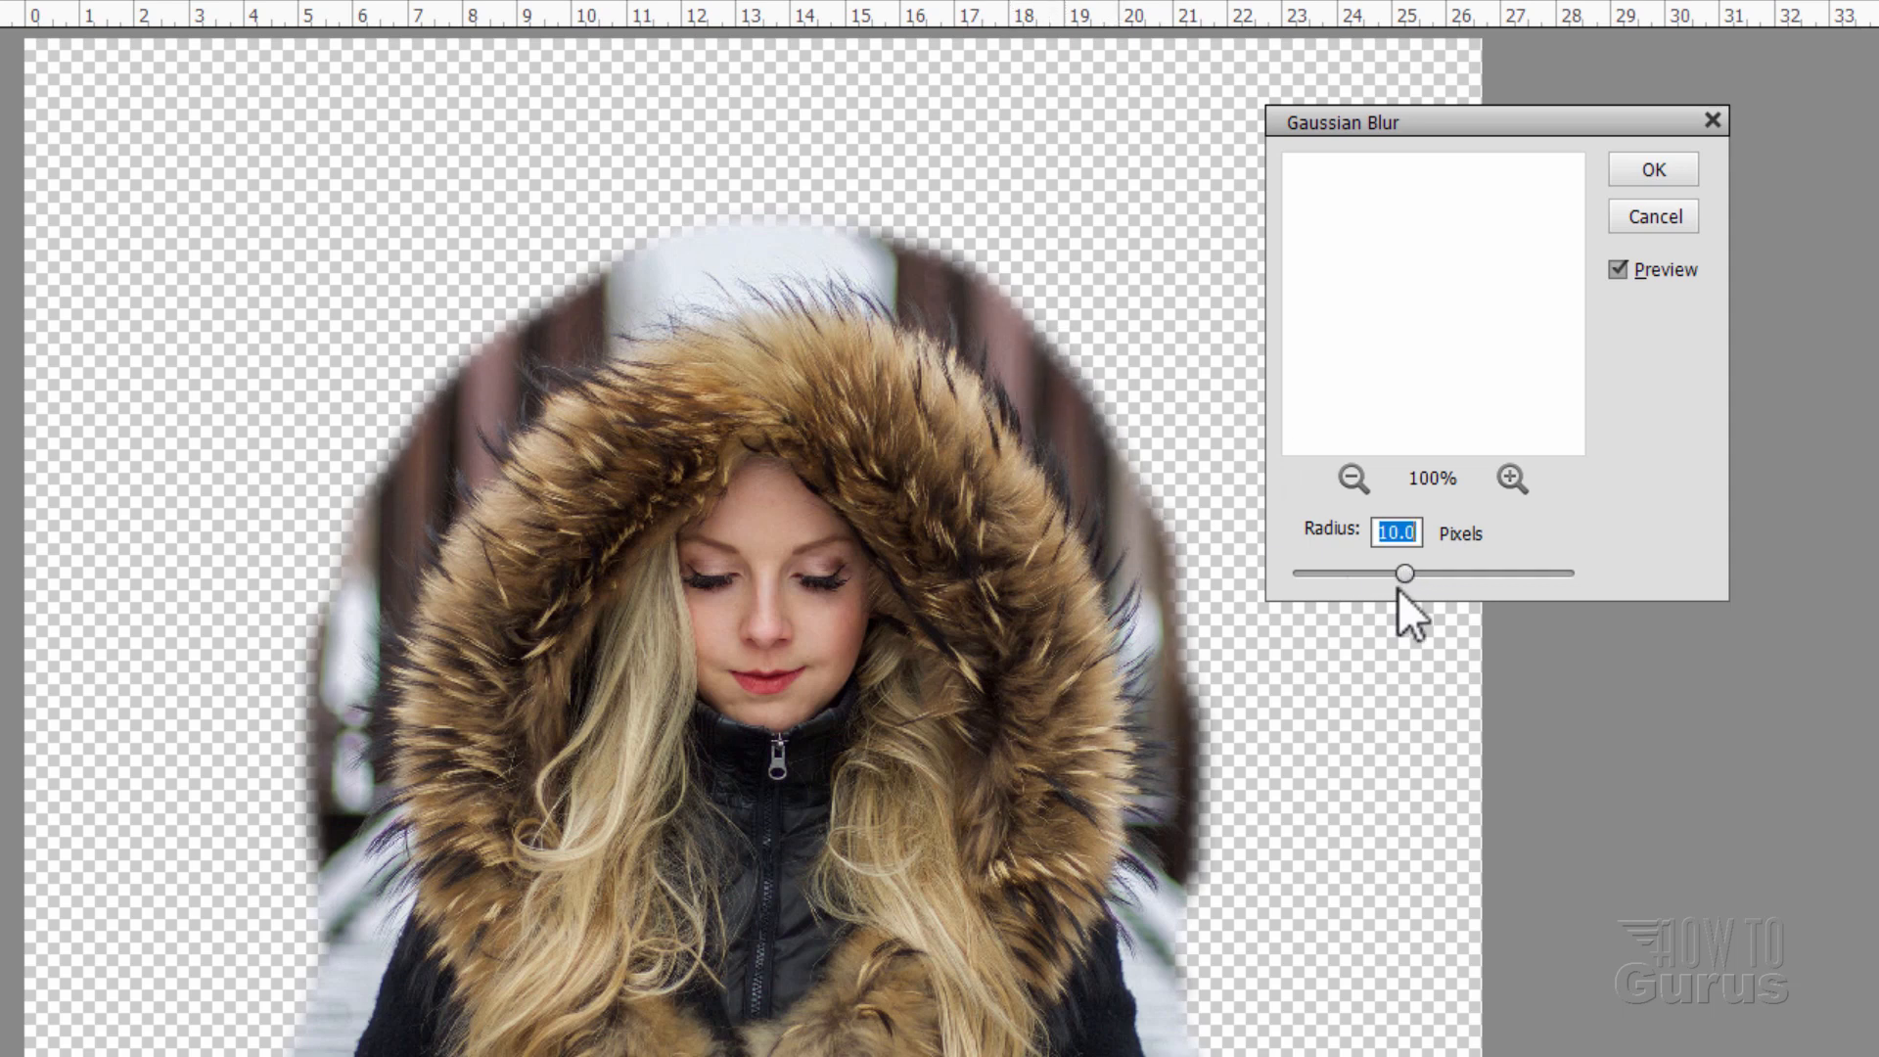
drag(1409, 573, 1421, 572)
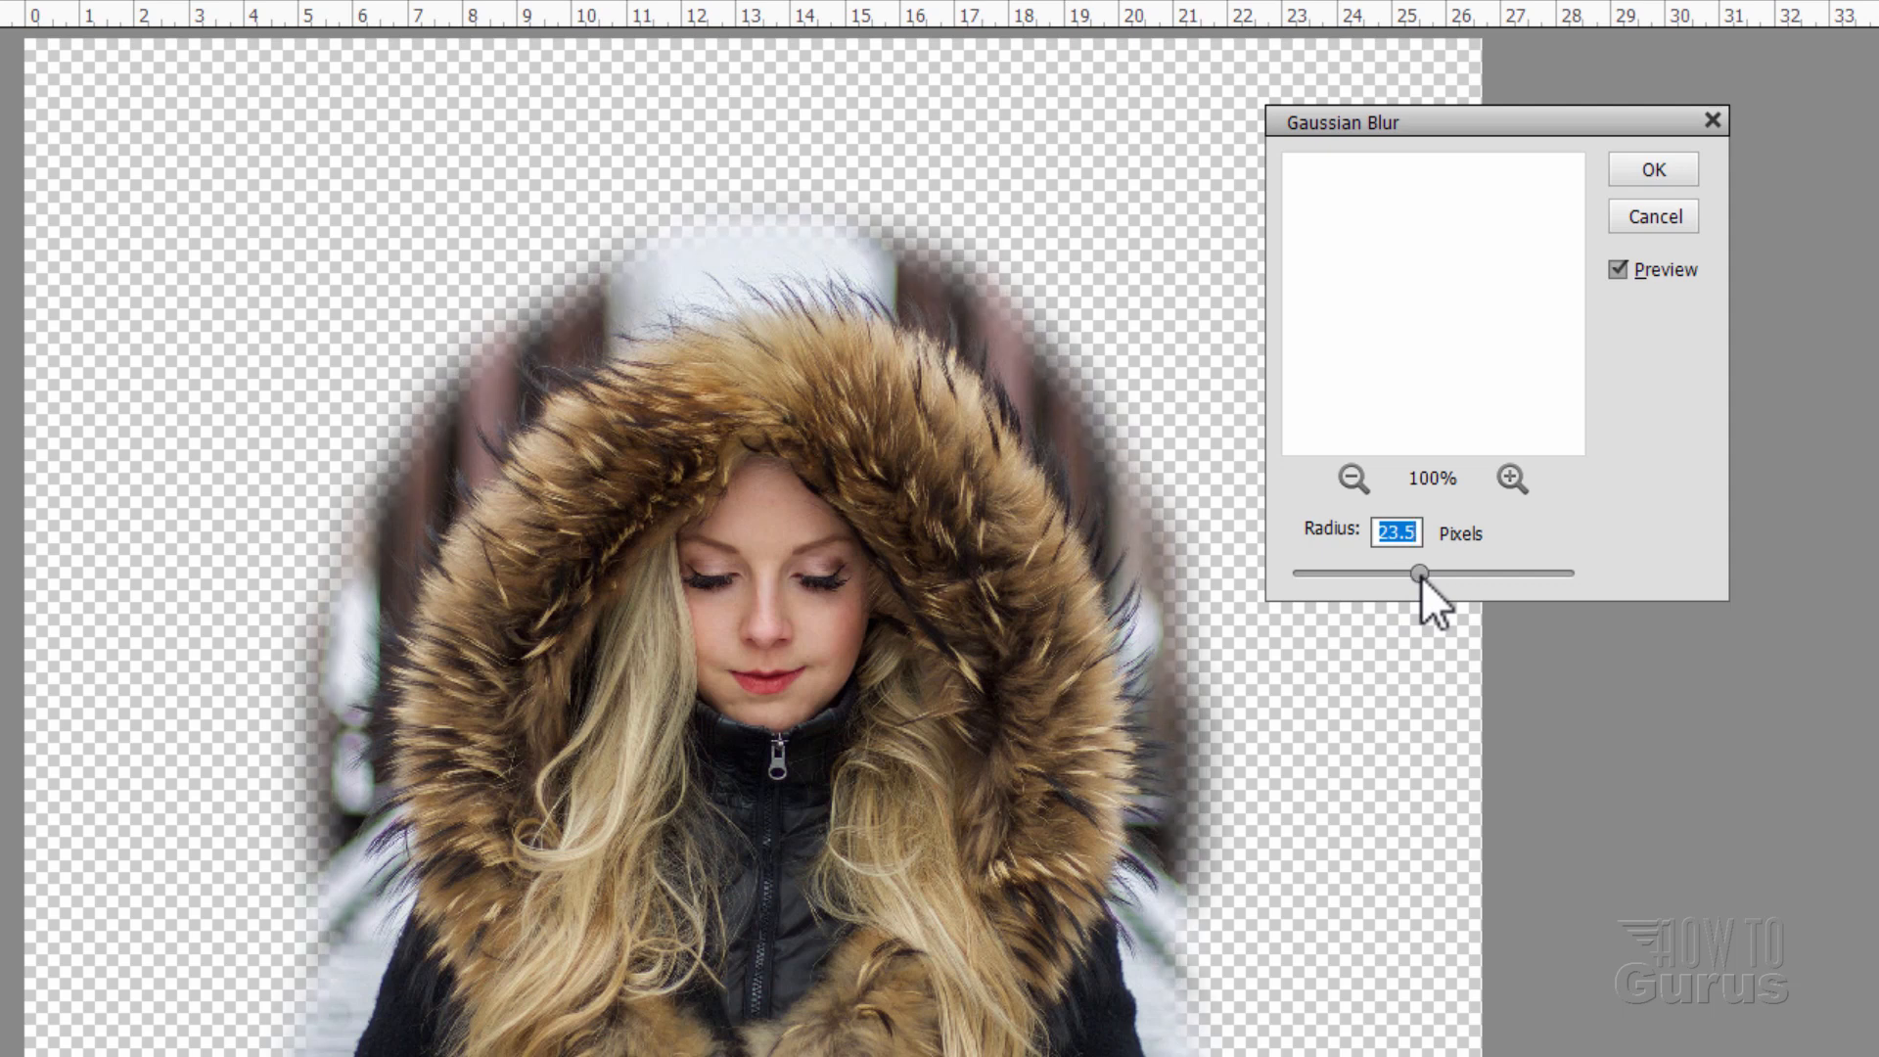
drag(1414, 571, 1445, 571)
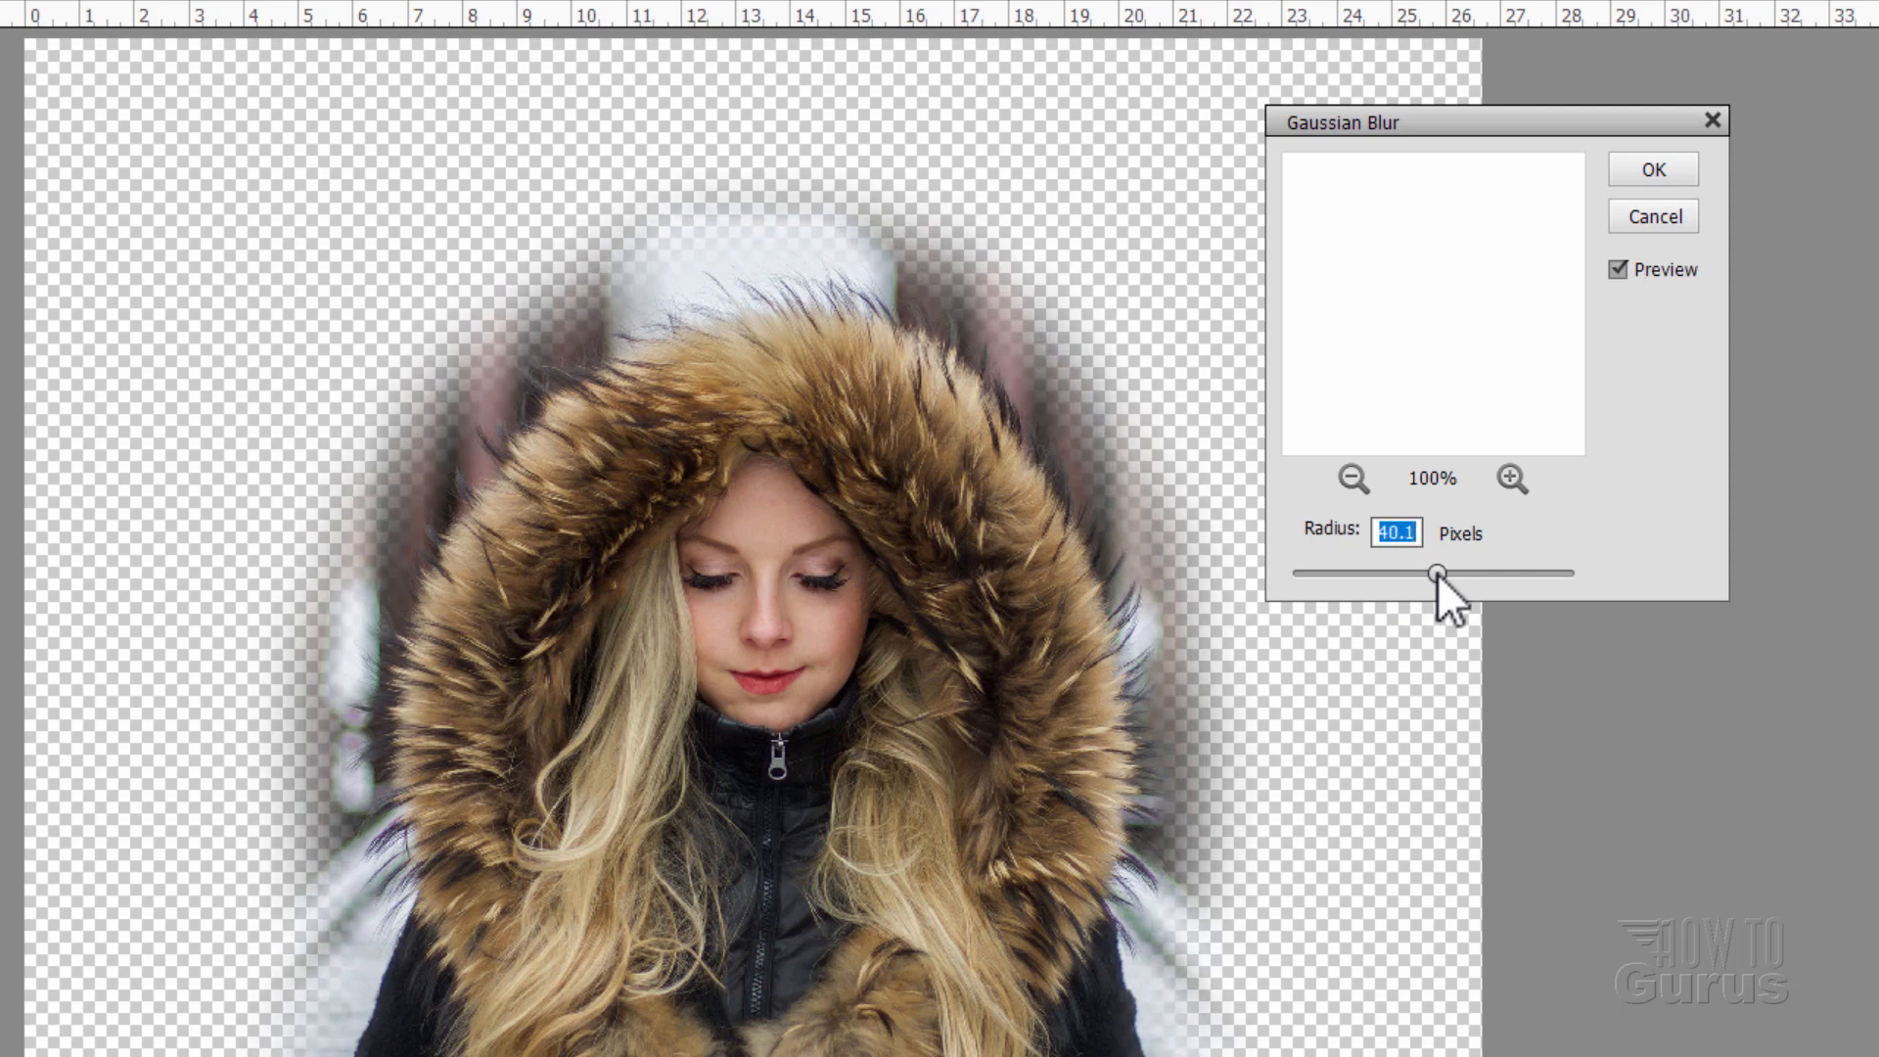
drag(1441, 573, 1453, 572)
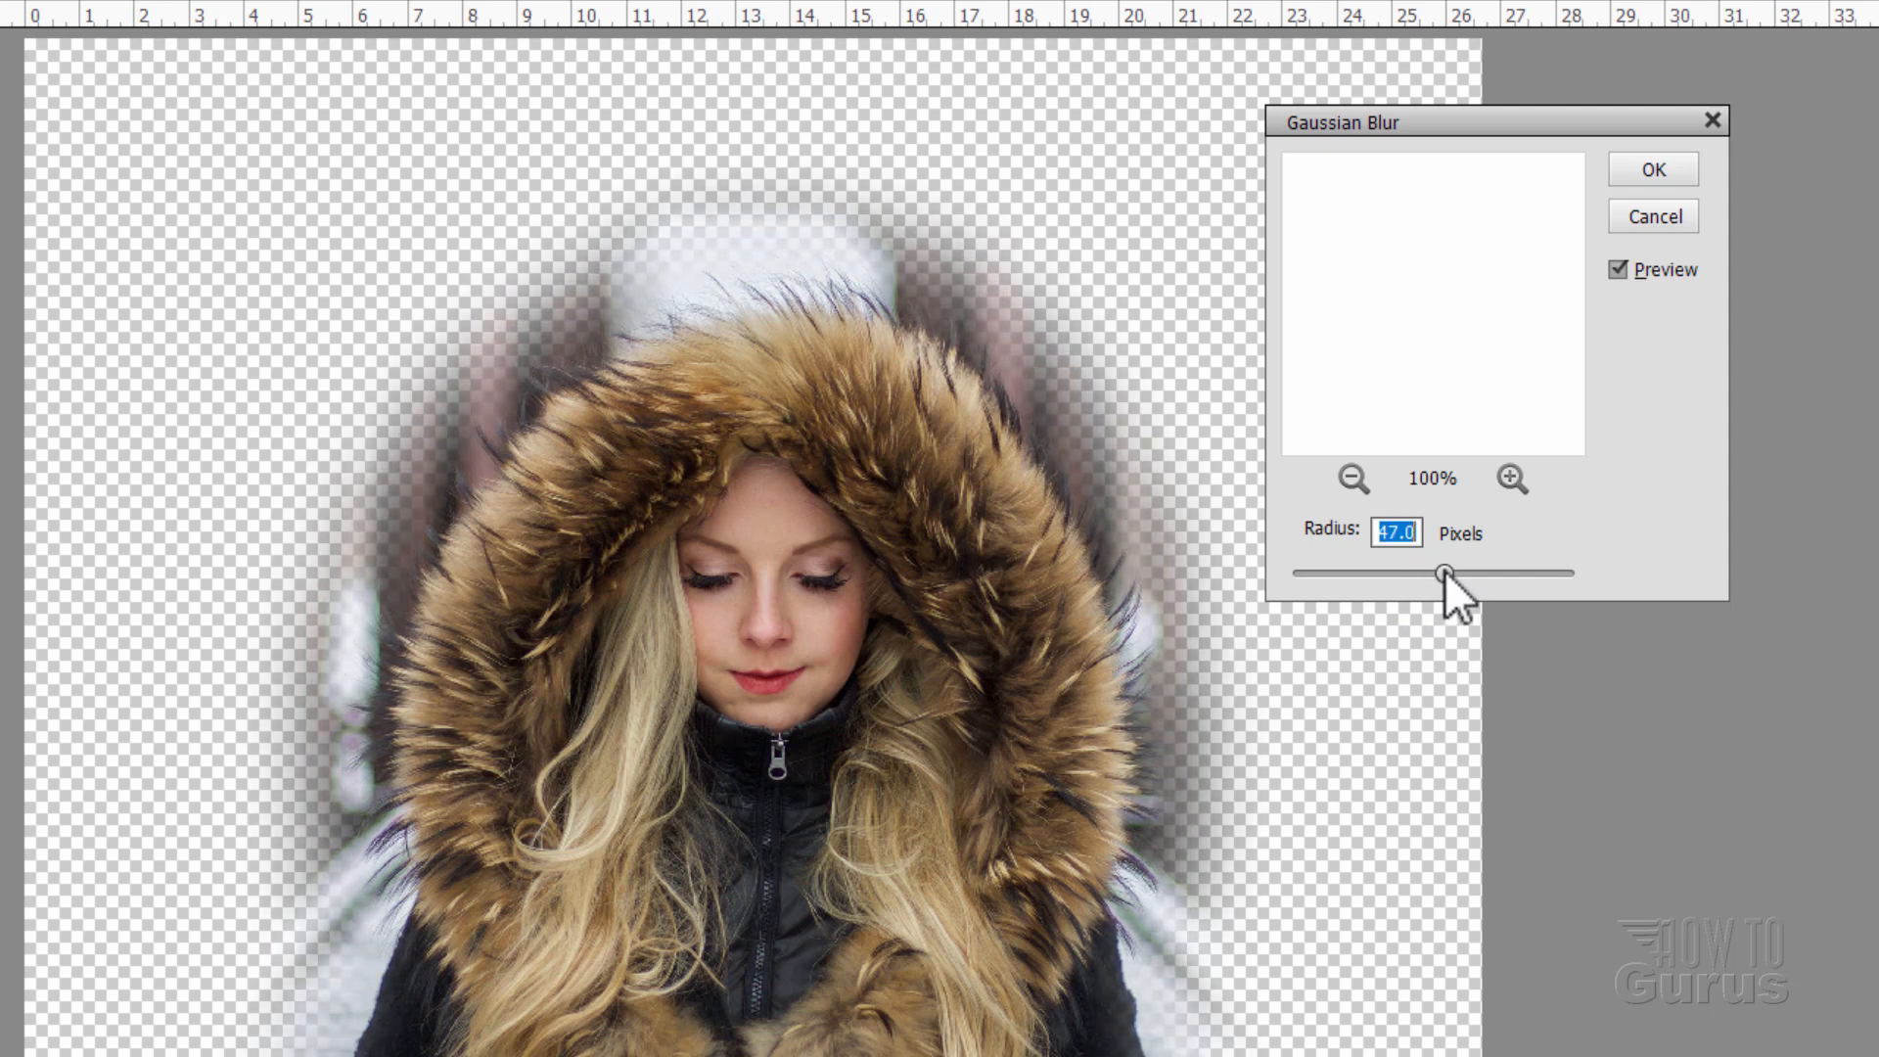
drag(1445, 573, 1451, 573)
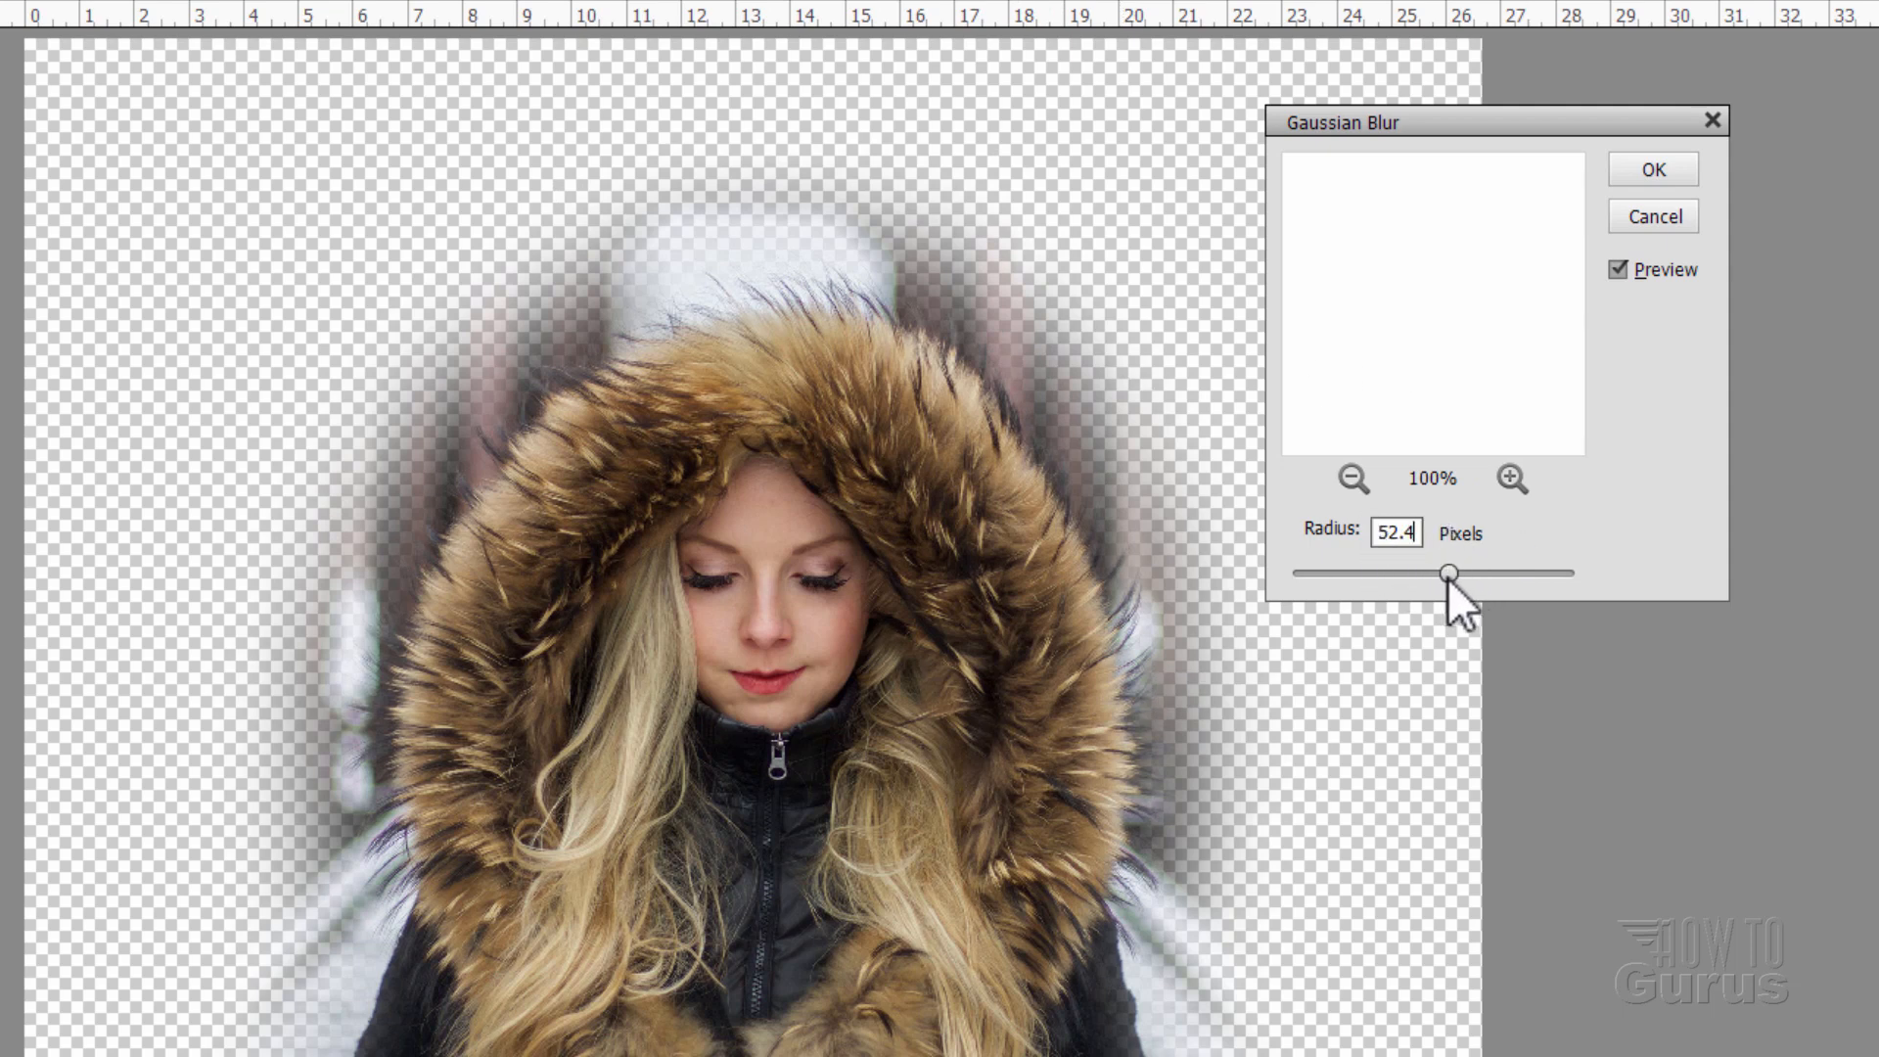
drag(1448, 572, 1438, 571)
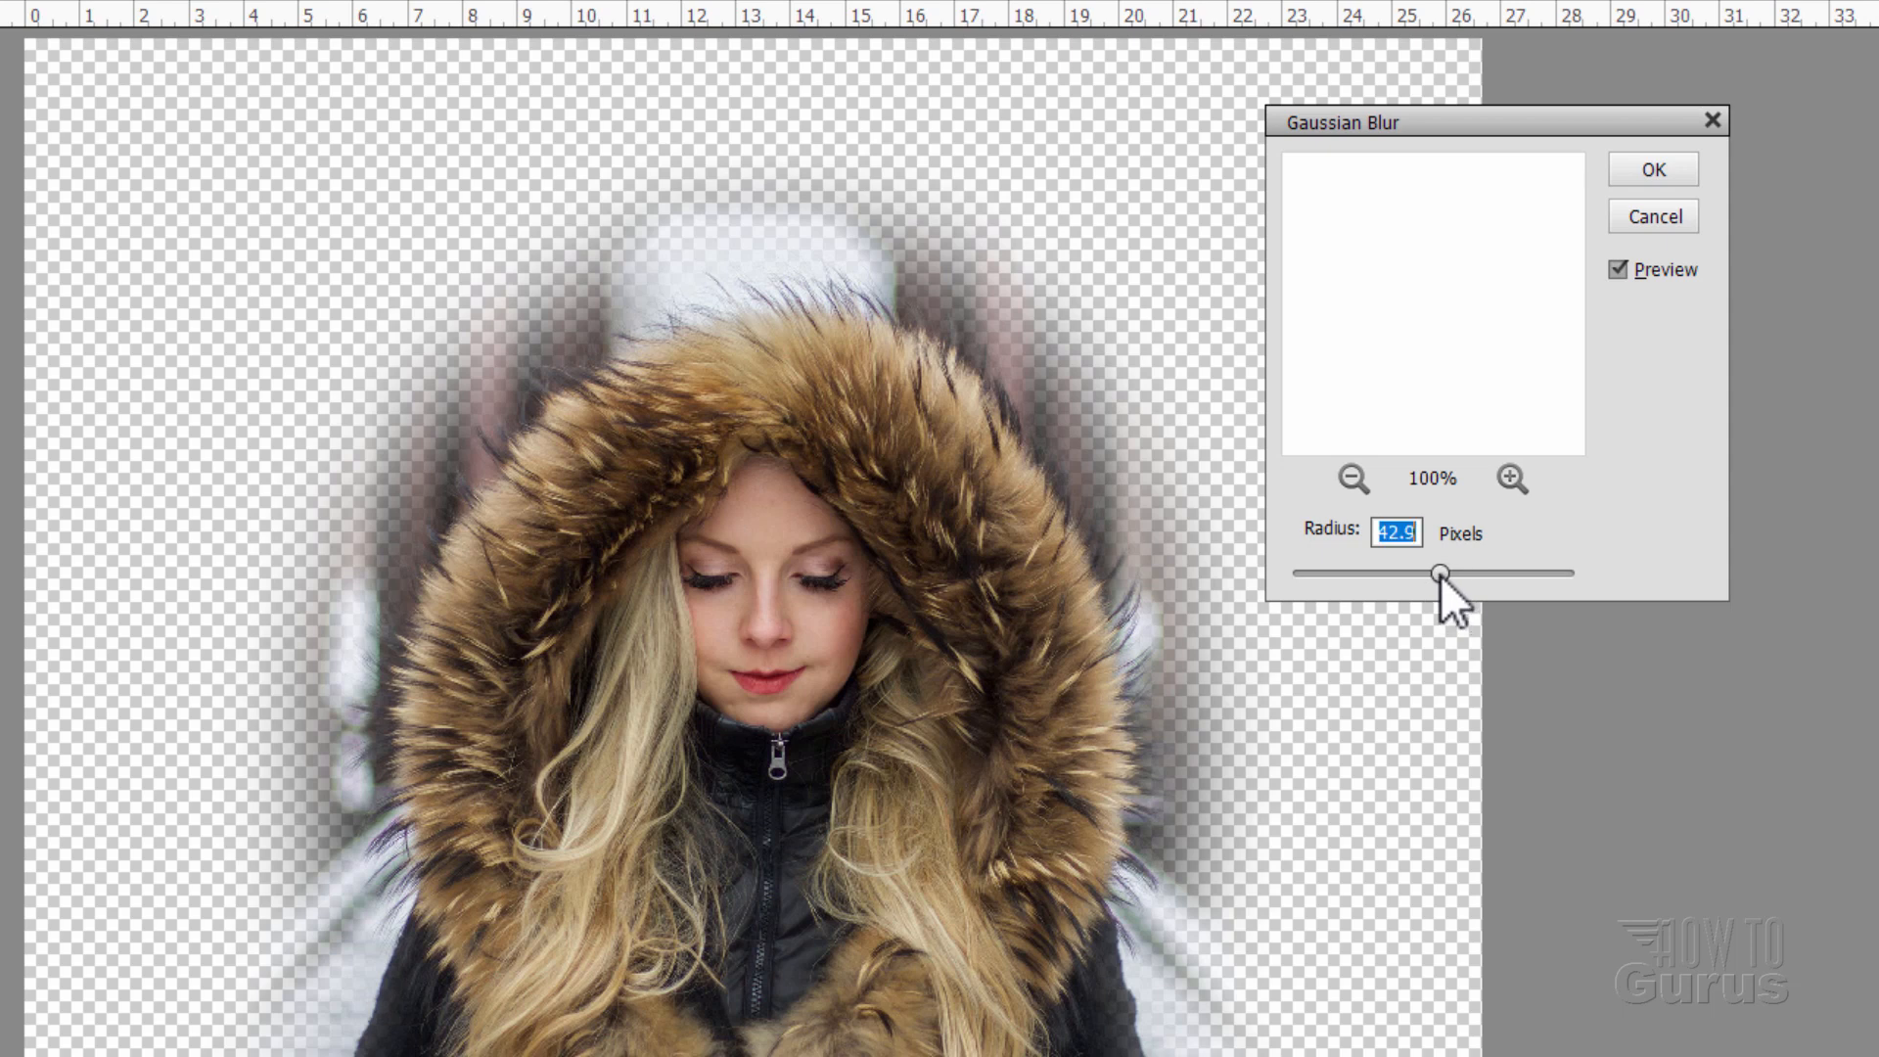
drag(1442, 573, 1457, 572)
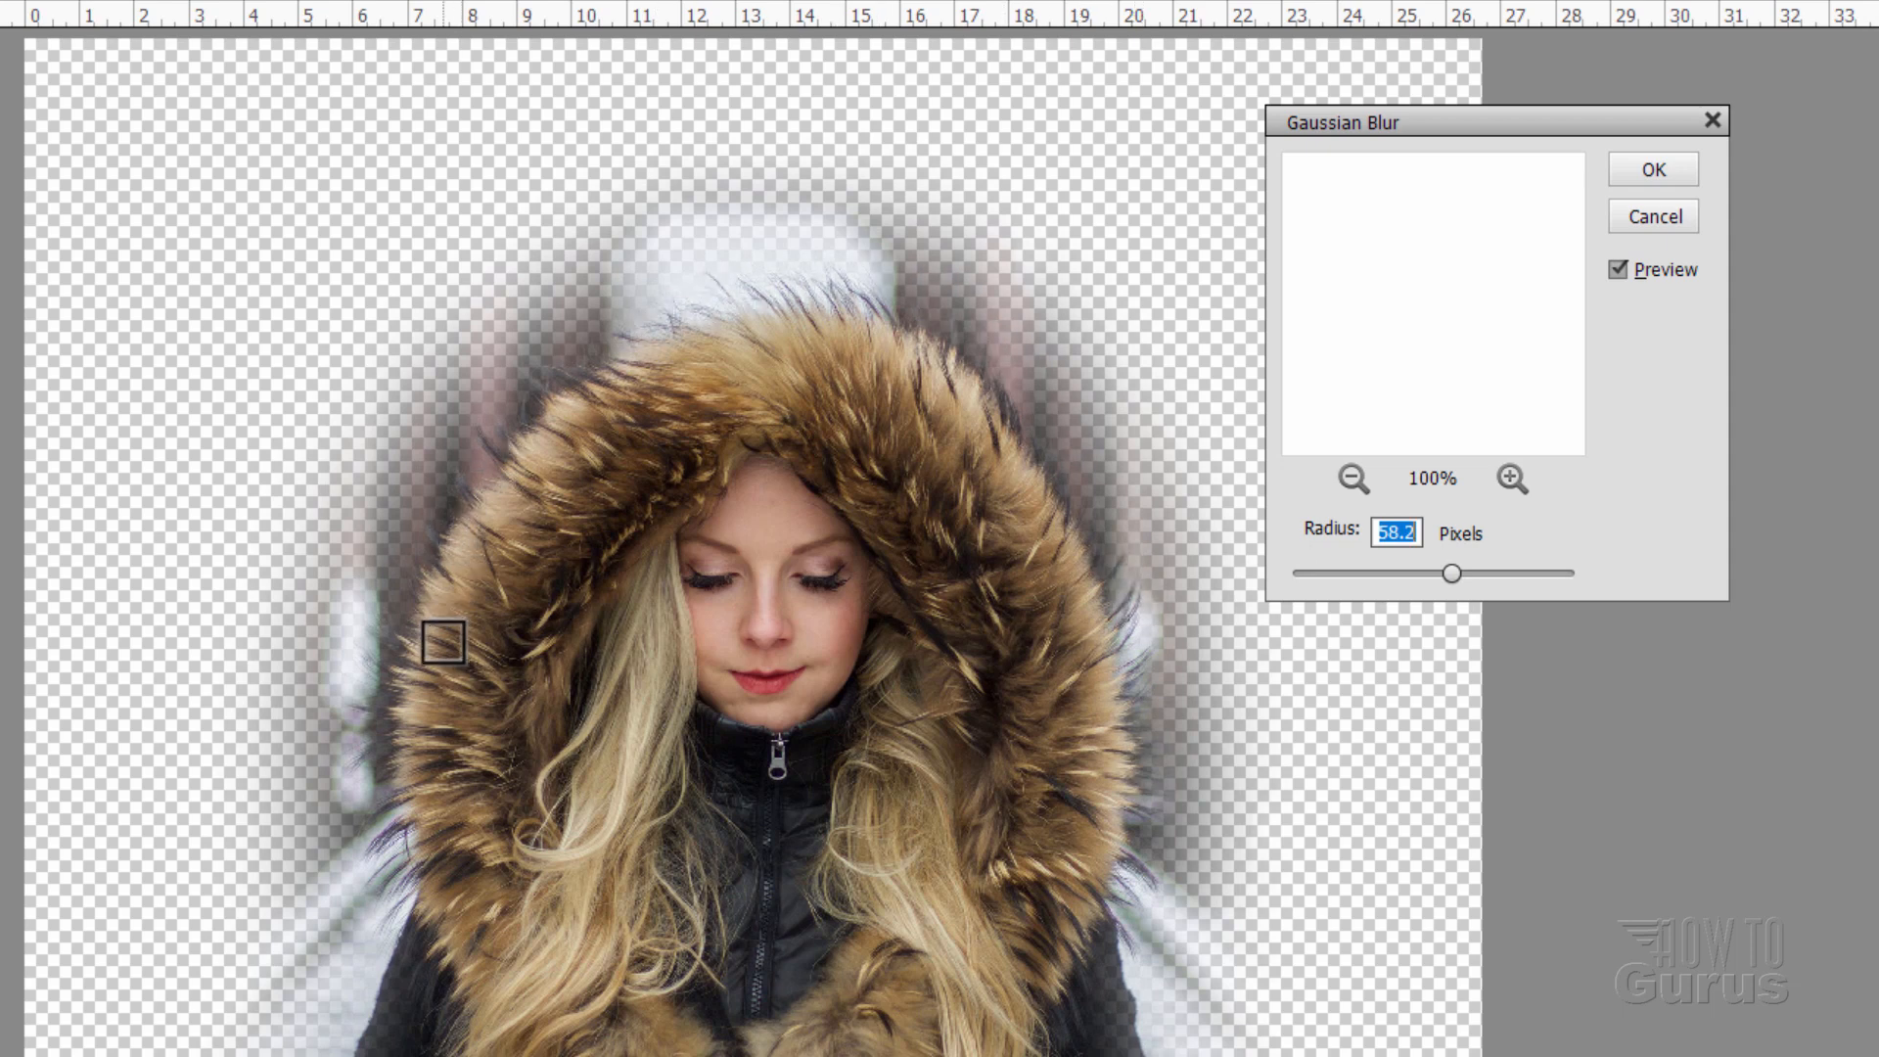
click(1654, 169)
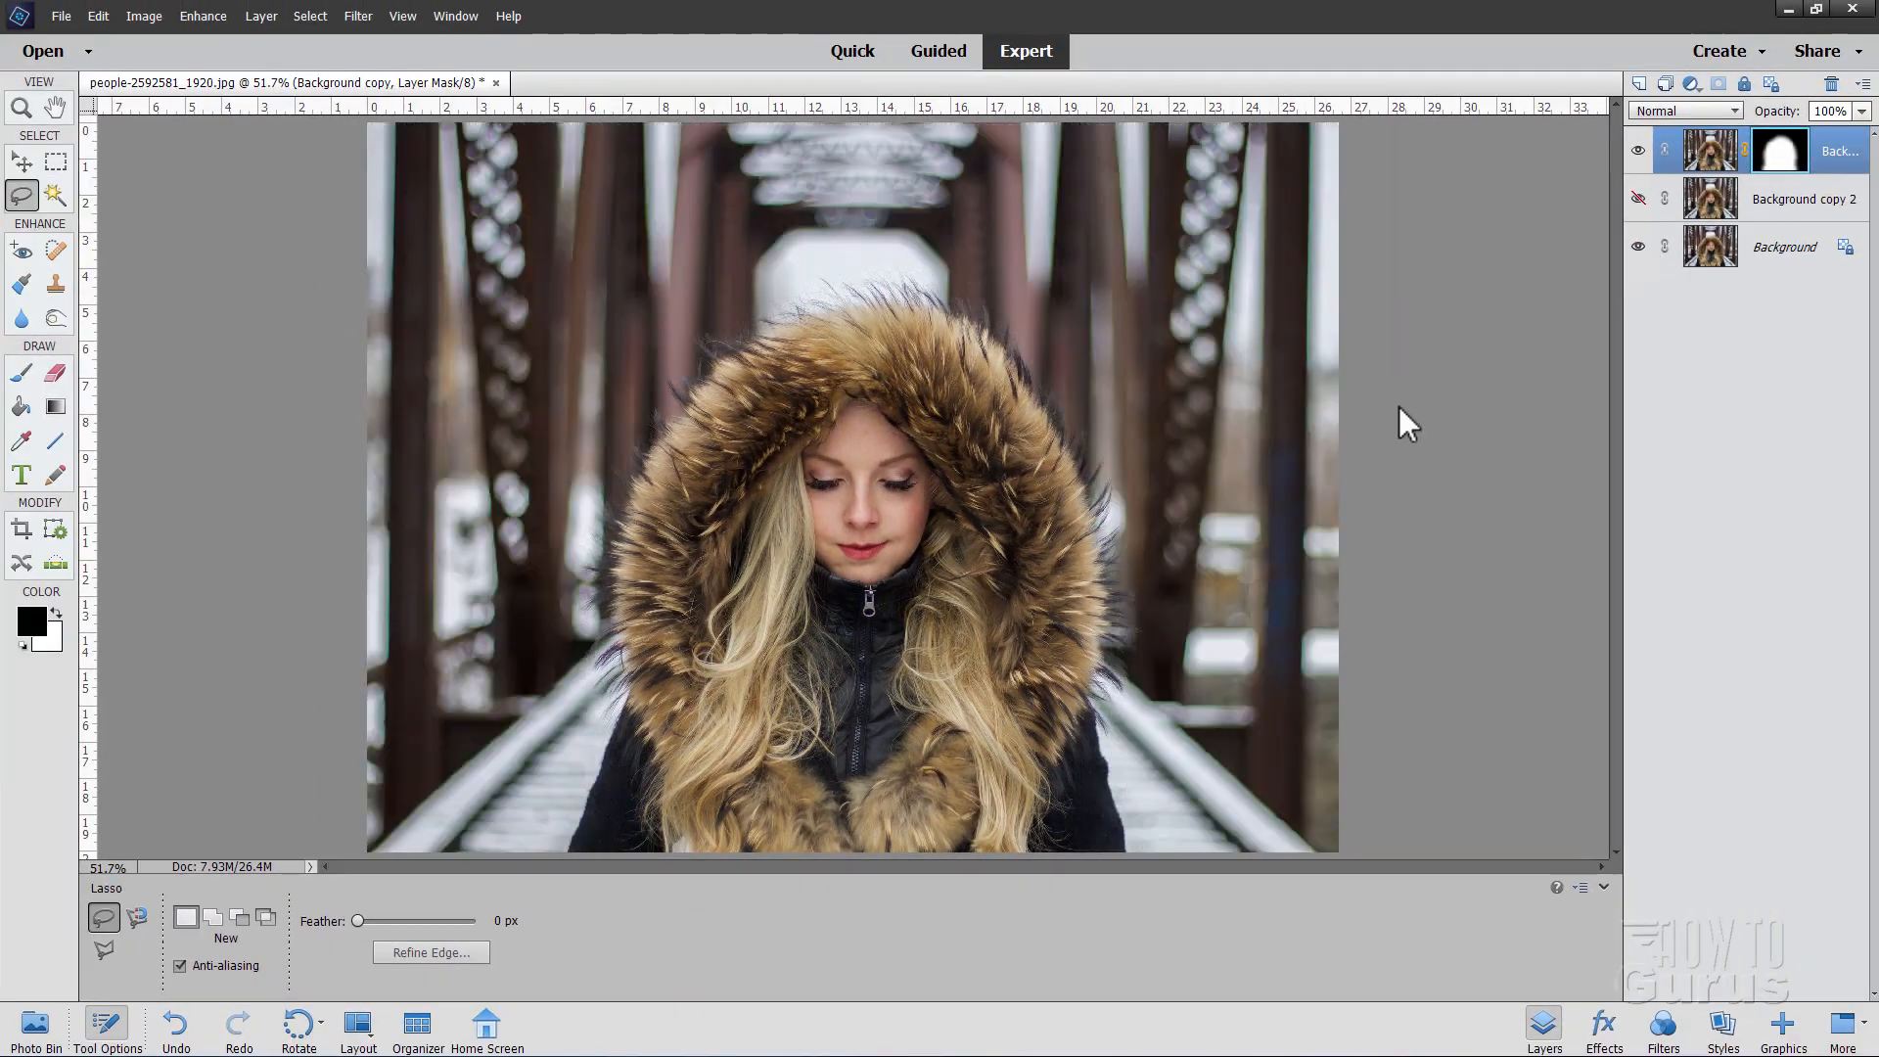
mouse_move(1533, 509)
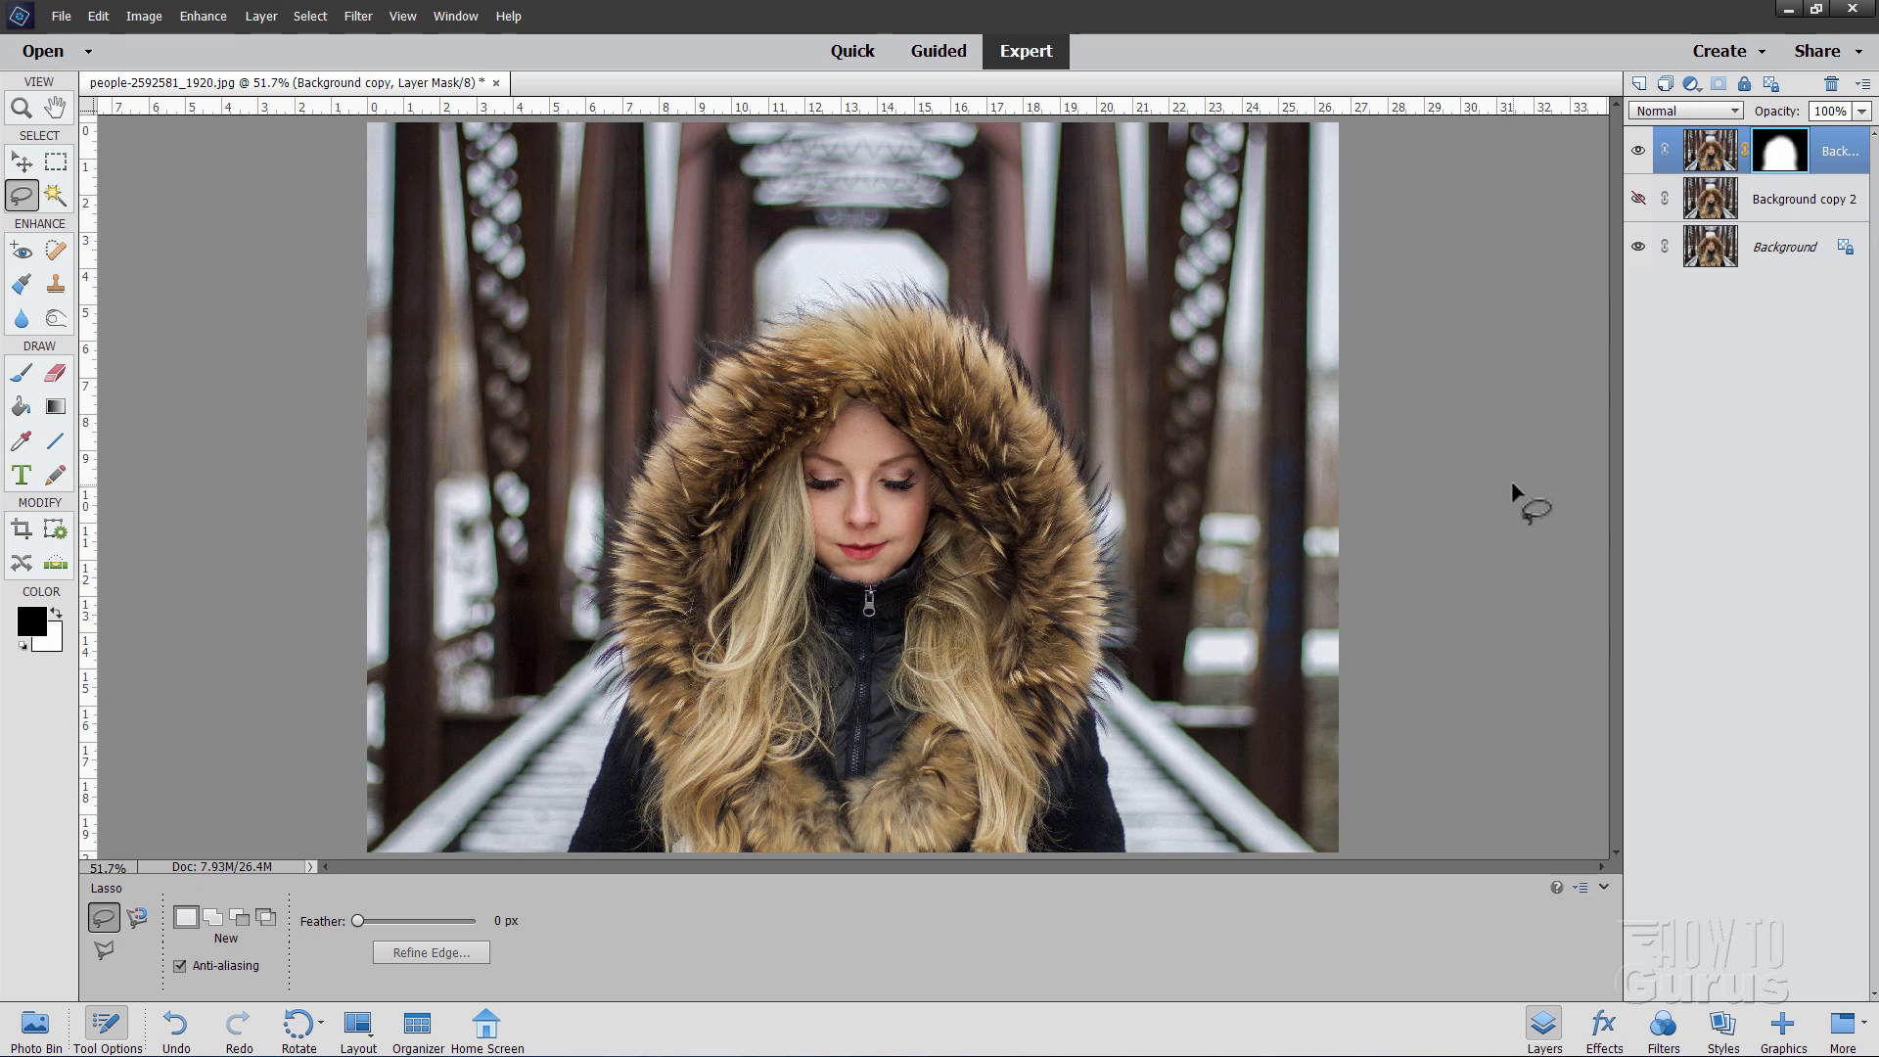
mouse_move(1052, 701)
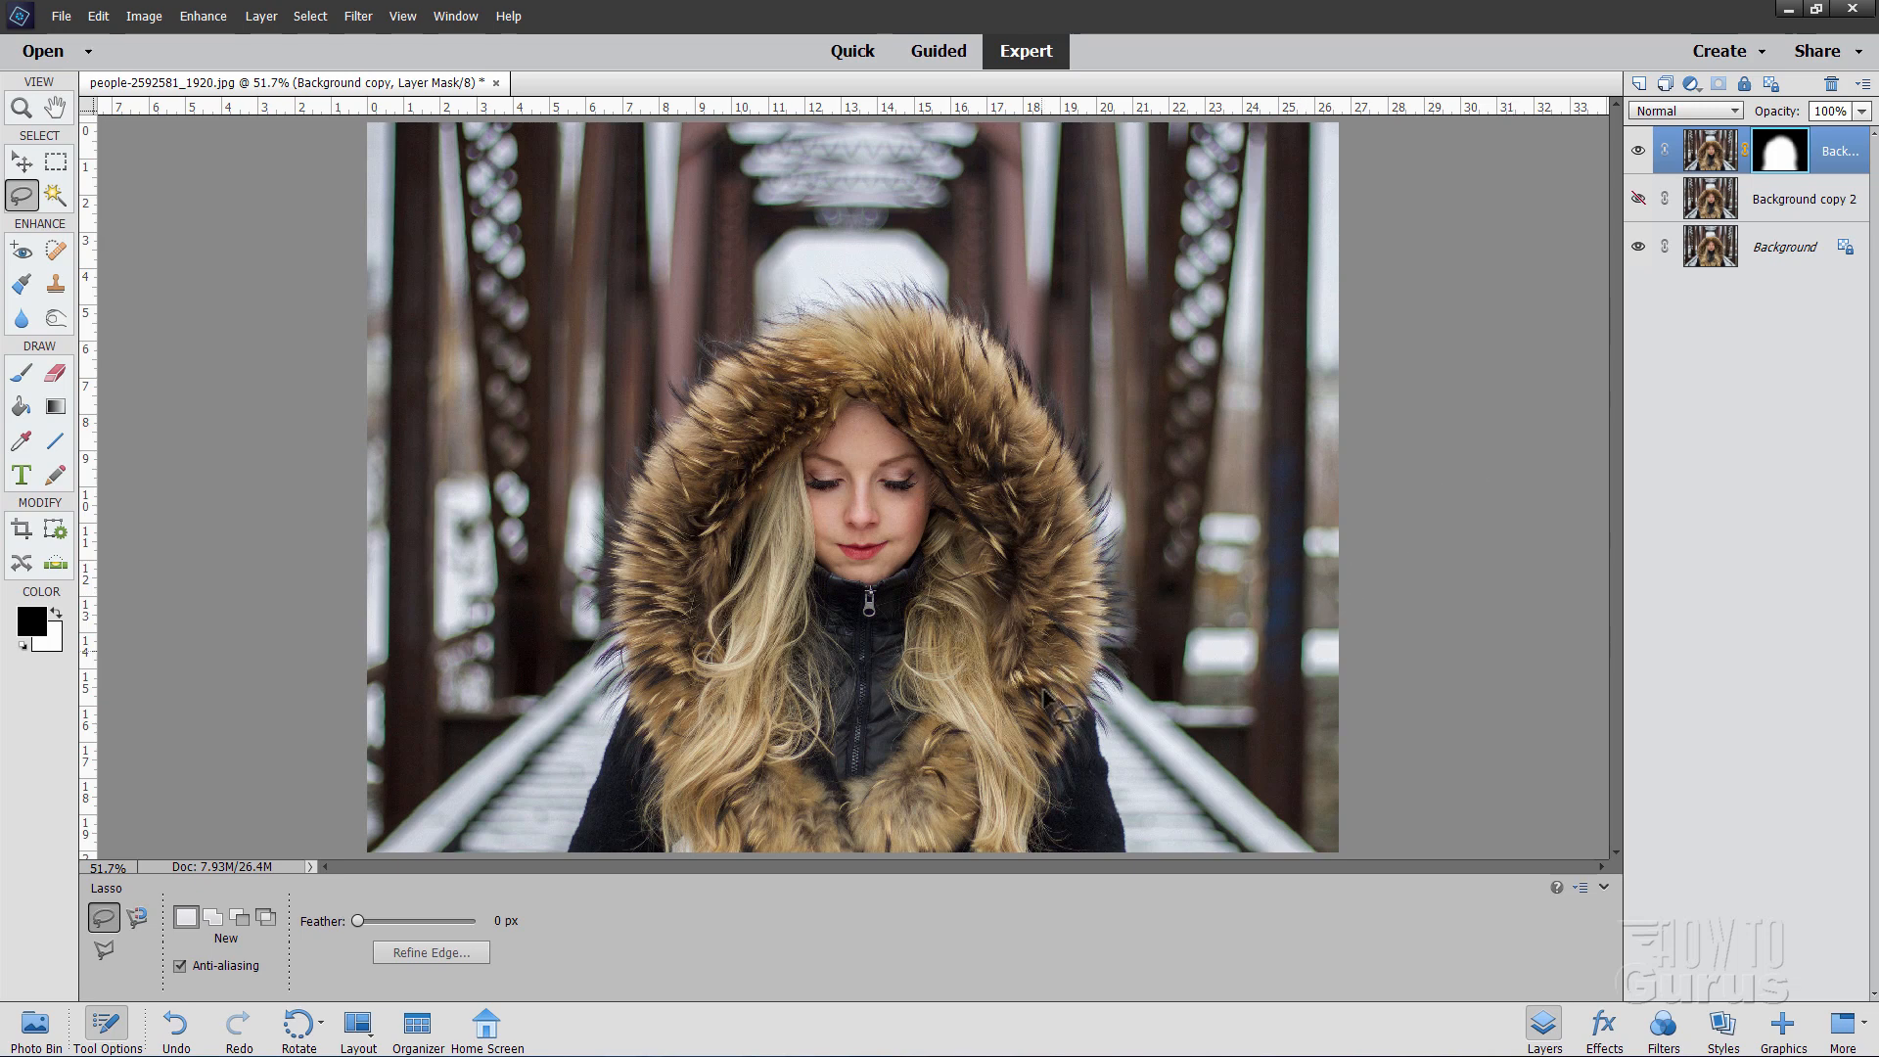
mouse_move(1139, 678)
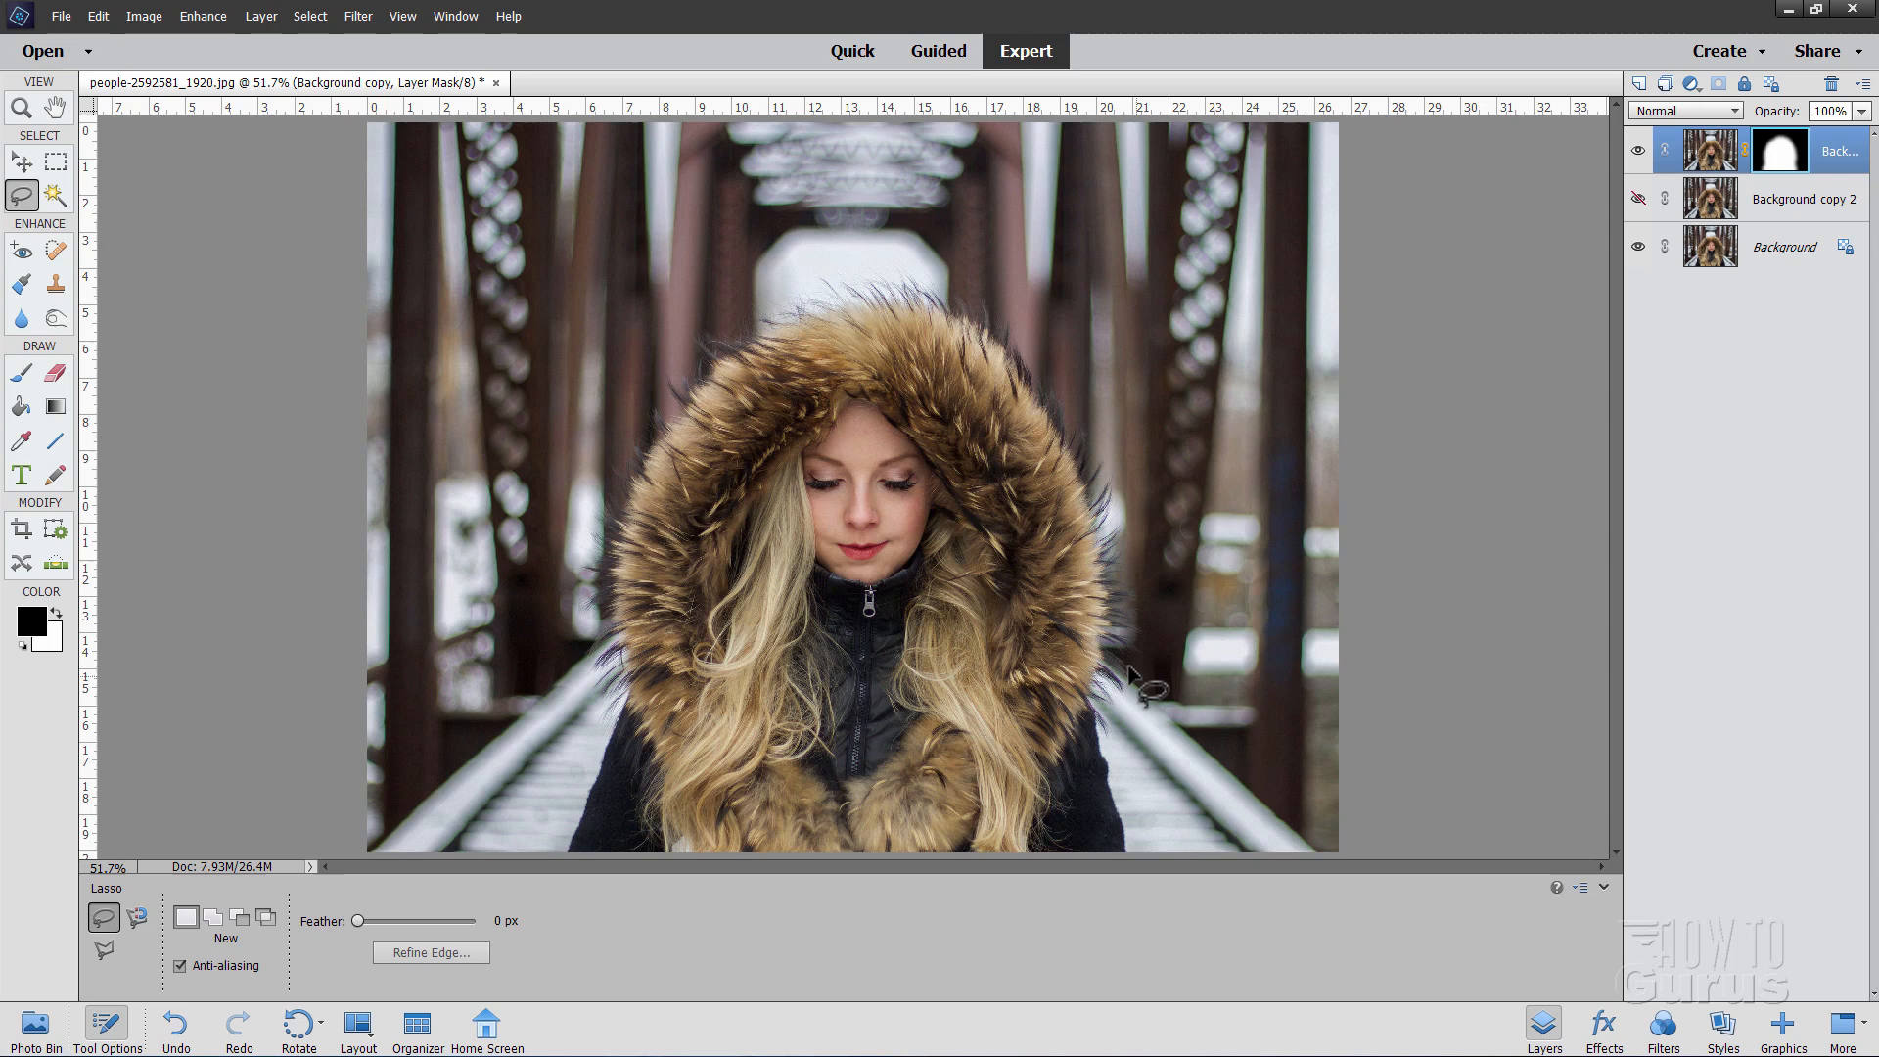
mouse_move(1234, 701)
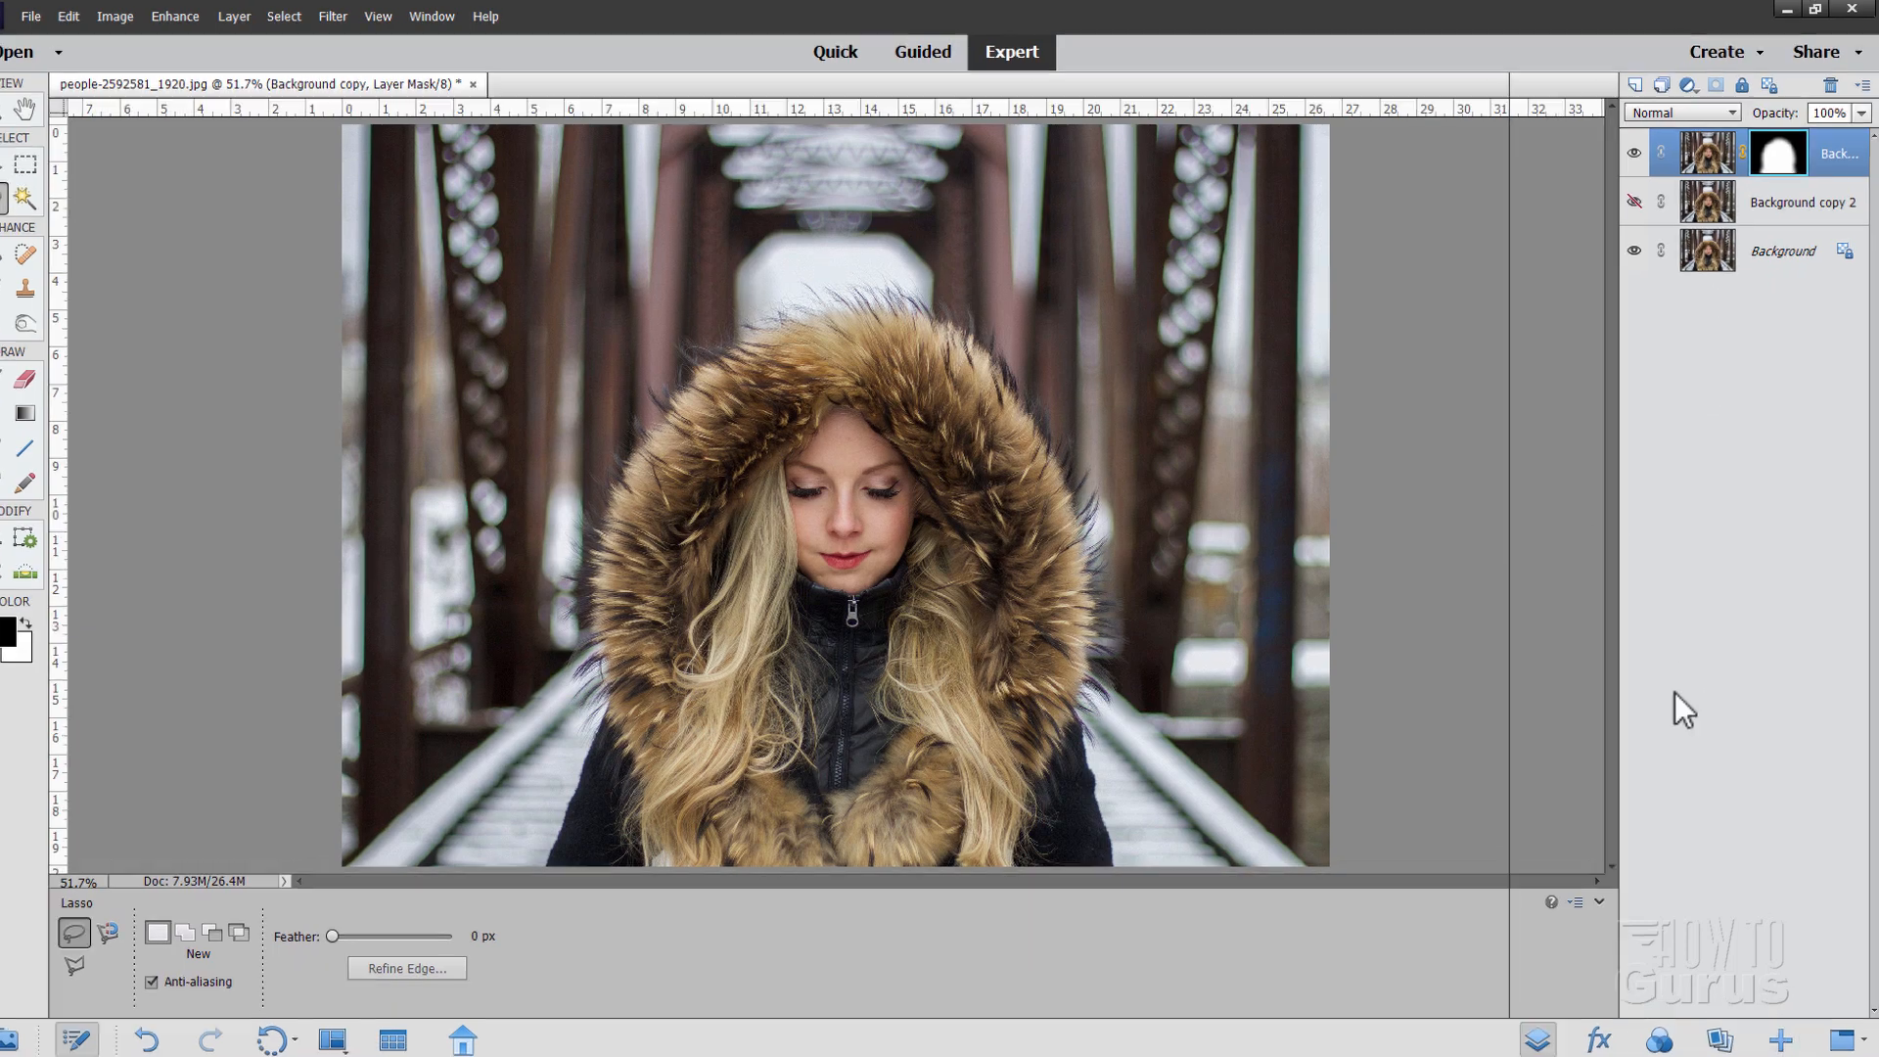
- Browse the Graphics library Backgrounds by type down to the blue underwater backdrop
click(1417, 129)
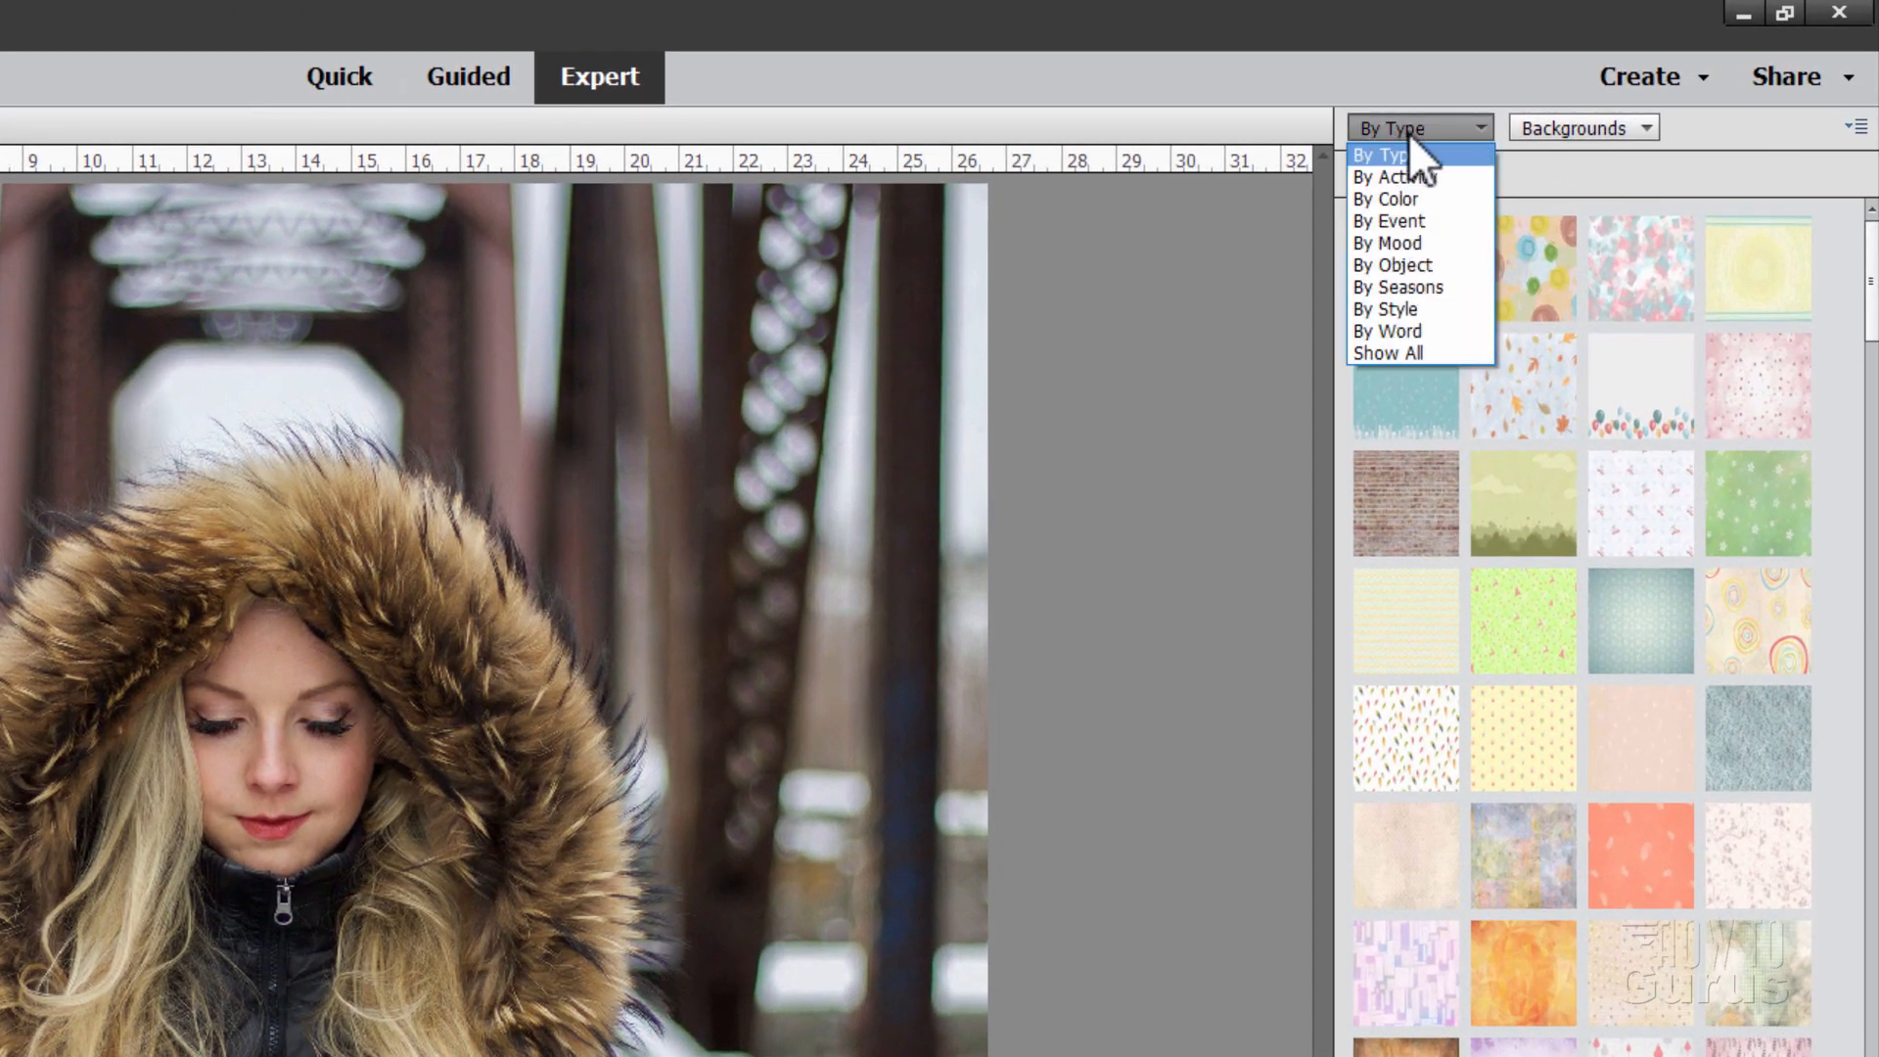
click(1419, 153)
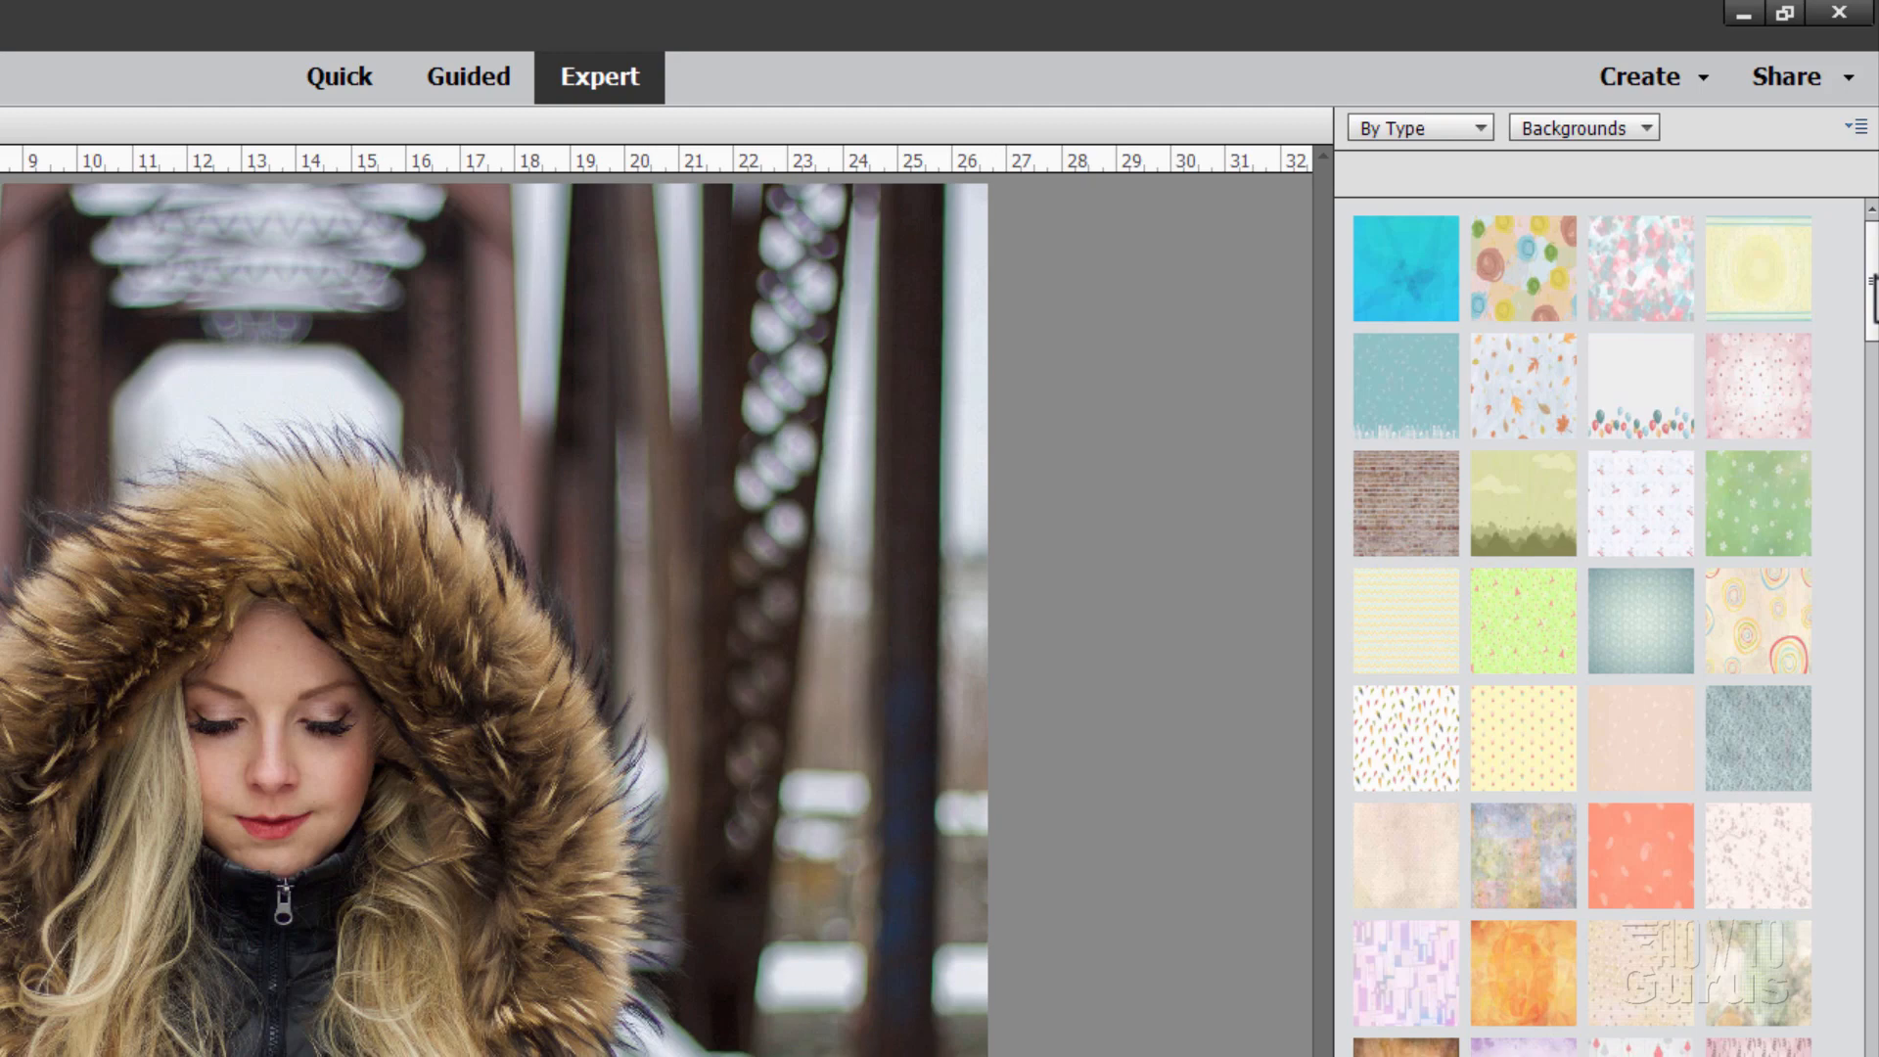
scroll(down, 3)
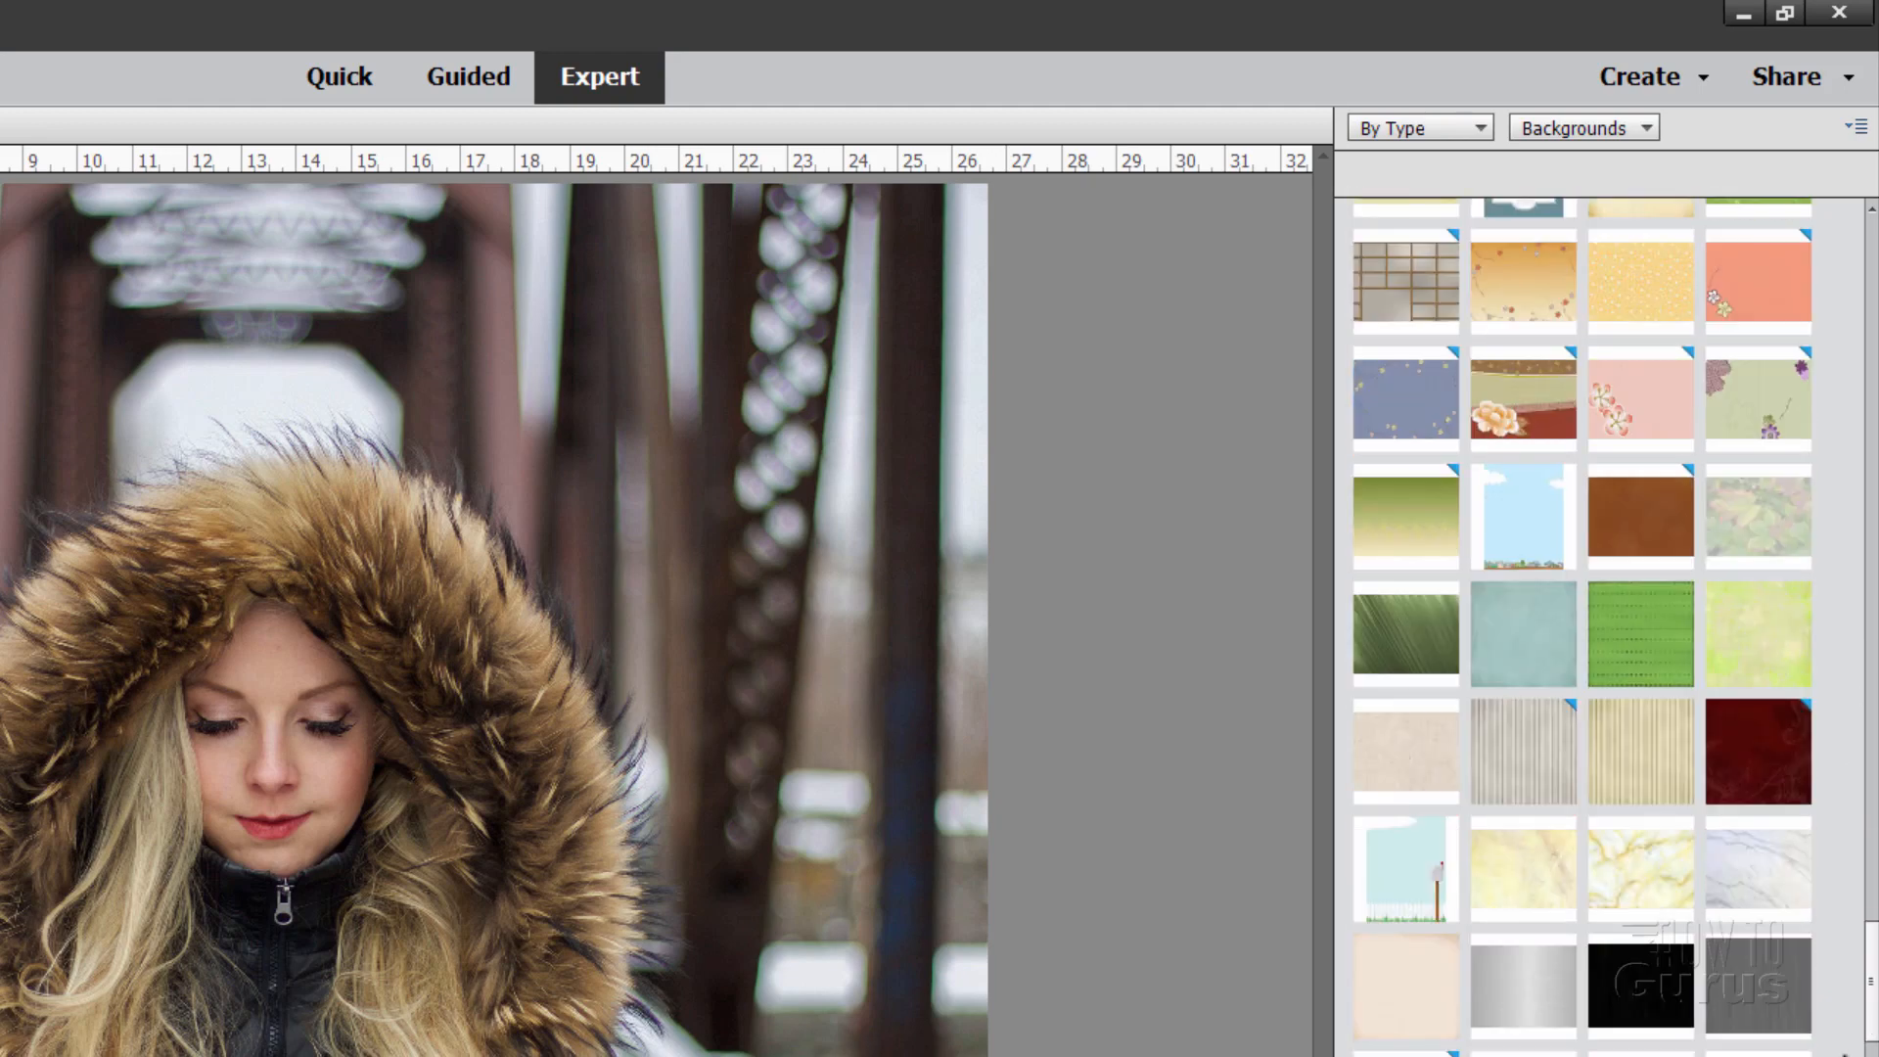
scroll(down, 3)
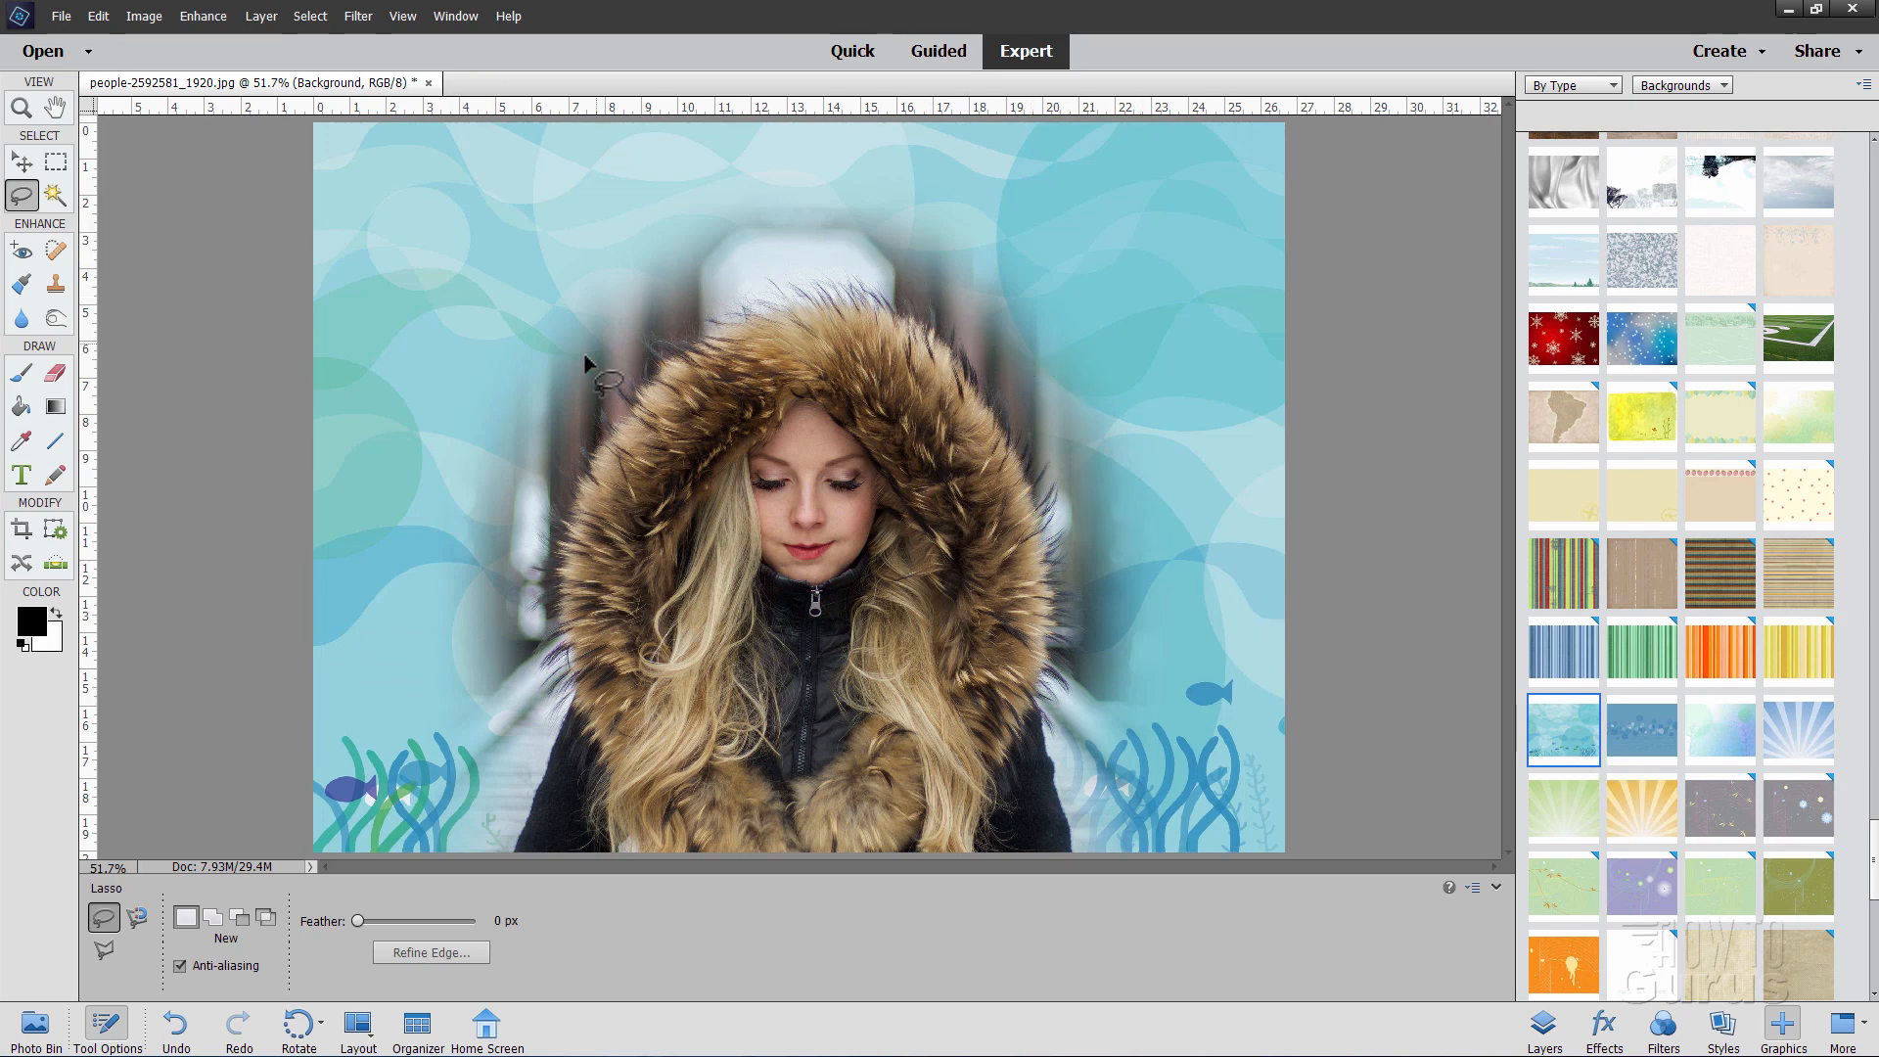
- Try the red snowflake graphic as the backdrop behind the woman
click(1563, 338)
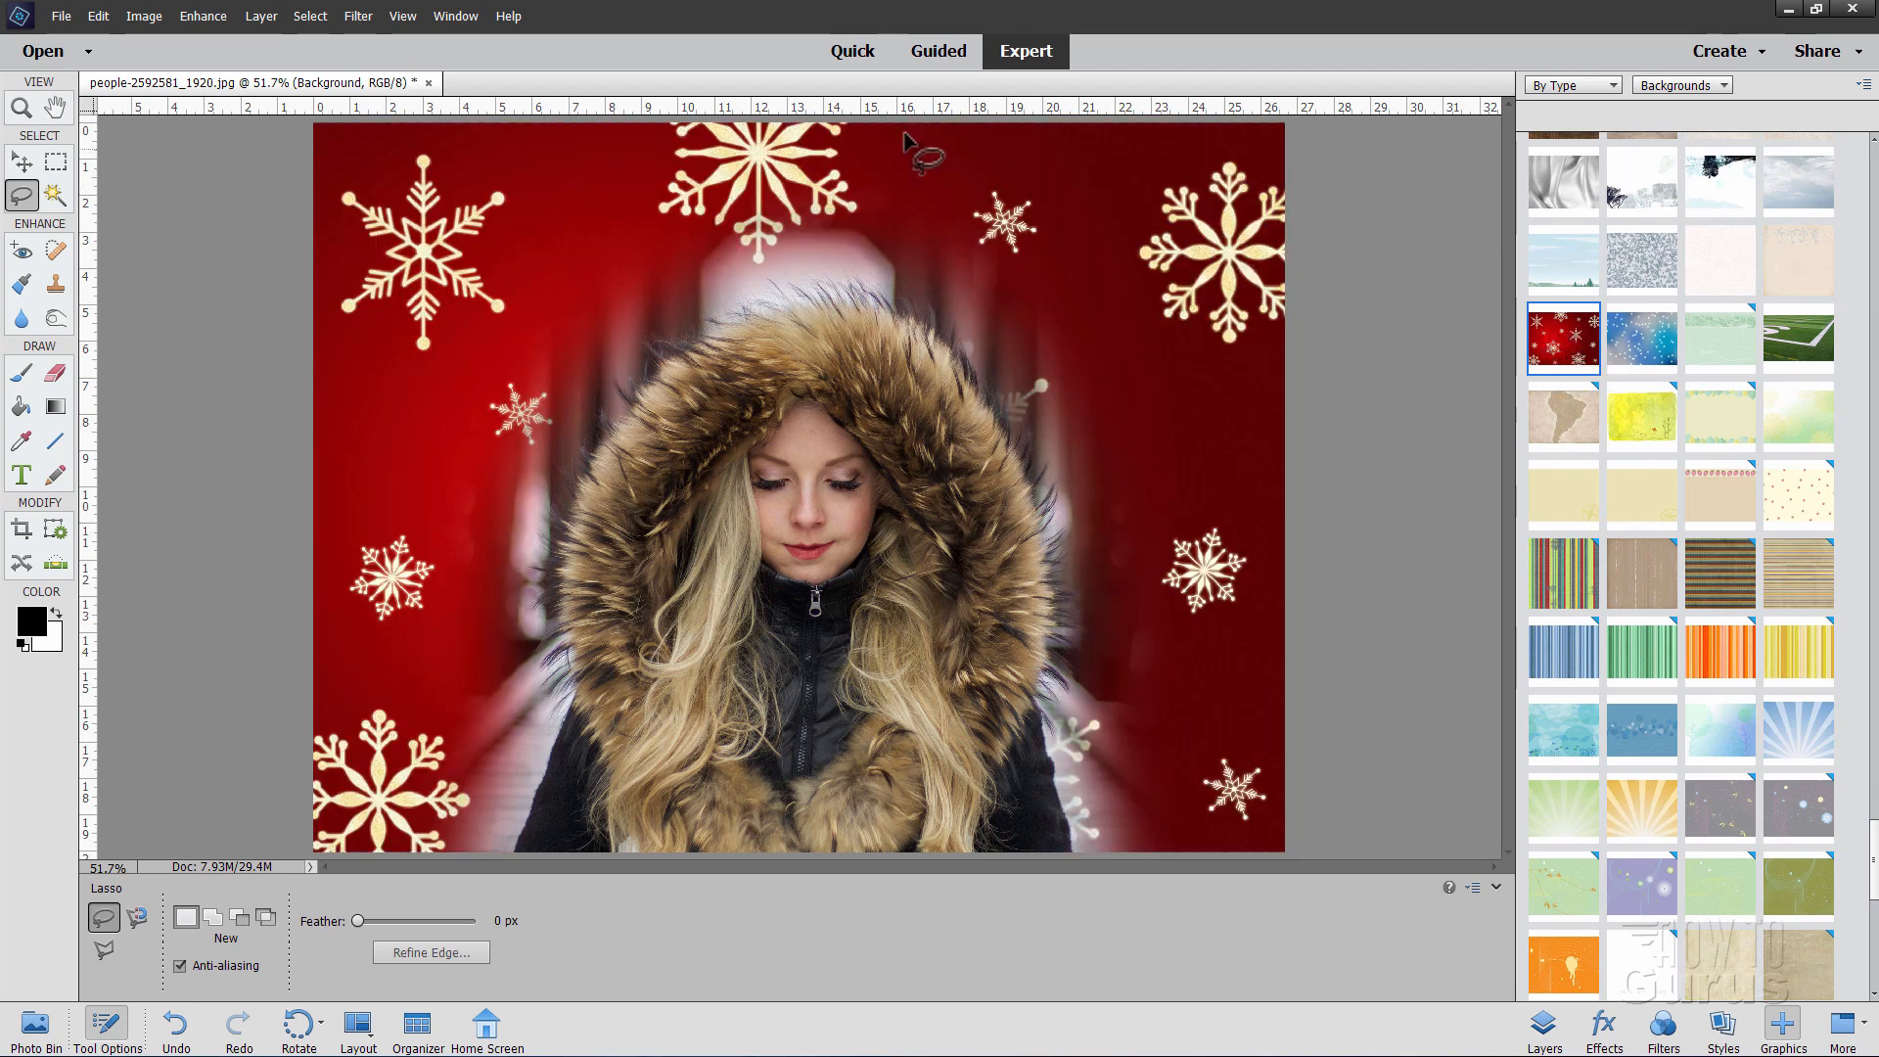
mouse_move(1229, 443)
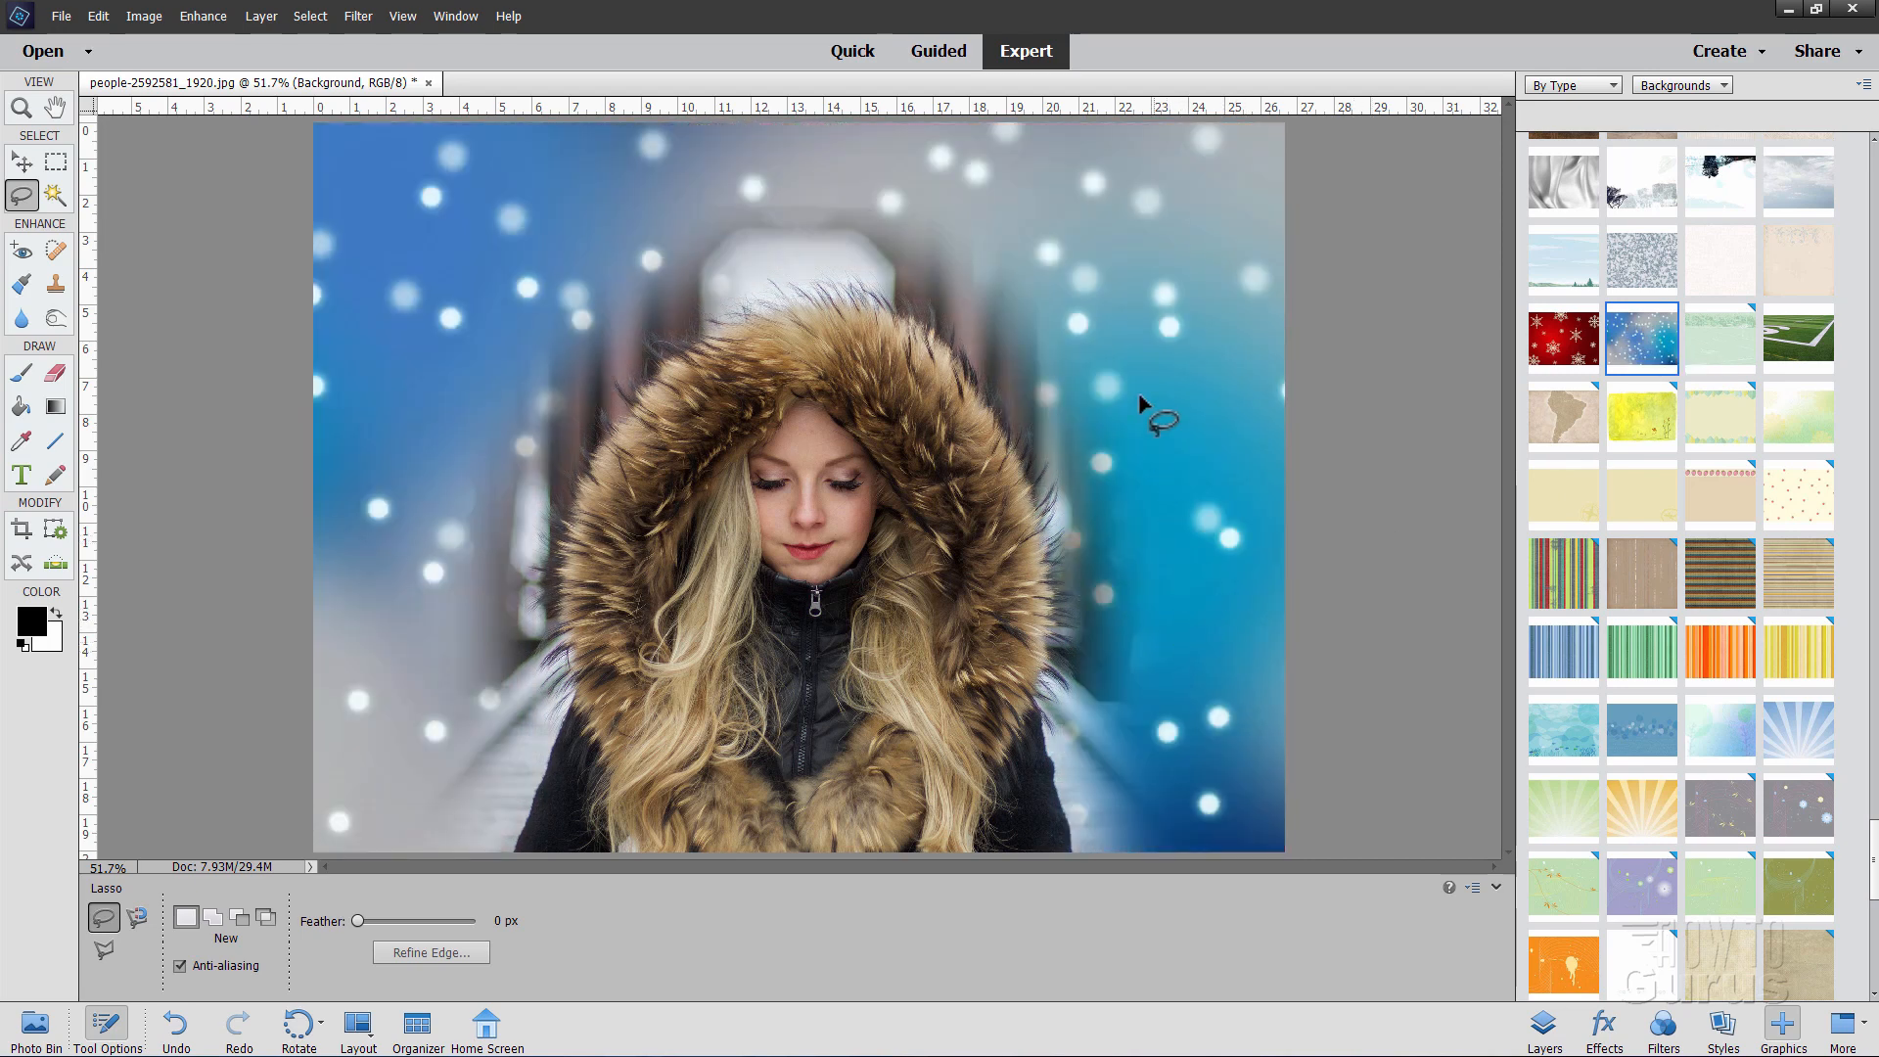
mouse_move(1253, 599)
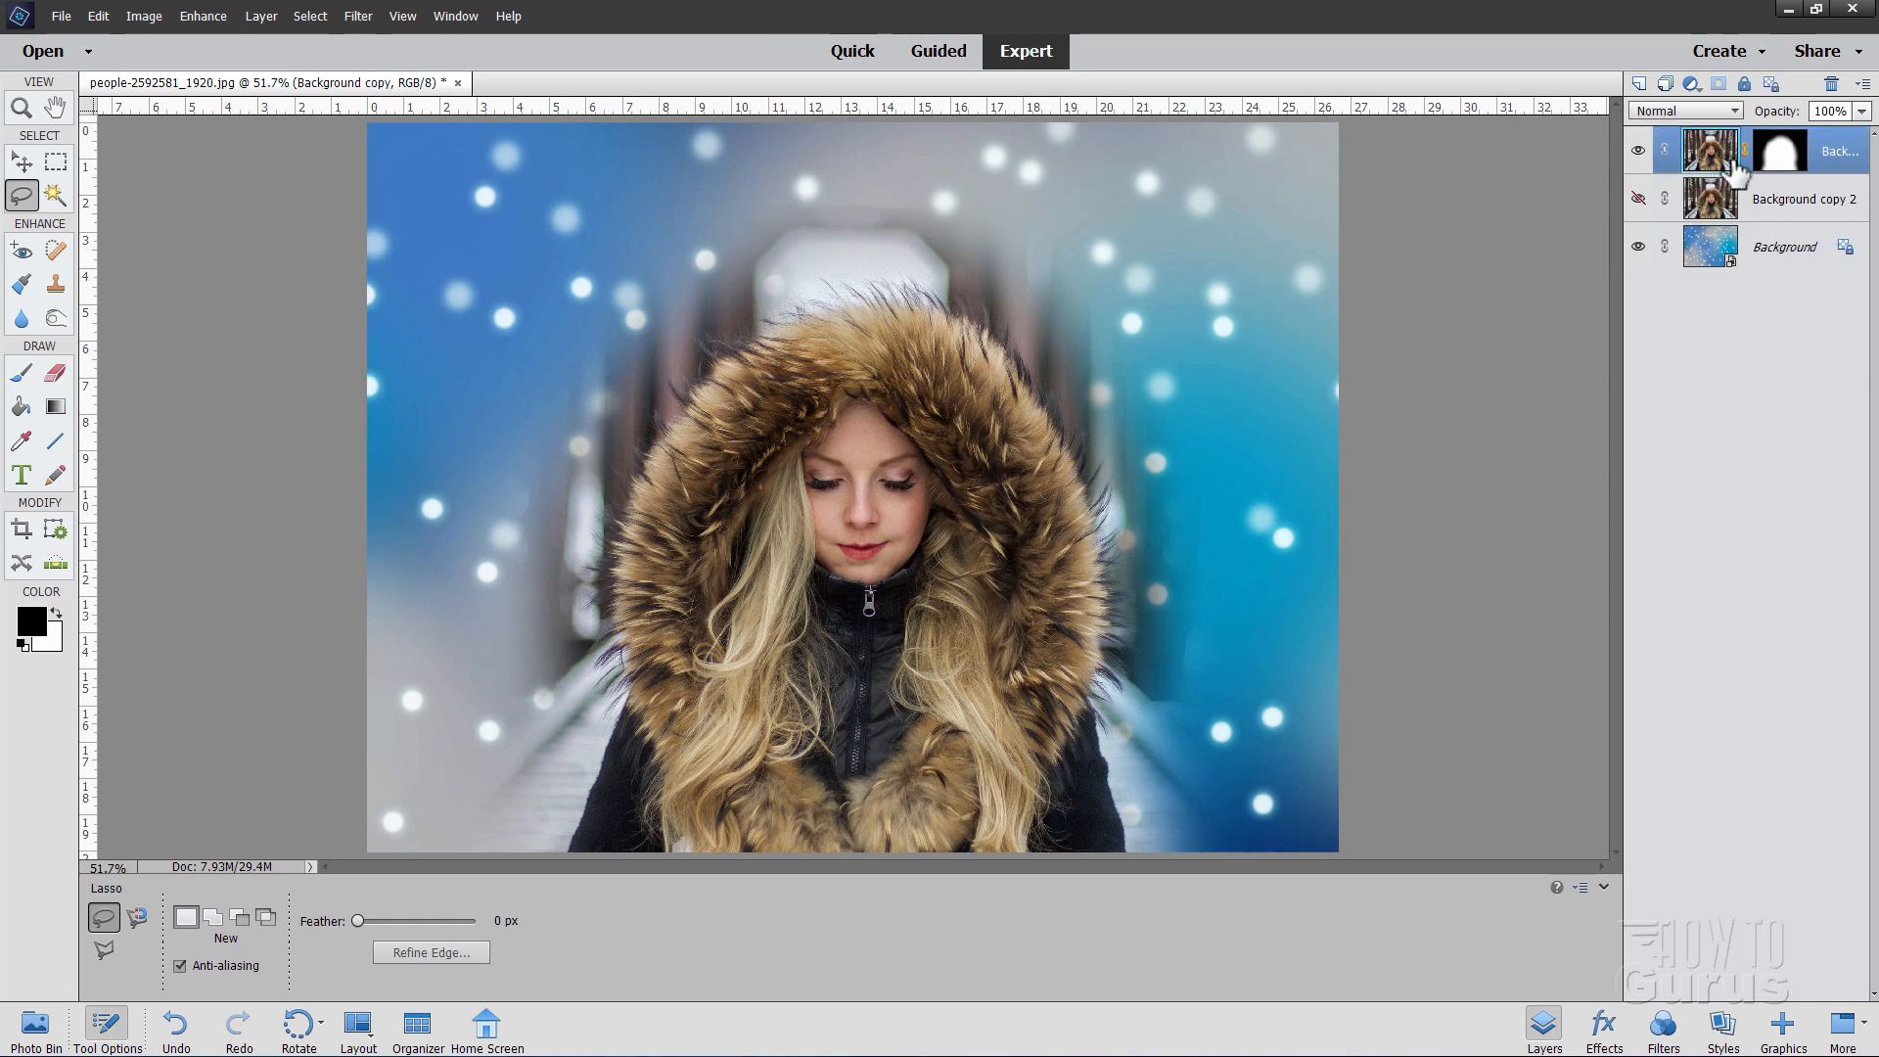
mouse_move(1716, 150)
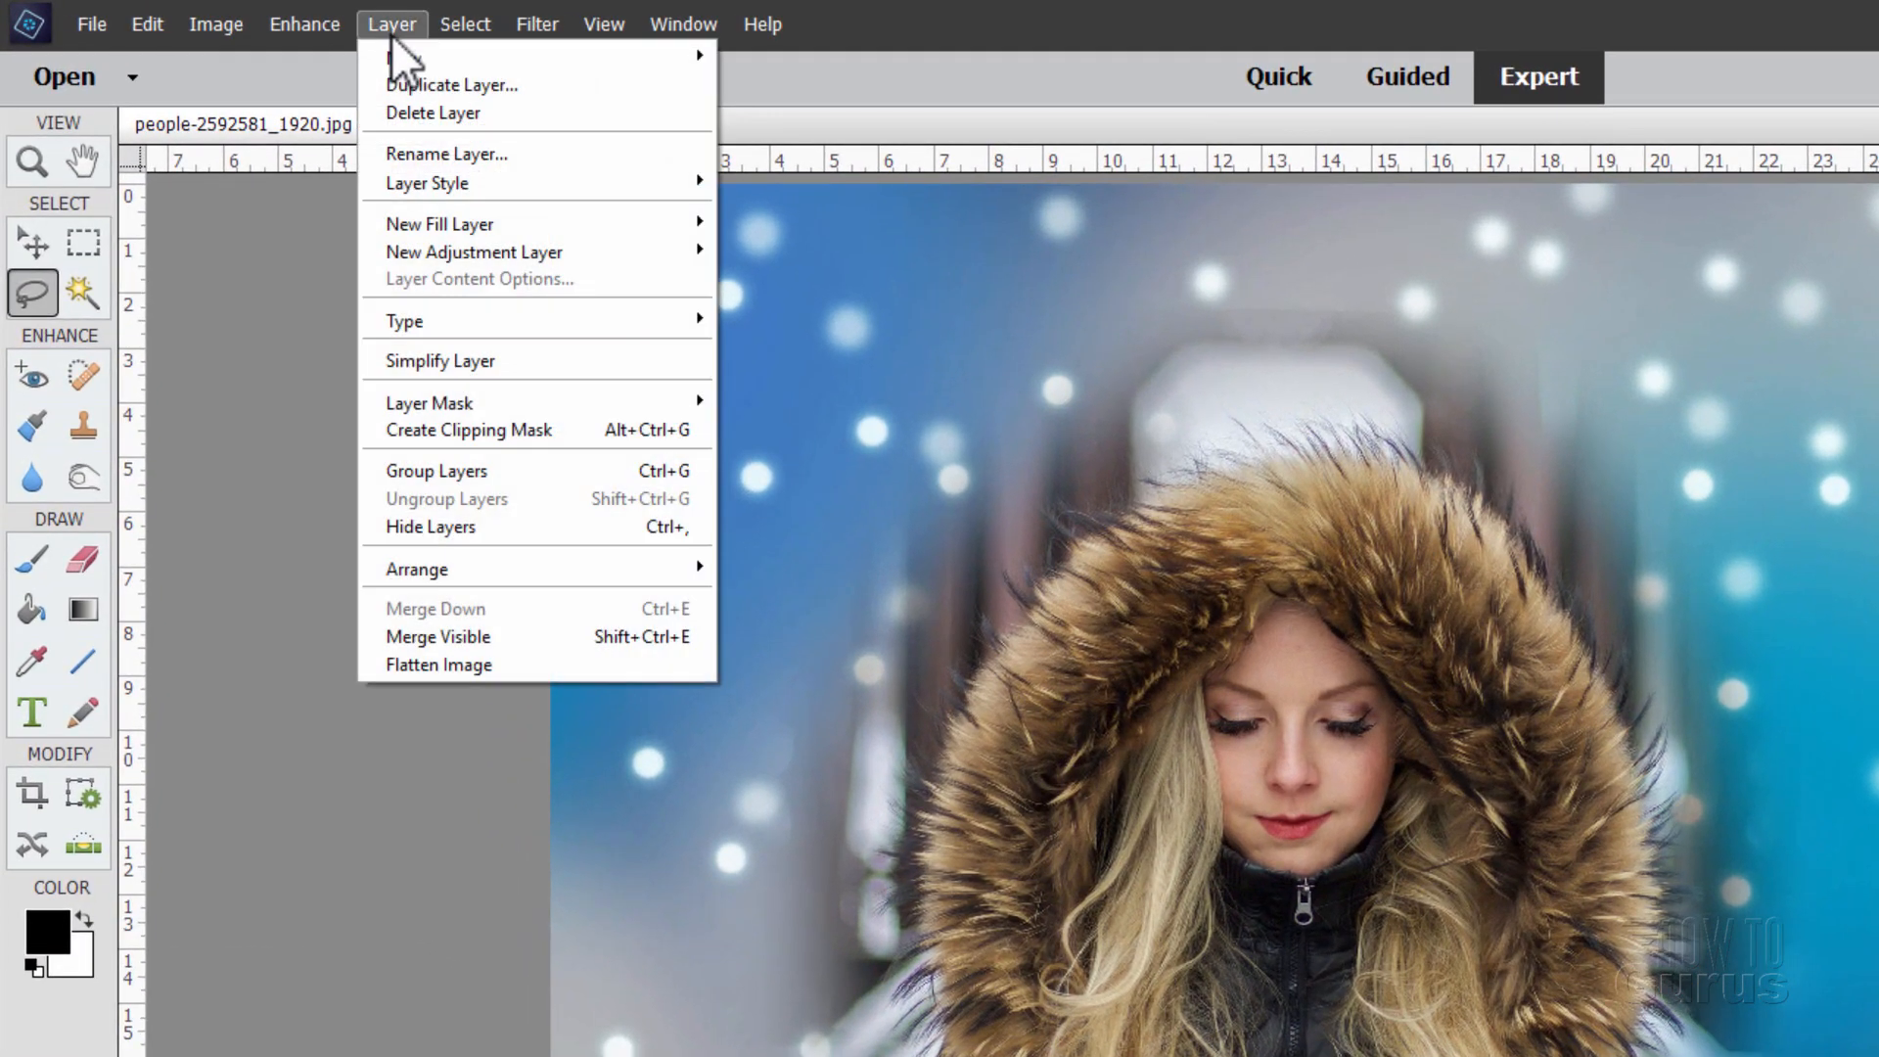
mouse_move(475, 251)
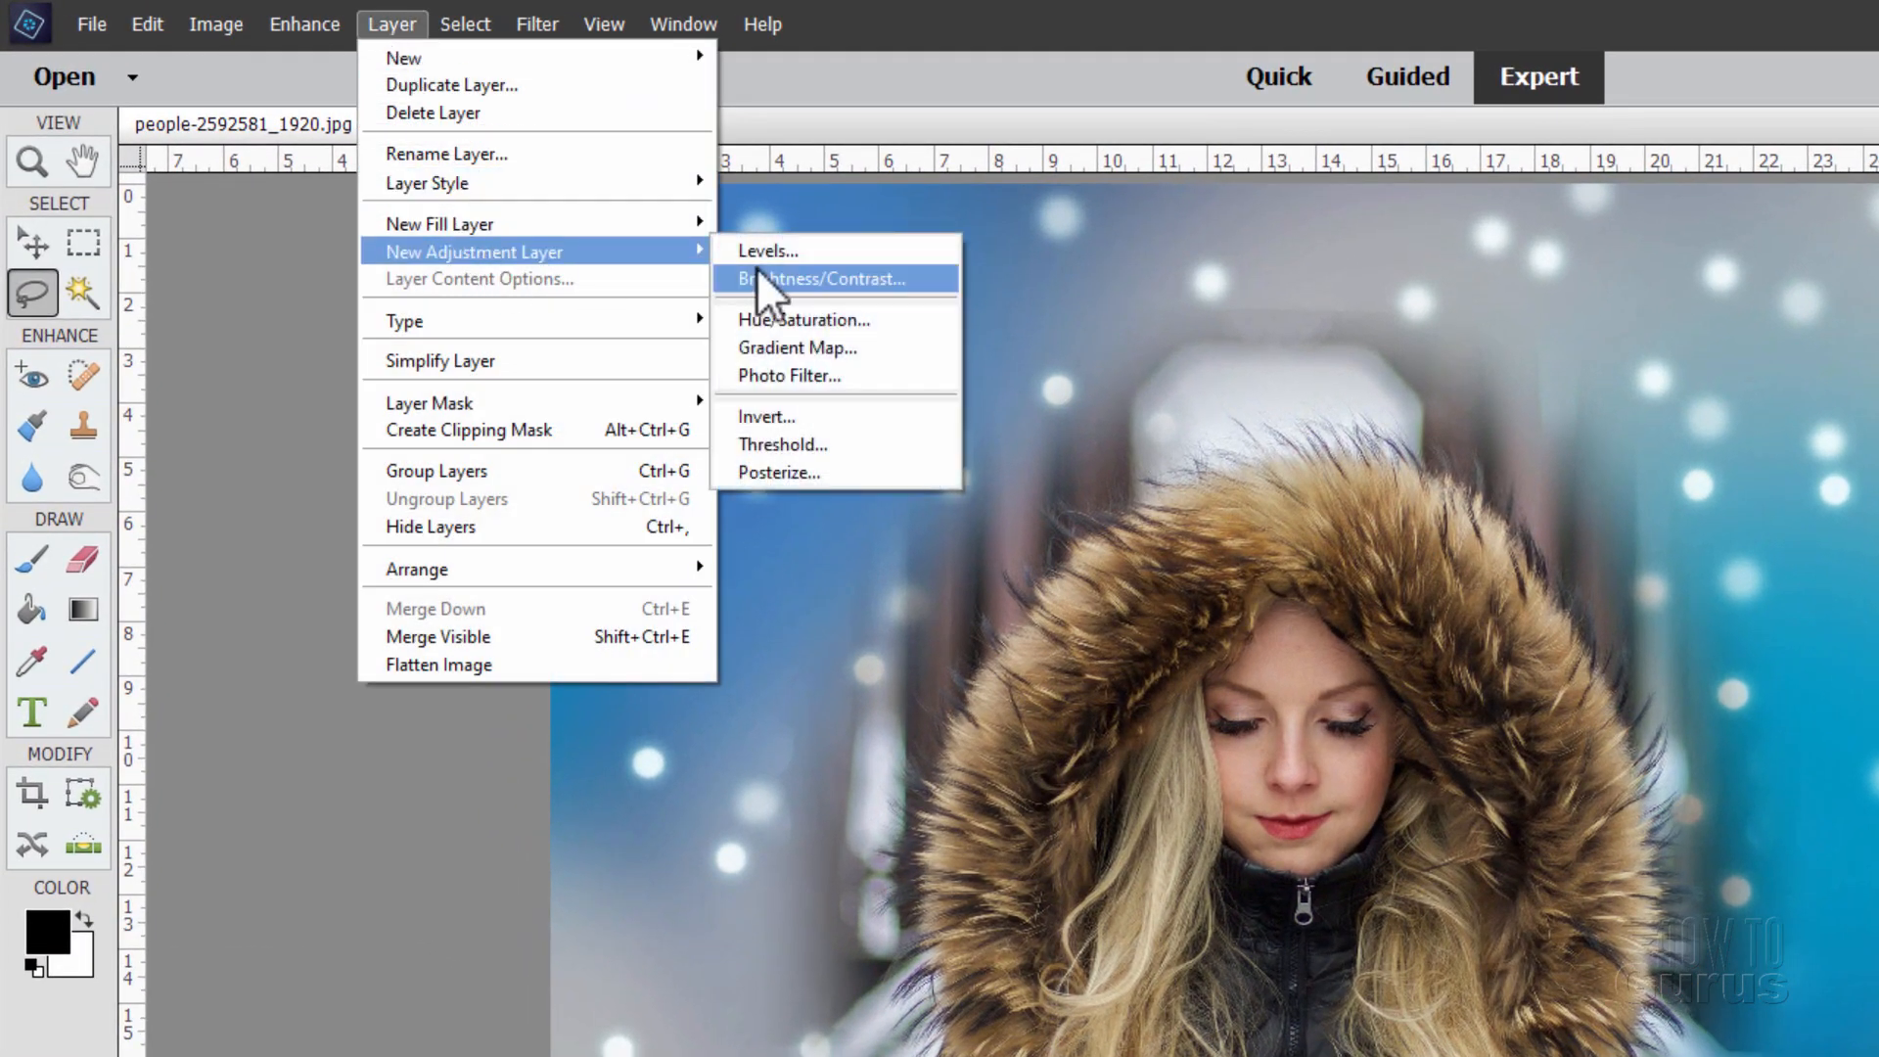
- Create a Levels 1 adjustment layer and show its histogram settings
click(765, 251)
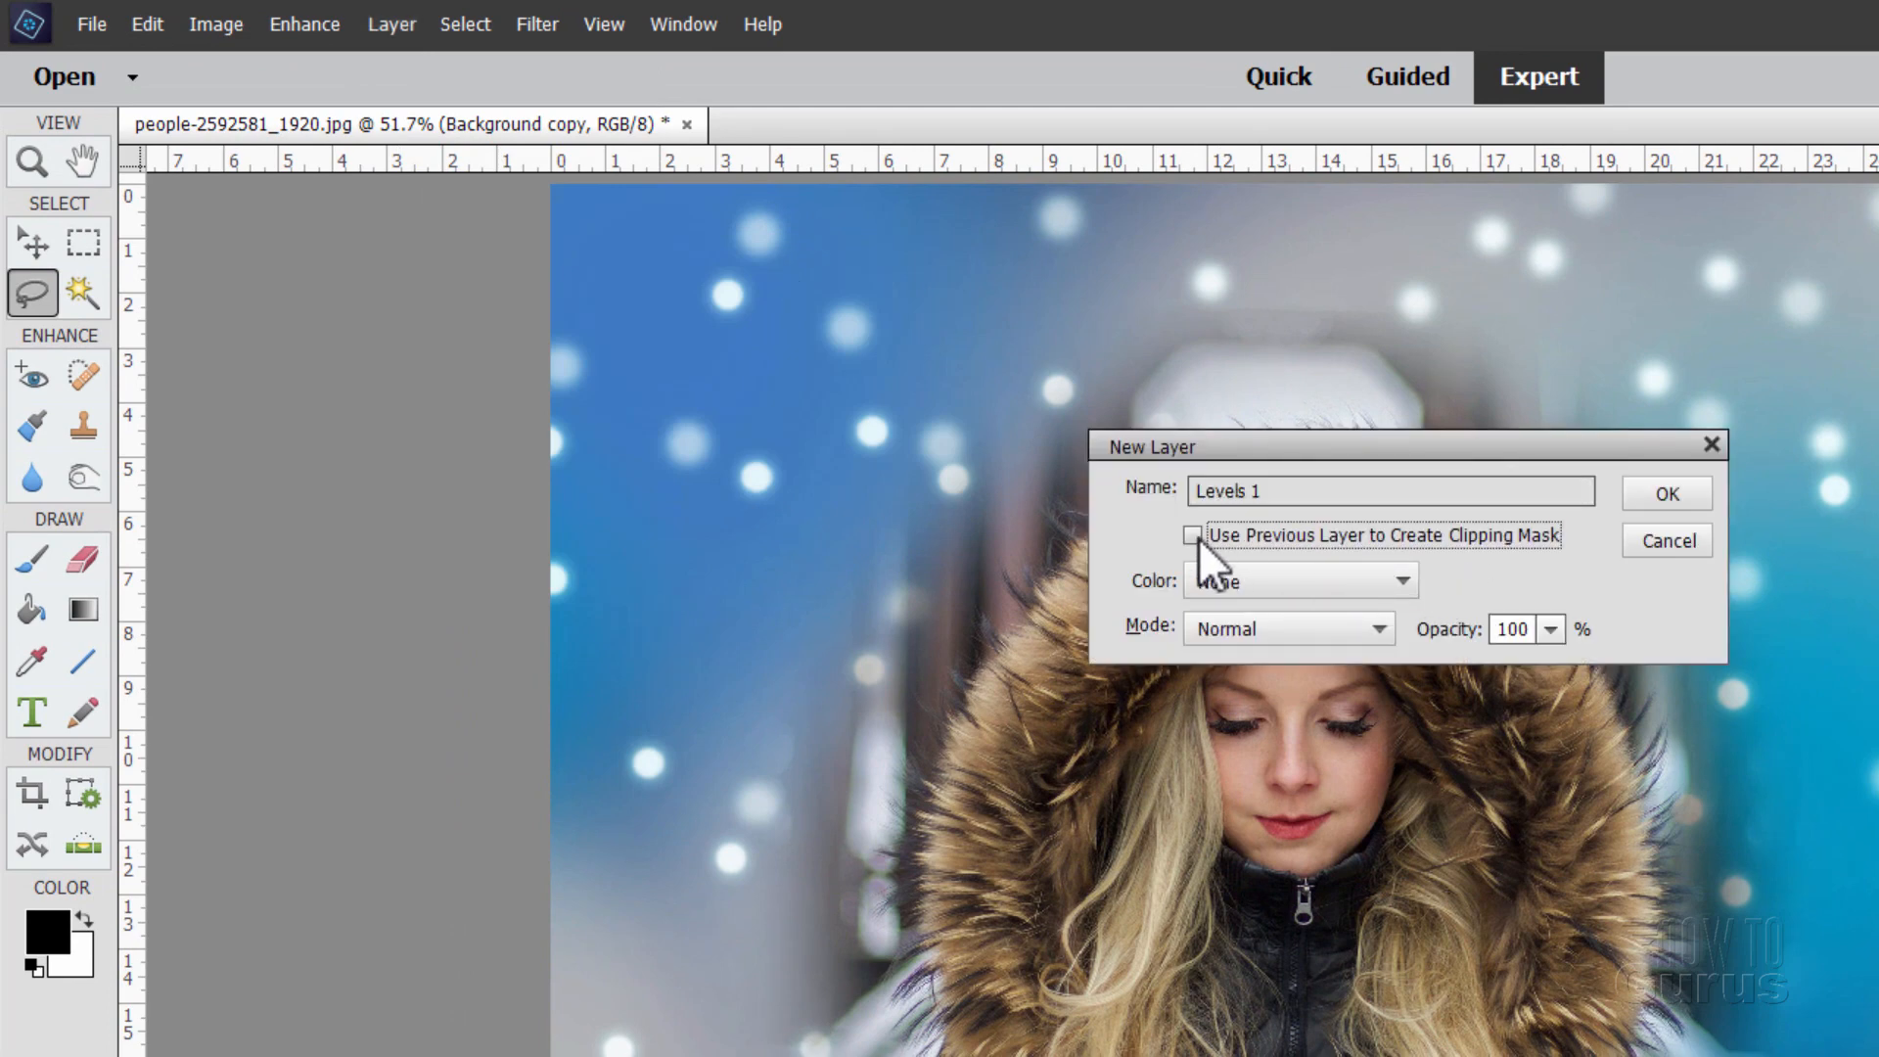
click(1664, 493)
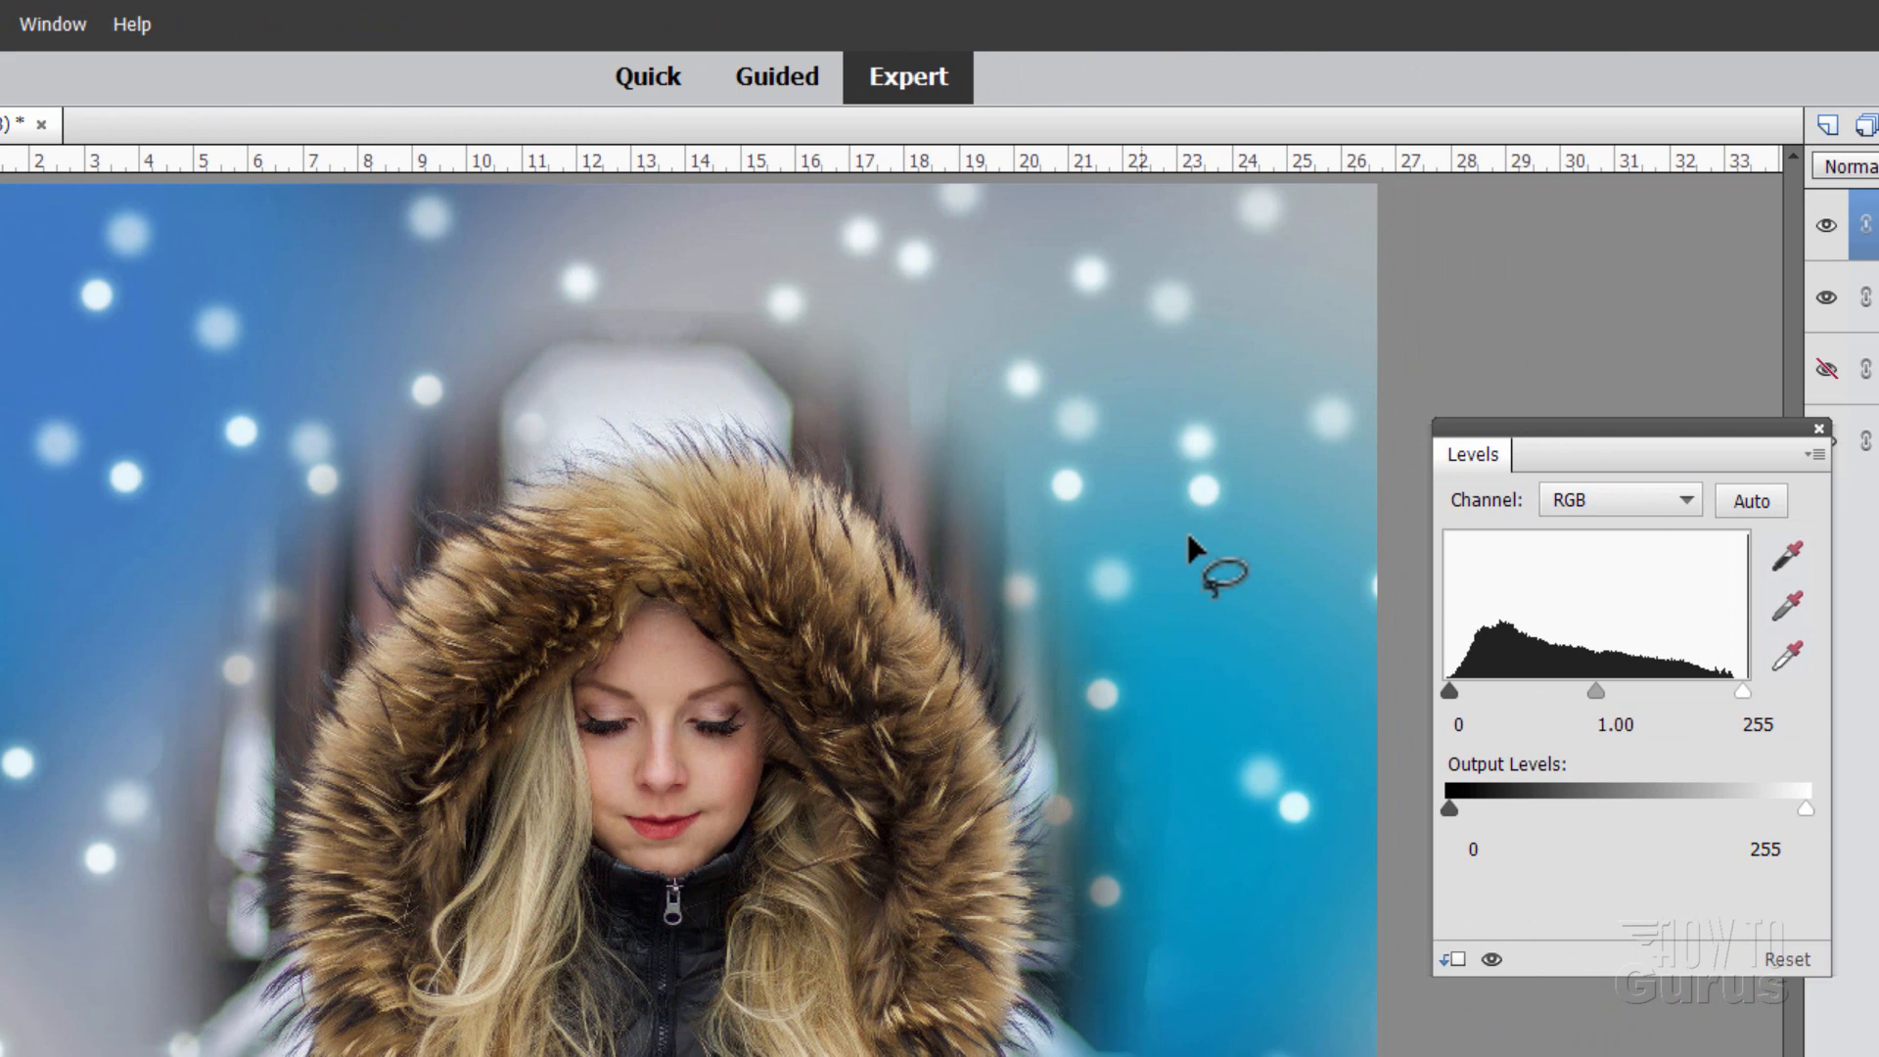
mouse_move(738, 587)
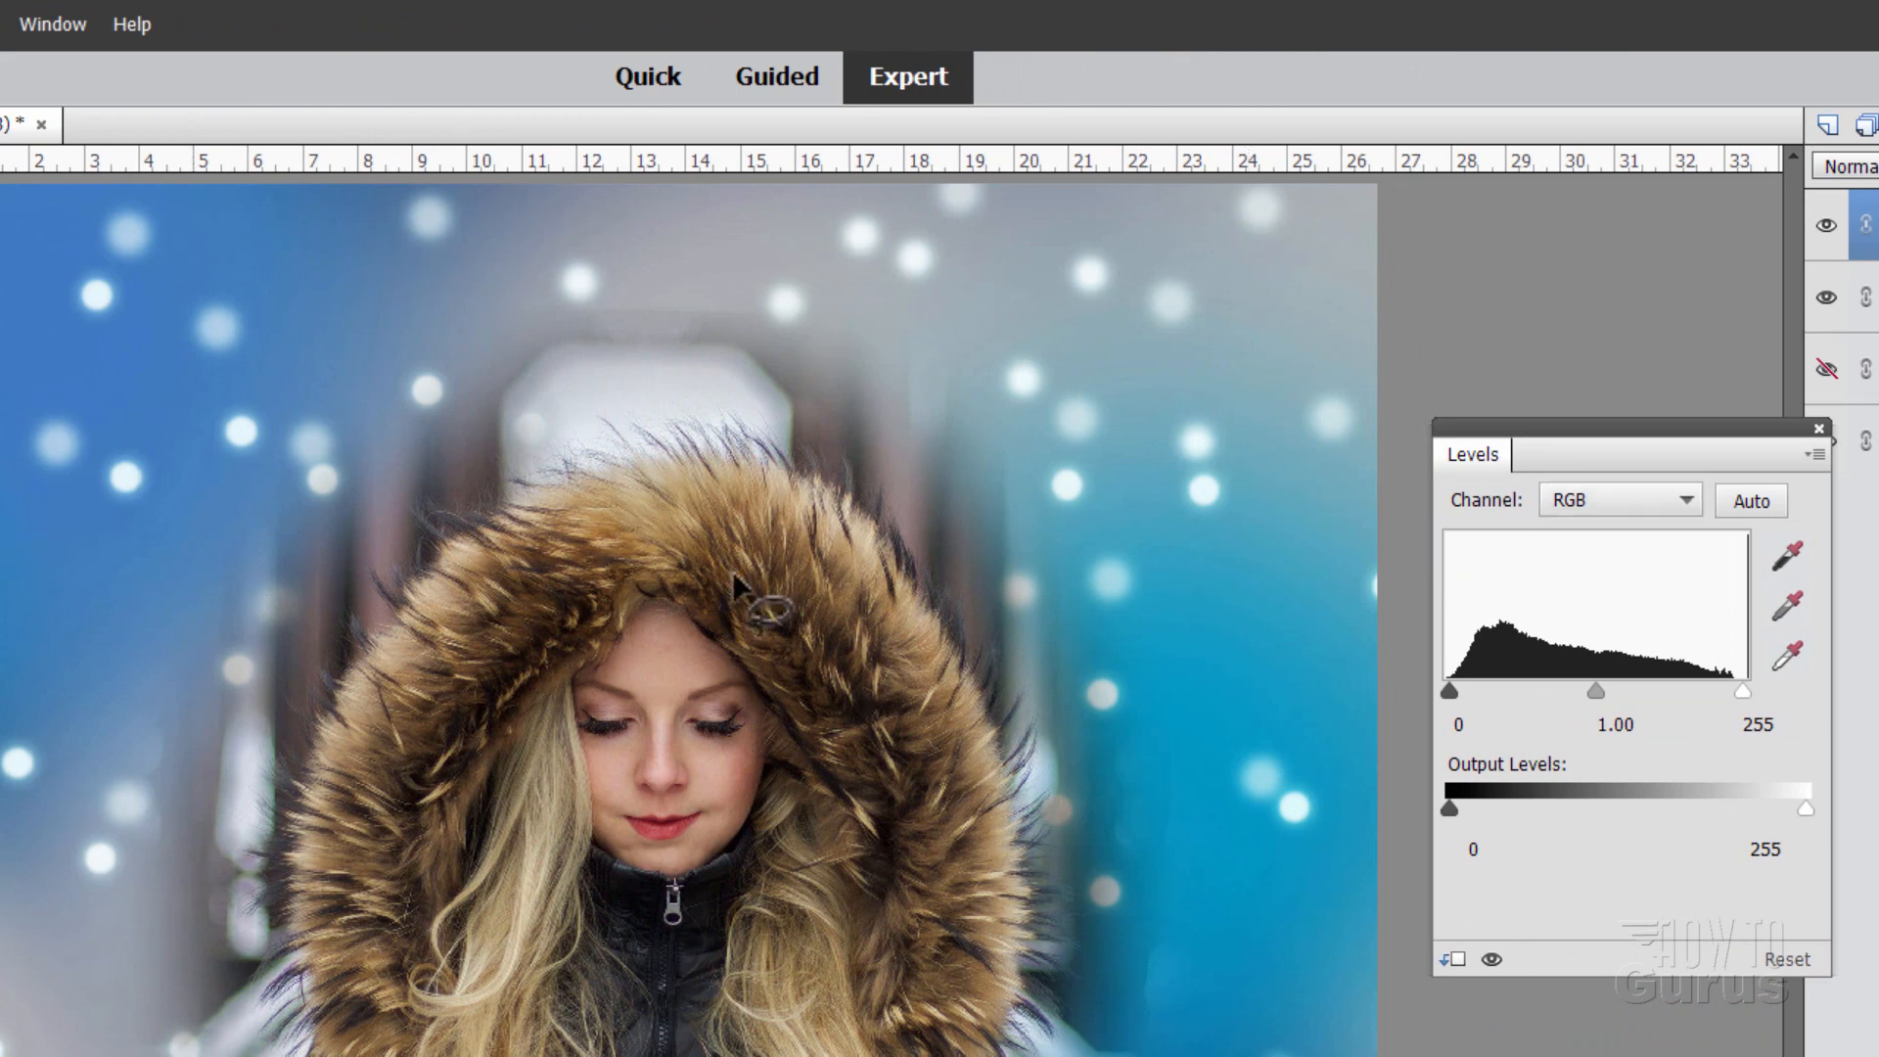
click(1457, 723)
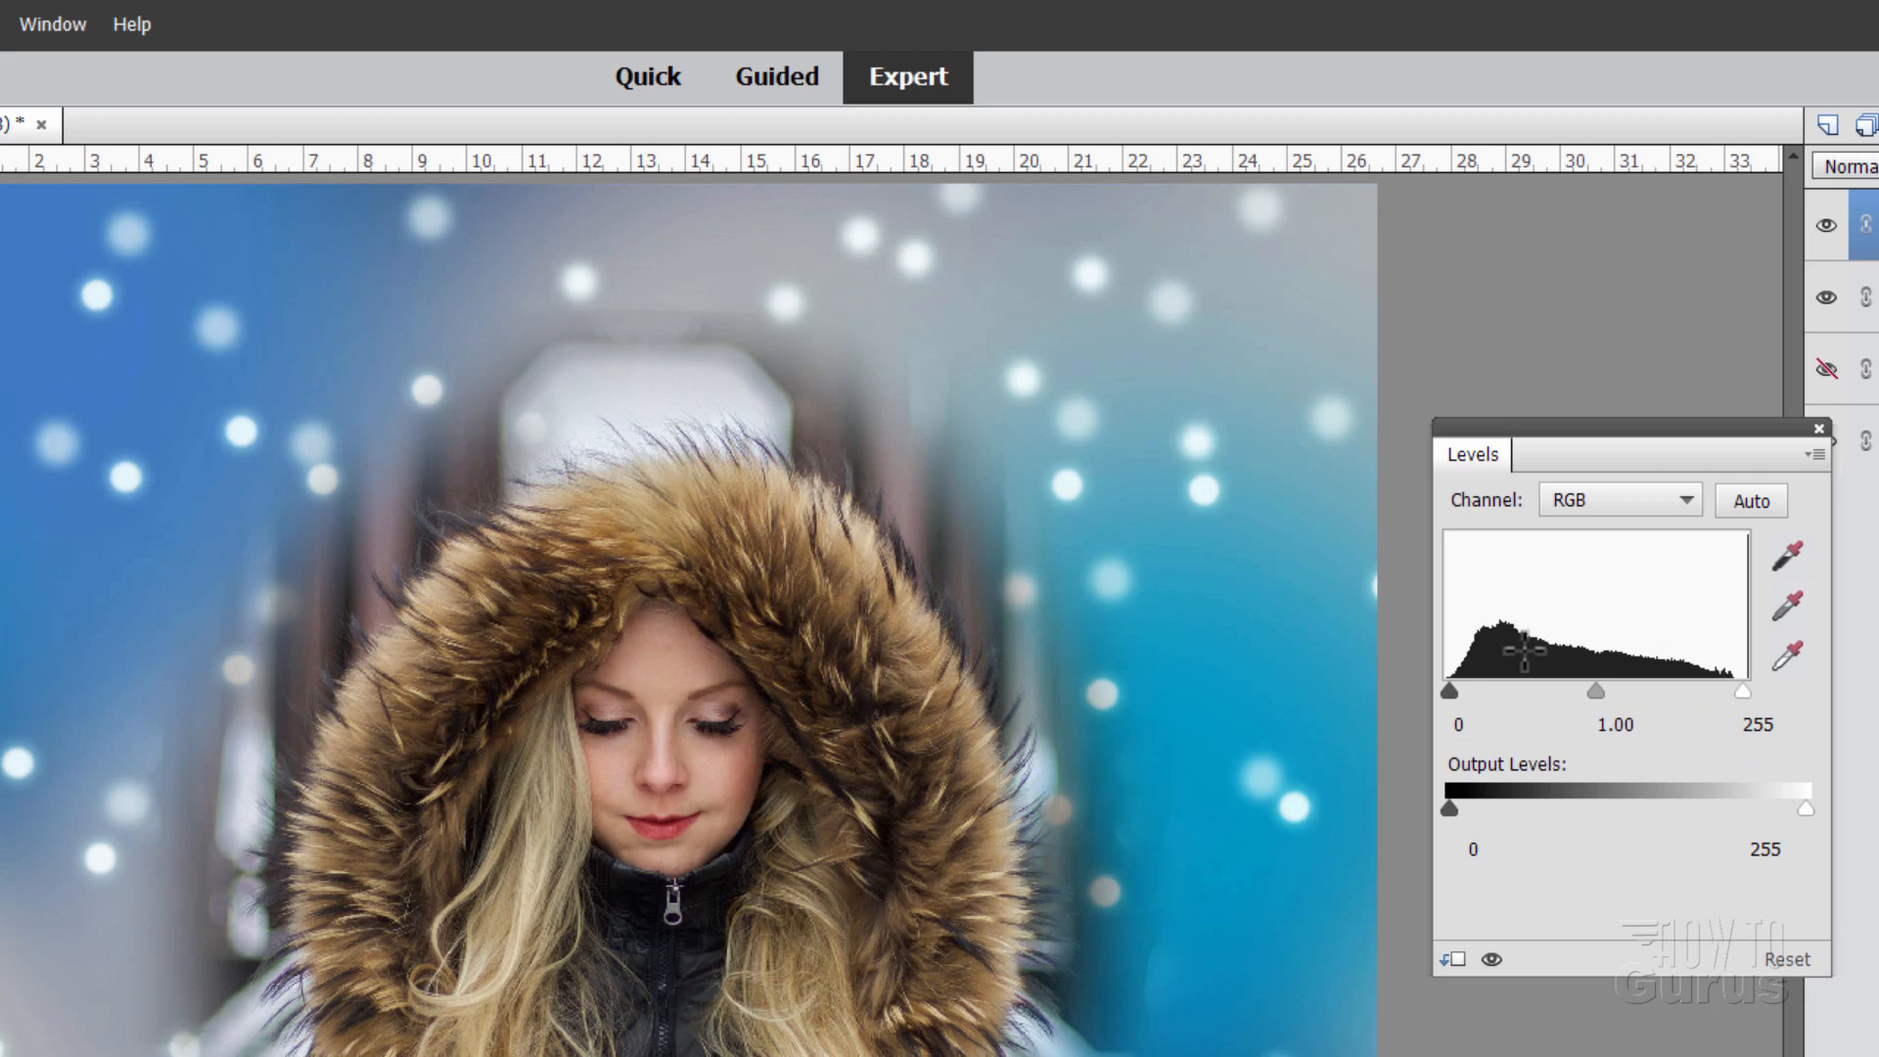
mouse_move(1533, 707)
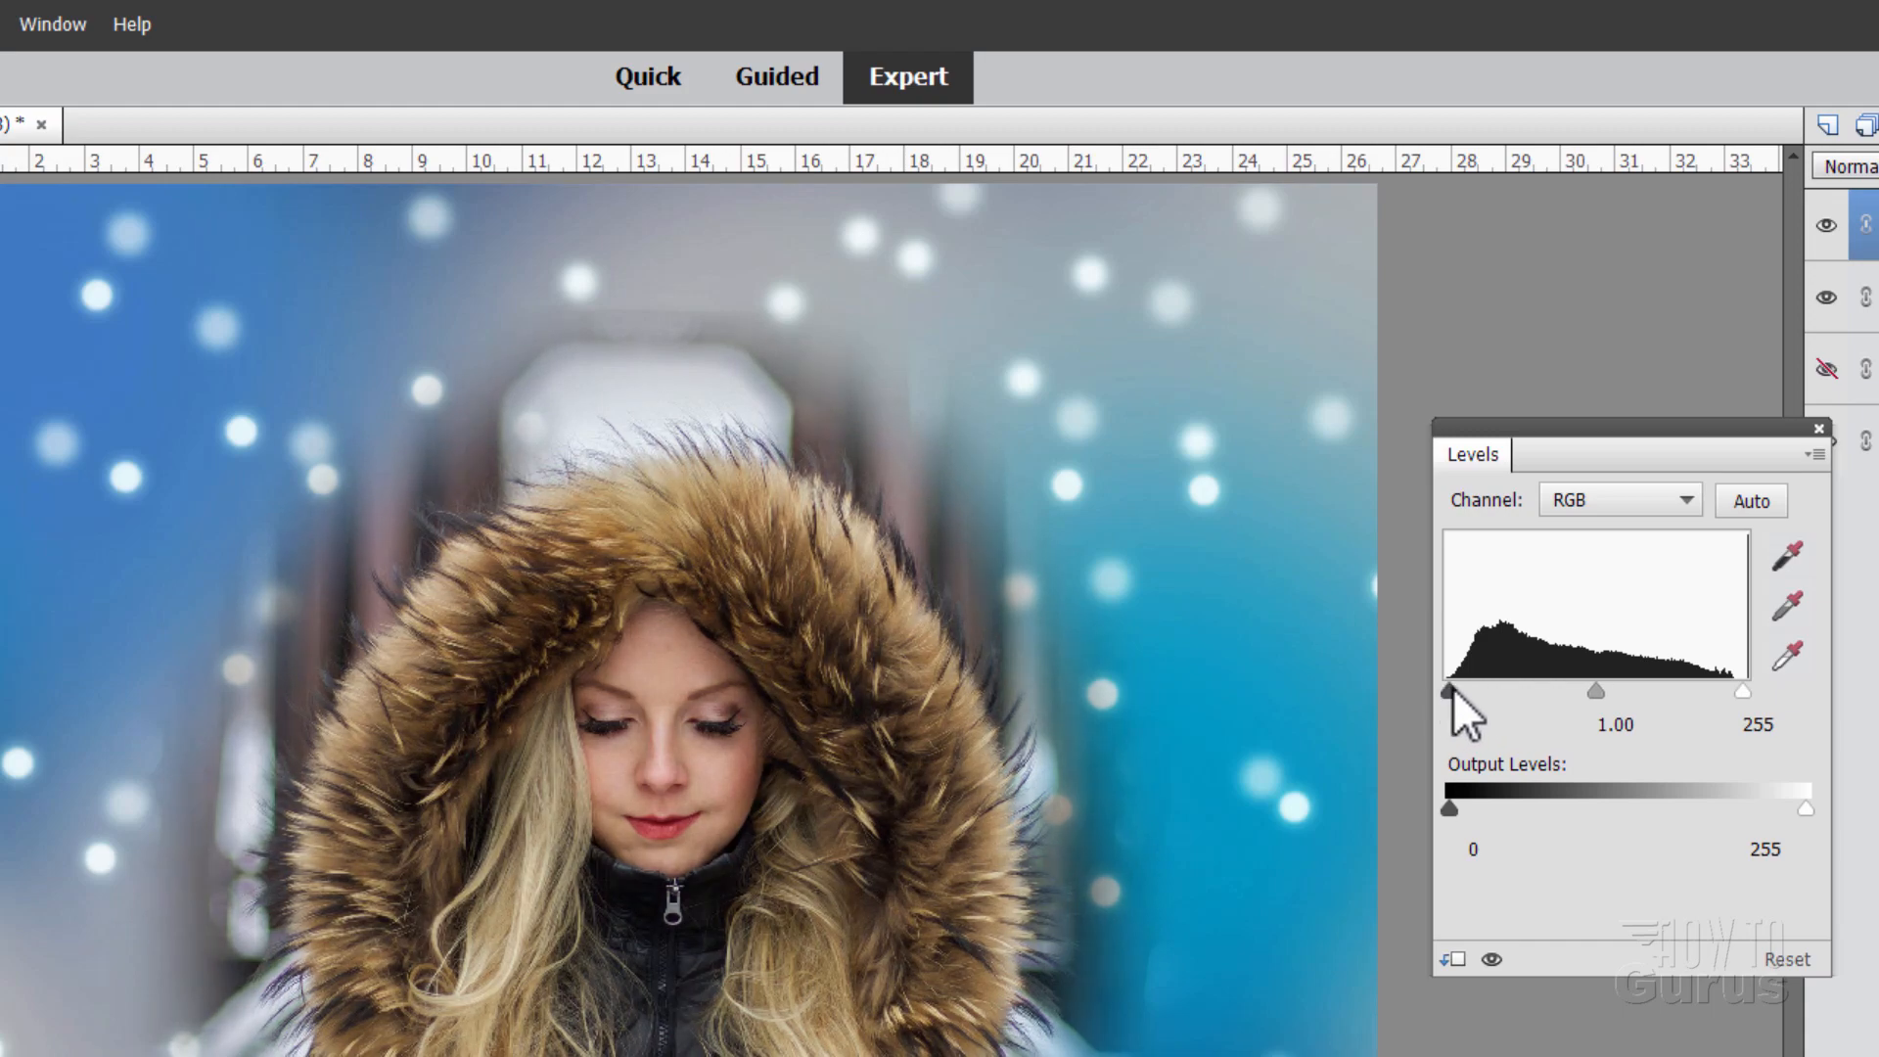
- Set Levels input black to 17, white to 230, and nudge the gray slider to brighten midtones
drag(1448, 692, 1522, 692)
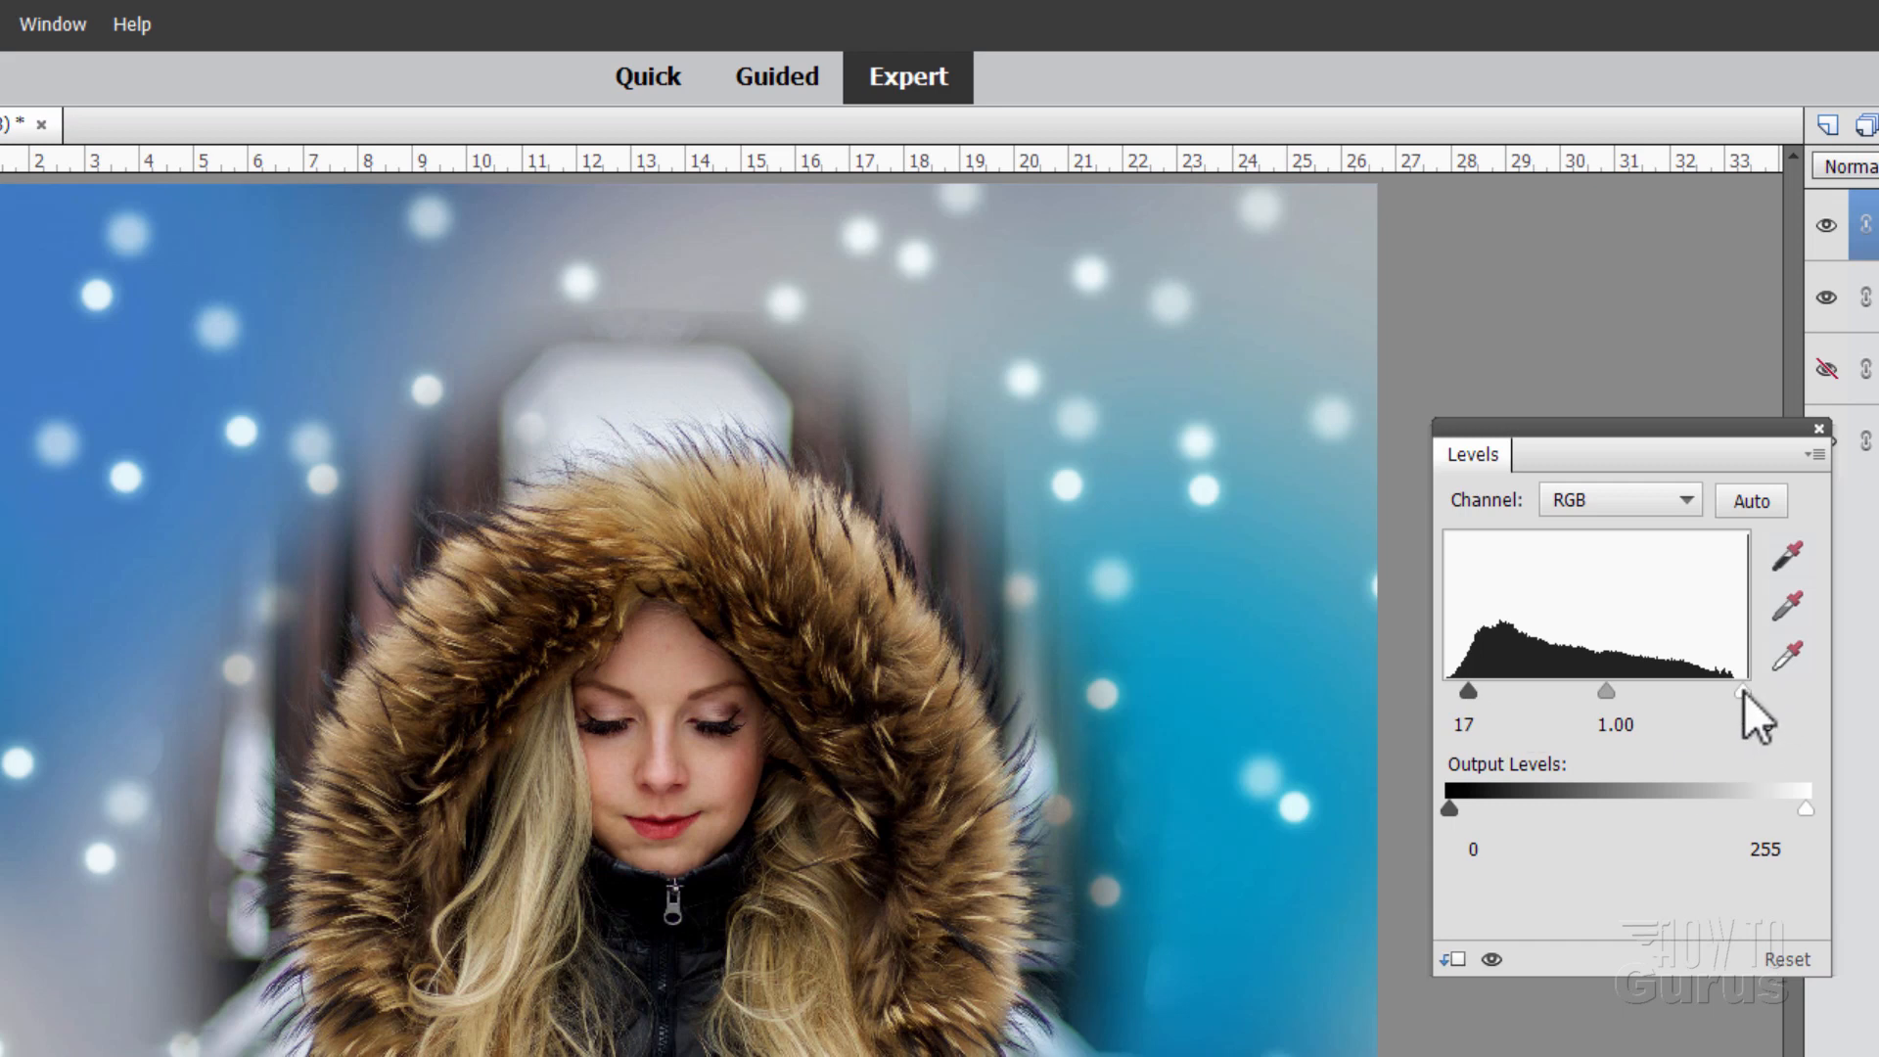
drag(1774, 692, 1739, 692)
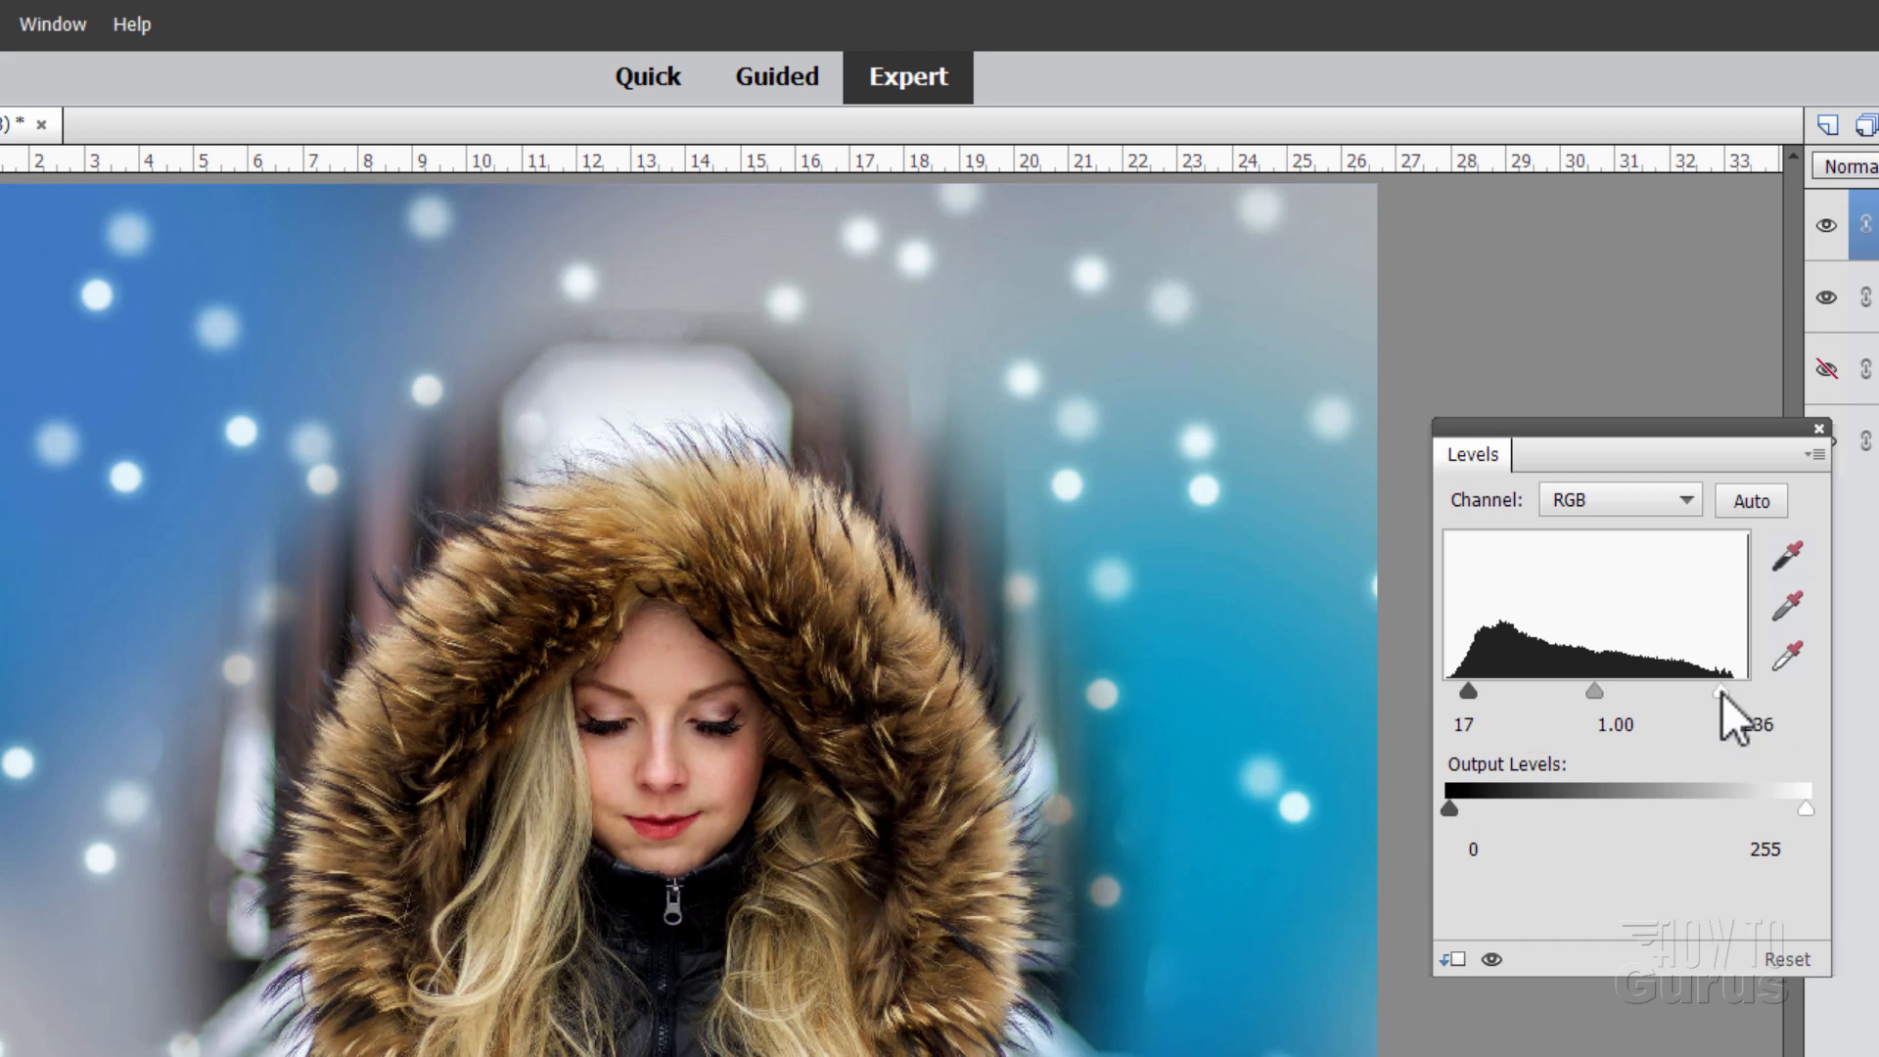
drag(1732, 692, 1729, 692)
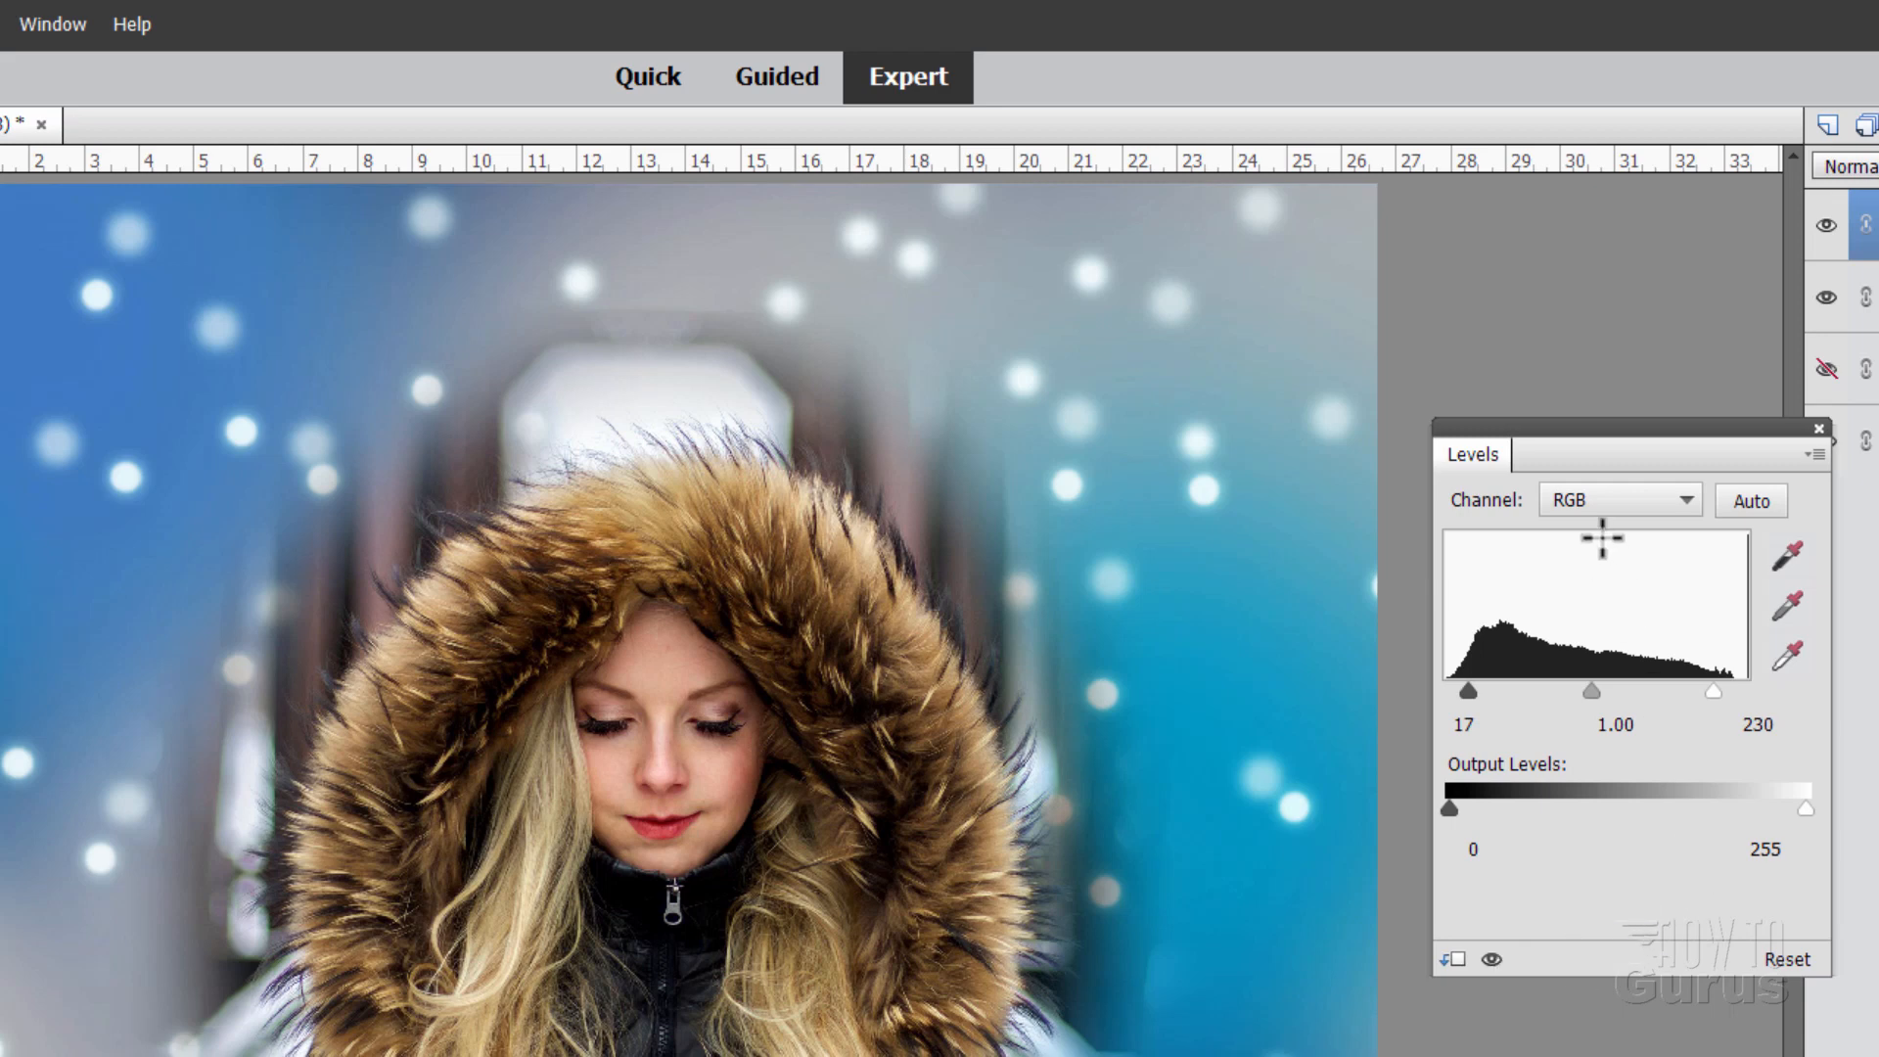
mouse_move(1516, 509)
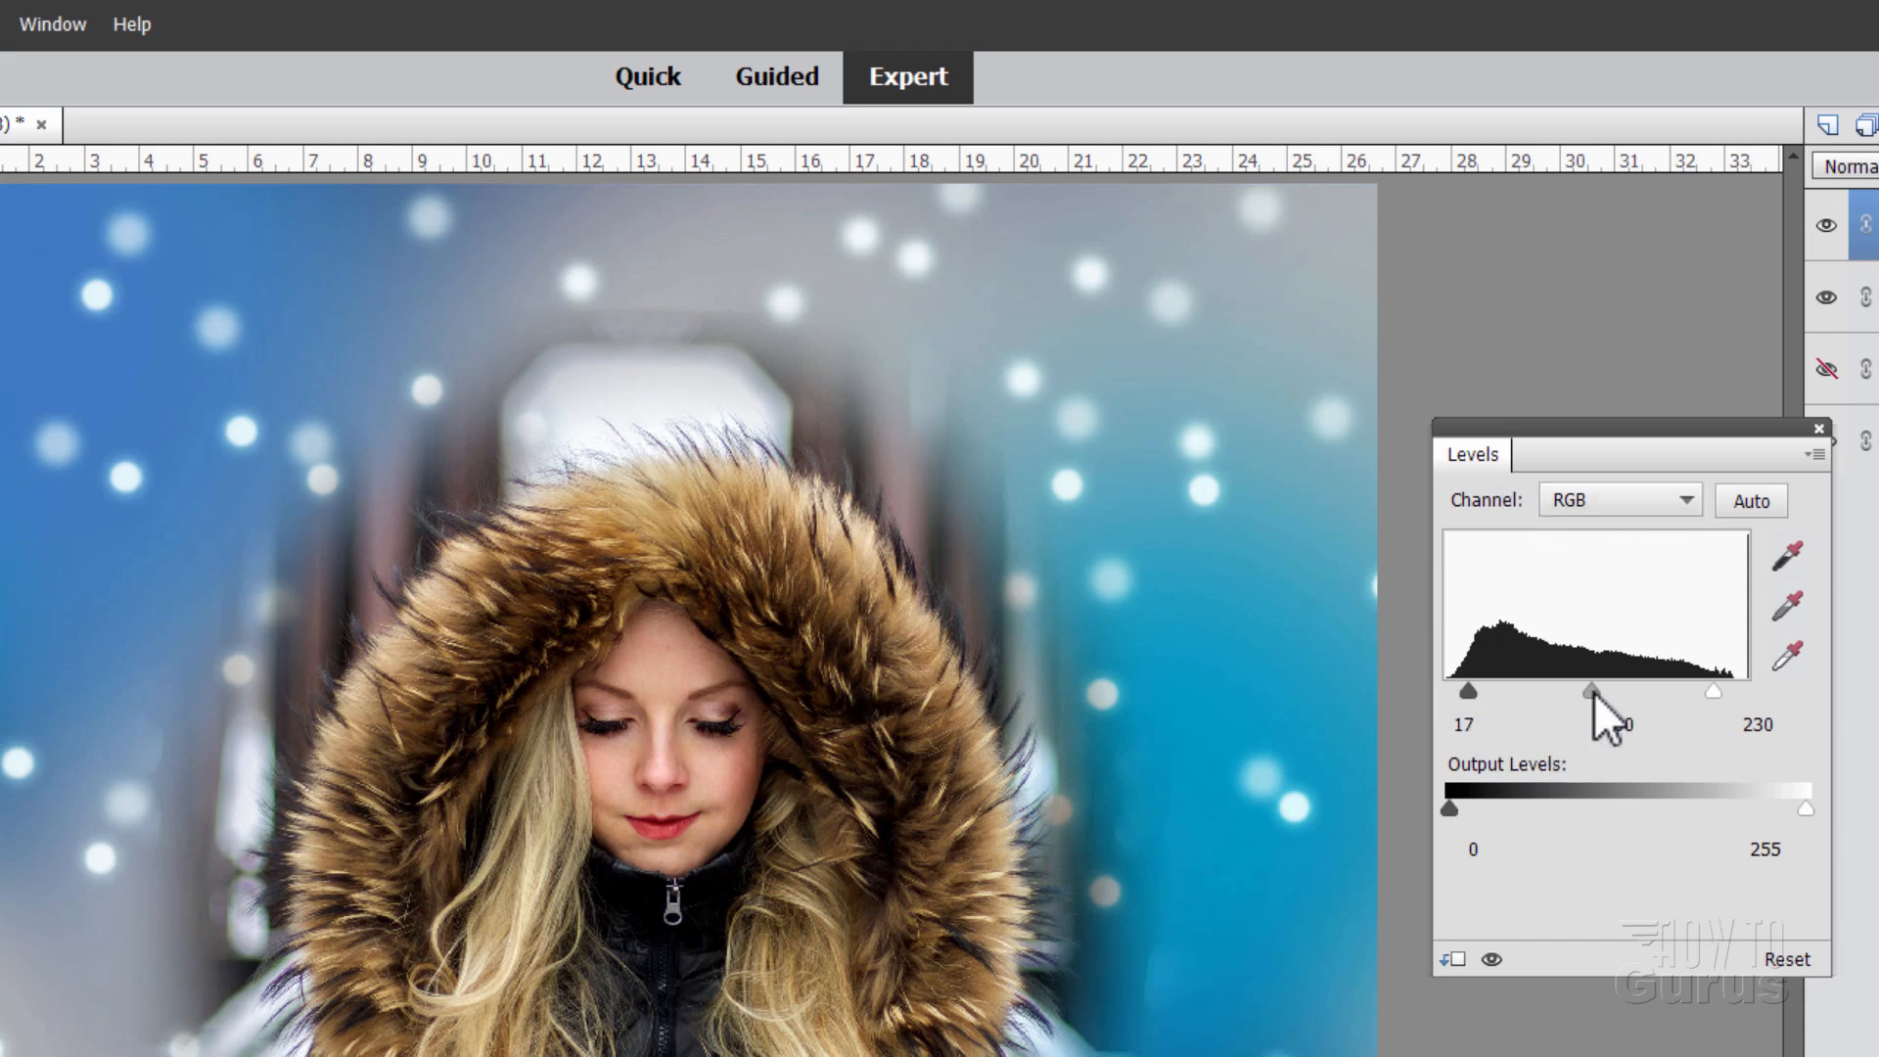
drag(1590, 693, 1582, 692)
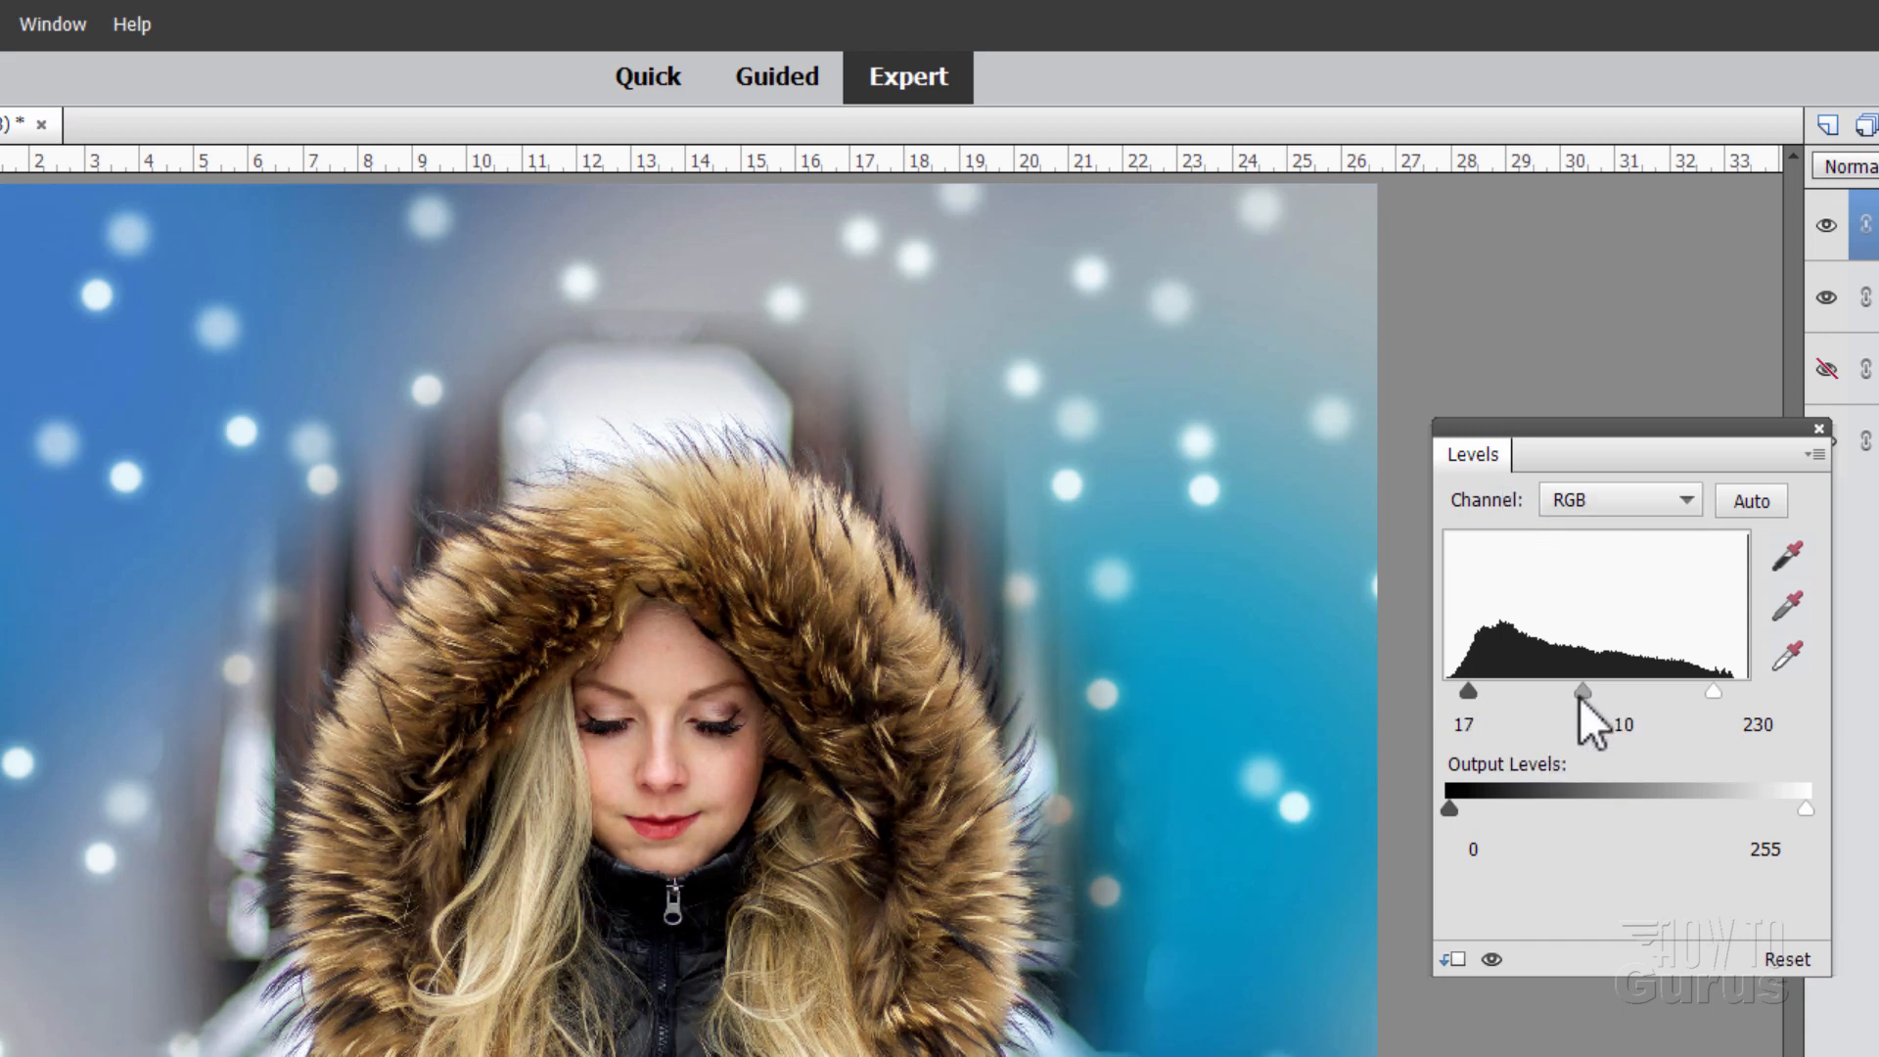
drag(1581, 692, 1580, 693)
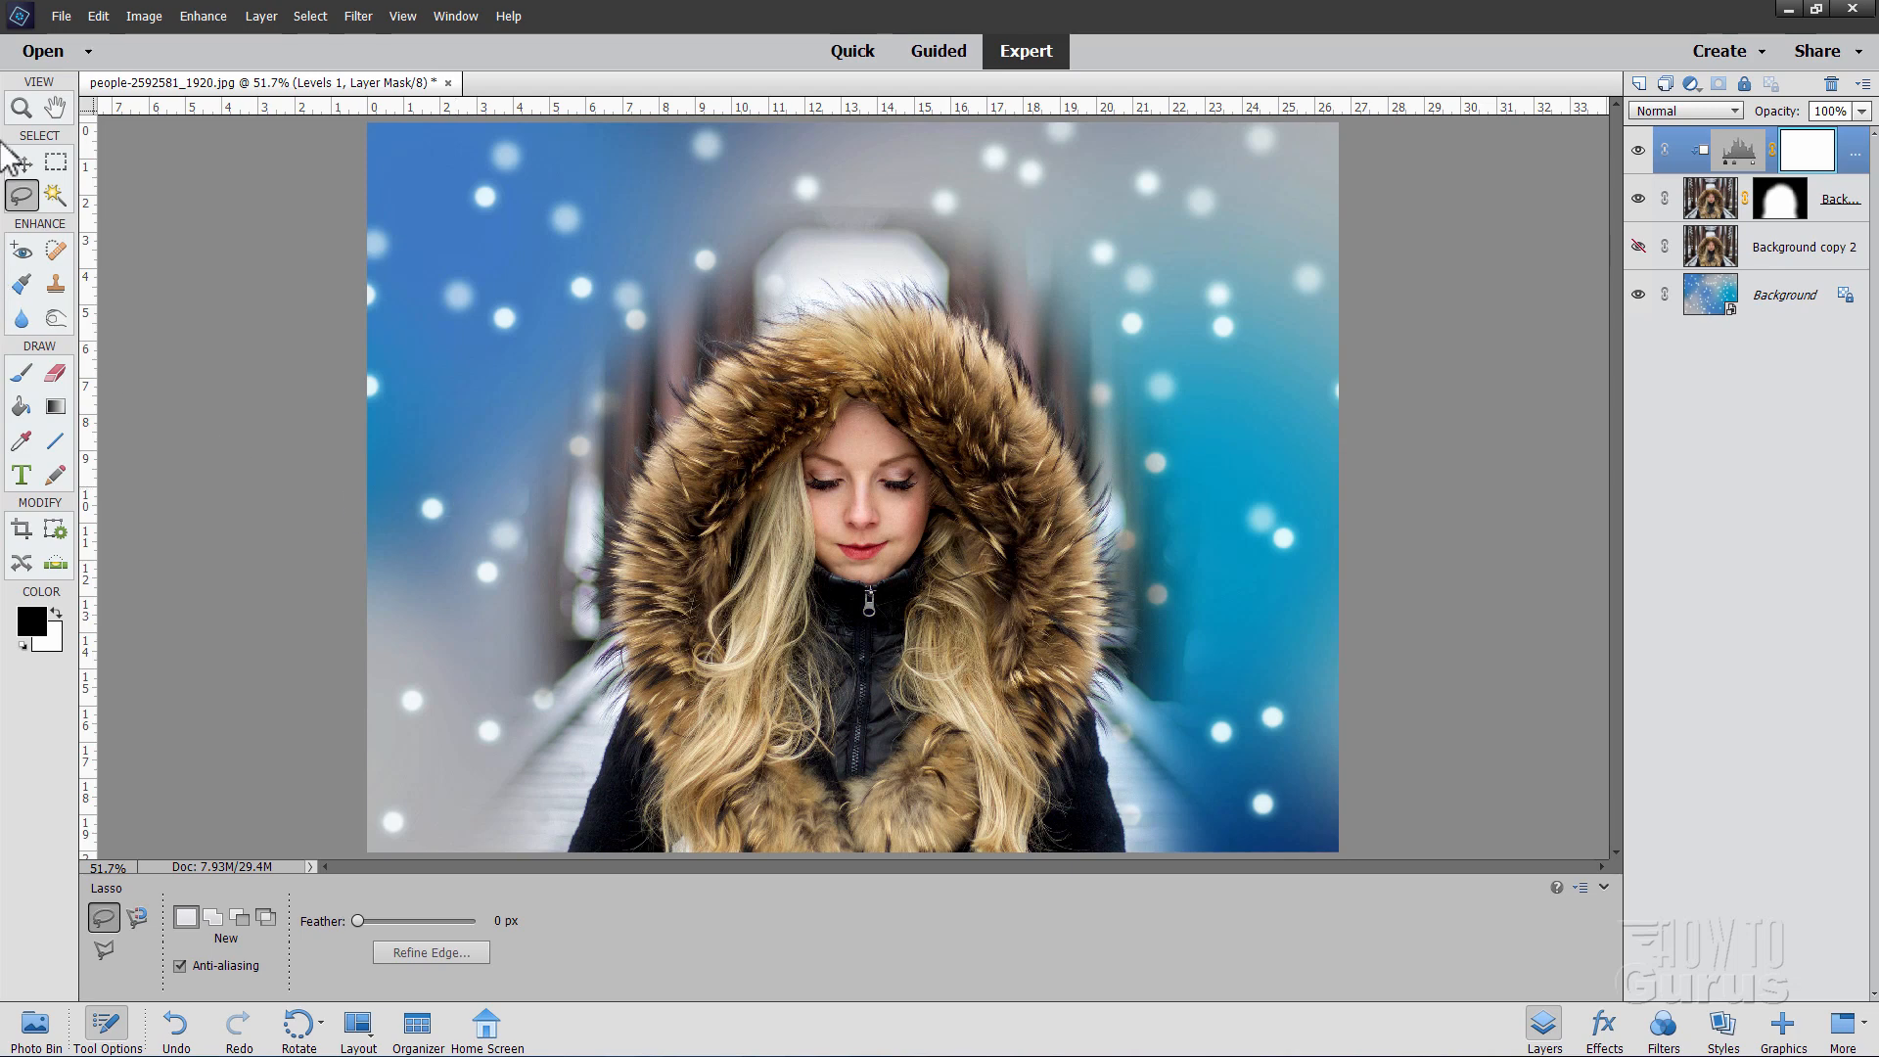
- Save the layered composite as people-2592581_1920.psd with Layers kept, in the Projects folder
click(59, 16)
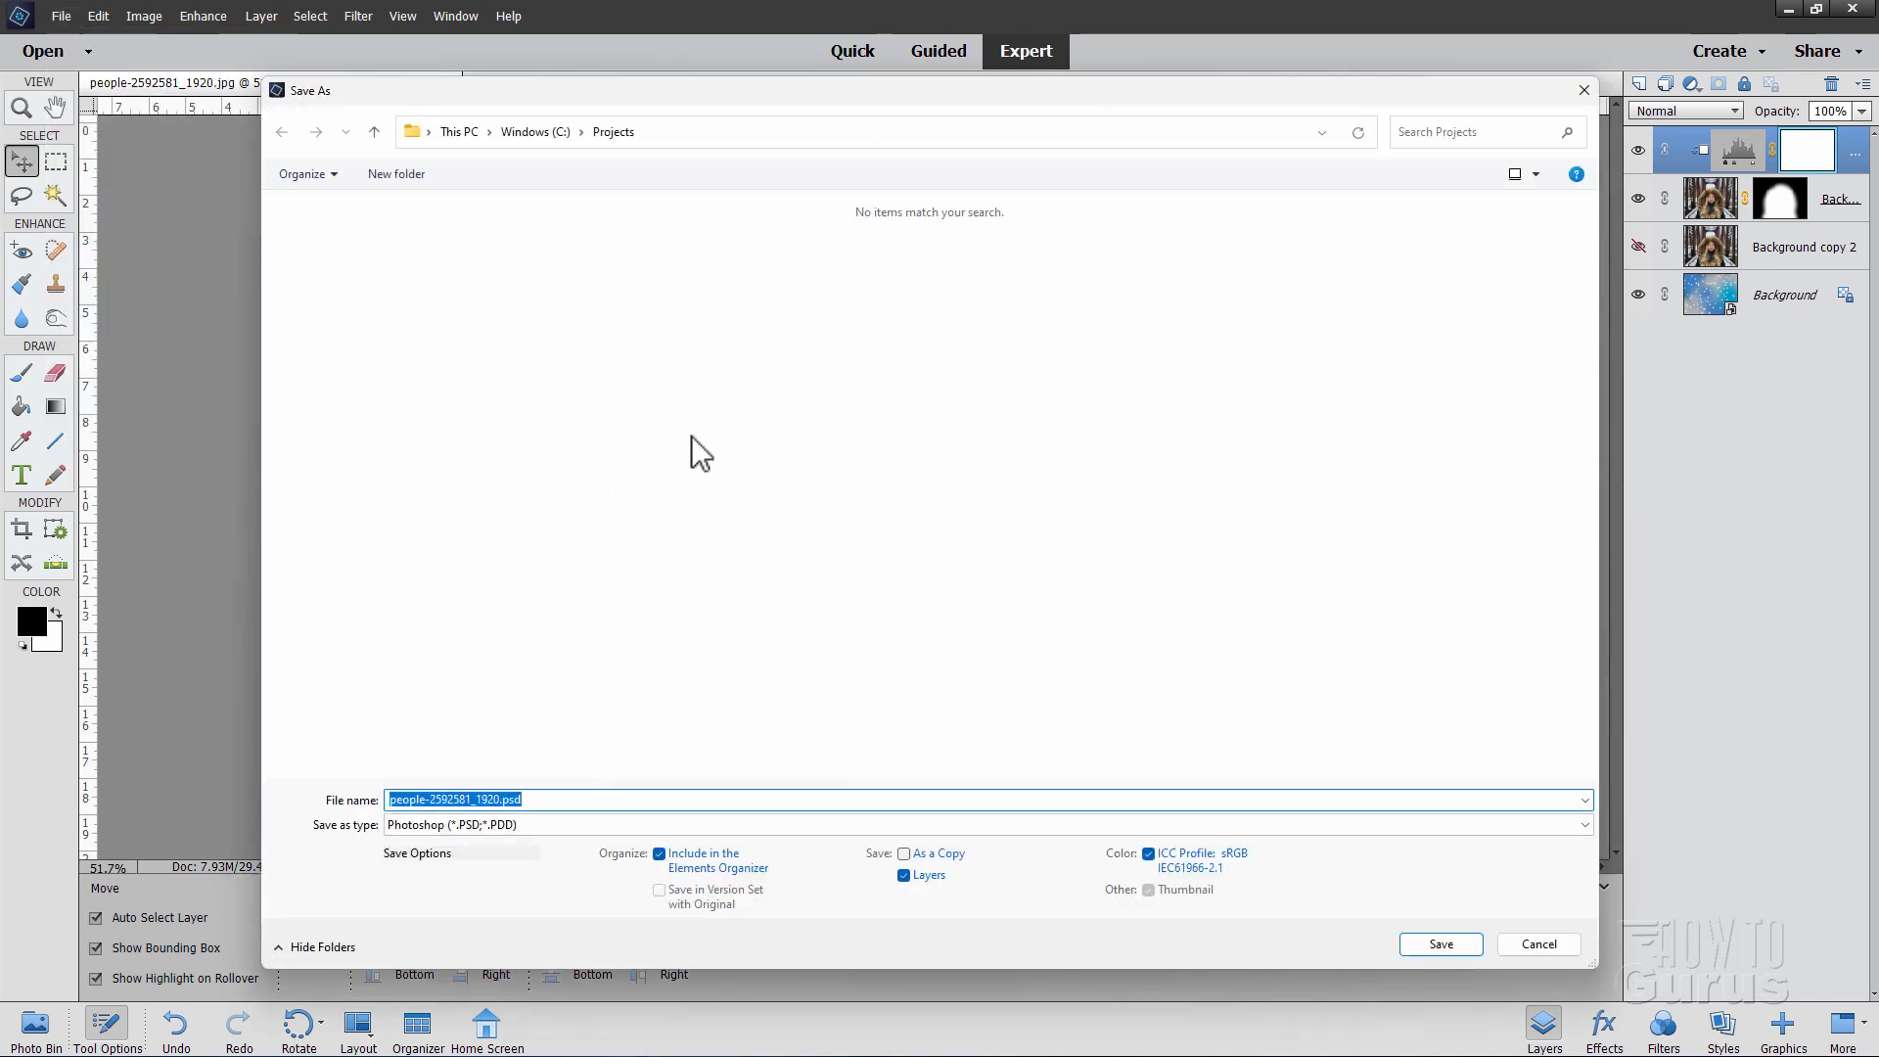
mouse_move(1532, 135)
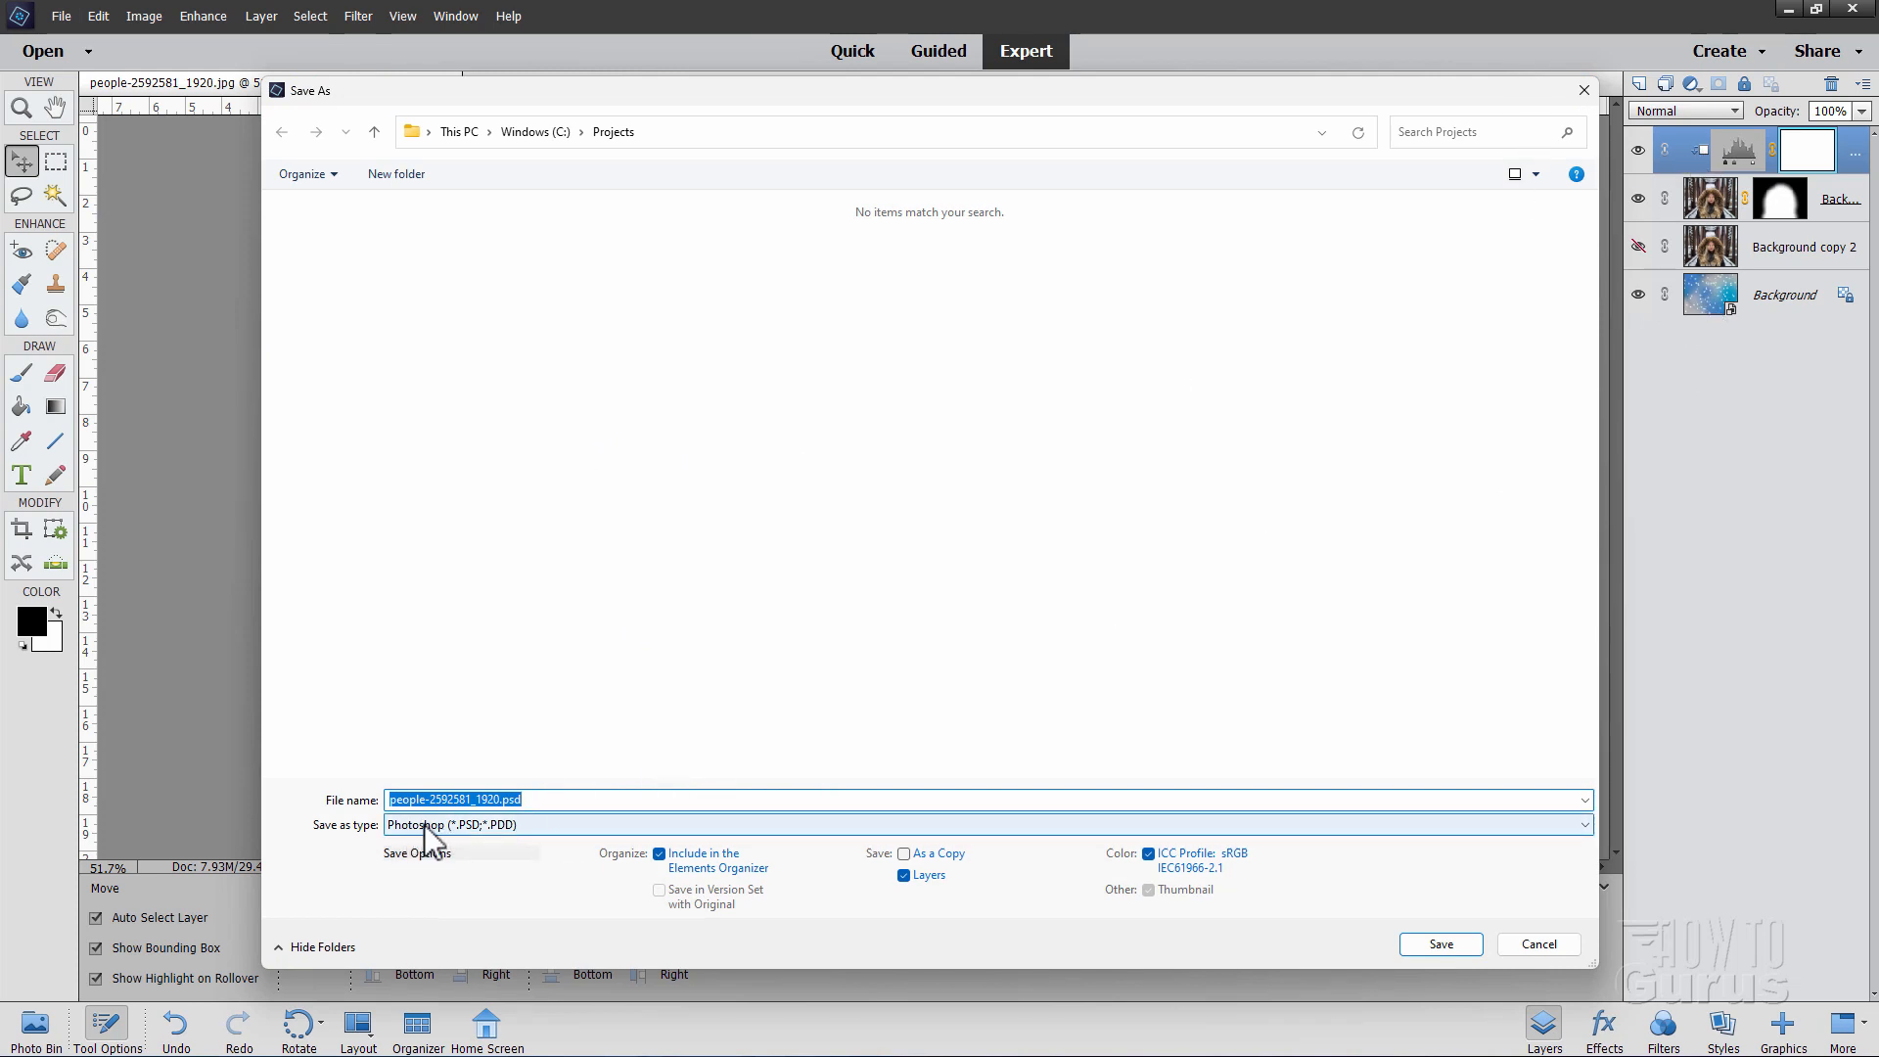
mouse_move(503, 845)
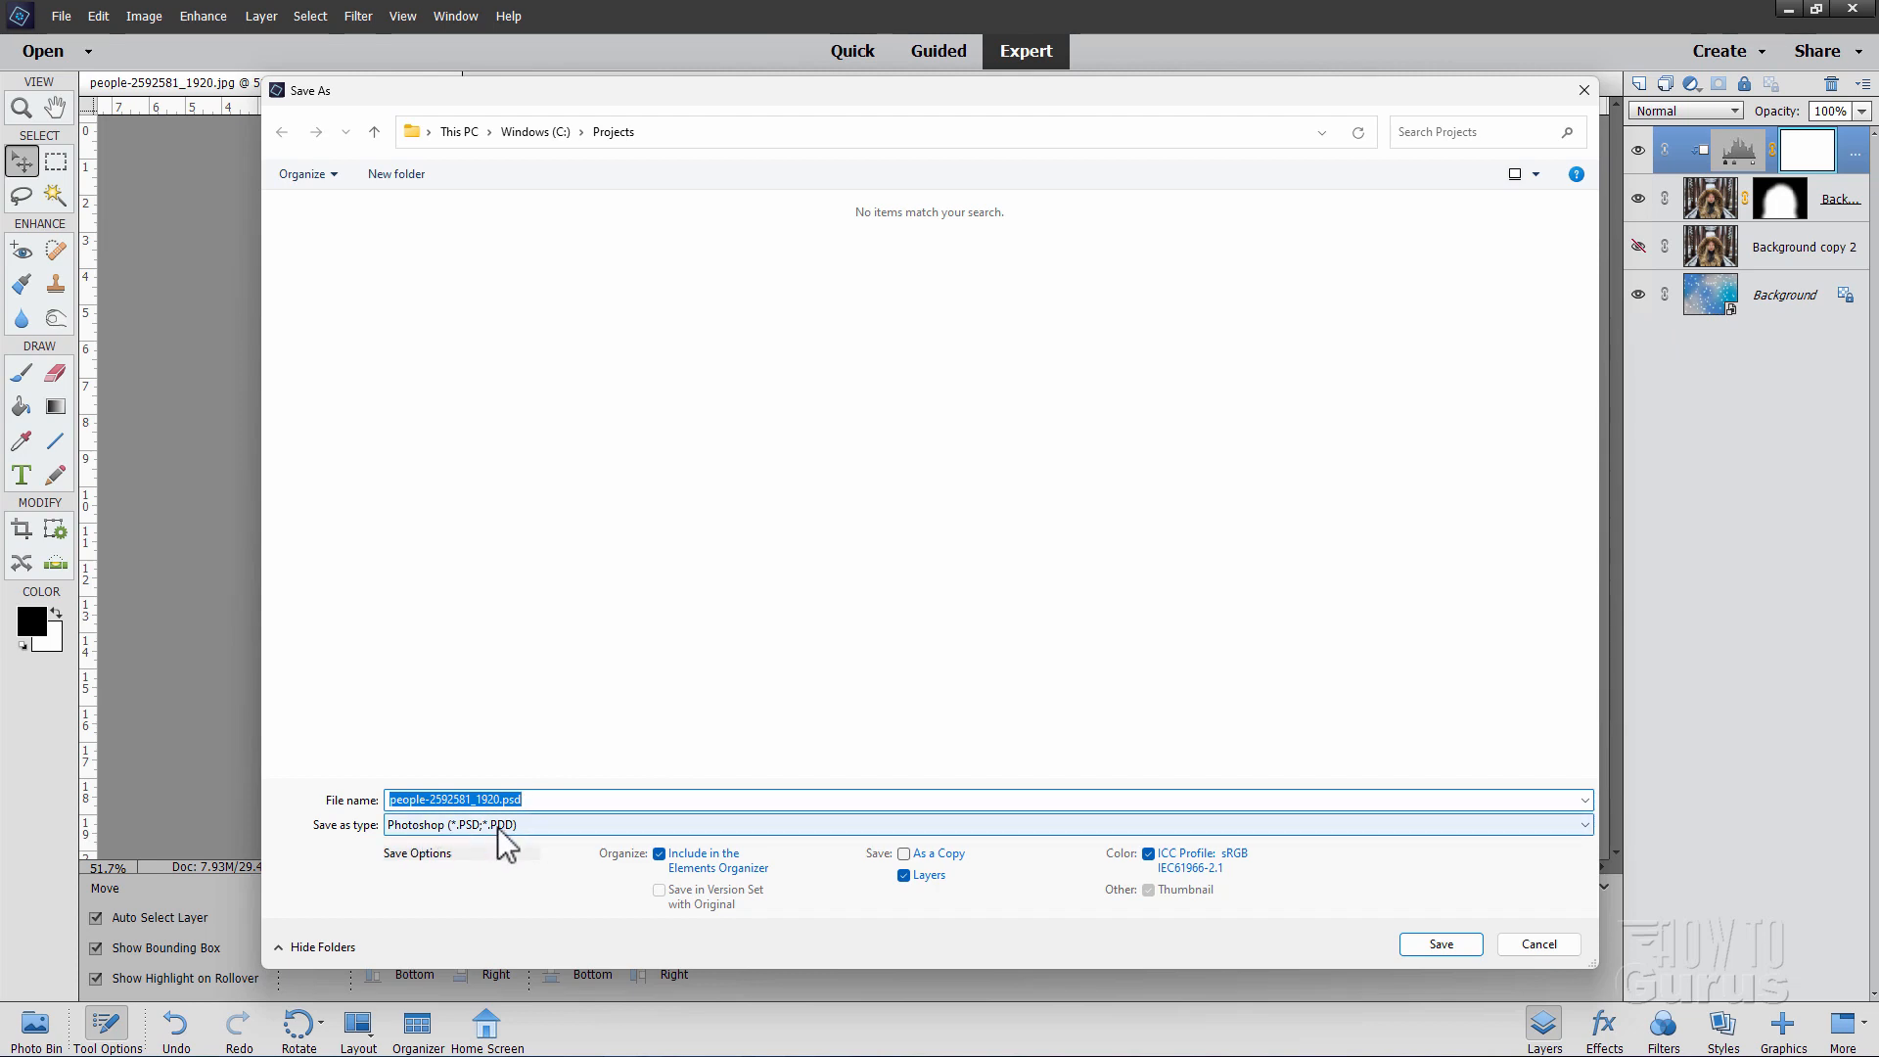
mouse_move(544, 845)
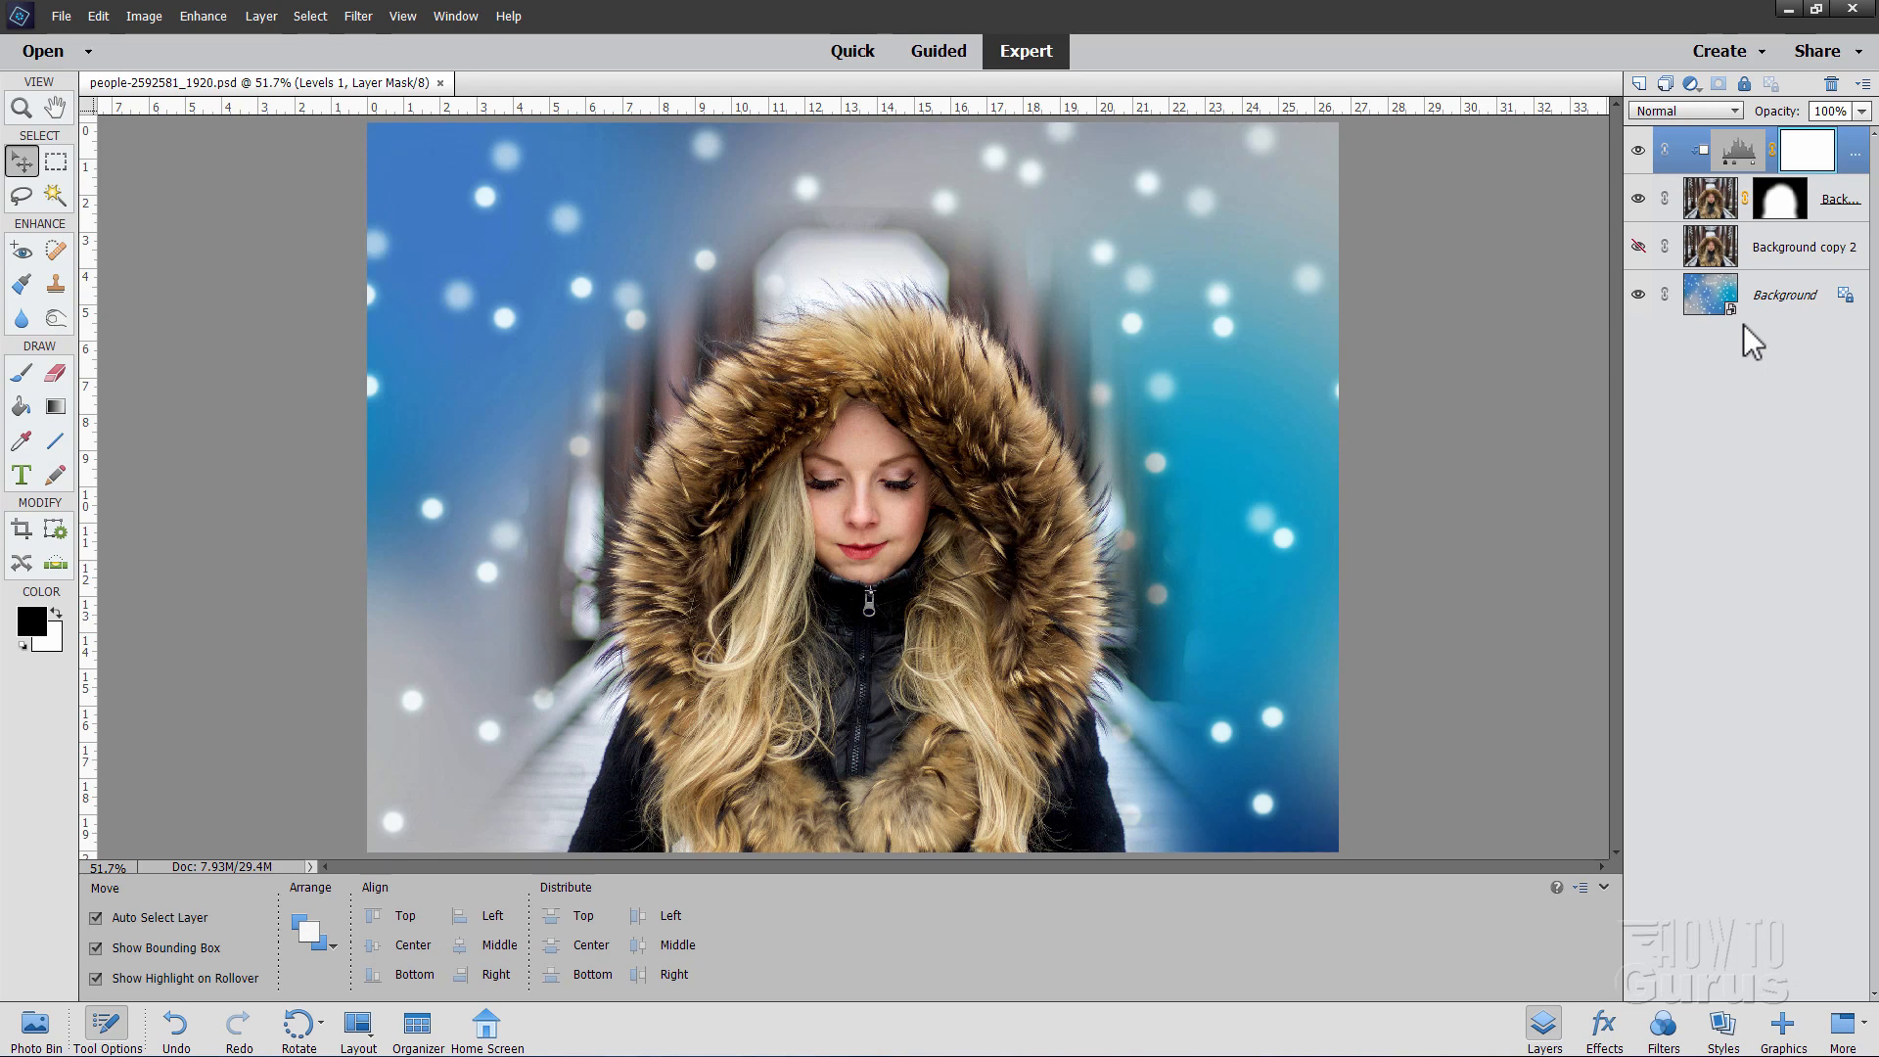
mouse_move(60, 15)
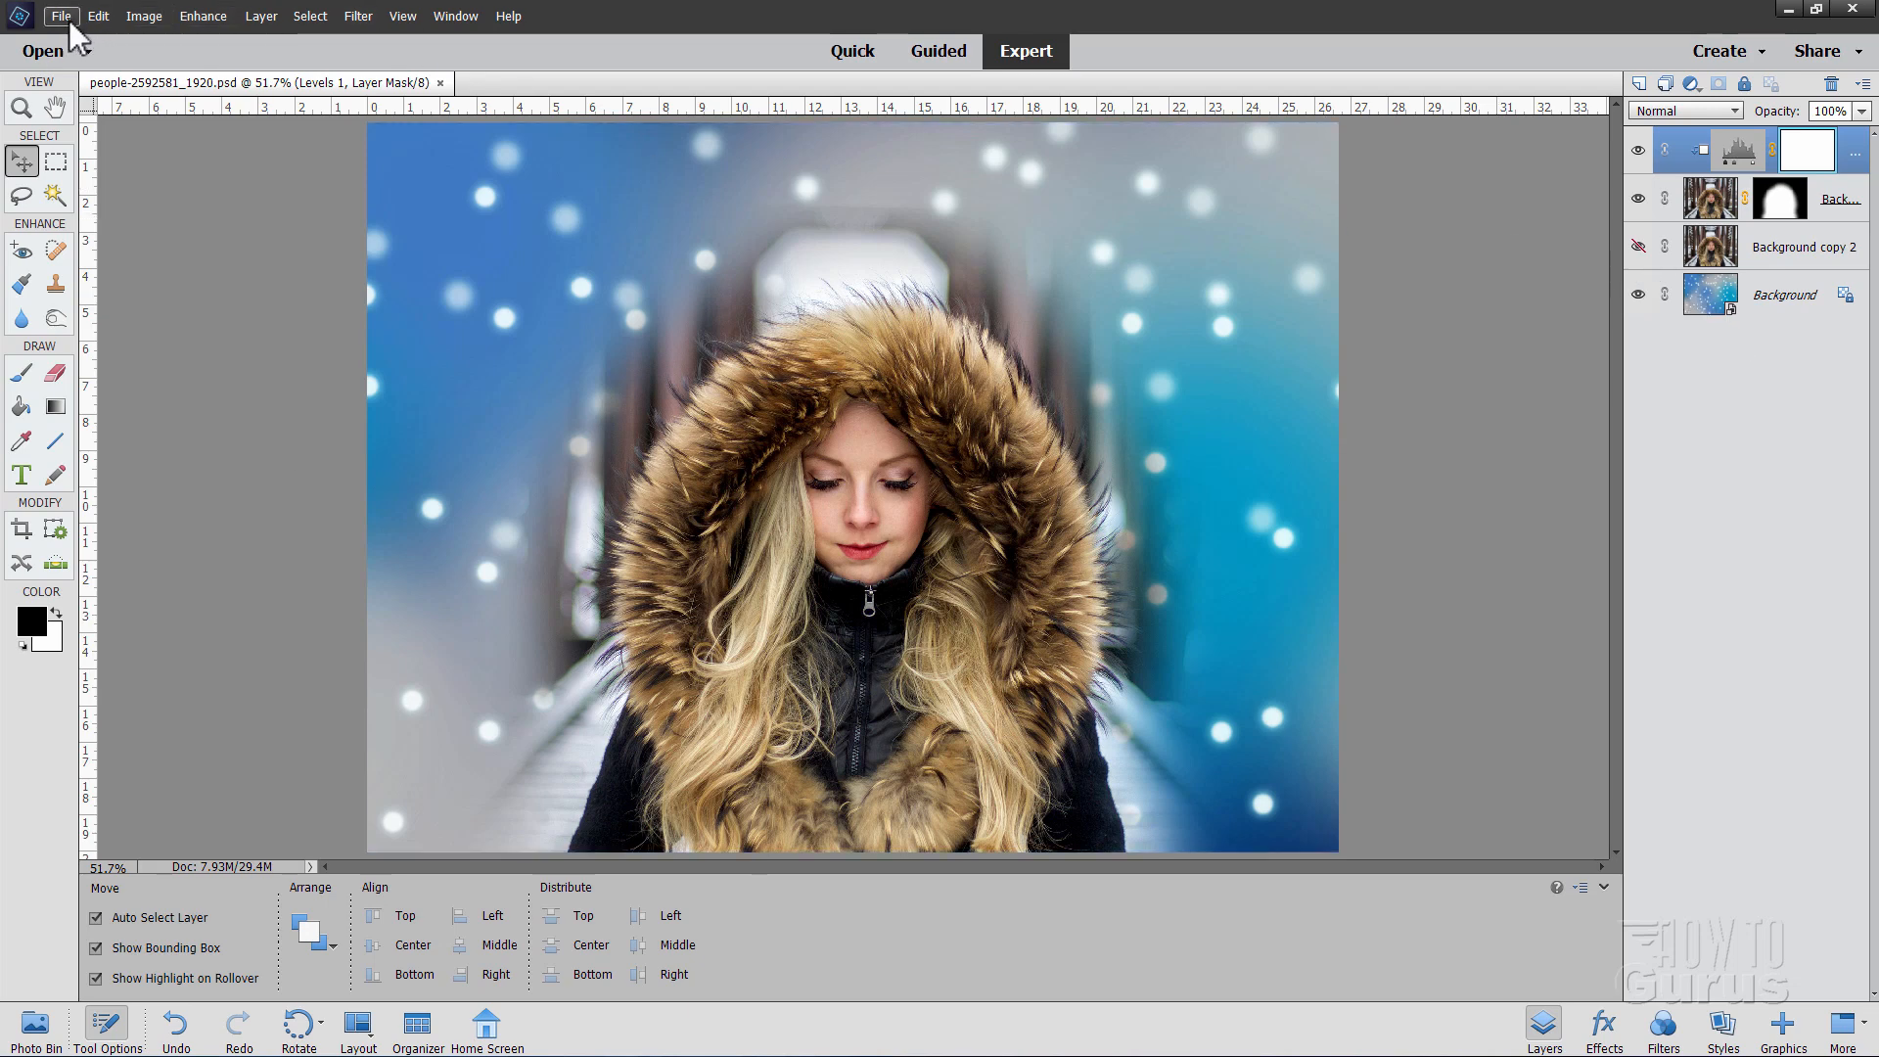
click(59, 15)
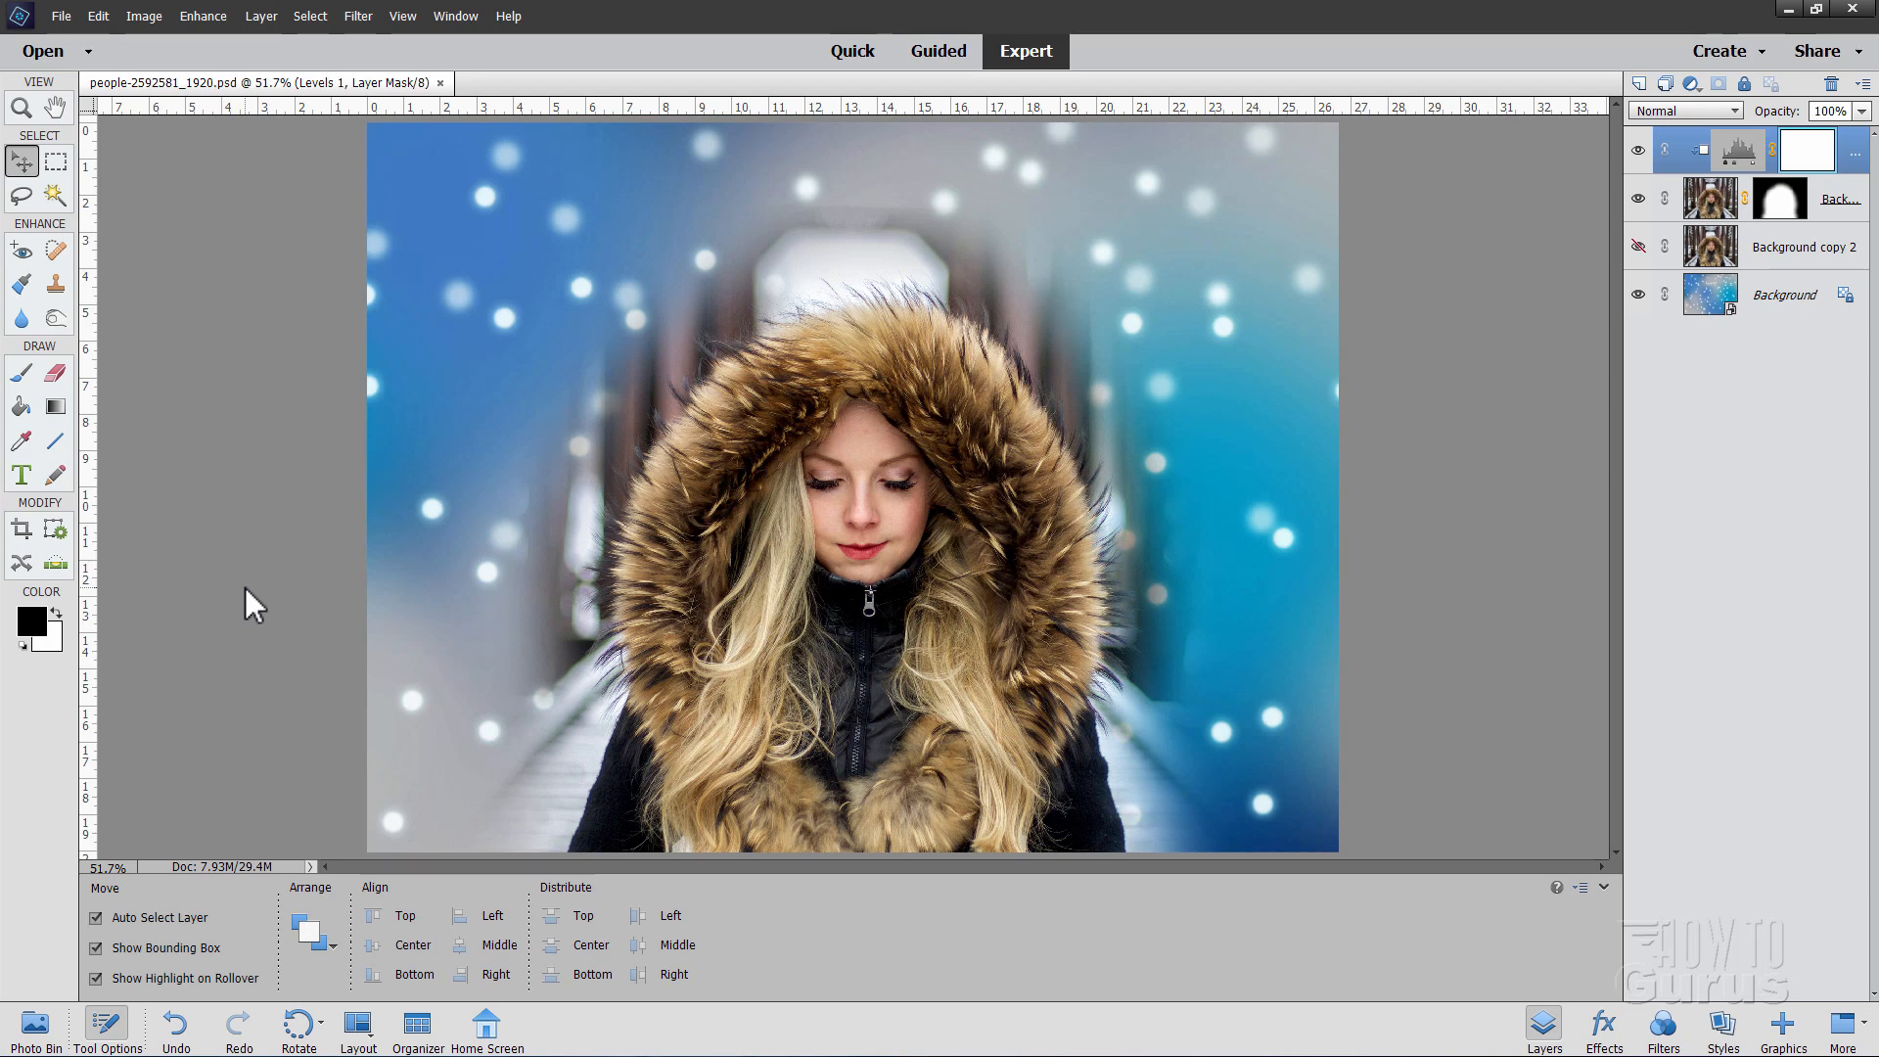
mouse_move(124, 64)
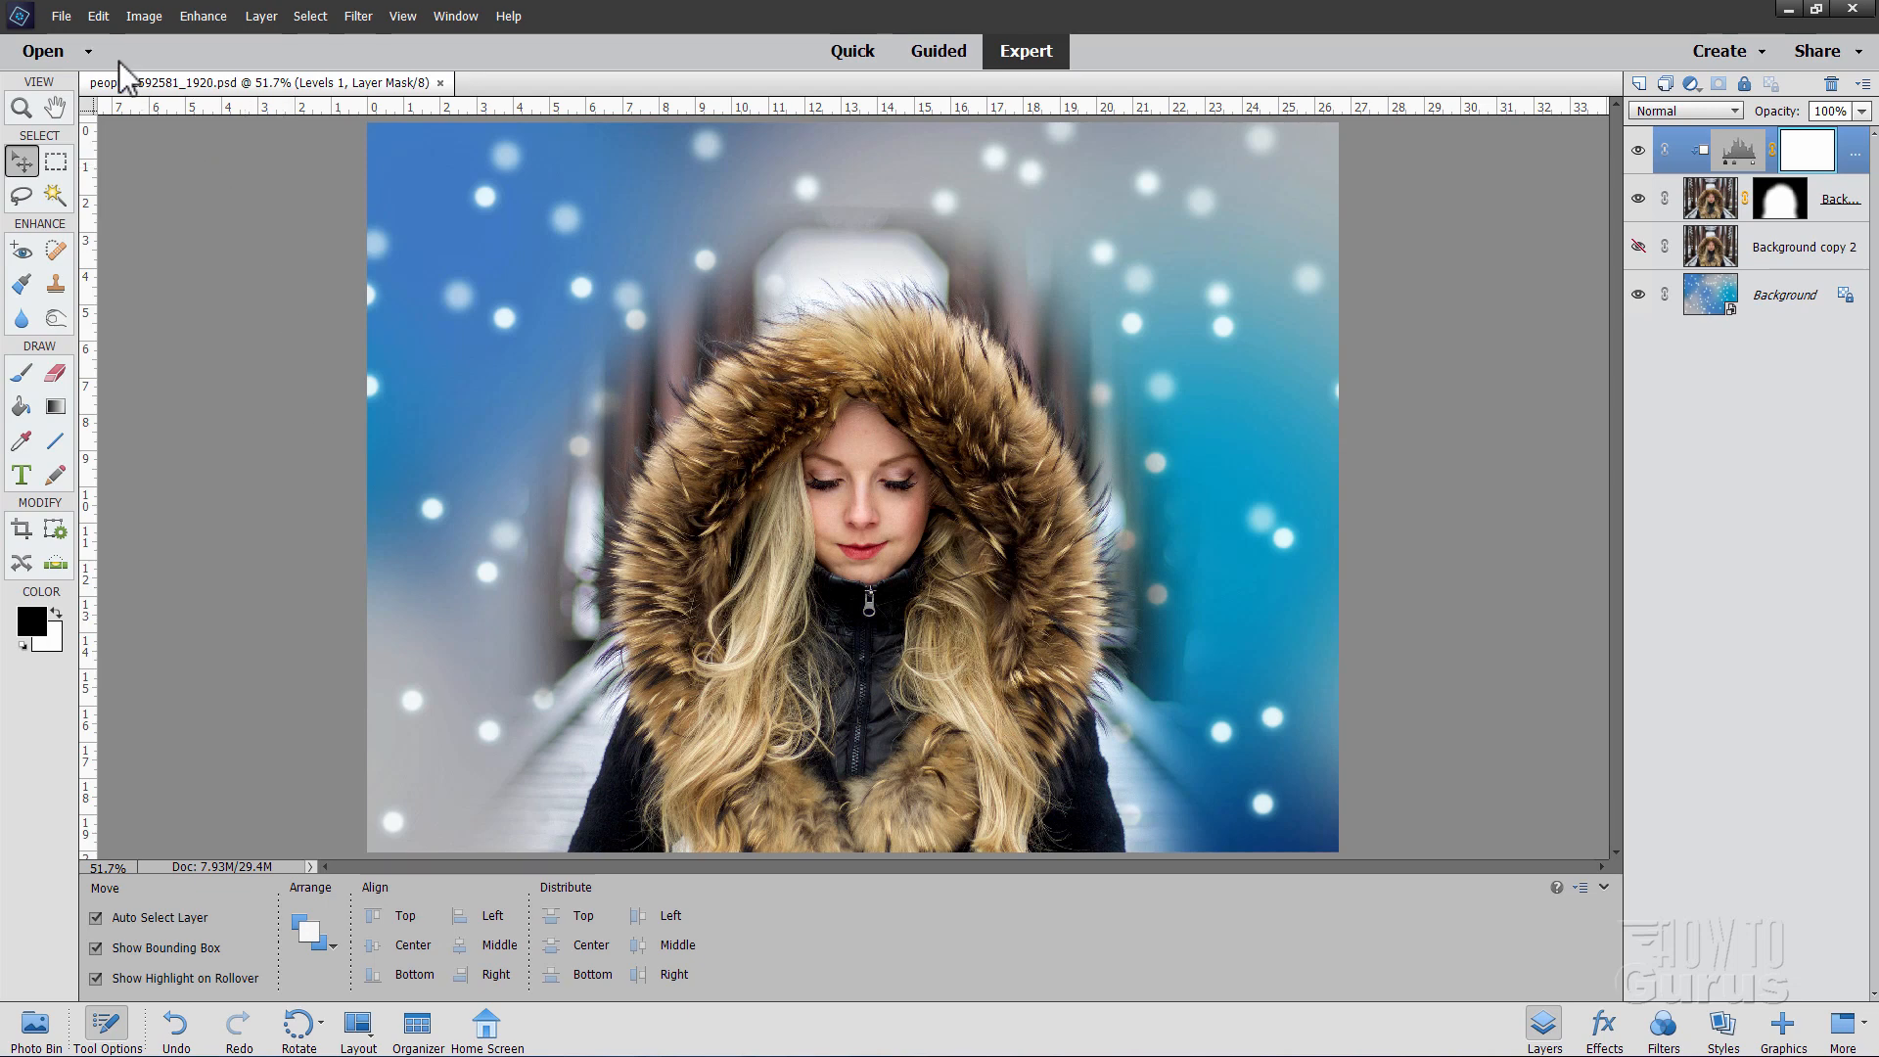
- In Save for Web, try PNG-24, then settle on JPEG High at quality 60, full 1920 × 1443 size
click(60, 16)
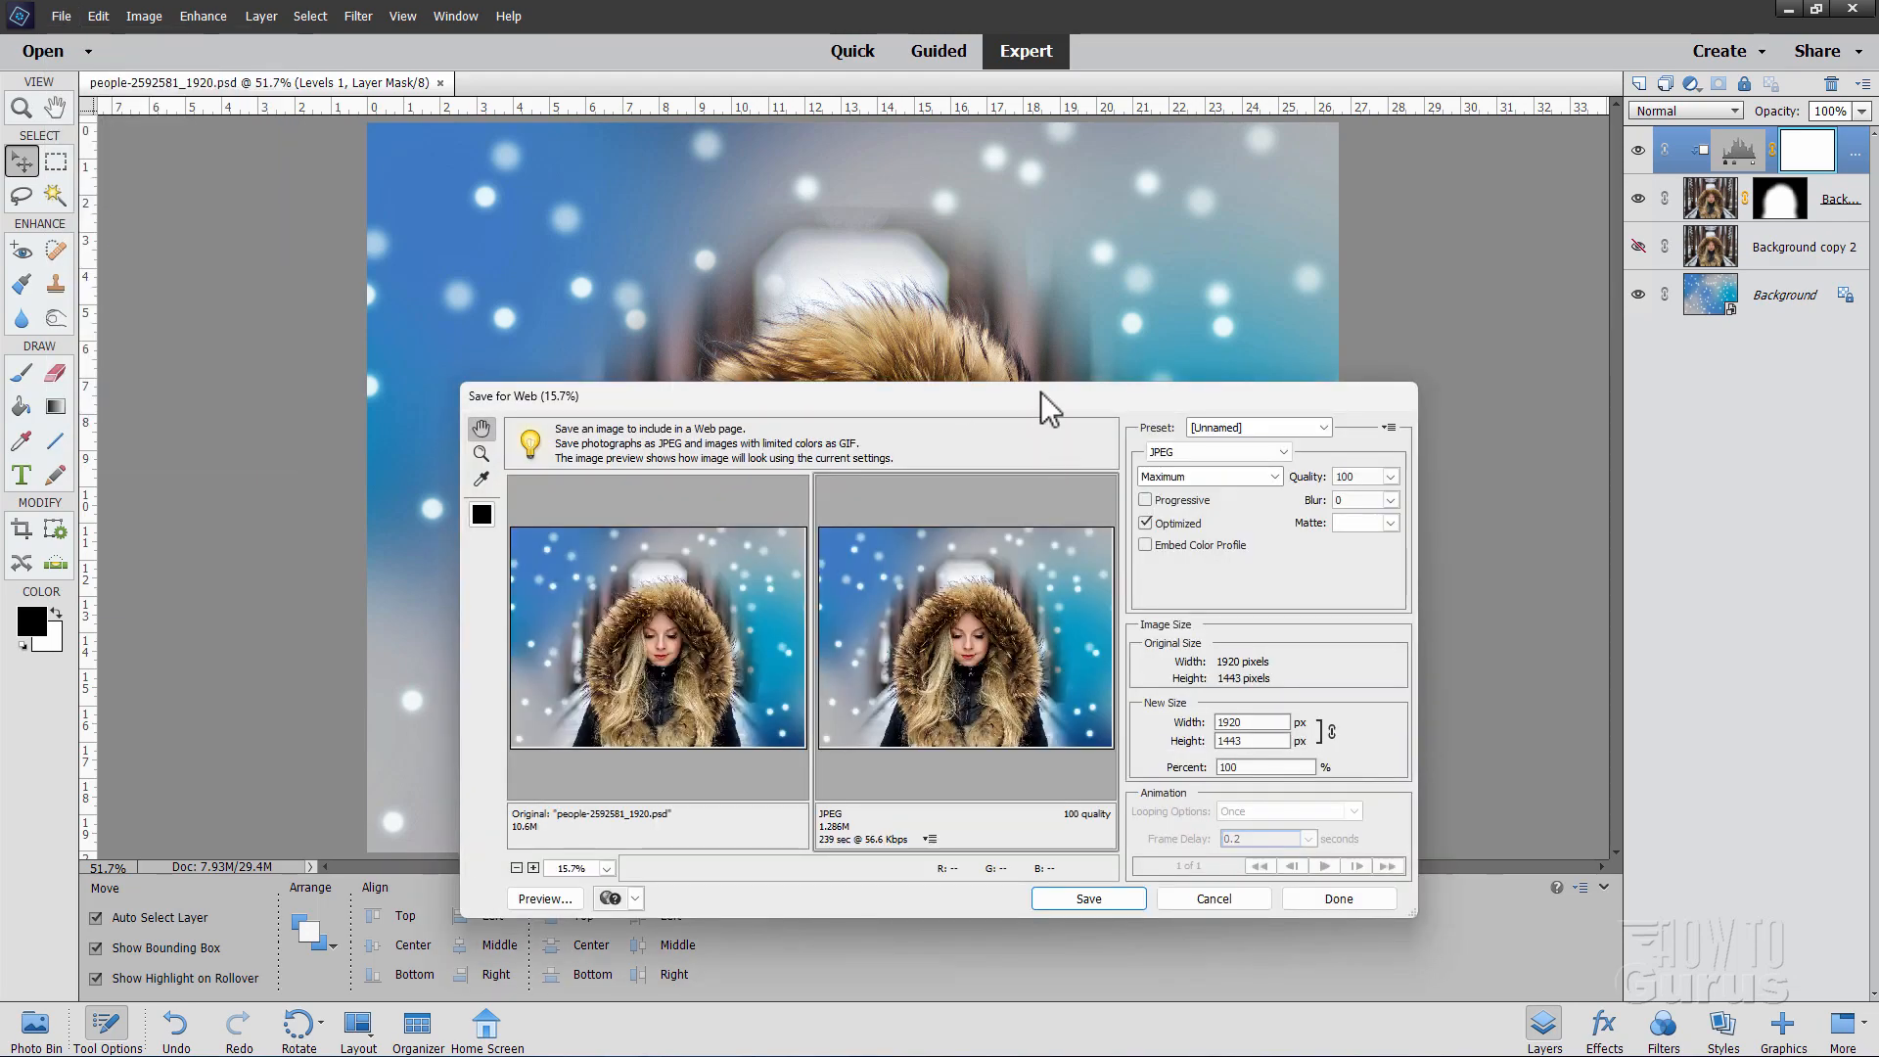
click(1213, 452)
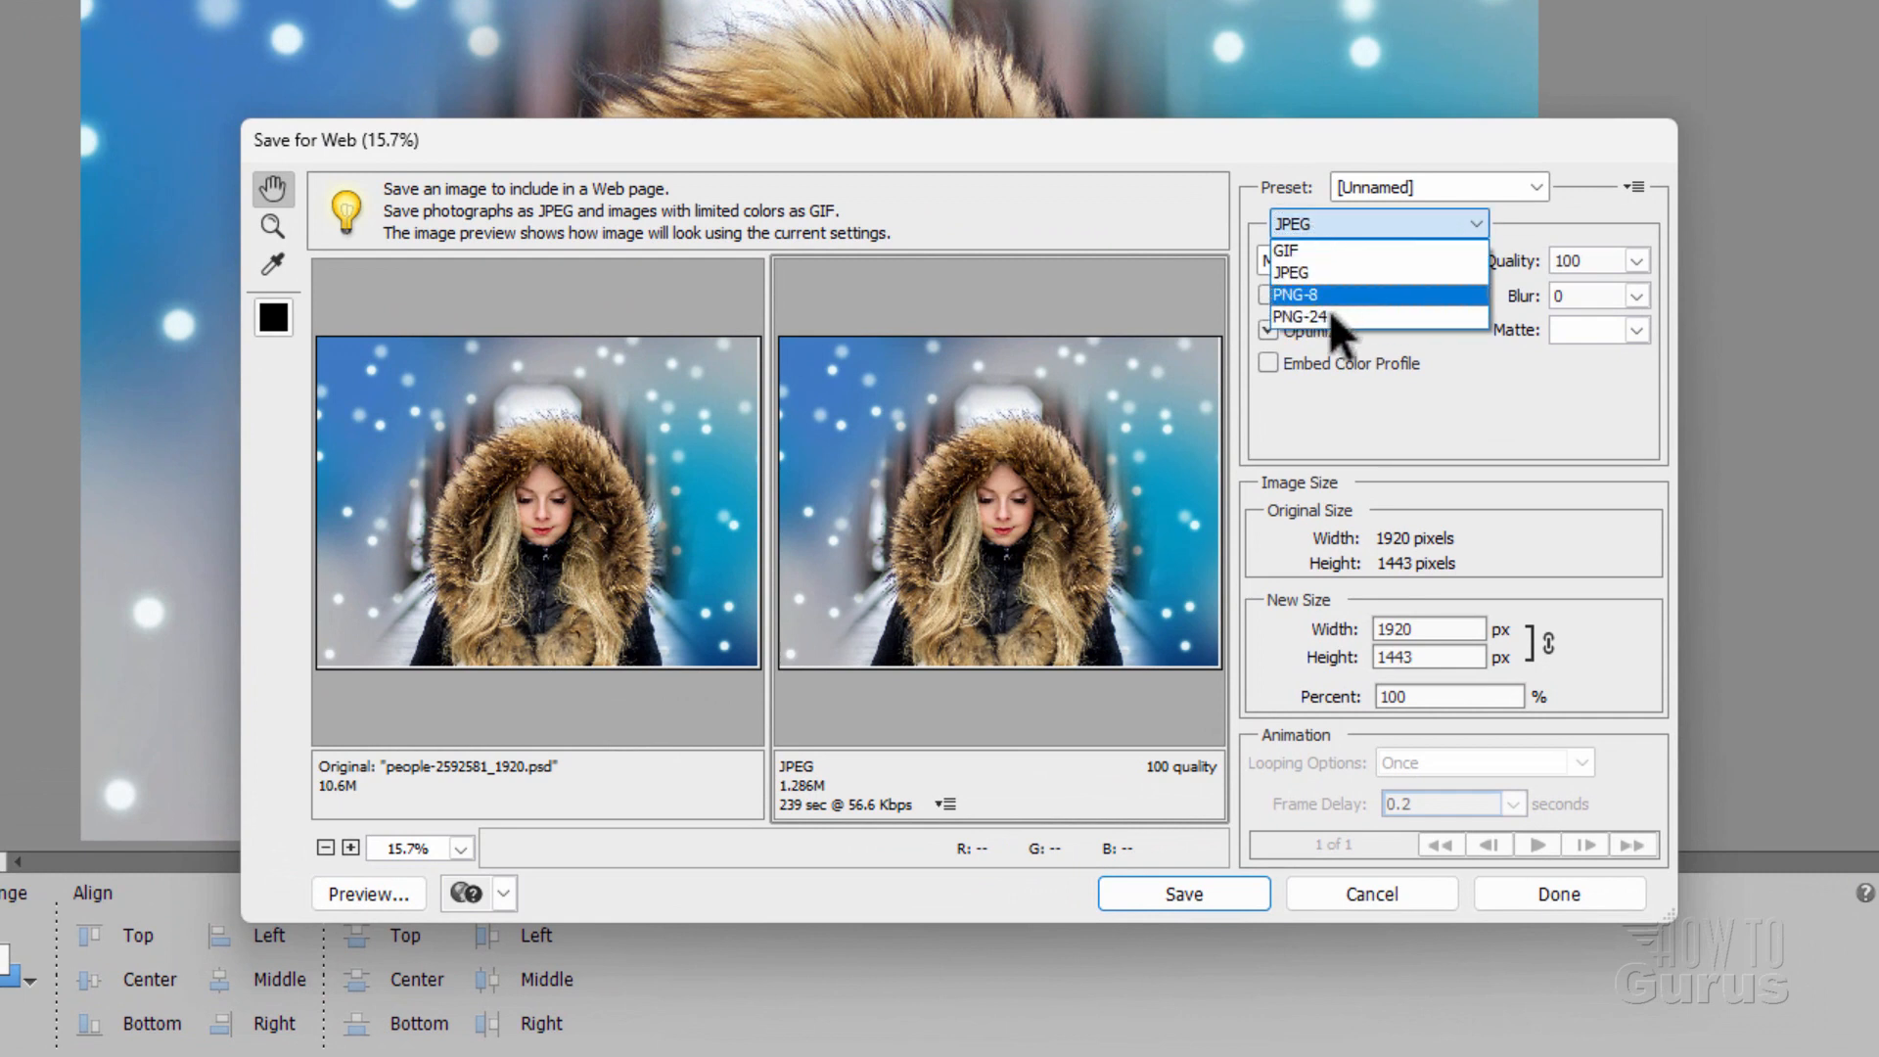
click(1301, 315)
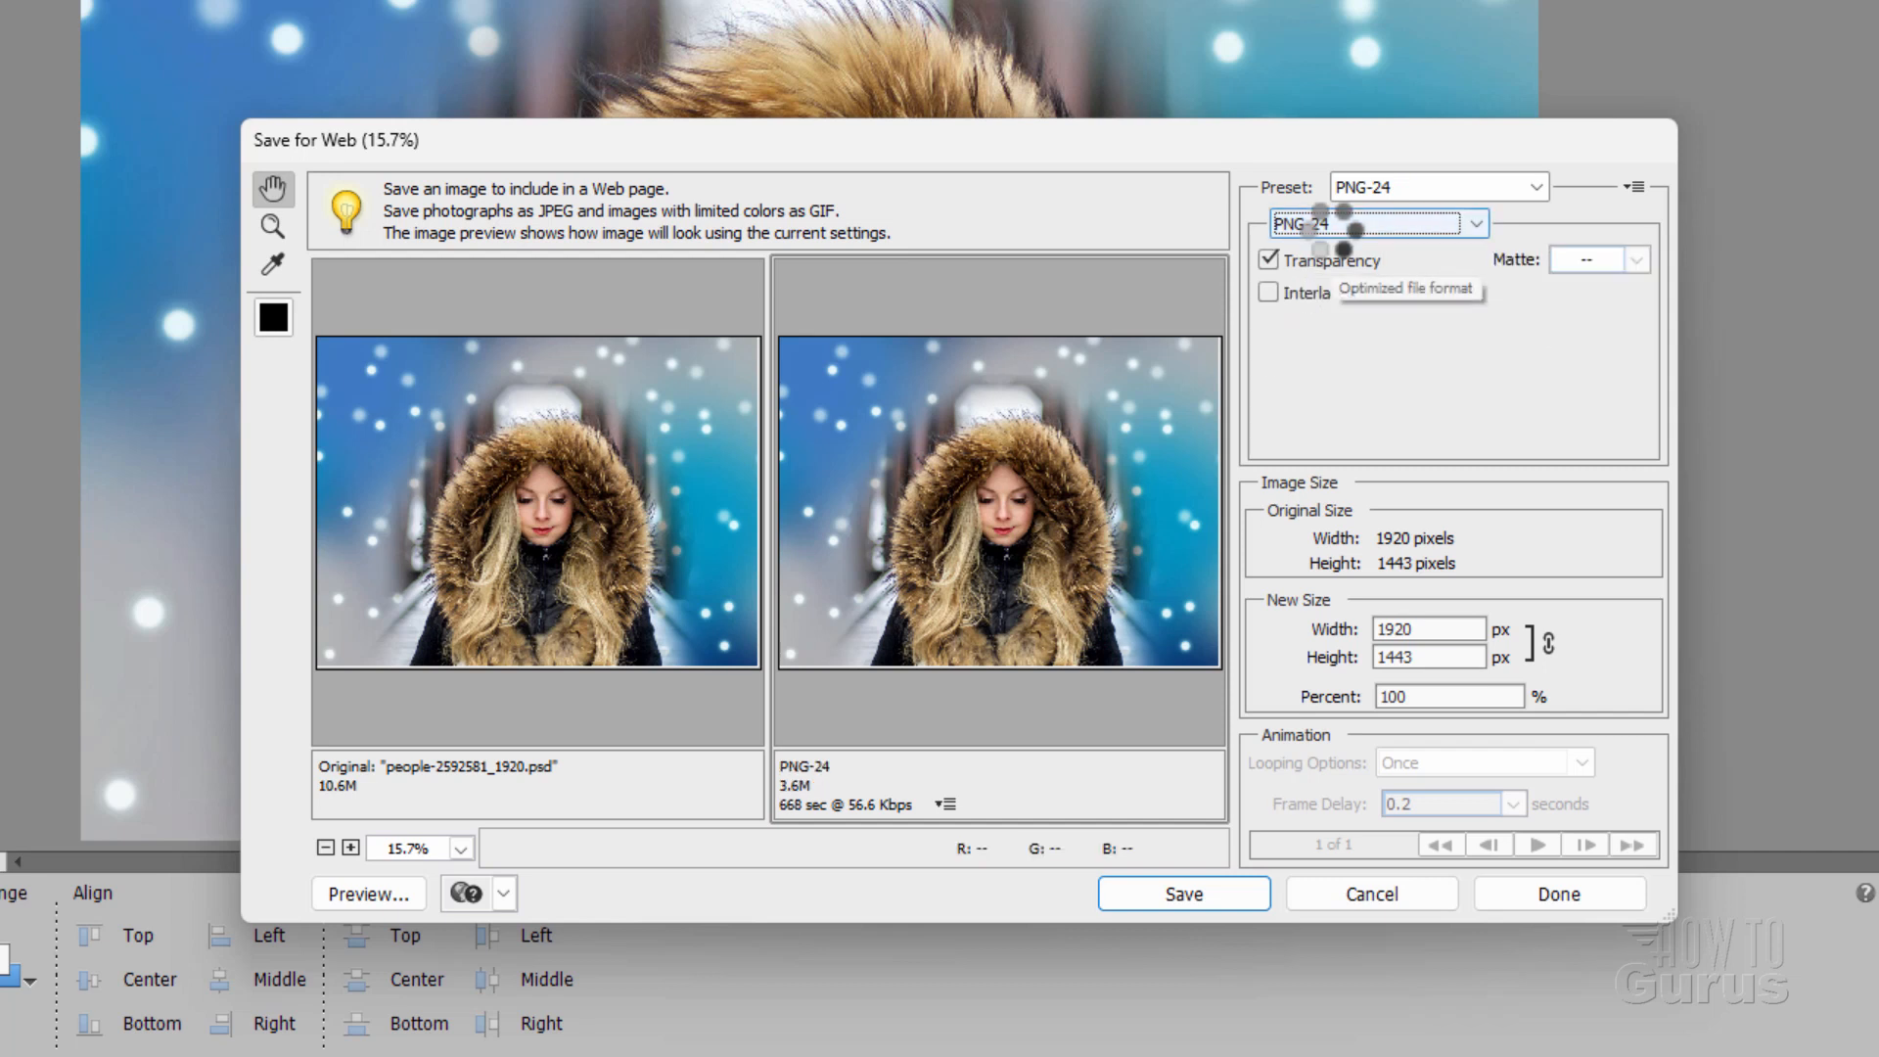
mouse_move(1378, 240)
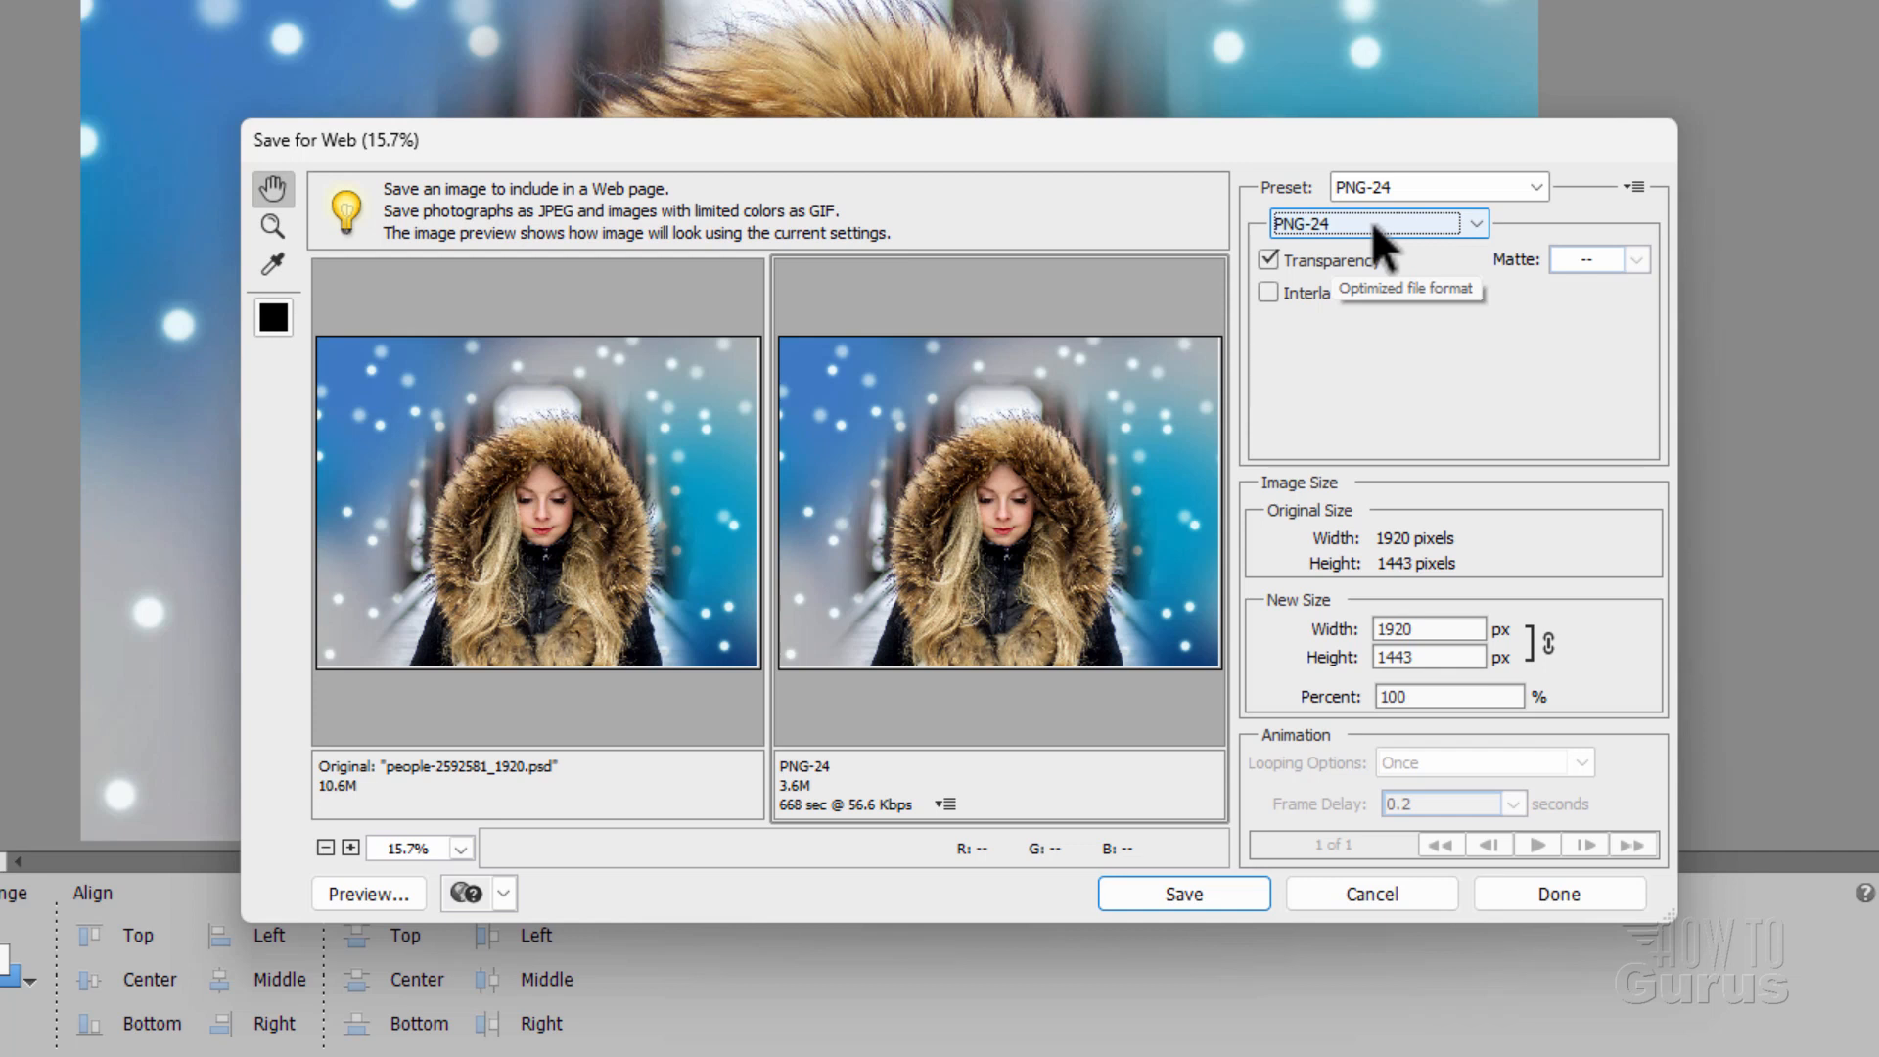
mouse_move(797, 827)
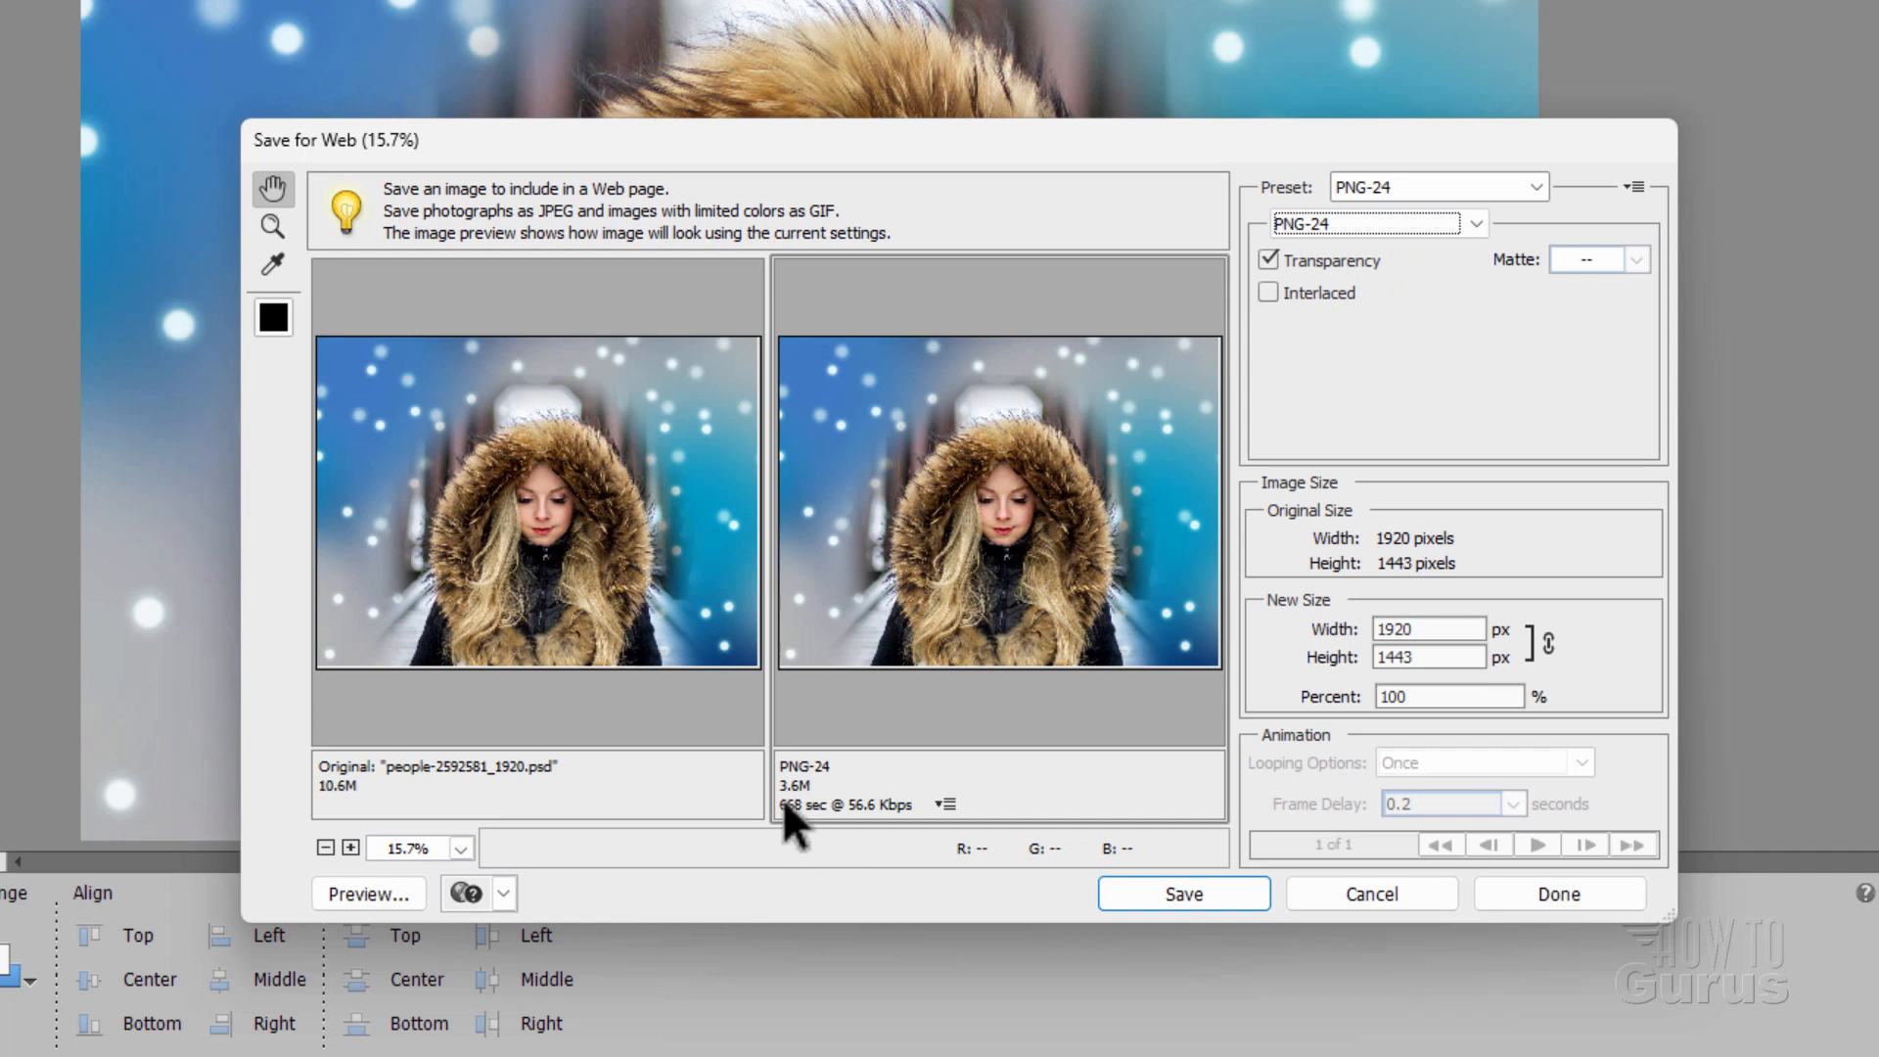
mouse_move(893, 821)
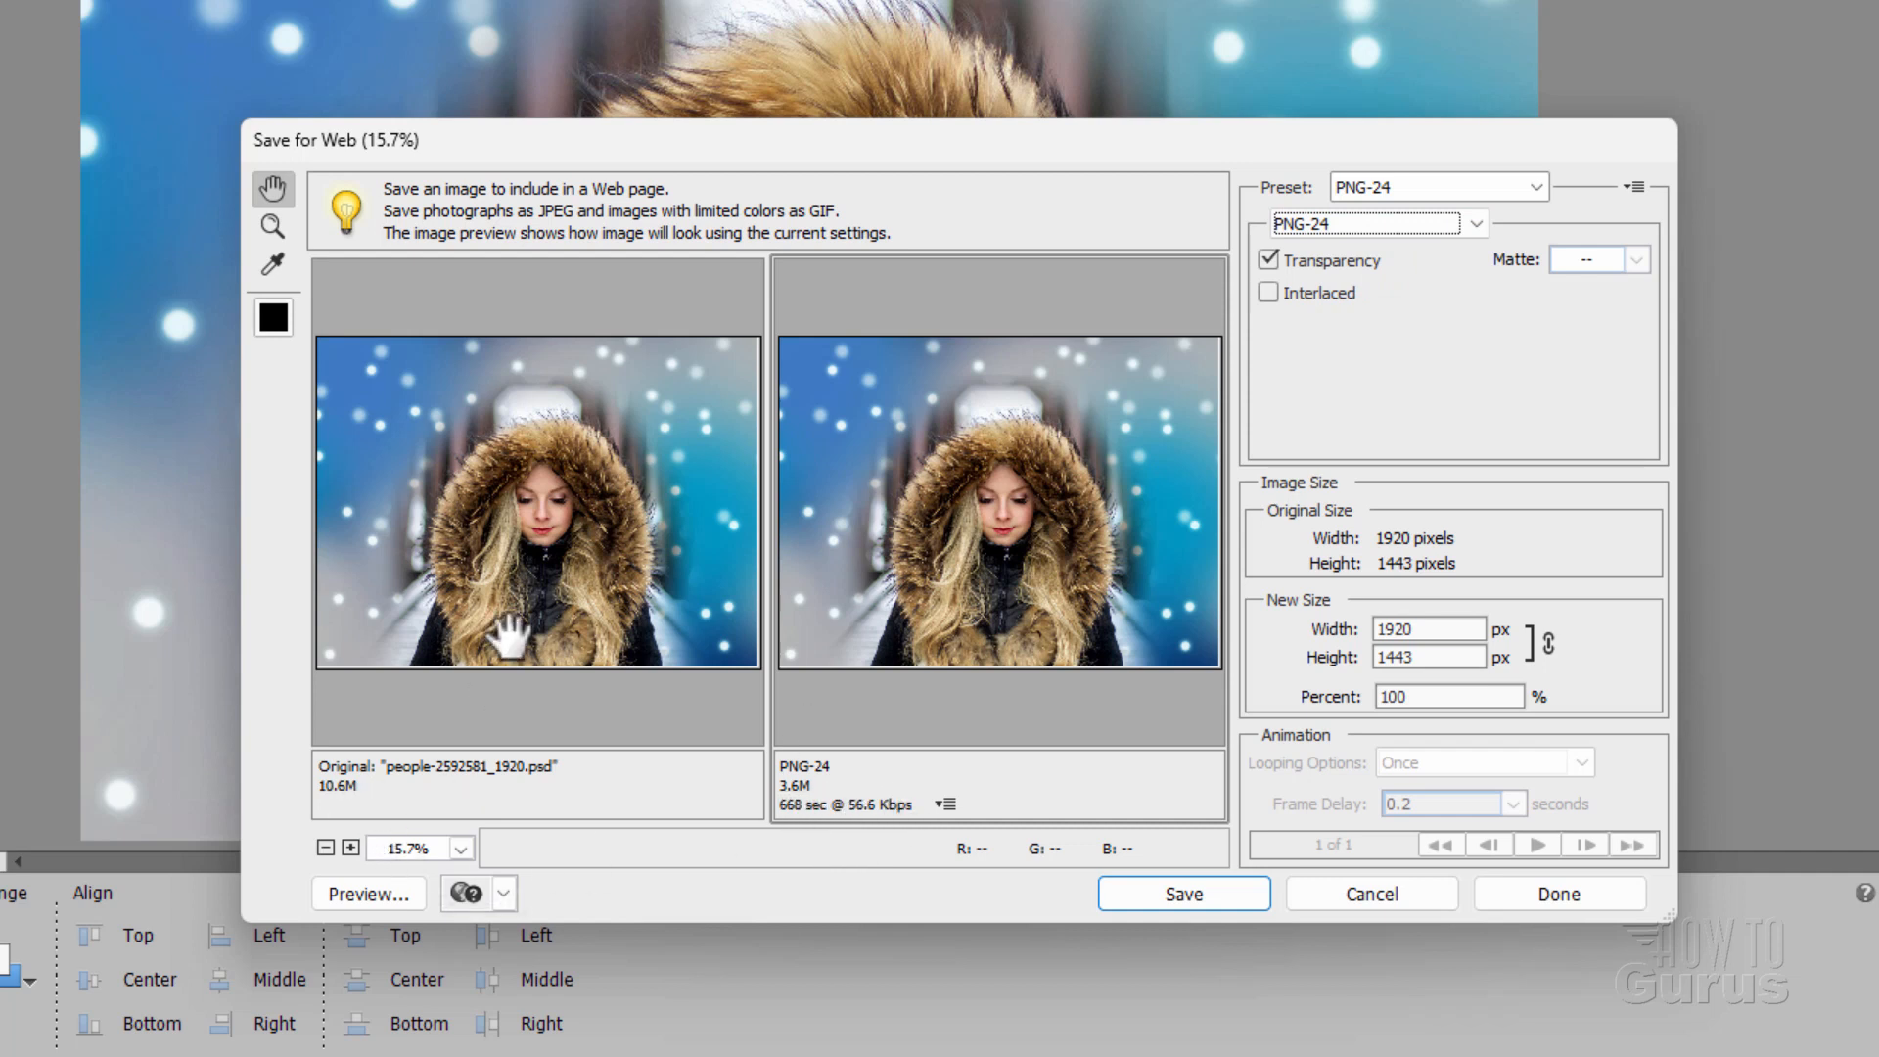
mouse_move(1384, 228)
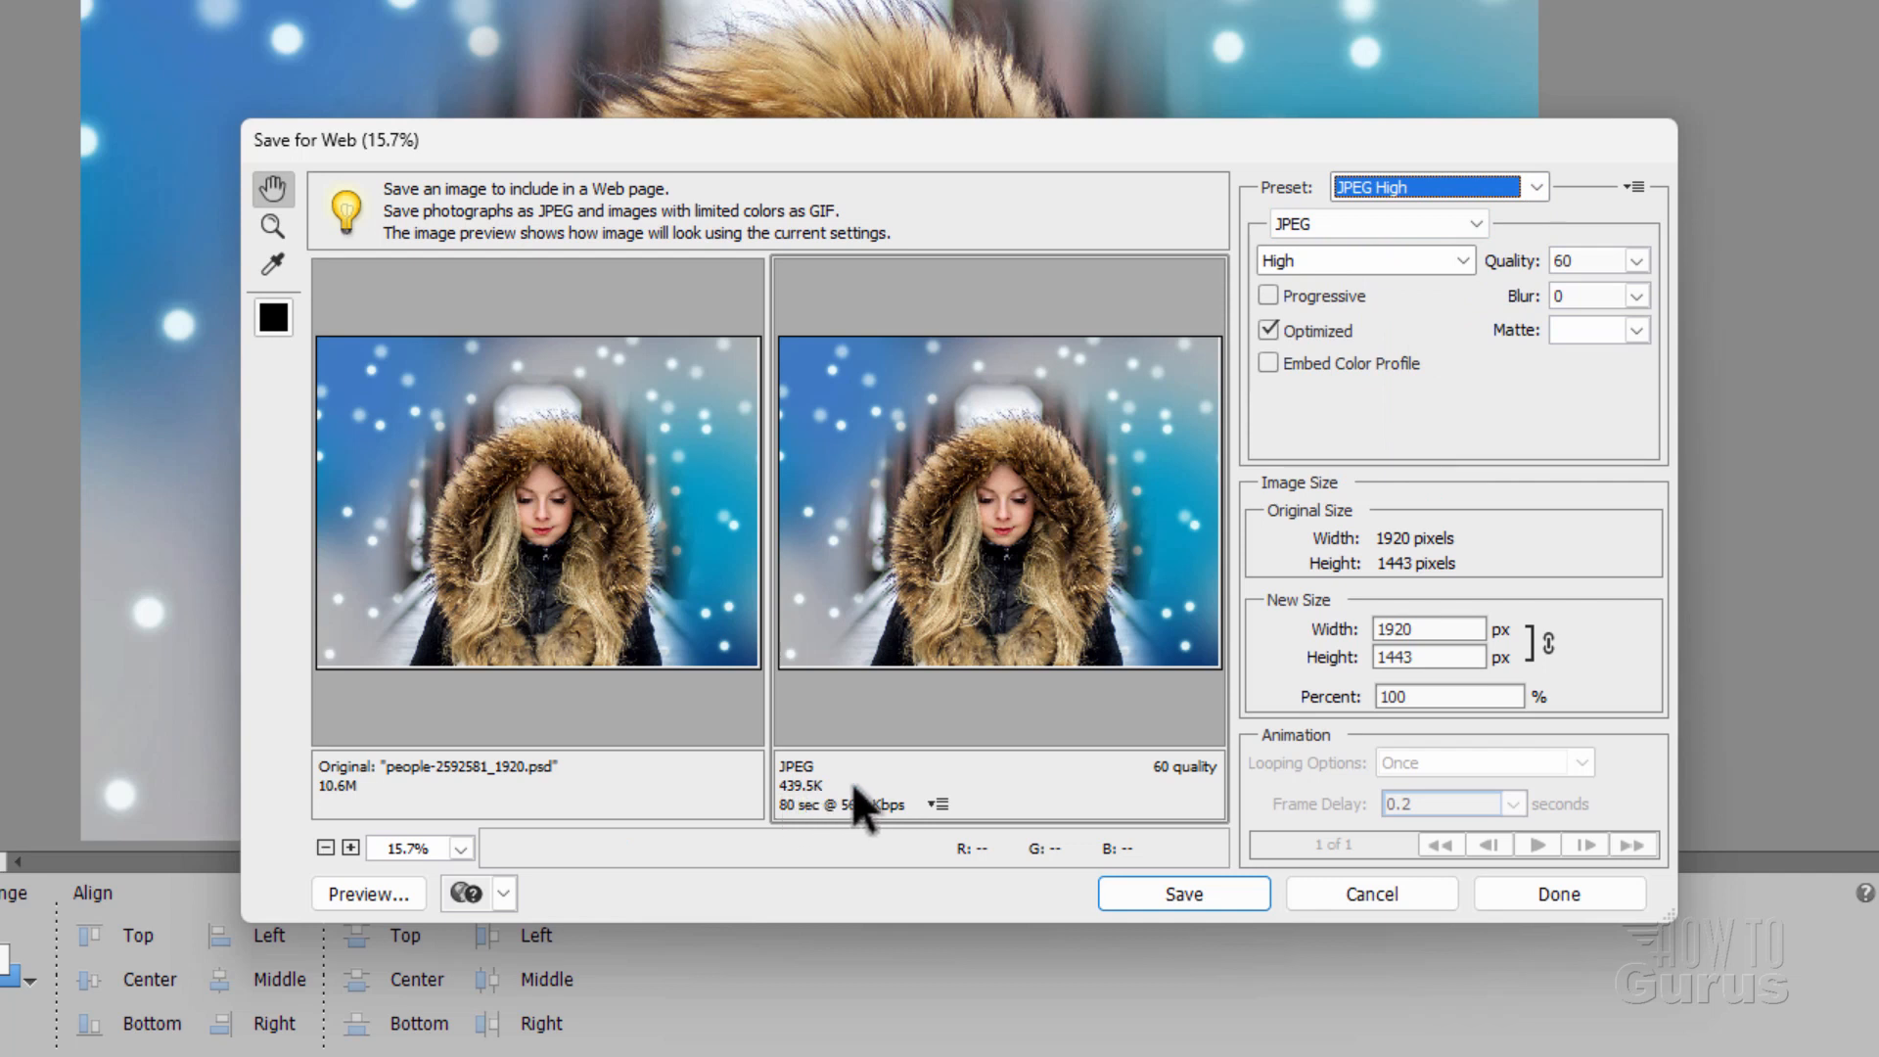
mouse_move(1125, 728)
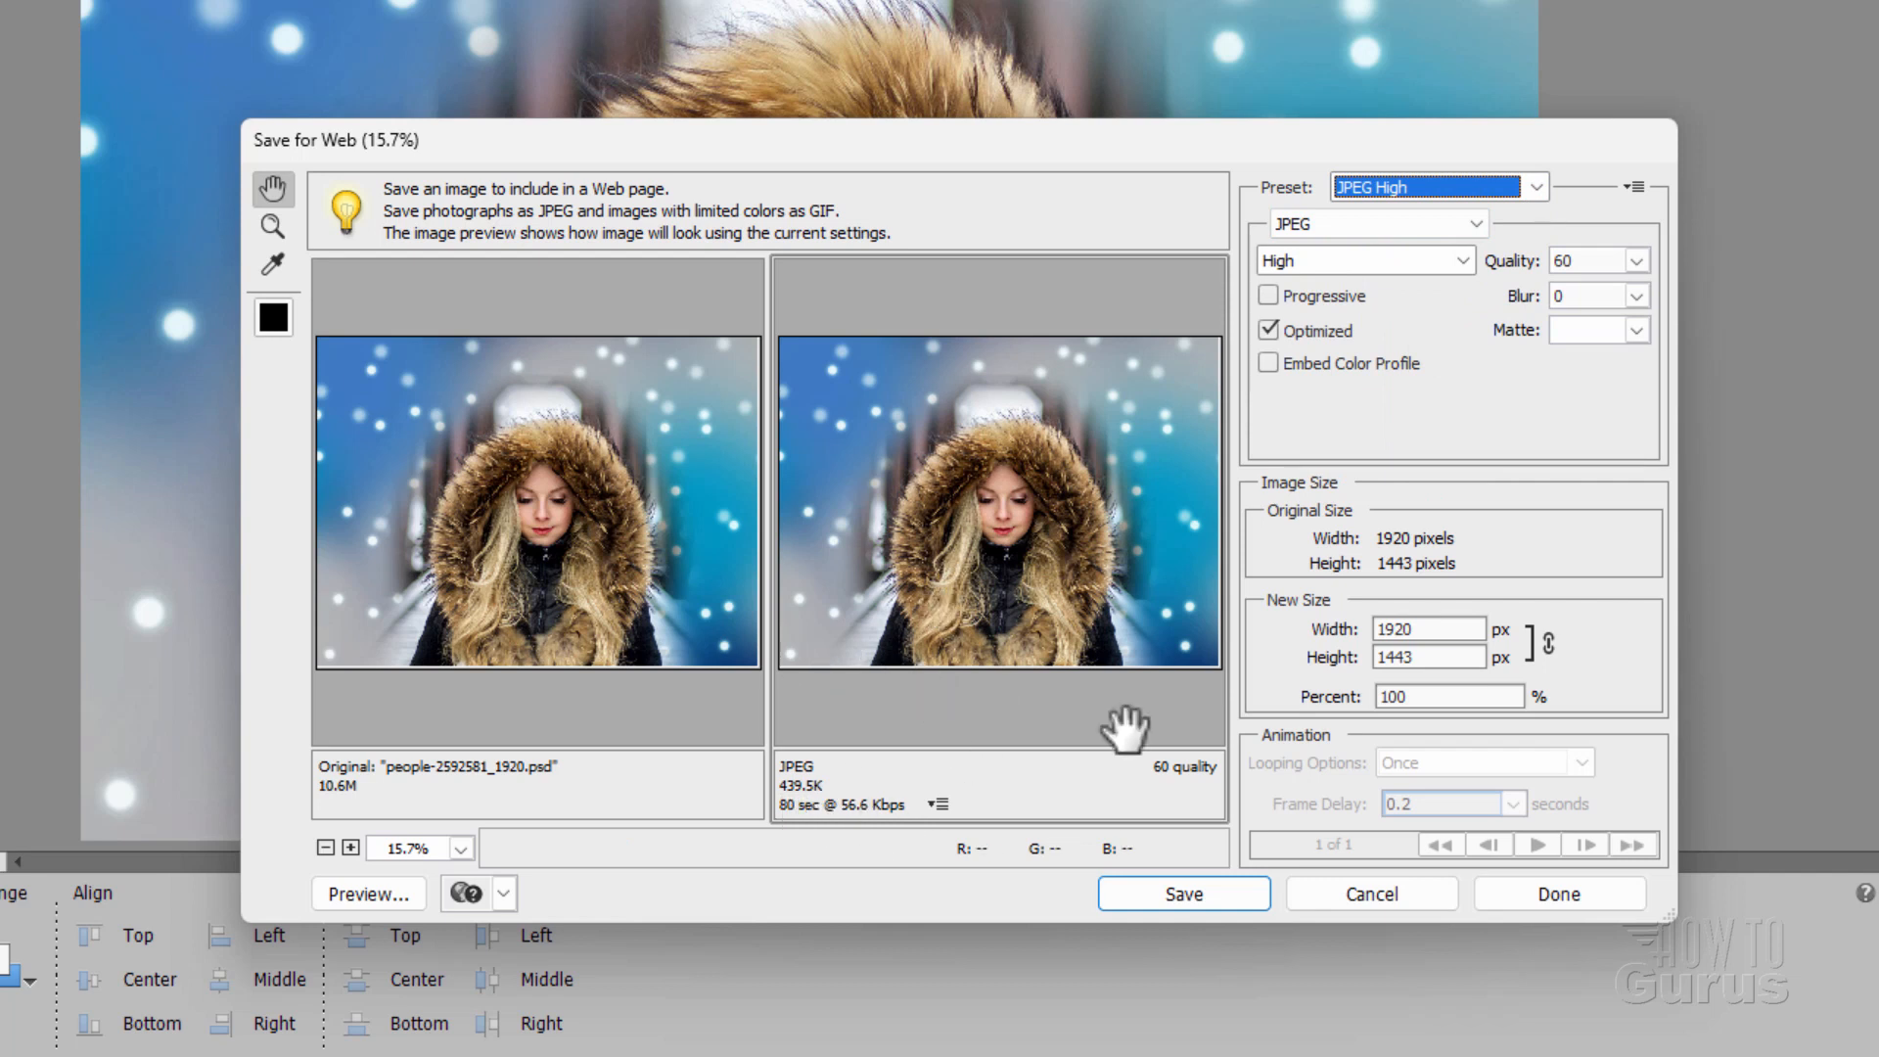
click(1182, 892)
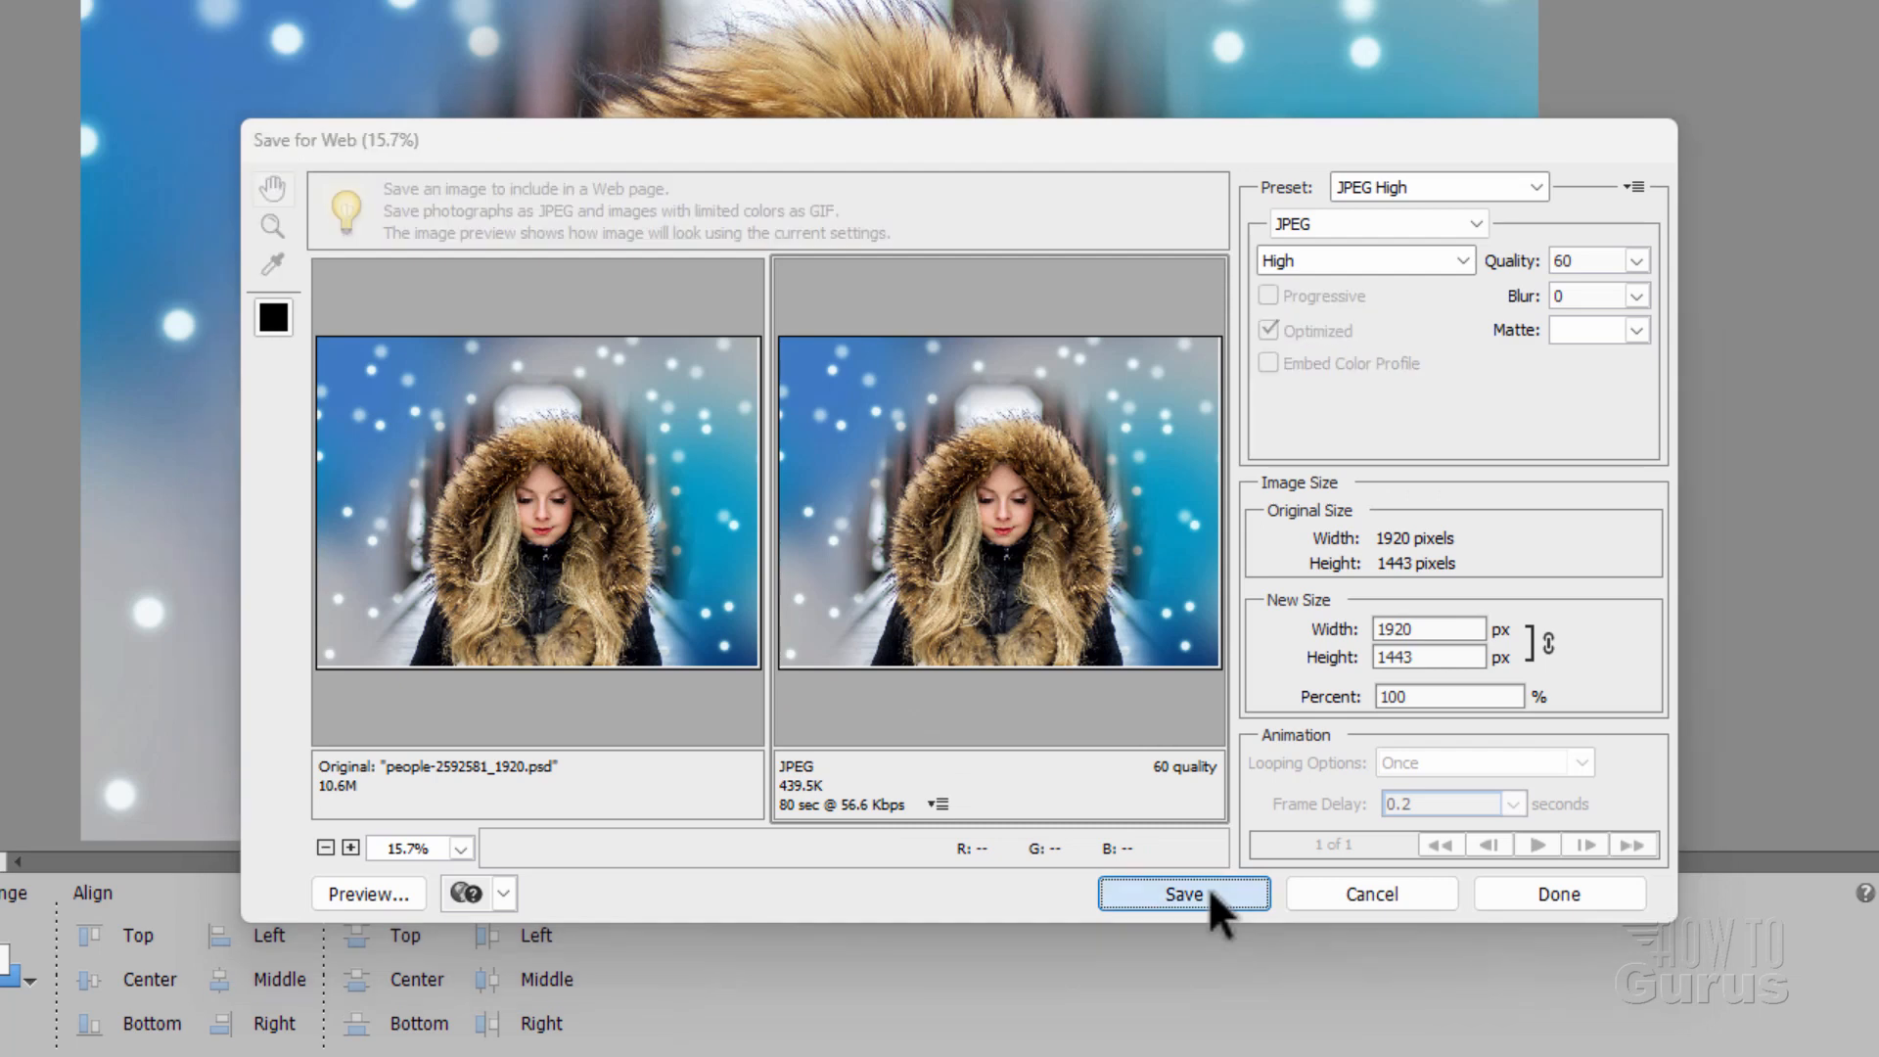
- Name the optimized JPEG 'Girl in fir' hood and save it into the Projects folder
click(1181, 894)
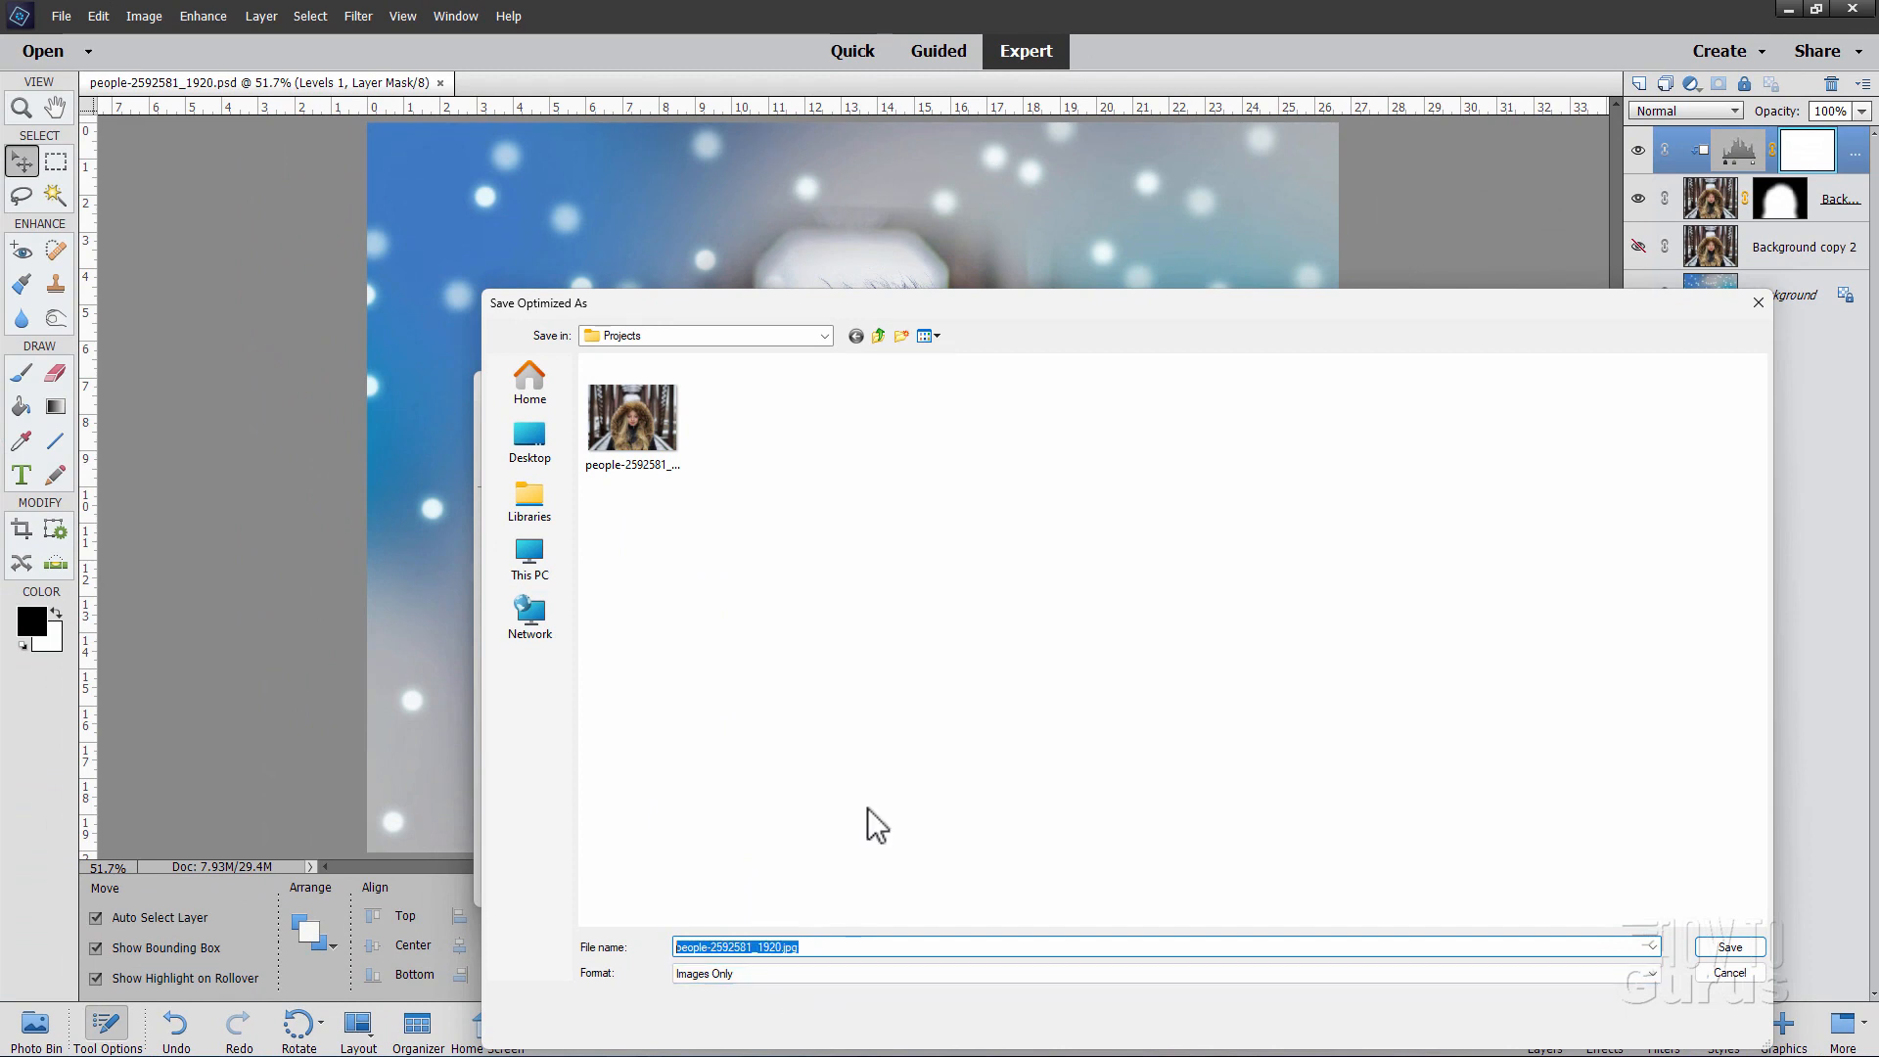
text(Girl in fir)
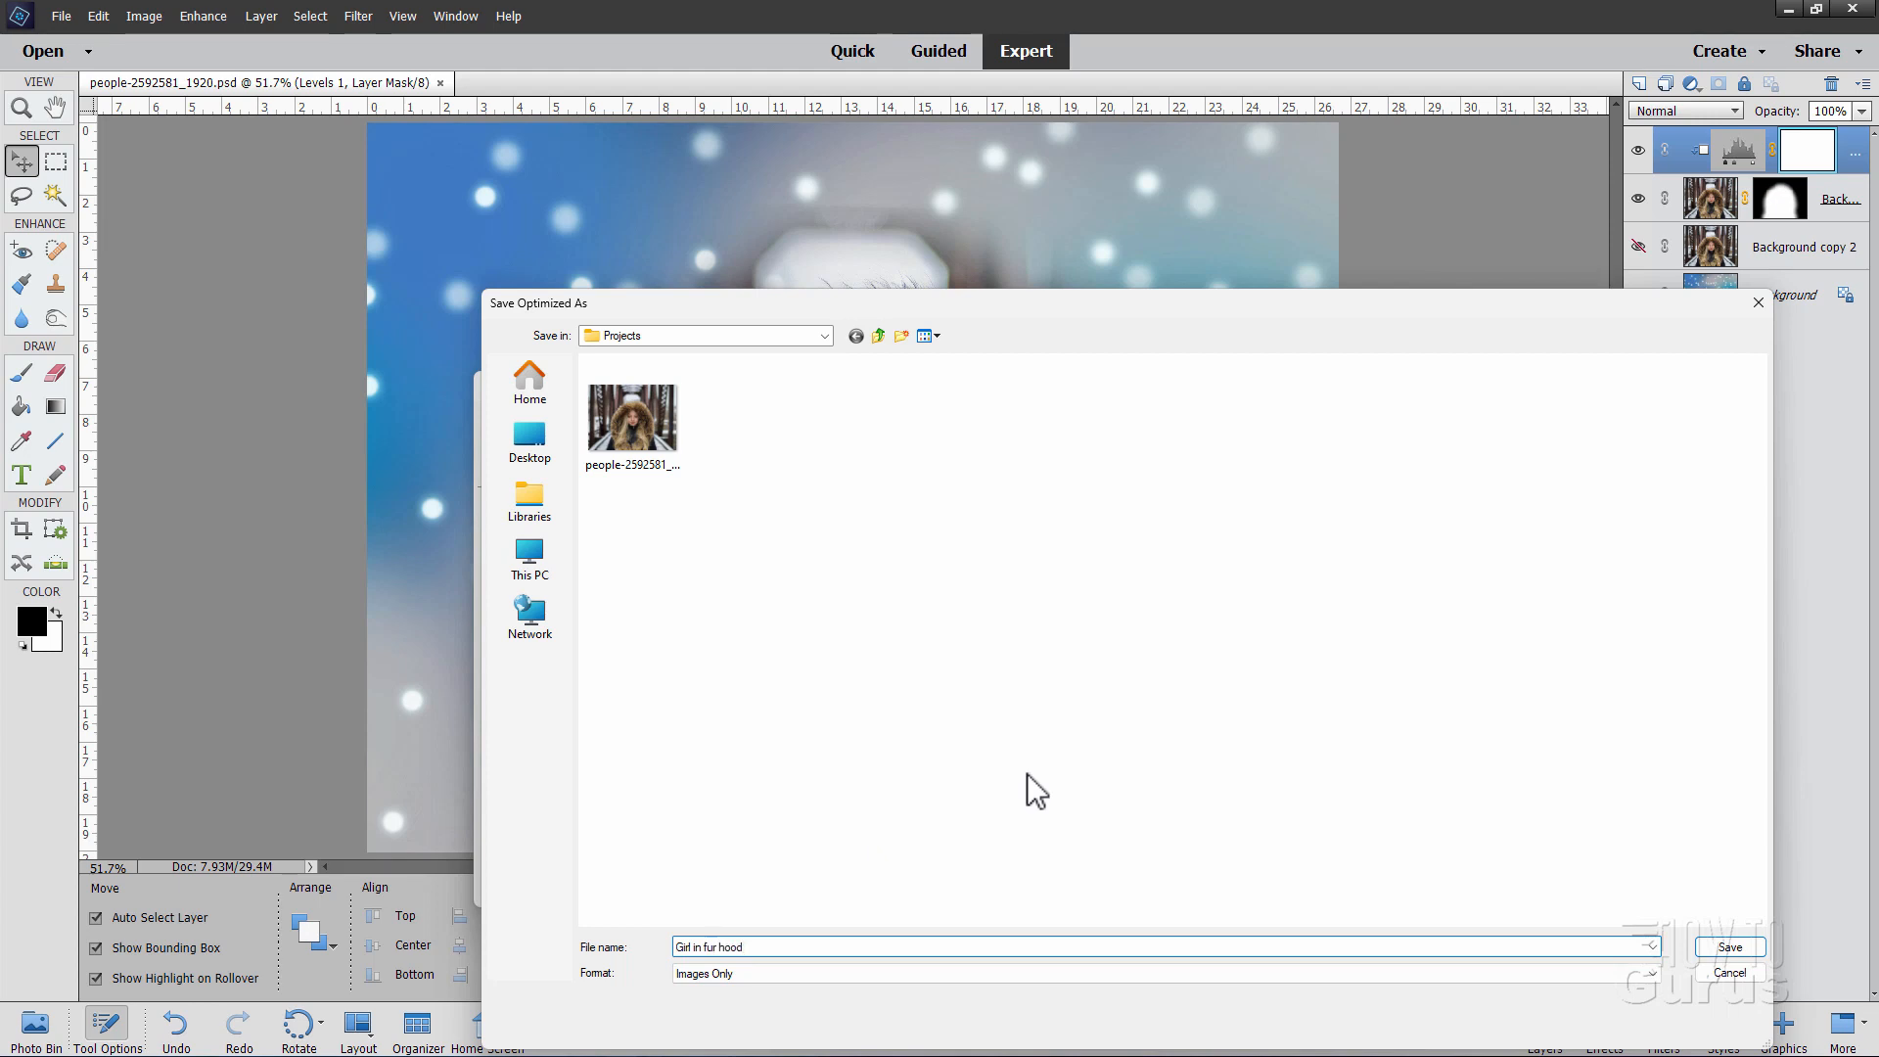
click(1730, 947)
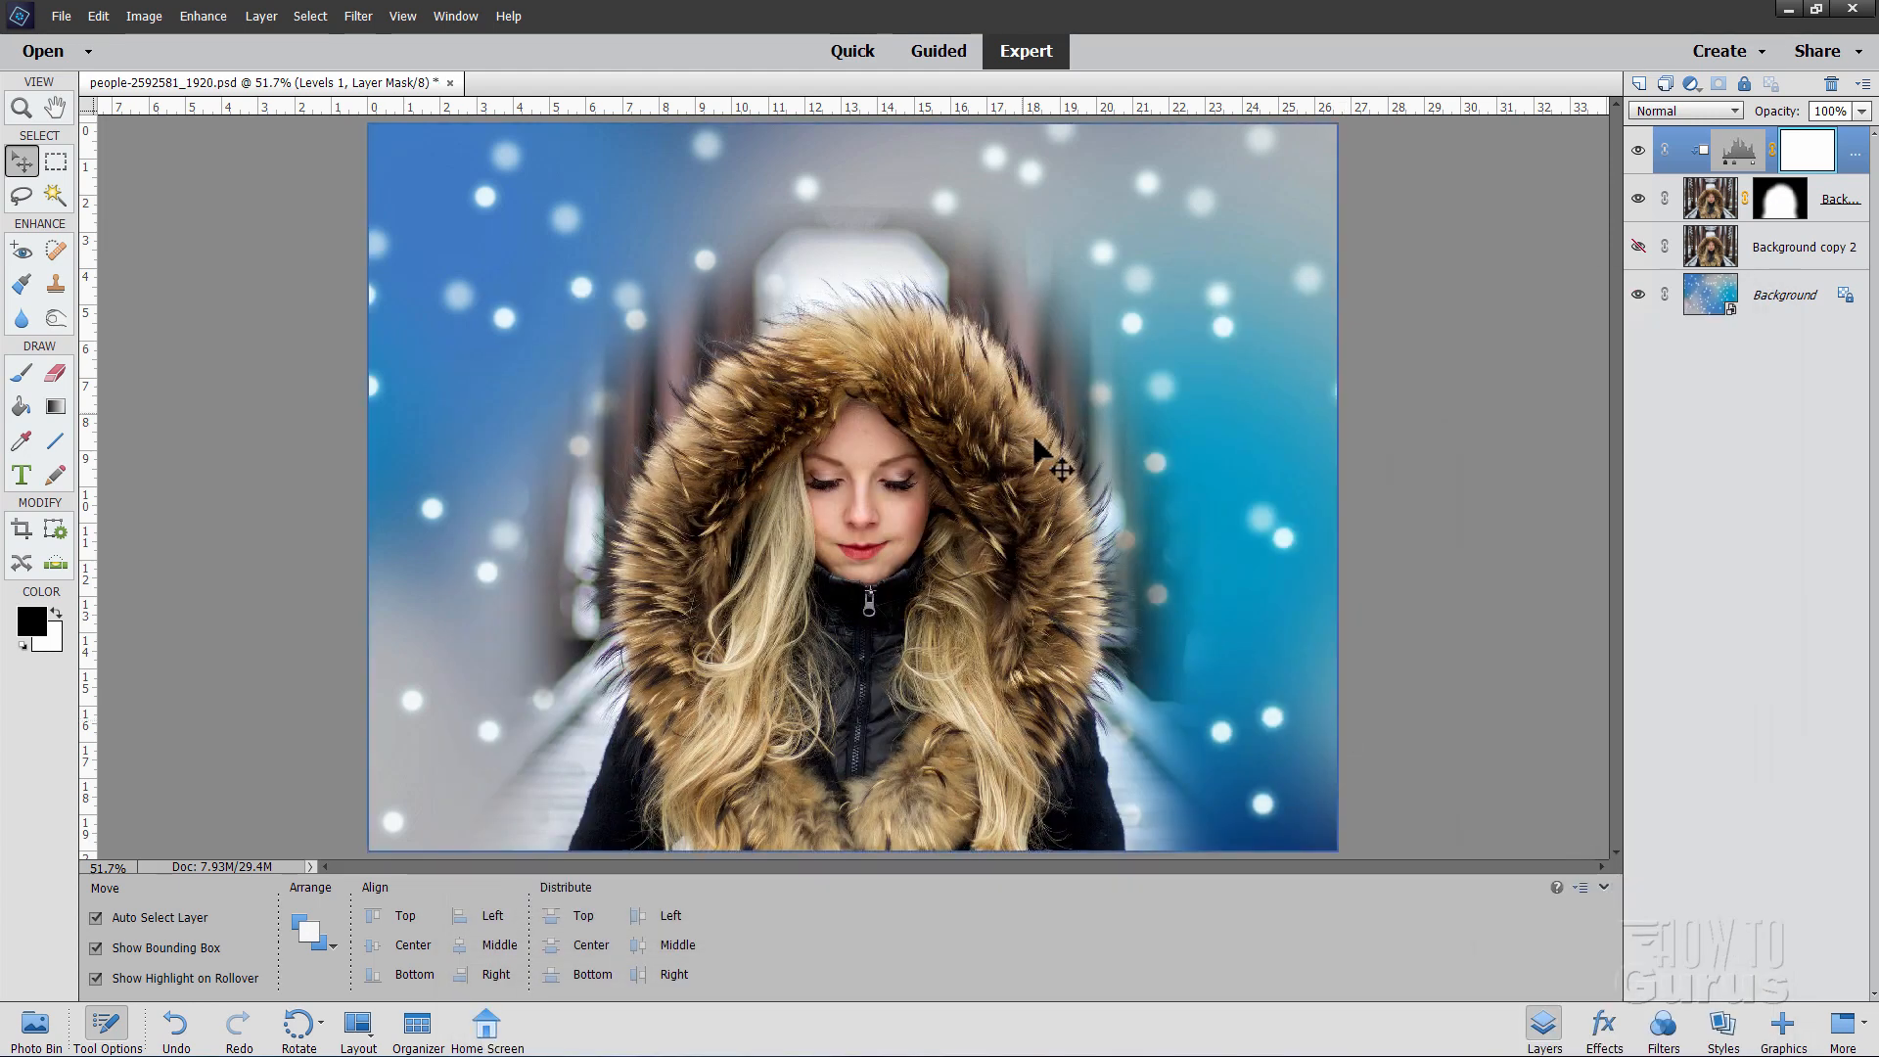
mouse_move(1334, 531)
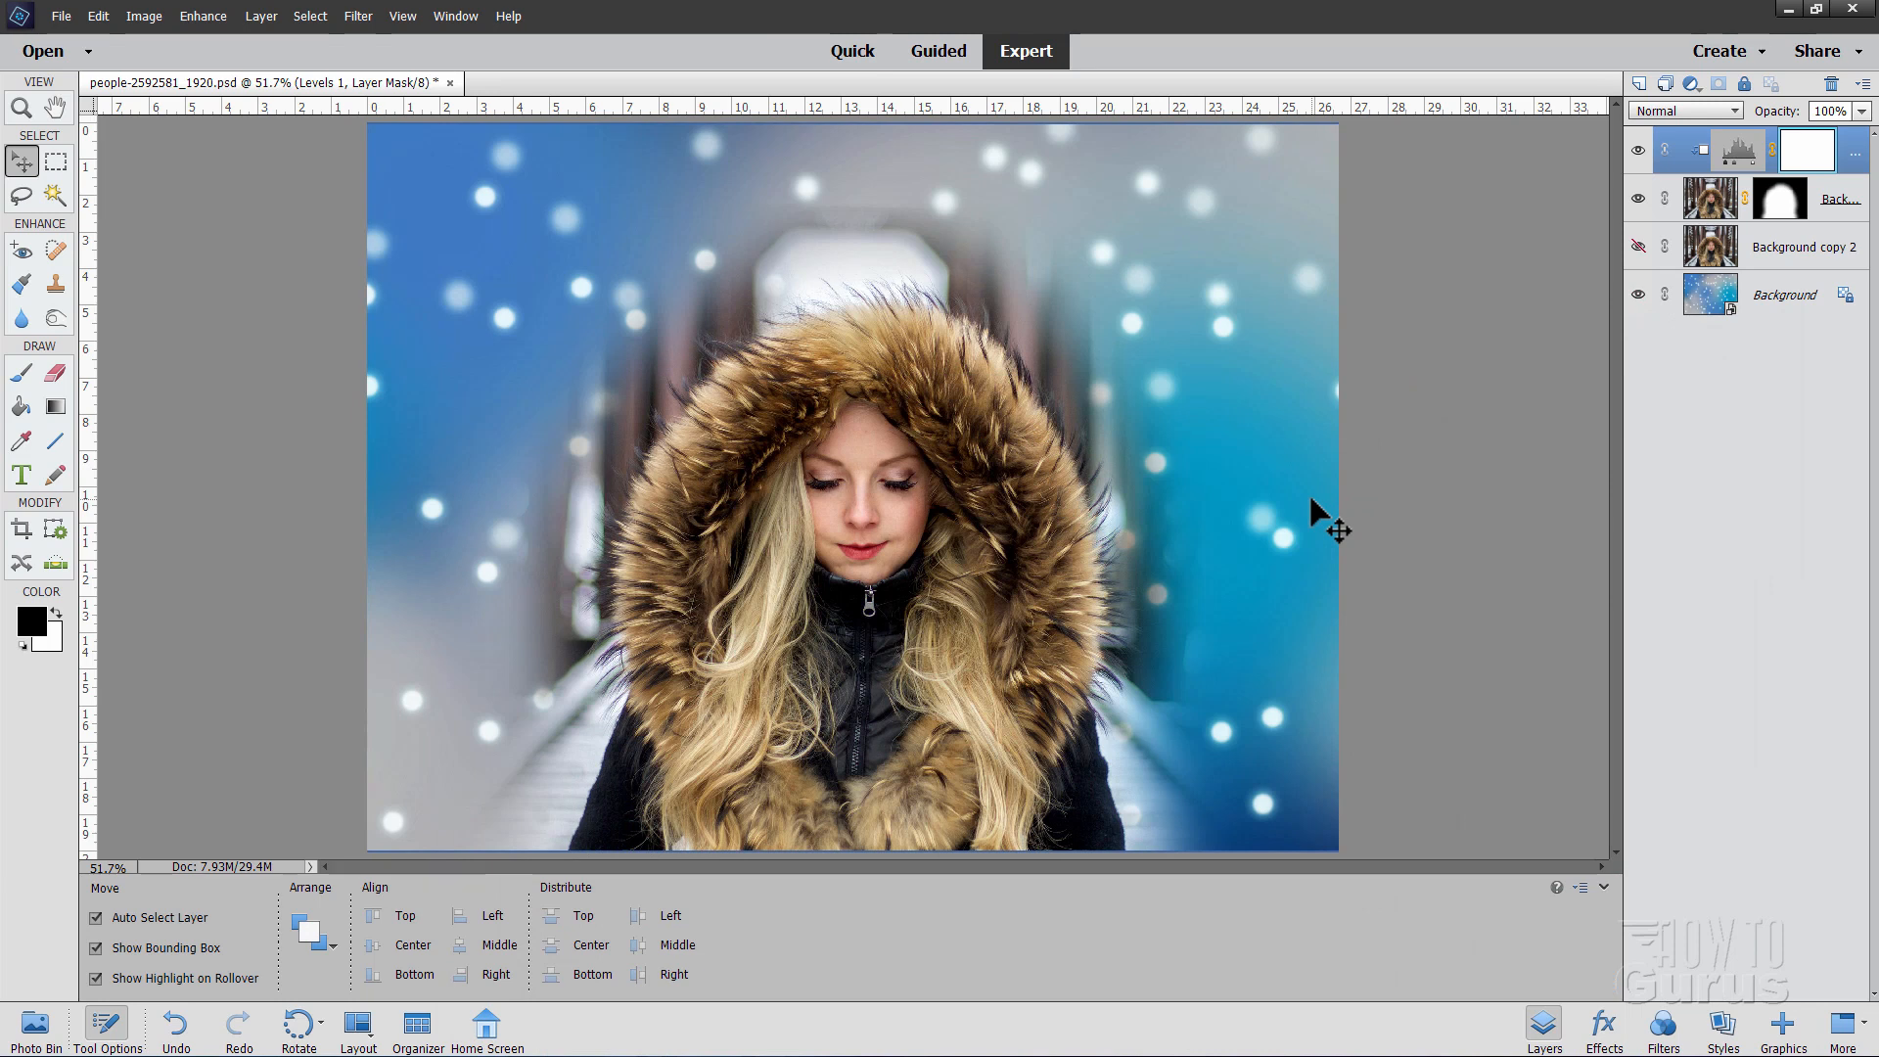
mouse_move(201, 70)
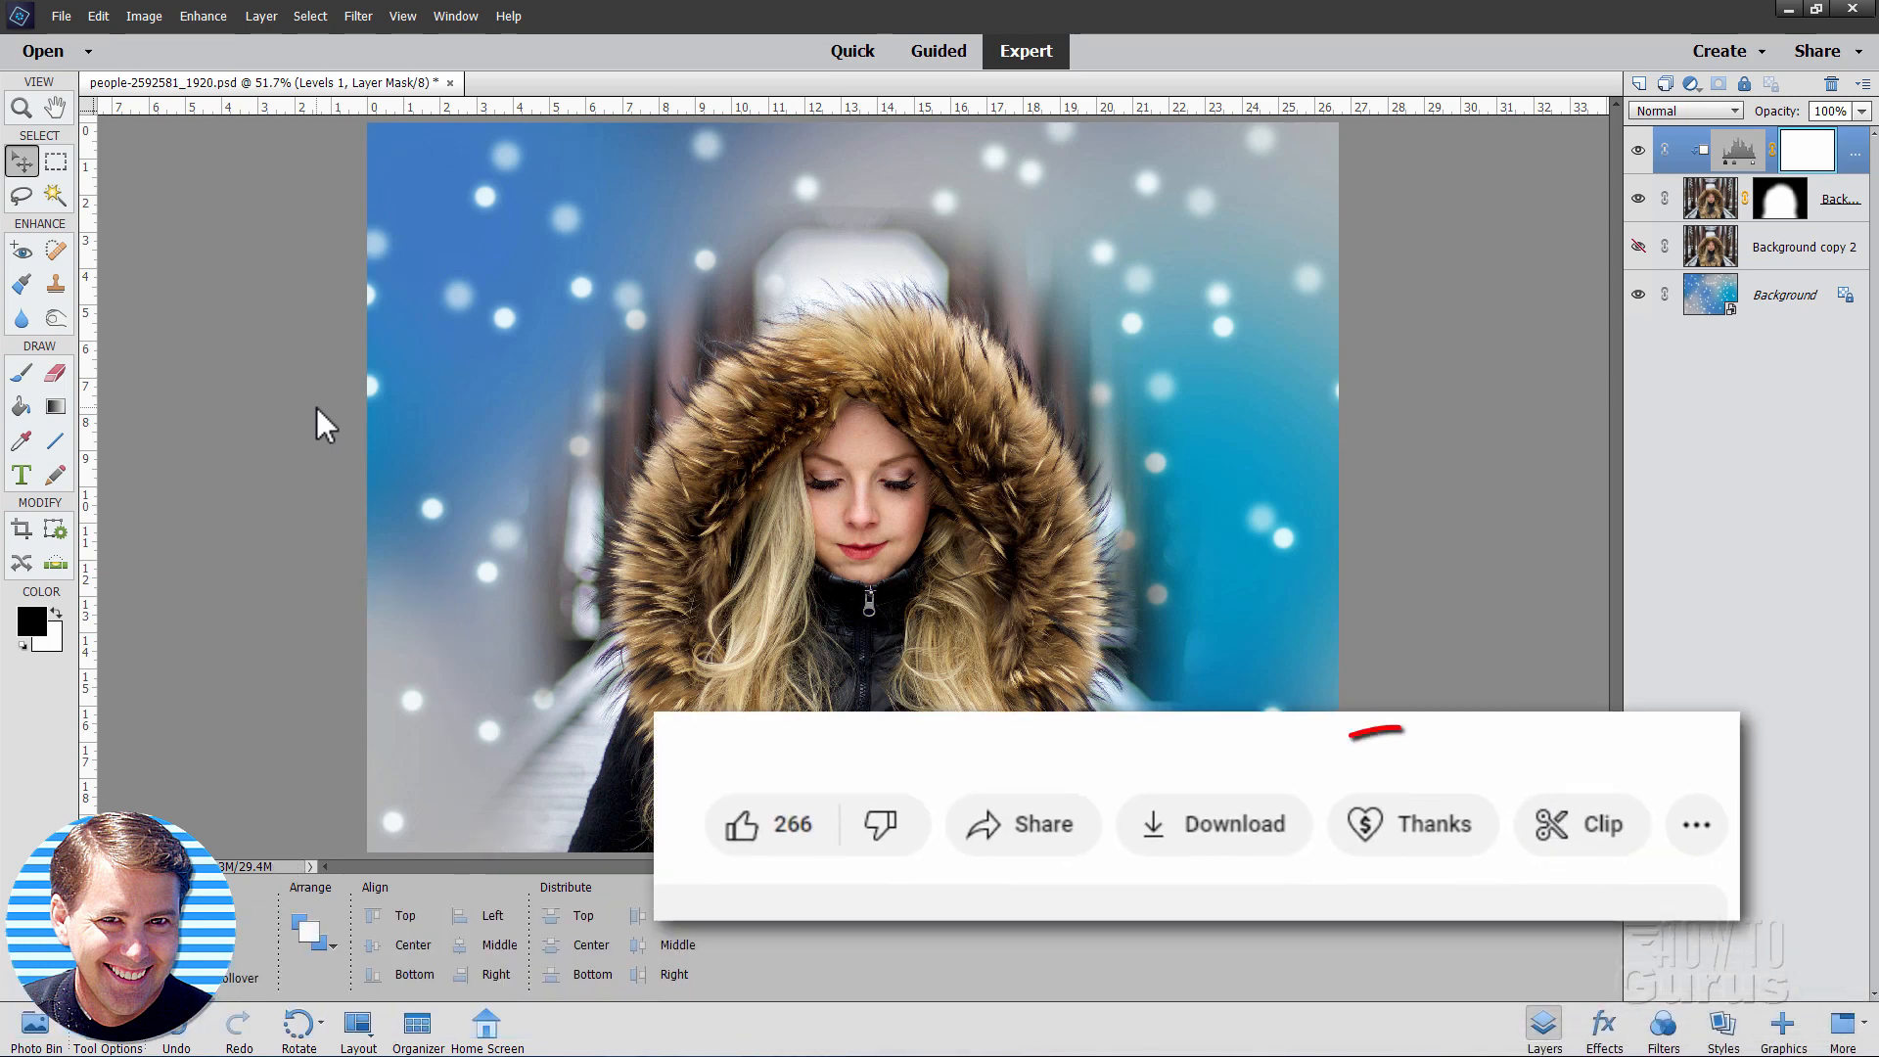
click(1412, 824)
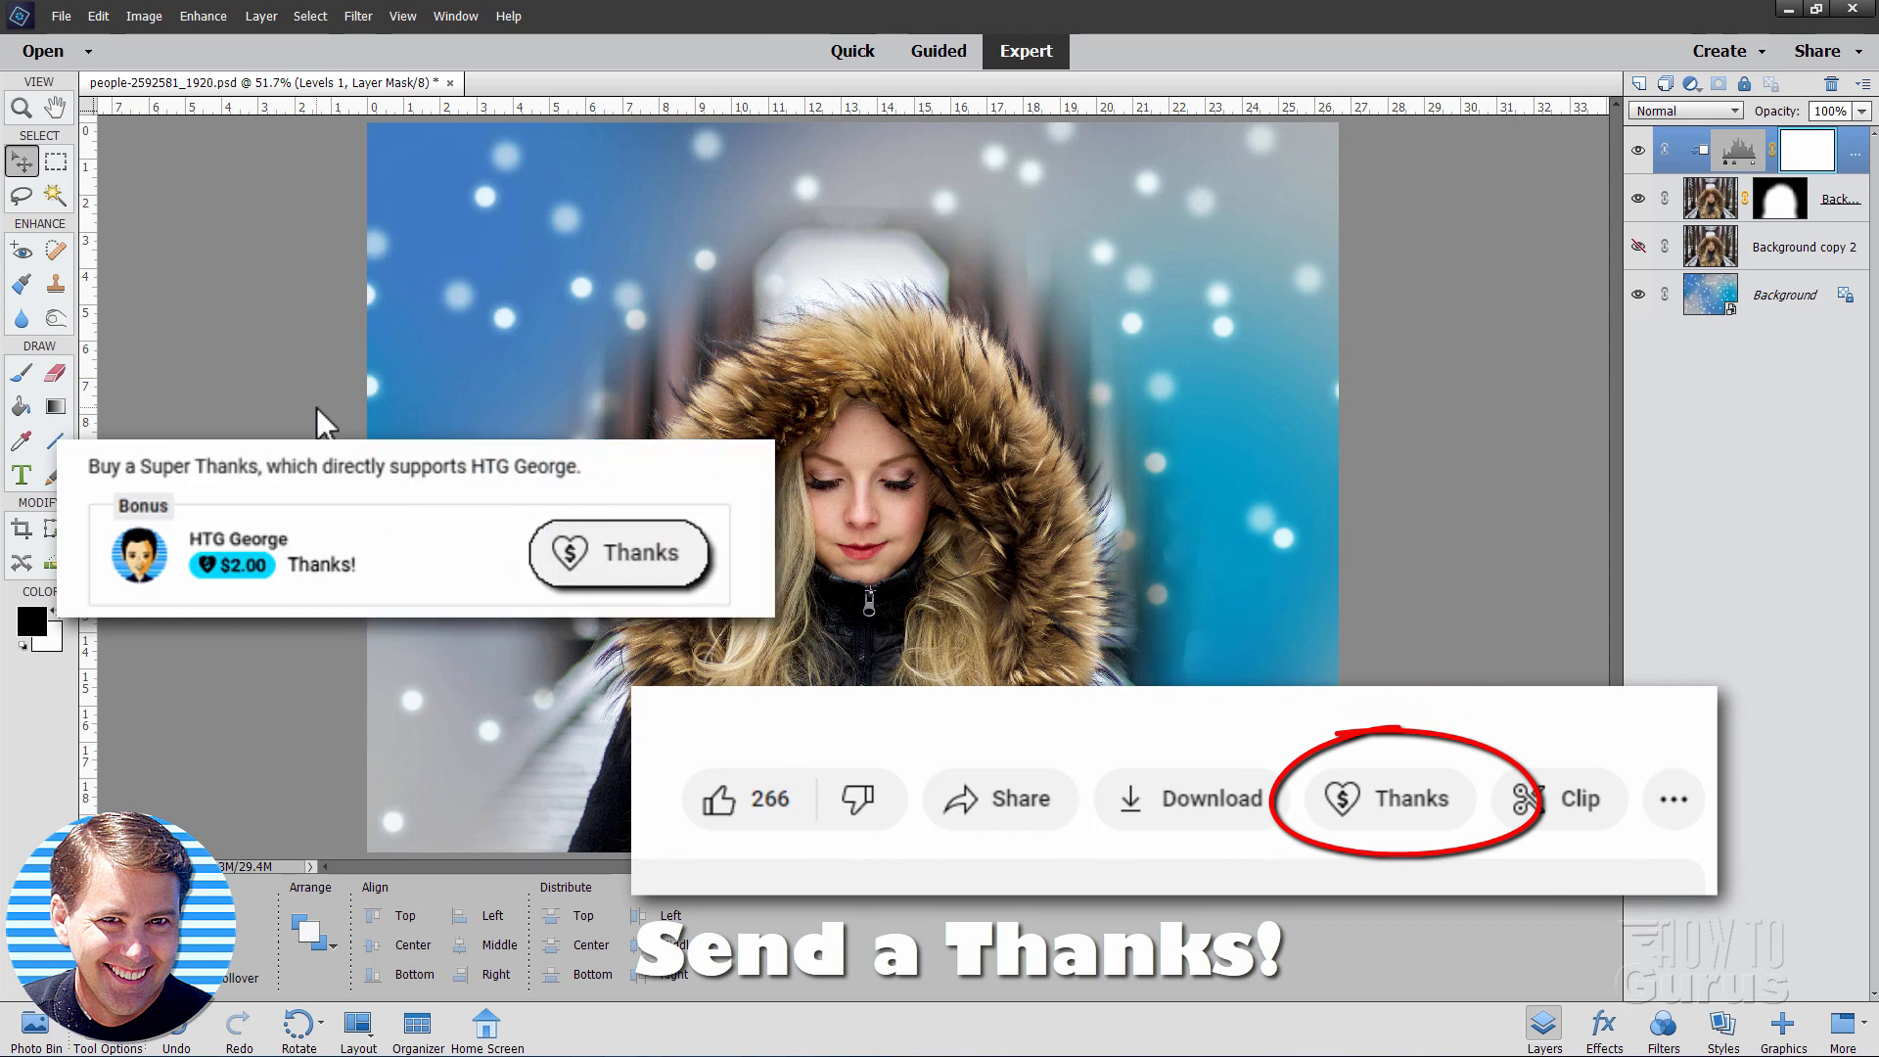